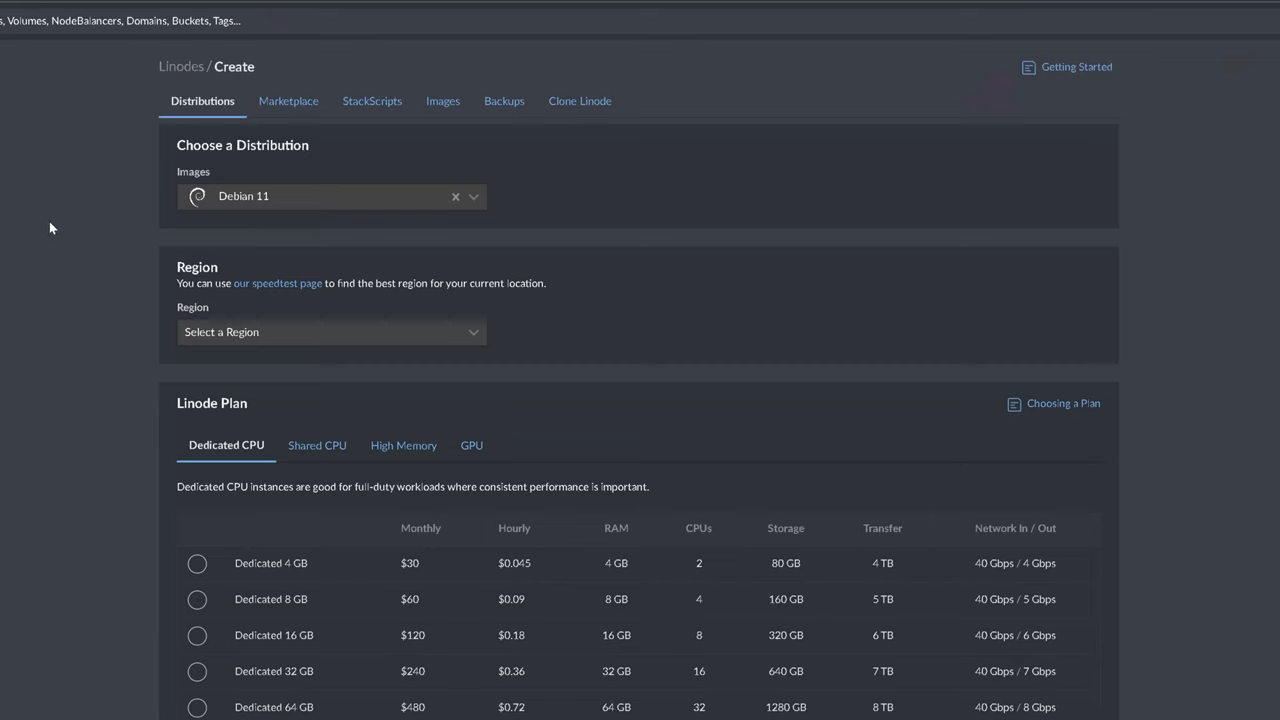
- Browse the one-click Marketplace apps on the Linode create form
click(288, 100)
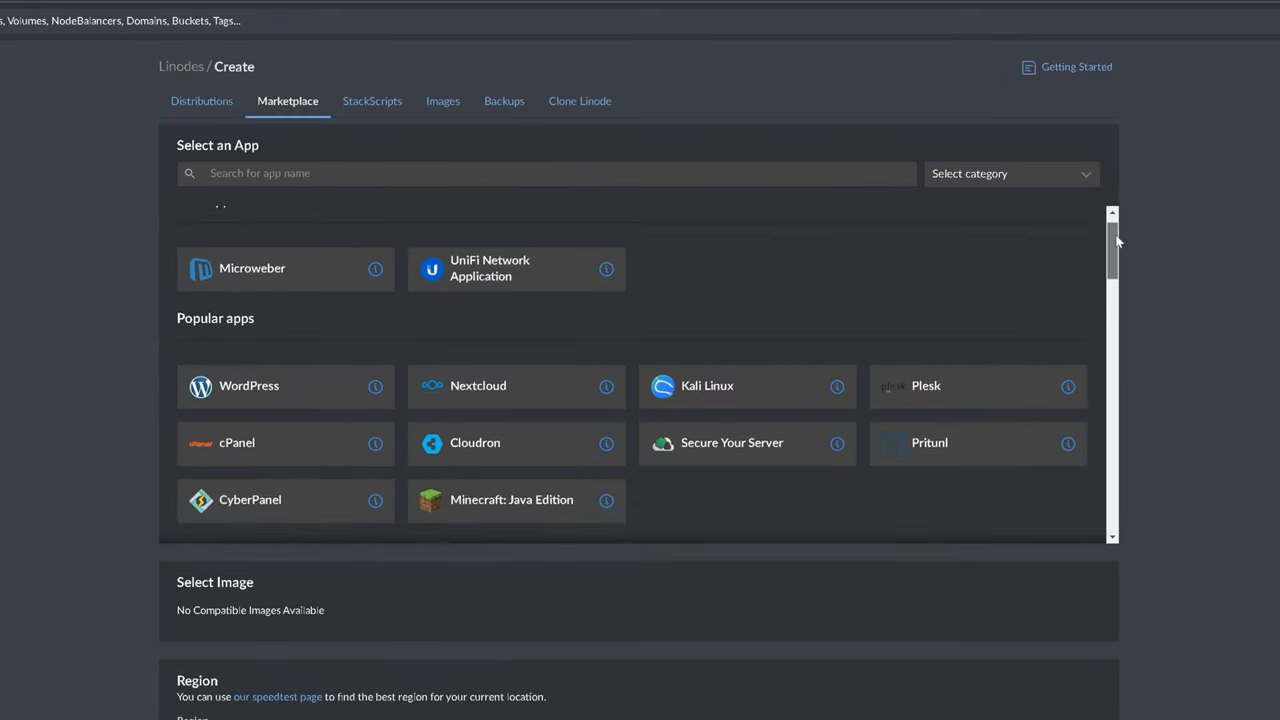
scroll(down, 3)
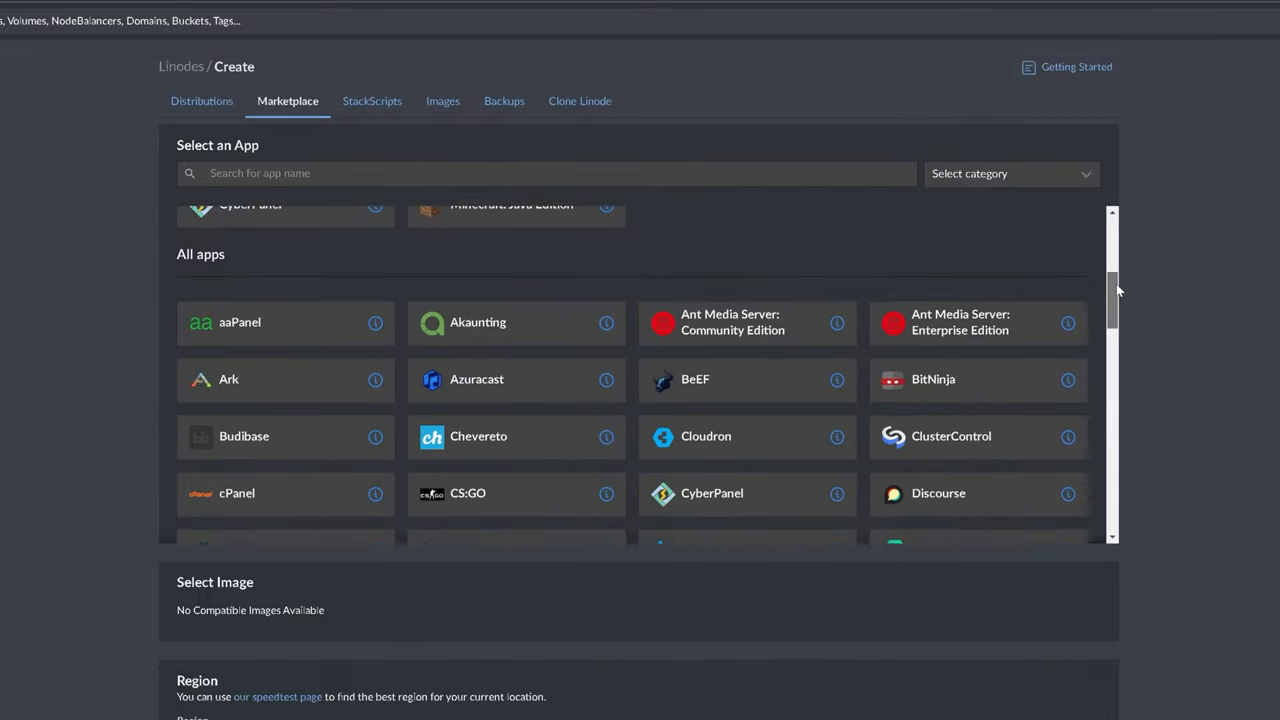
scroll(down, 3)
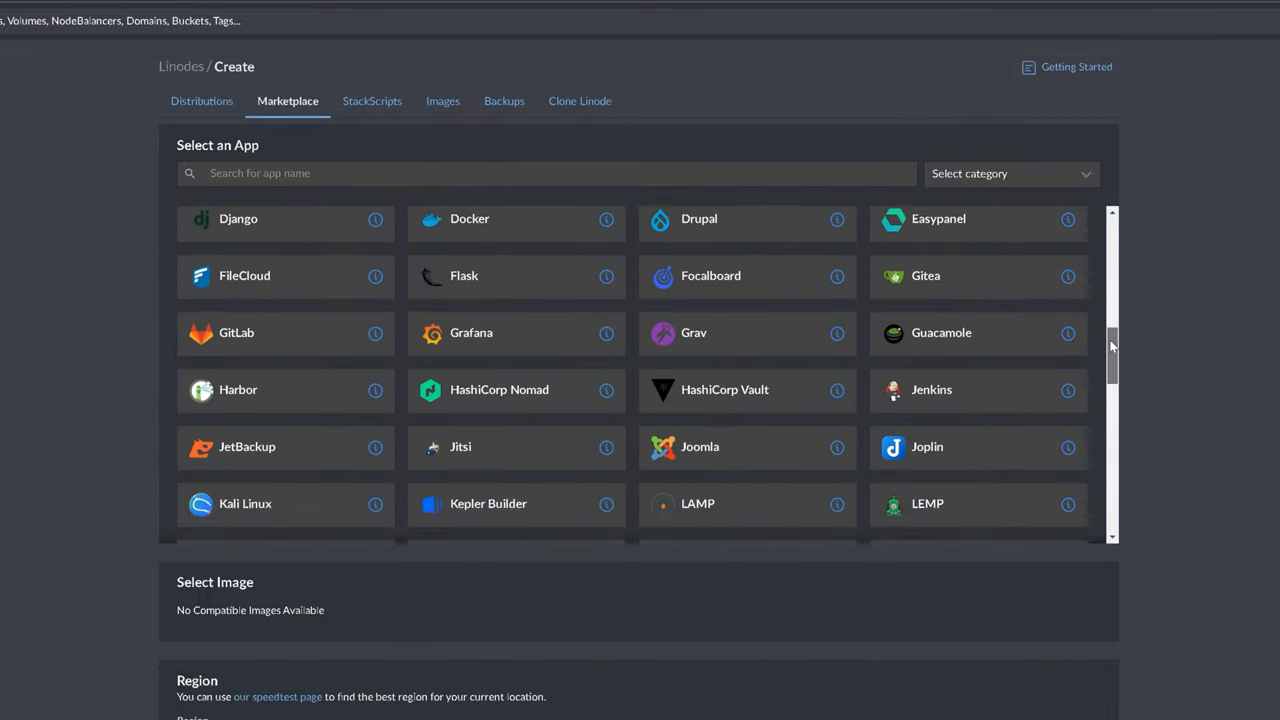
- Return to Distributions and scroll through the distribution images dropdown
click(201, 101)
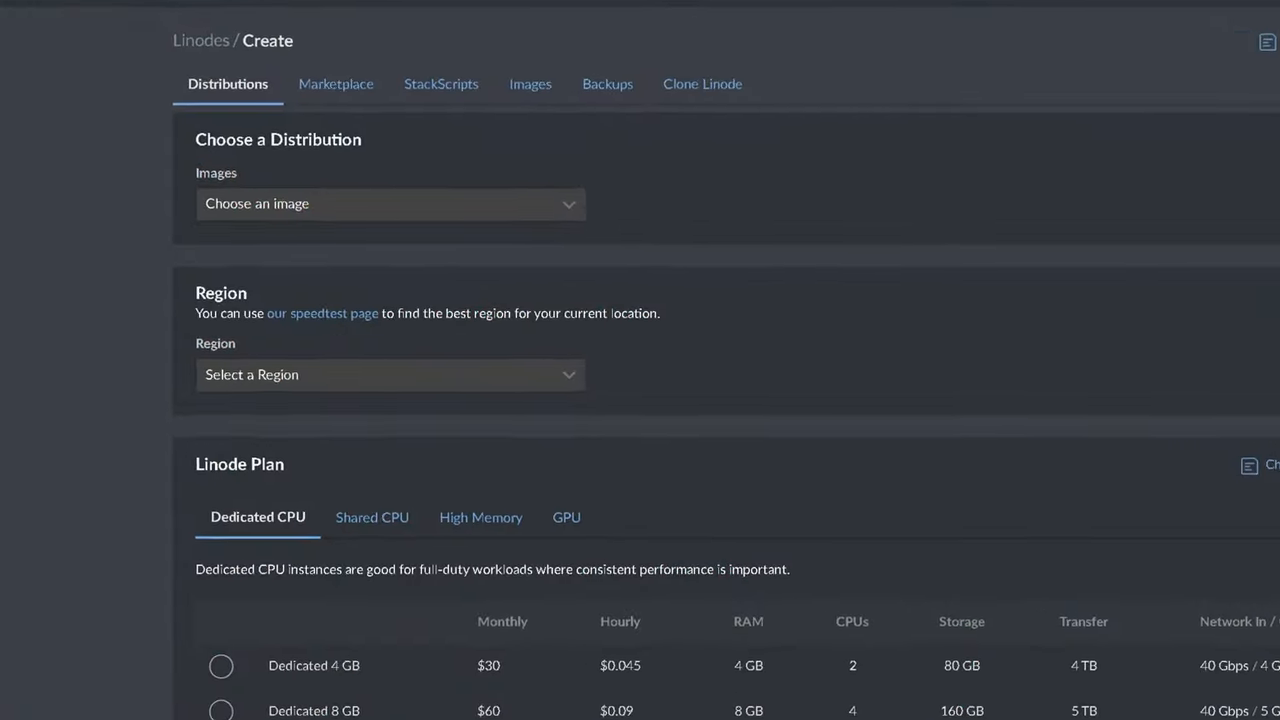
click(390, 204)
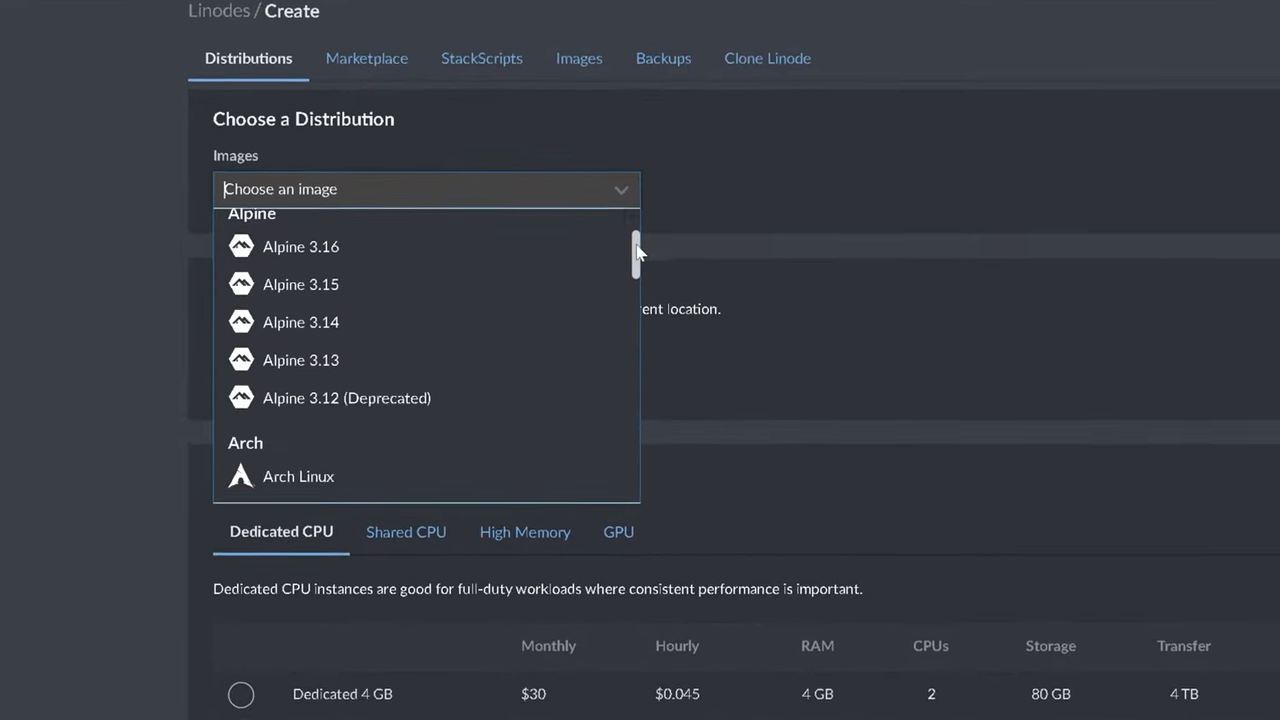
scroll(down, 3)
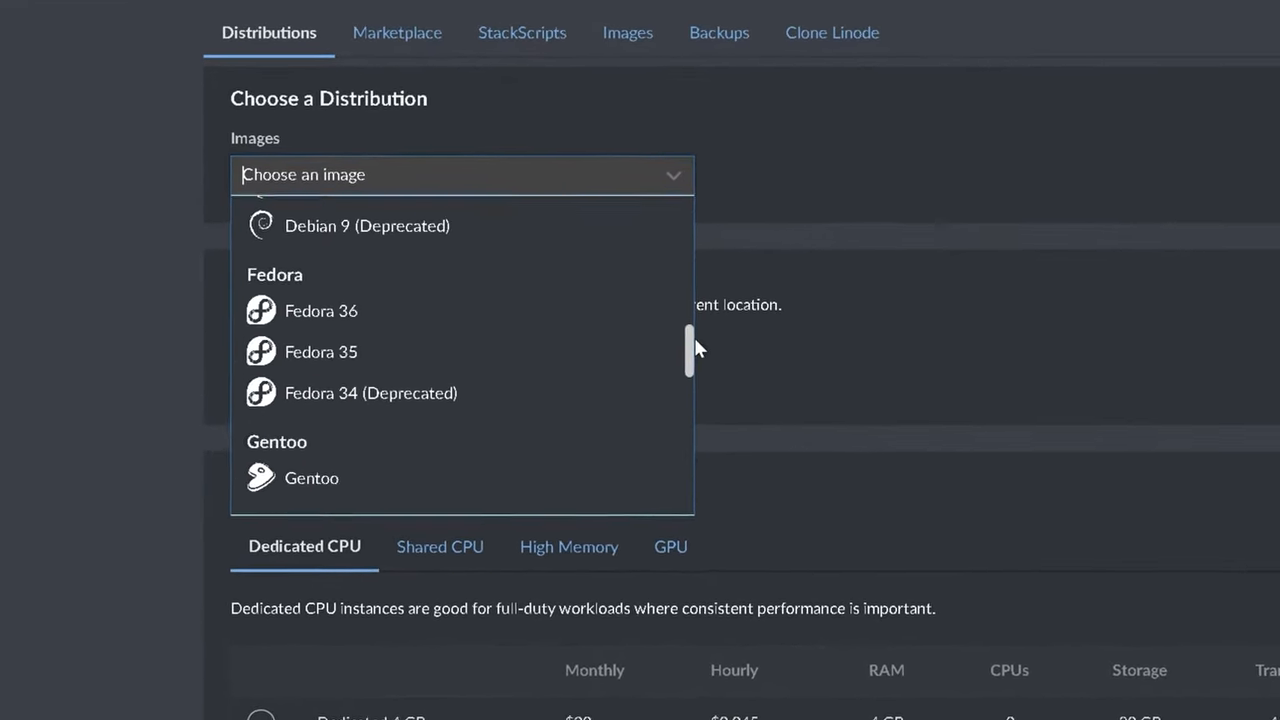
scroll(down, 3)
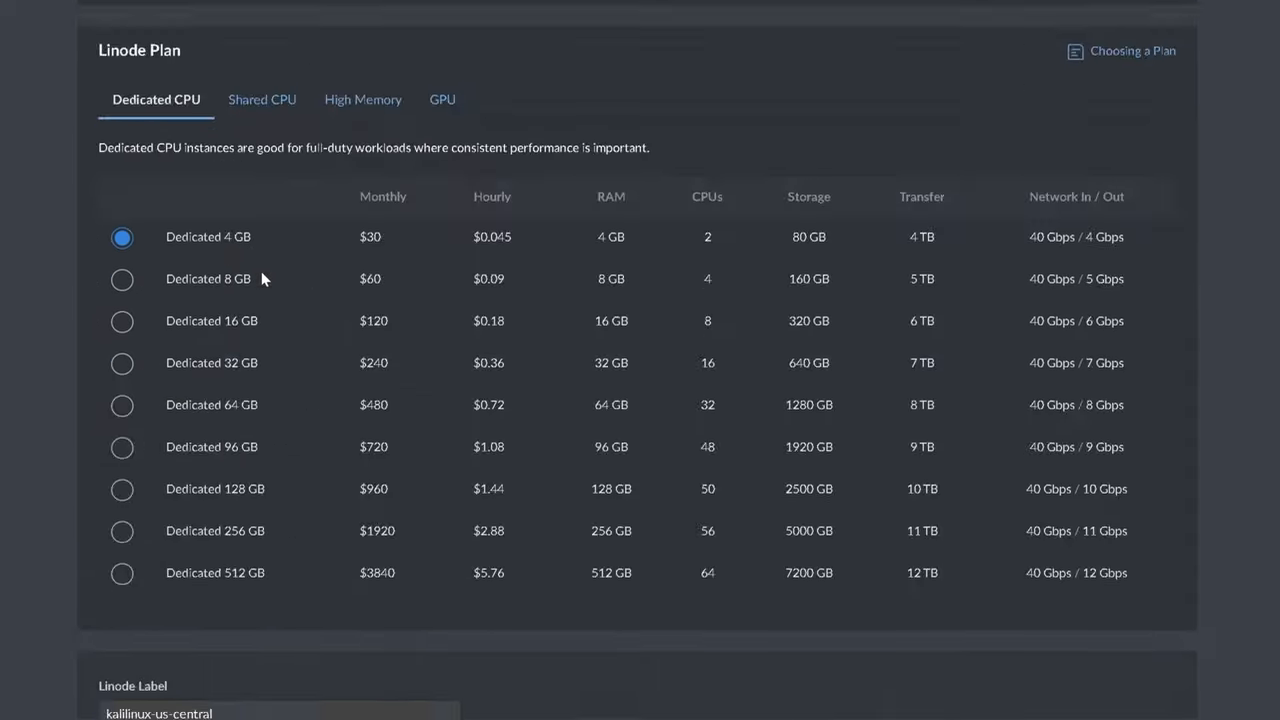
scroll(down, 3)
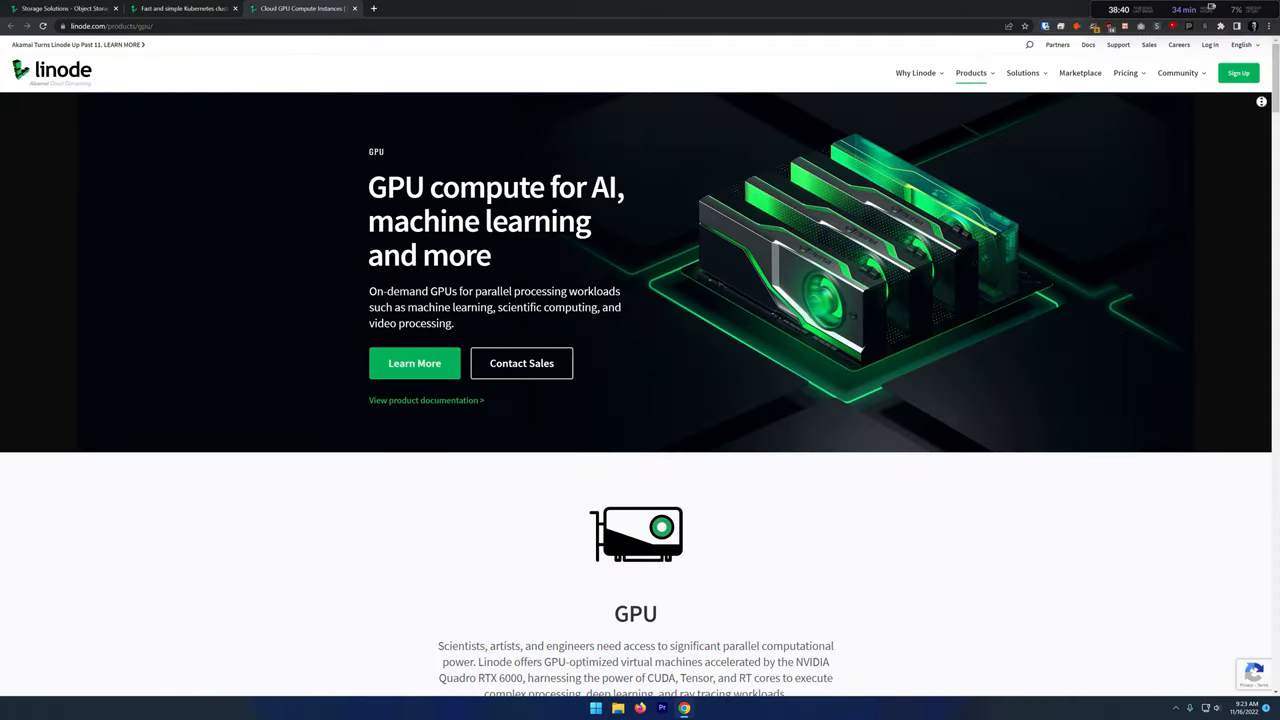
scroll(down, 3)
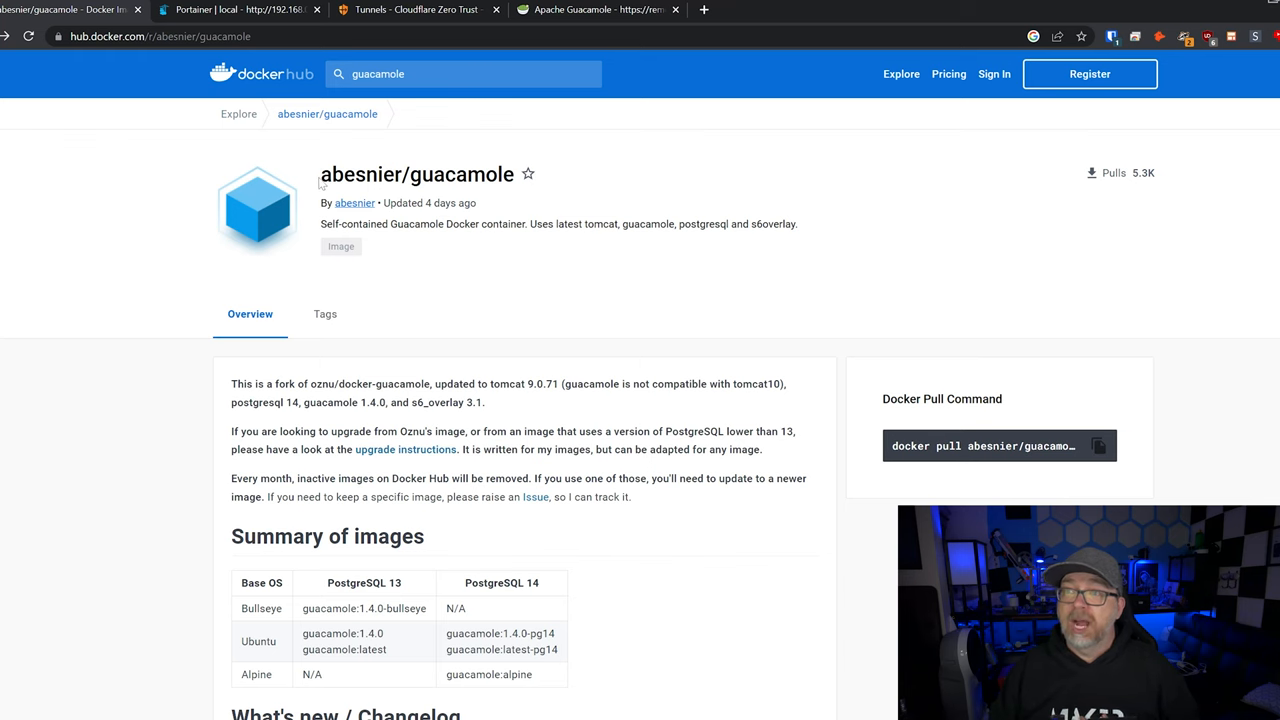
- Highlight 'Updated 4 days ago' and read Usage, Parameters, Extensions and Default User docs
double_click(357, 174)
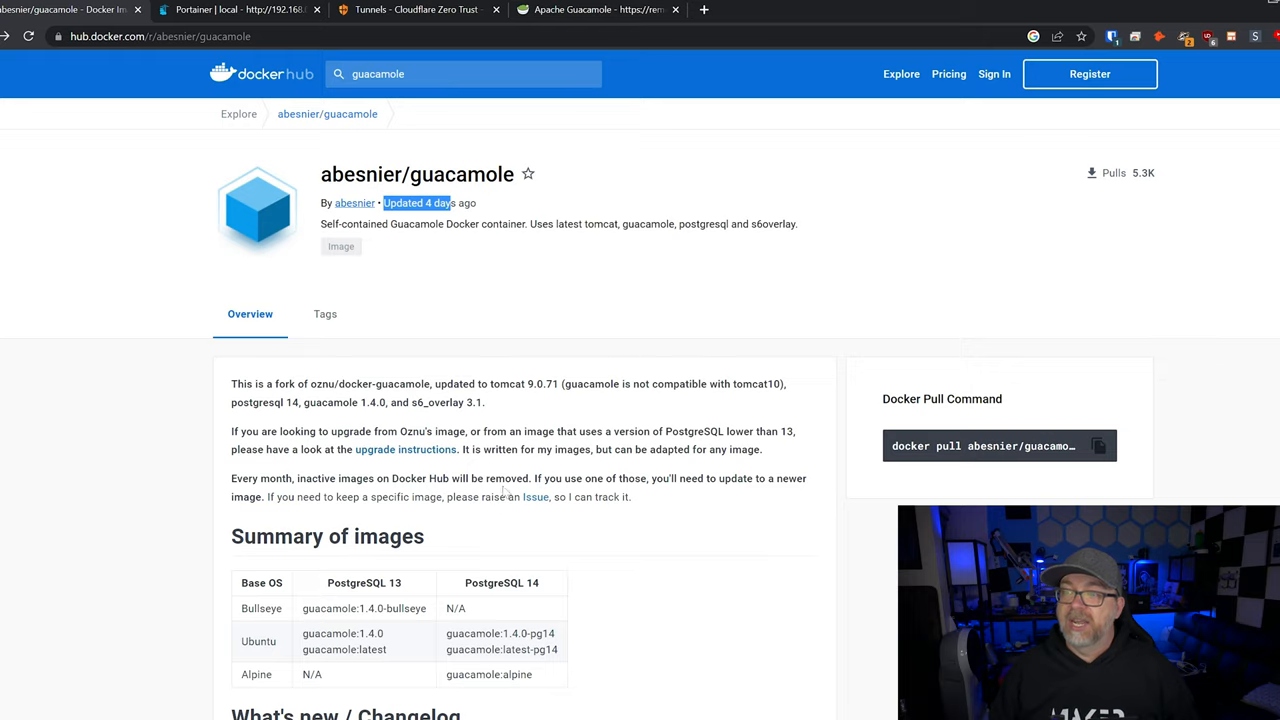
scroll(down, 3)
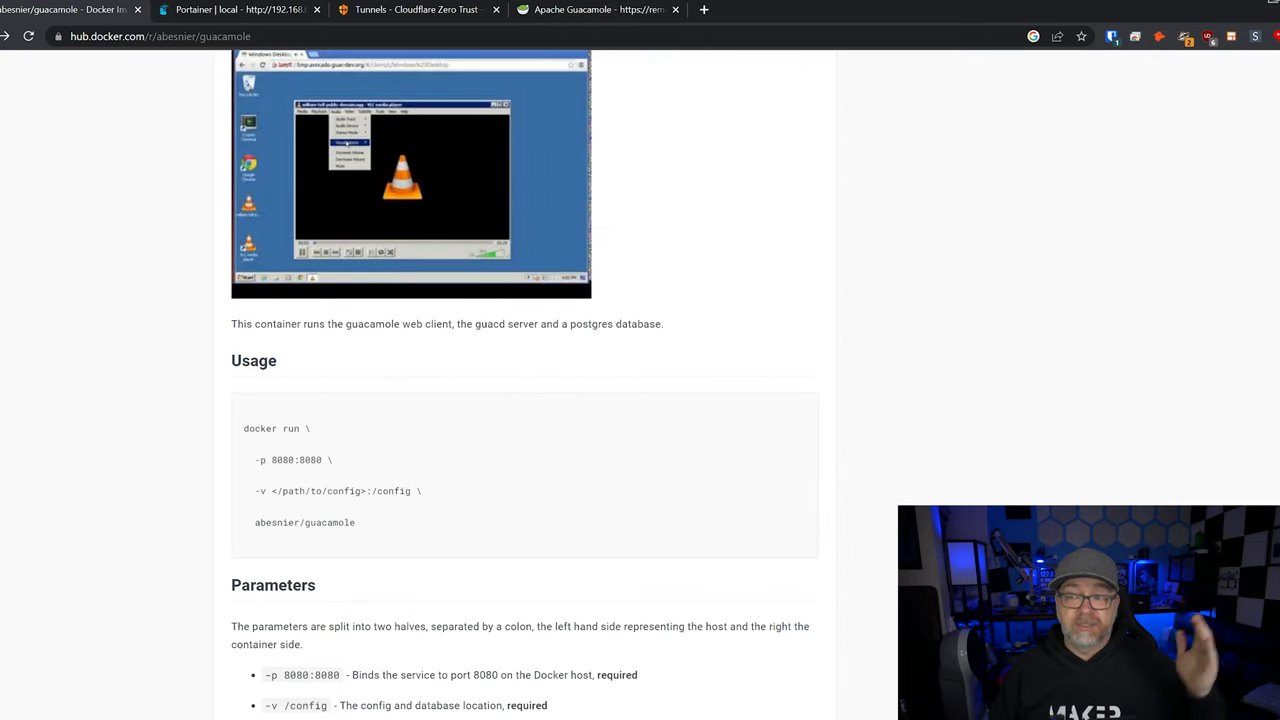
mouse_move(502, 492)
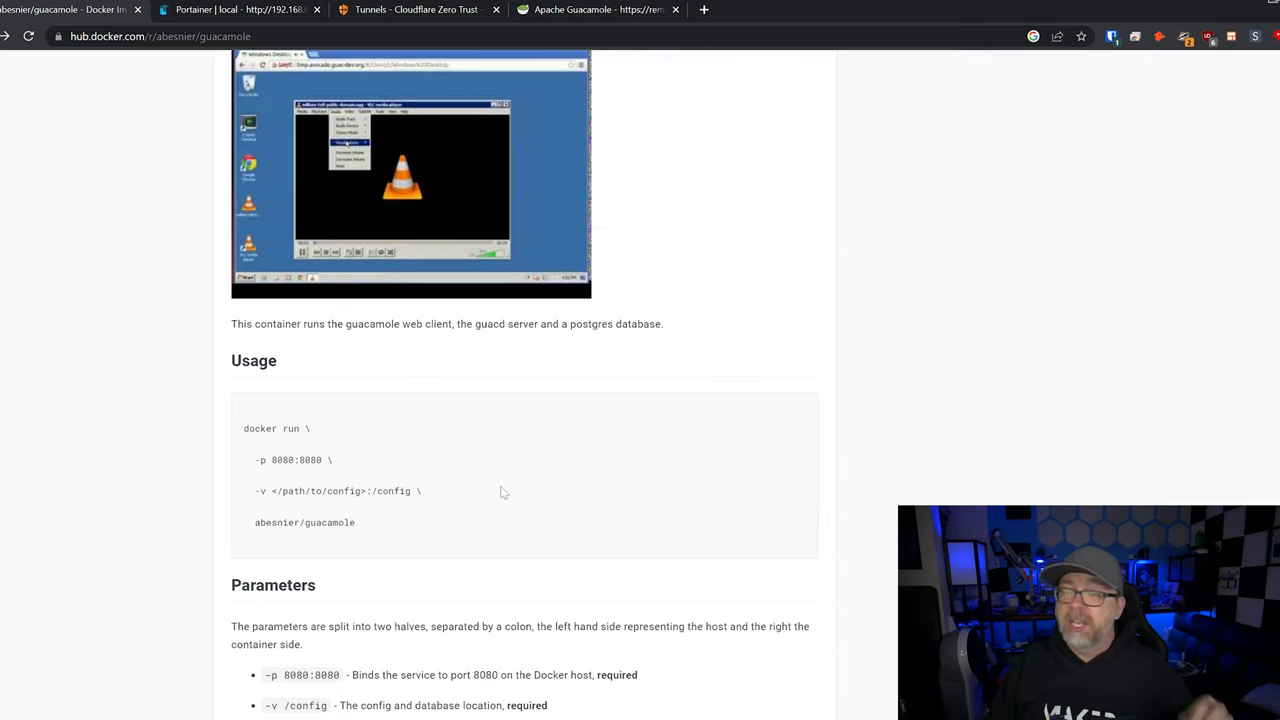
scroll(down, 3)
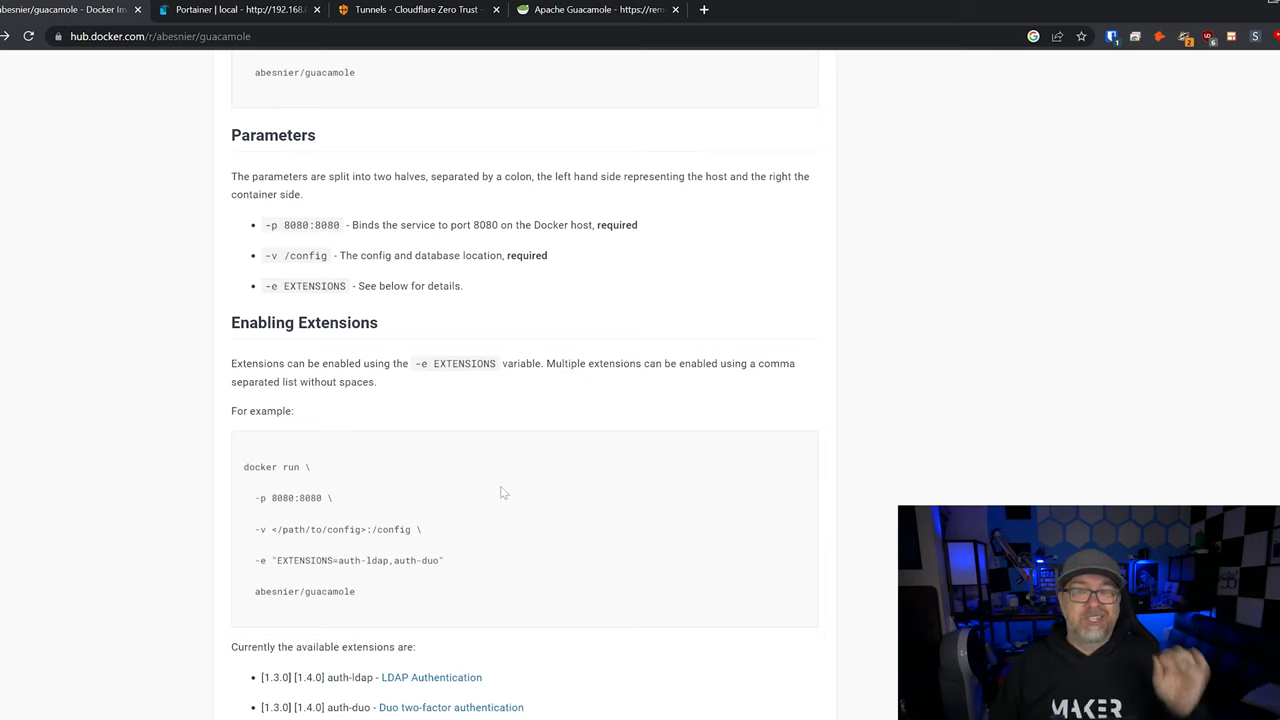
scroll(up, 3)
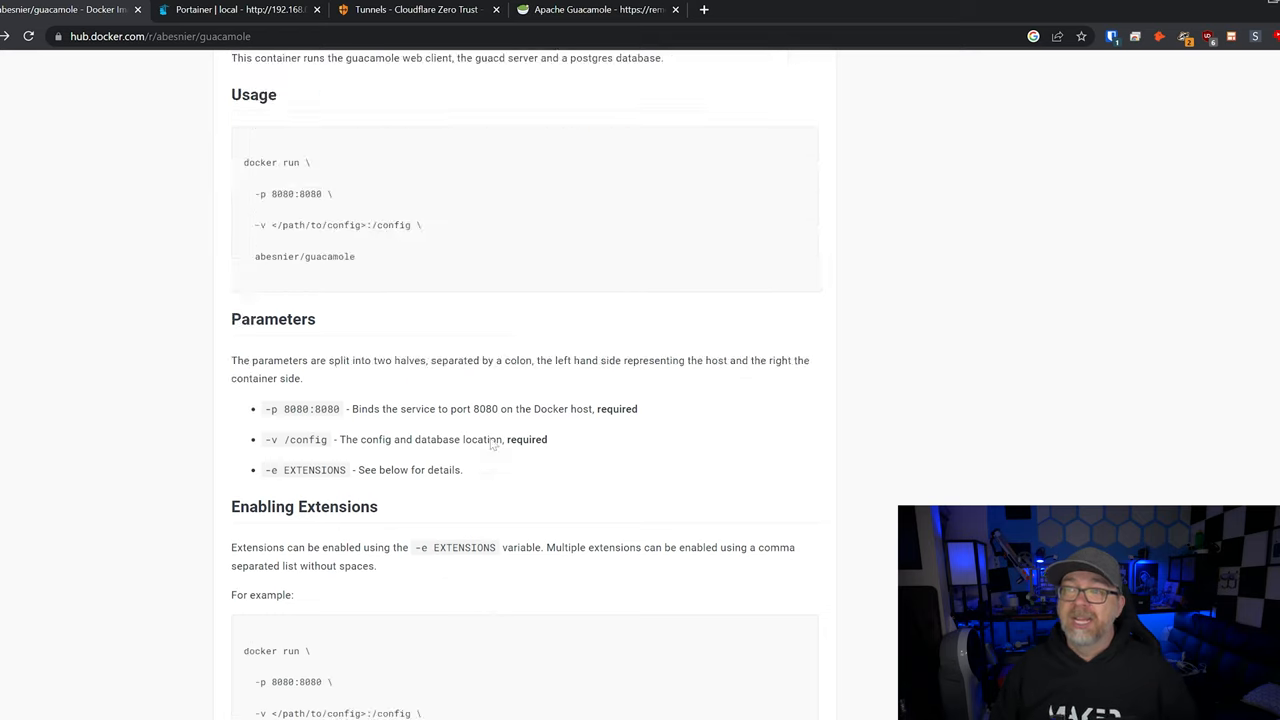
scroll(down, 3)
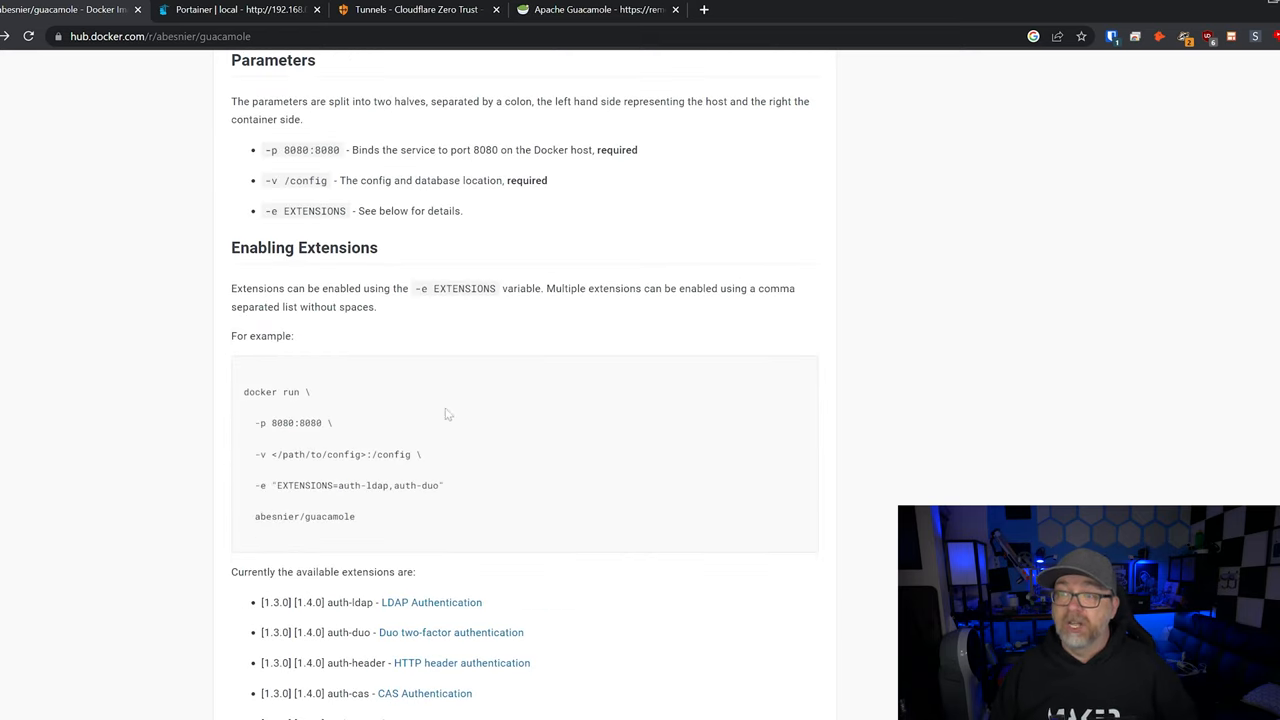
scroll(down, 3)
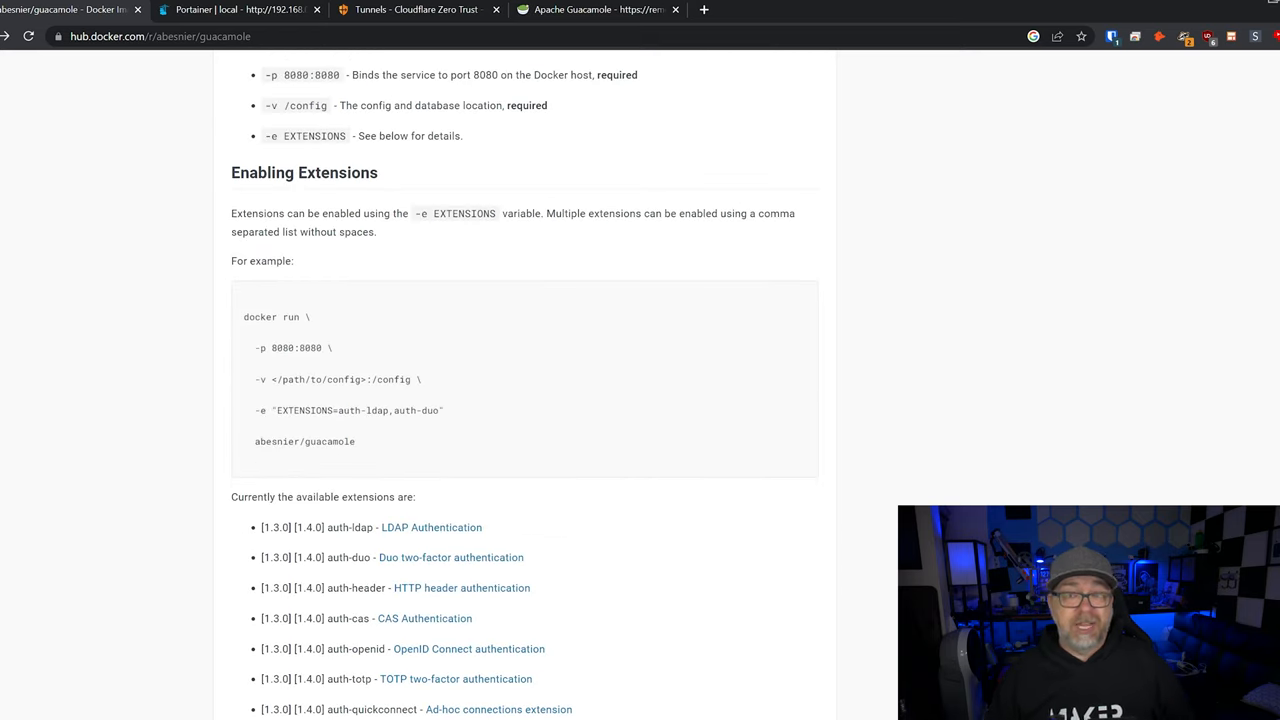
scroll(down, 3)
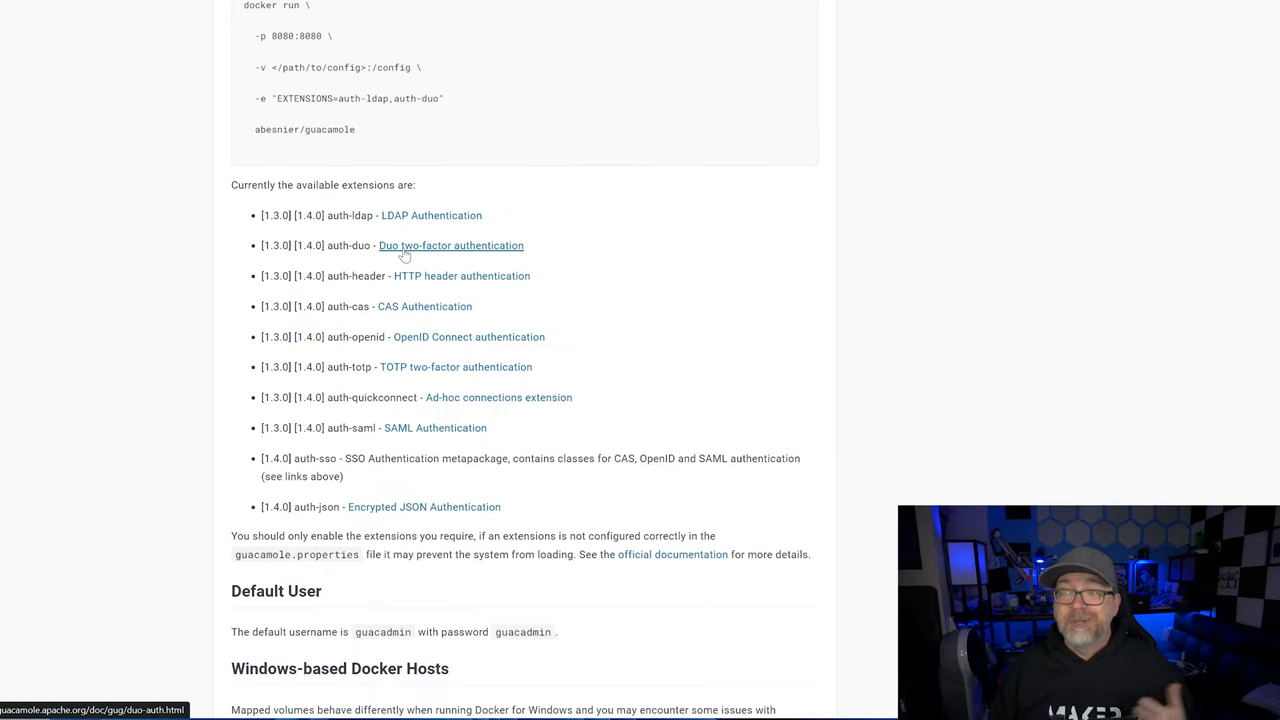
mouse_move(567, 401)
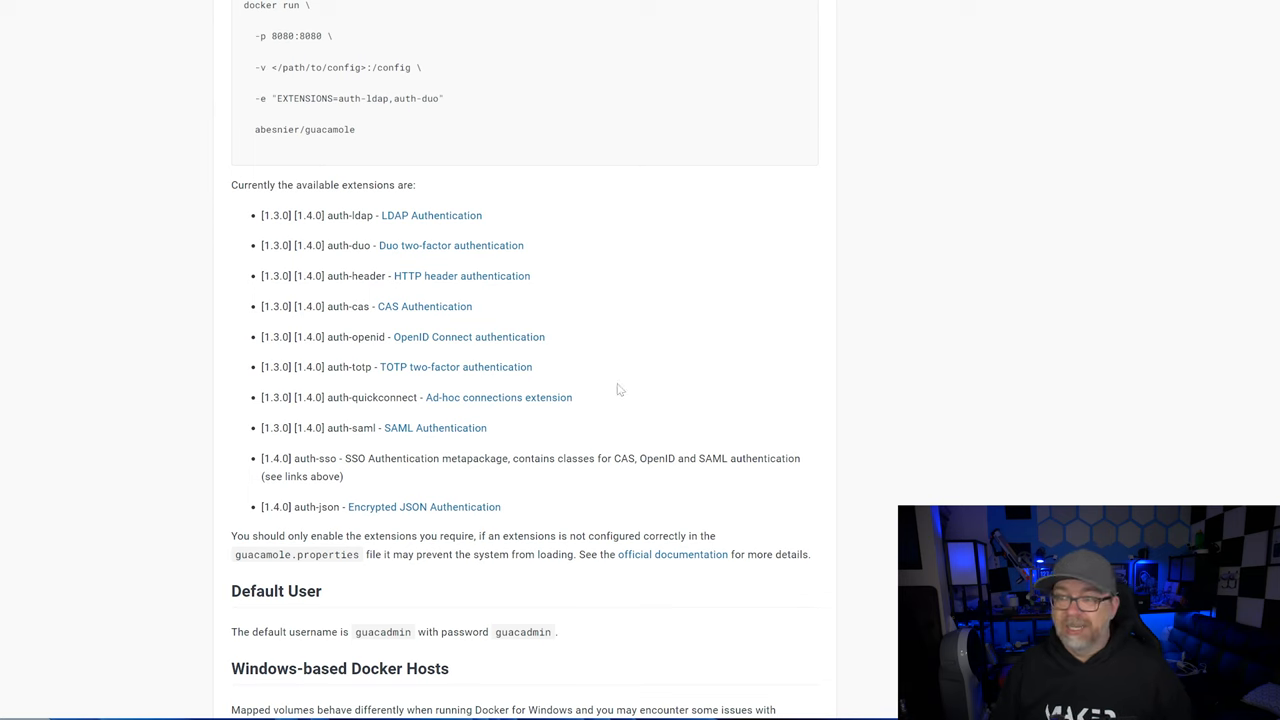
mouse_move(555, 433)
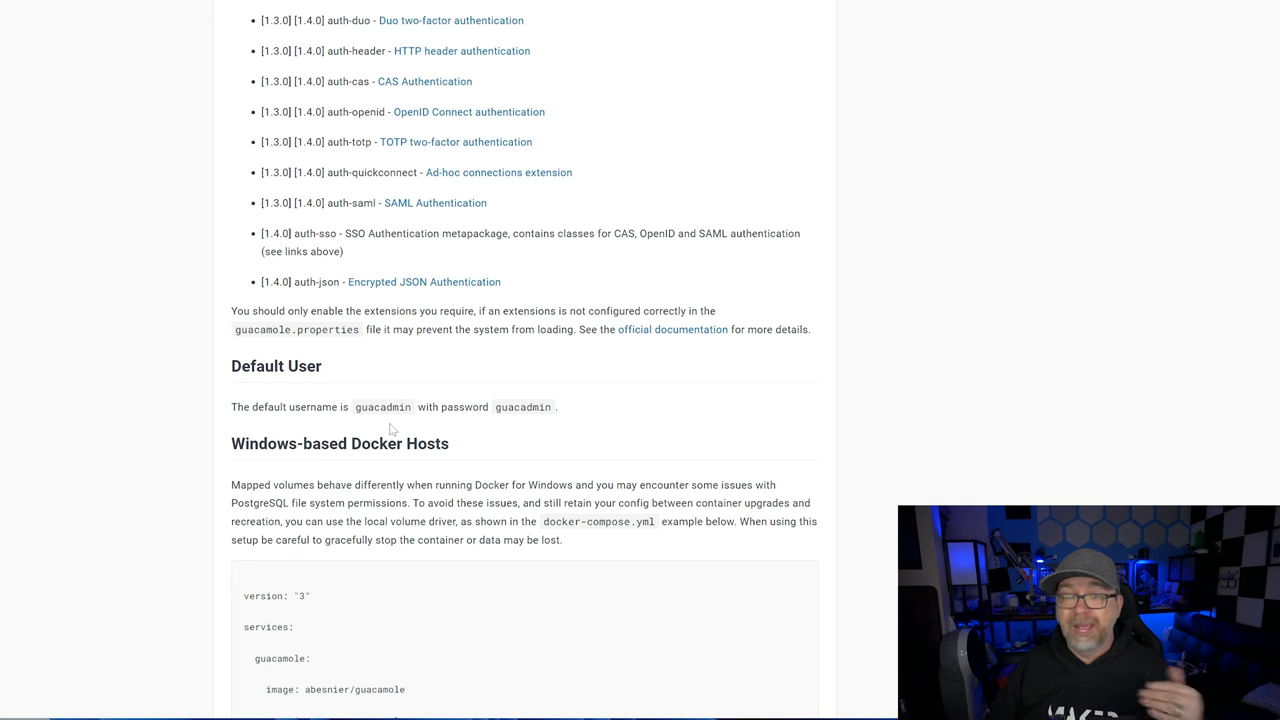
scroll(down, 3)
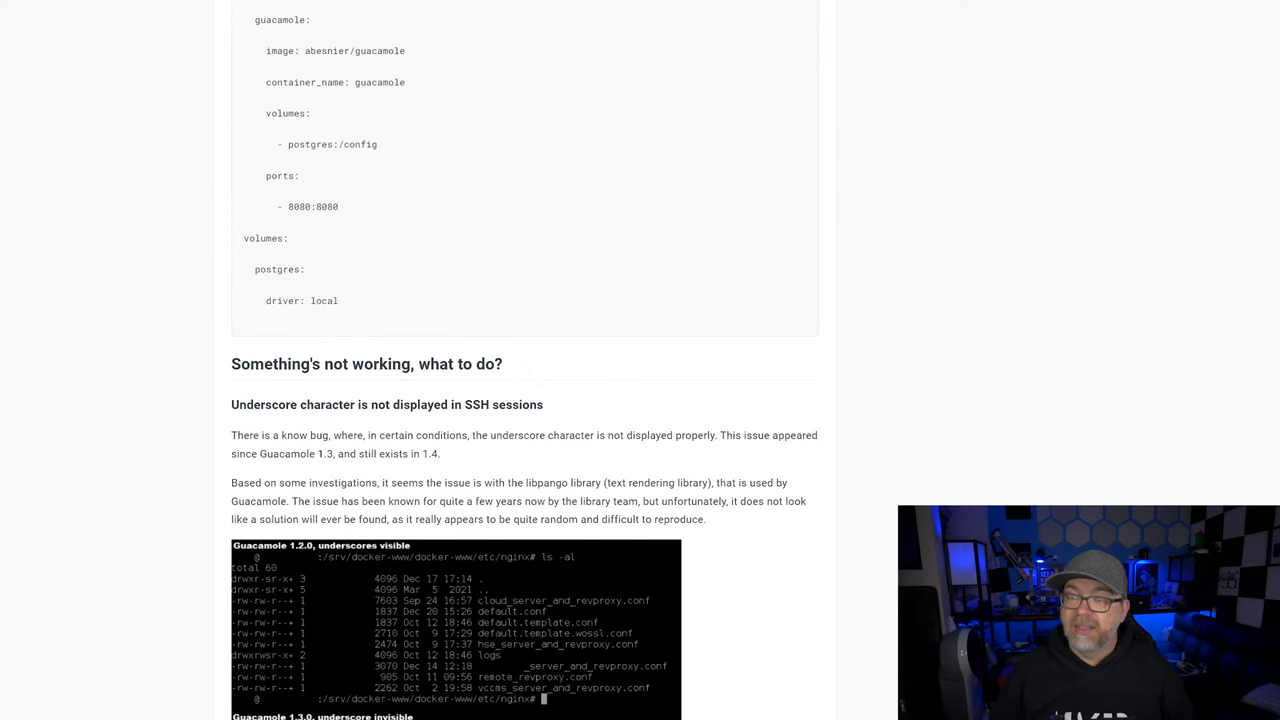
- Select the docker-compose.yml block under Windows-based Docker Hosts and scroll to troubleshooting
drag(240, 180, 345, 525)
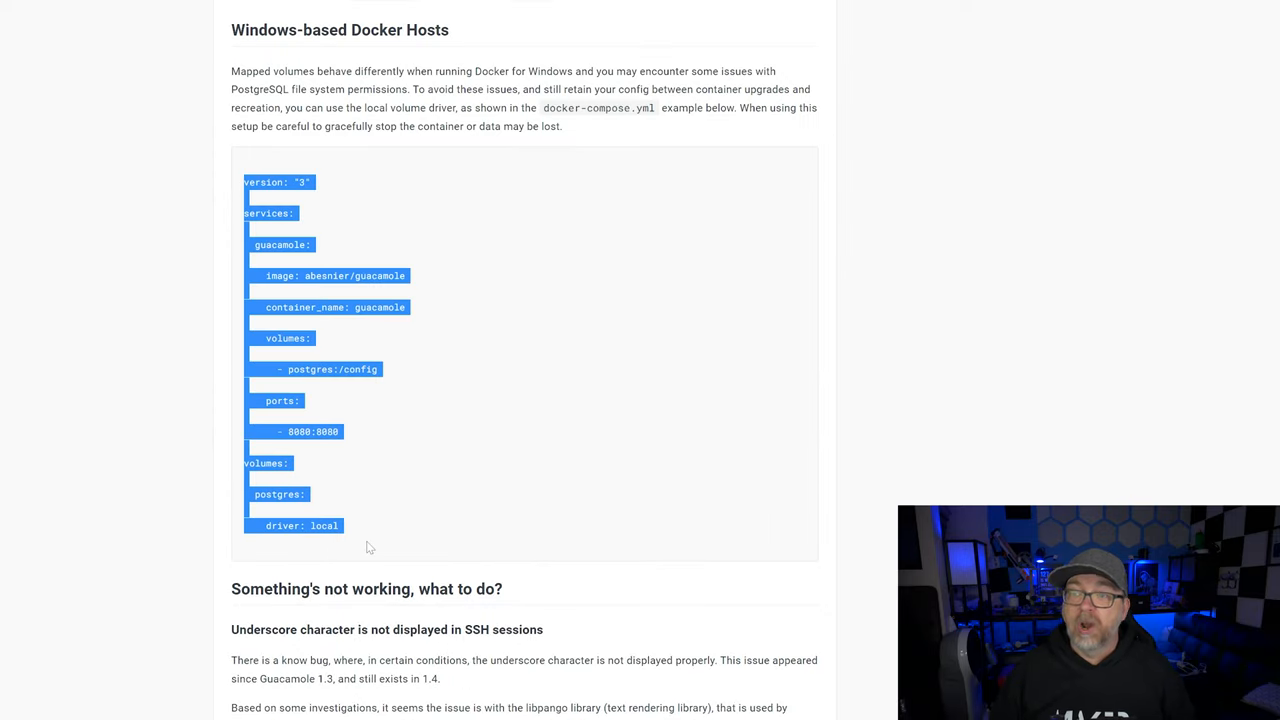
mouse_move(343, 307)
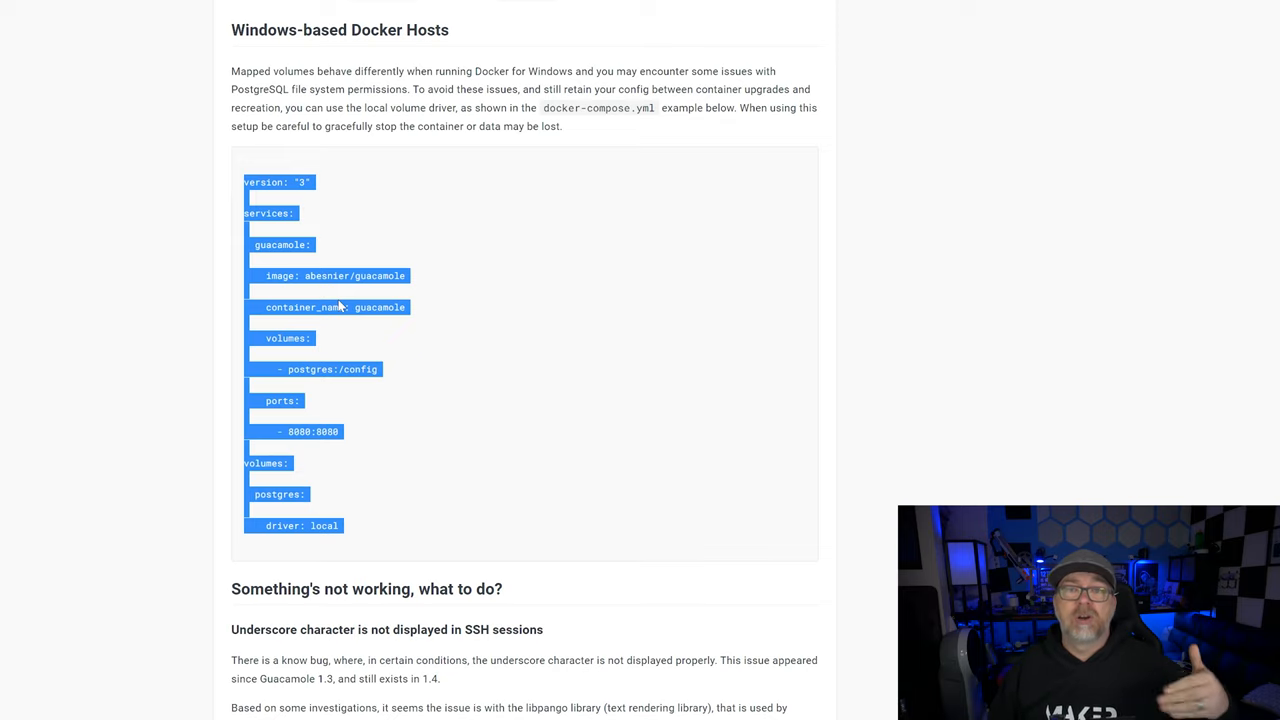
mouse_move(388, 361)
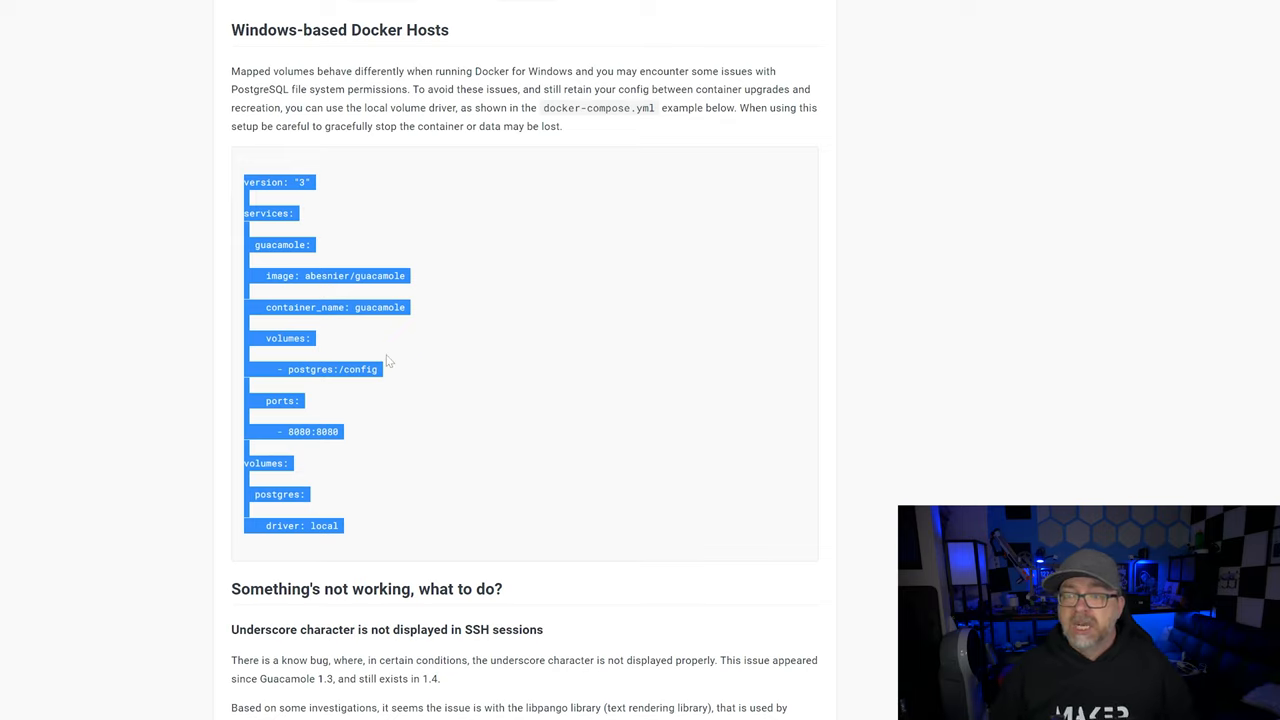
scroll(down, 3)
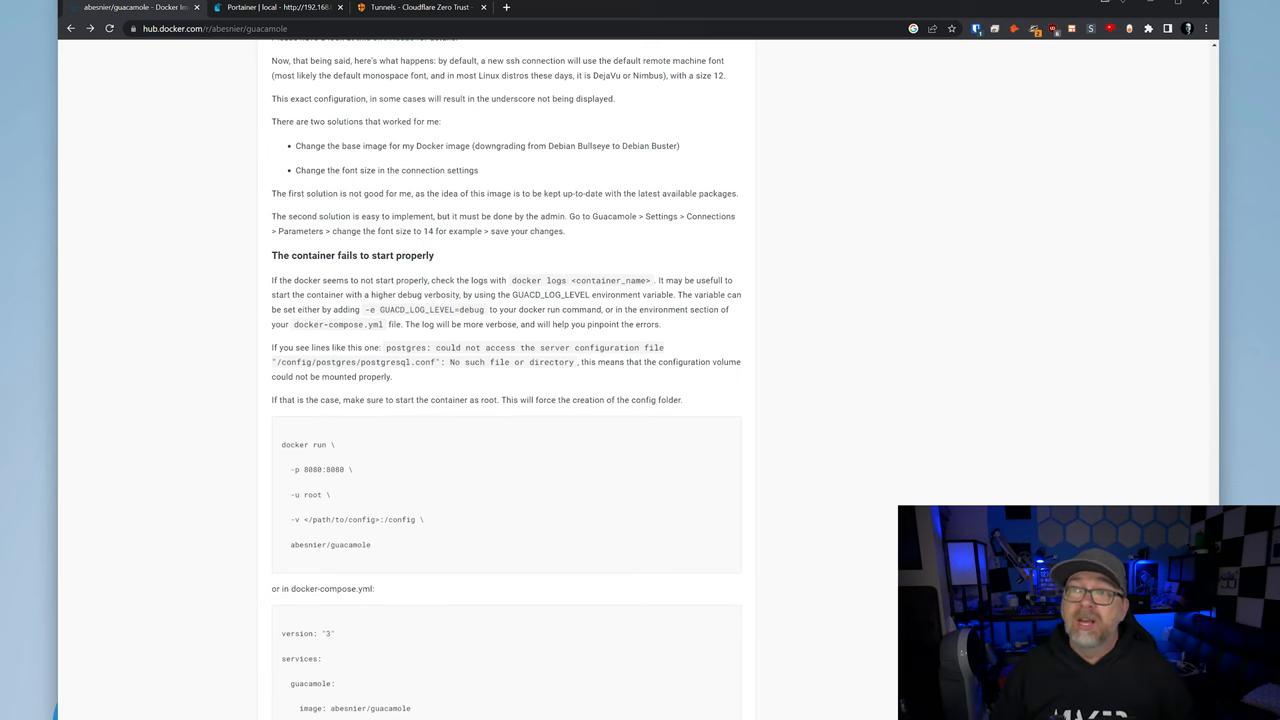
- Open Portainer's Stacks list for the local environment from Home
click(270, 7)
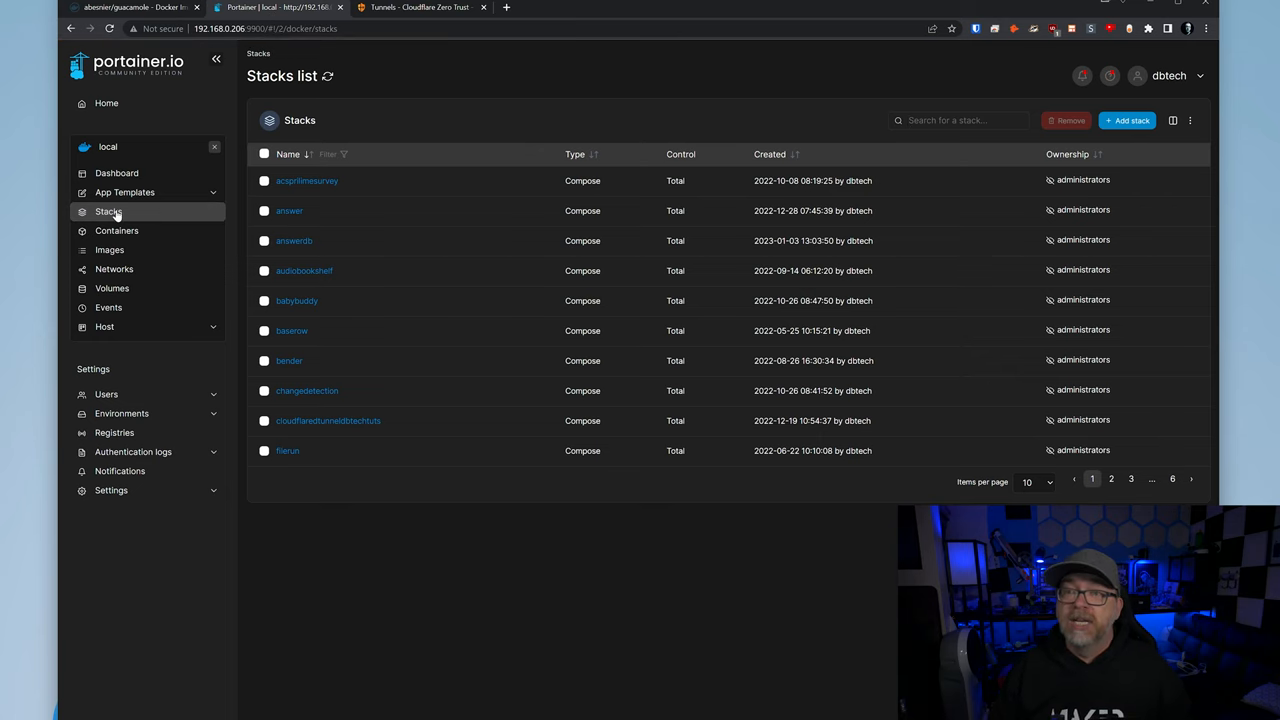
click(106, 103)
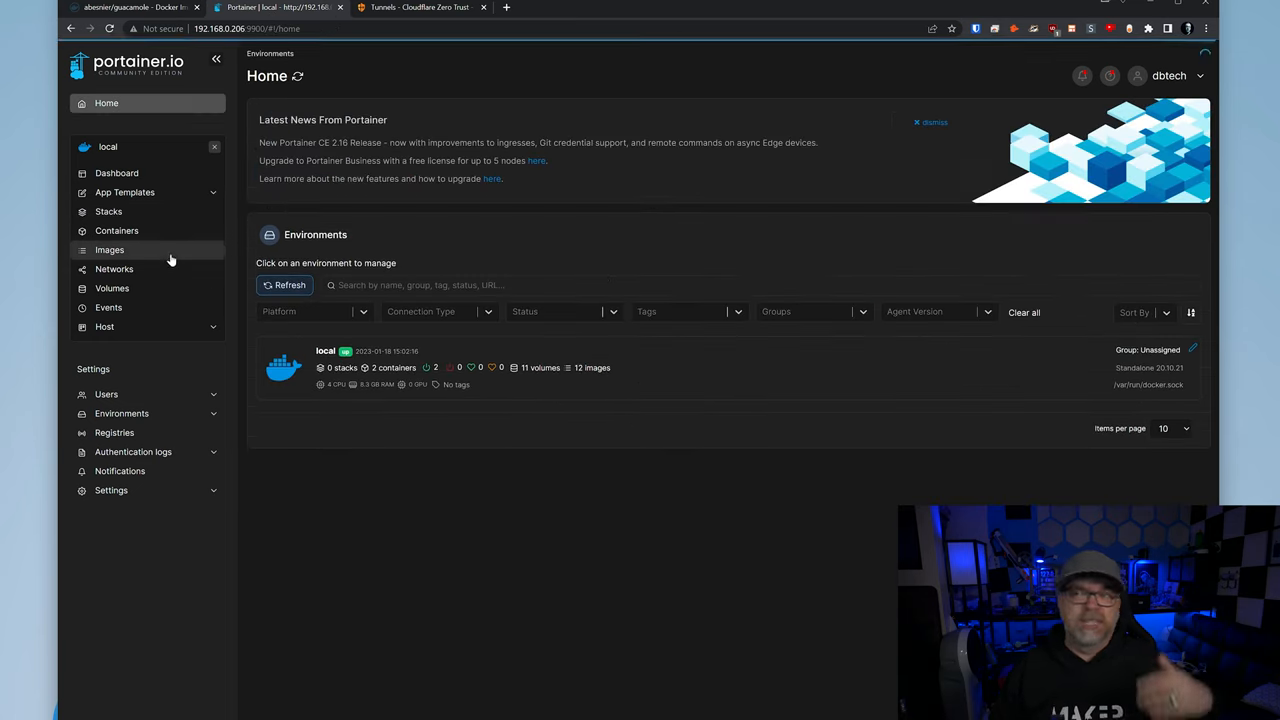
click(108, 211)
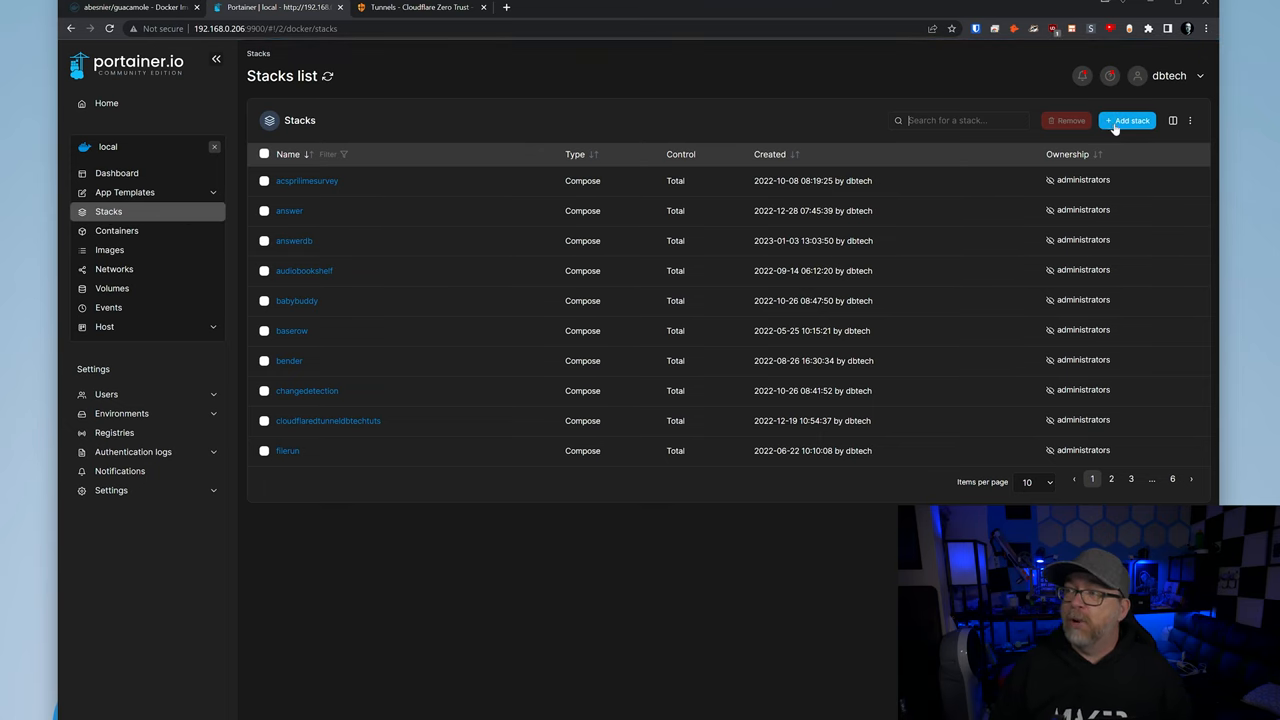
- Add a new stack named newguac with the pasted guacamole compose YAML
click(1127, 120)
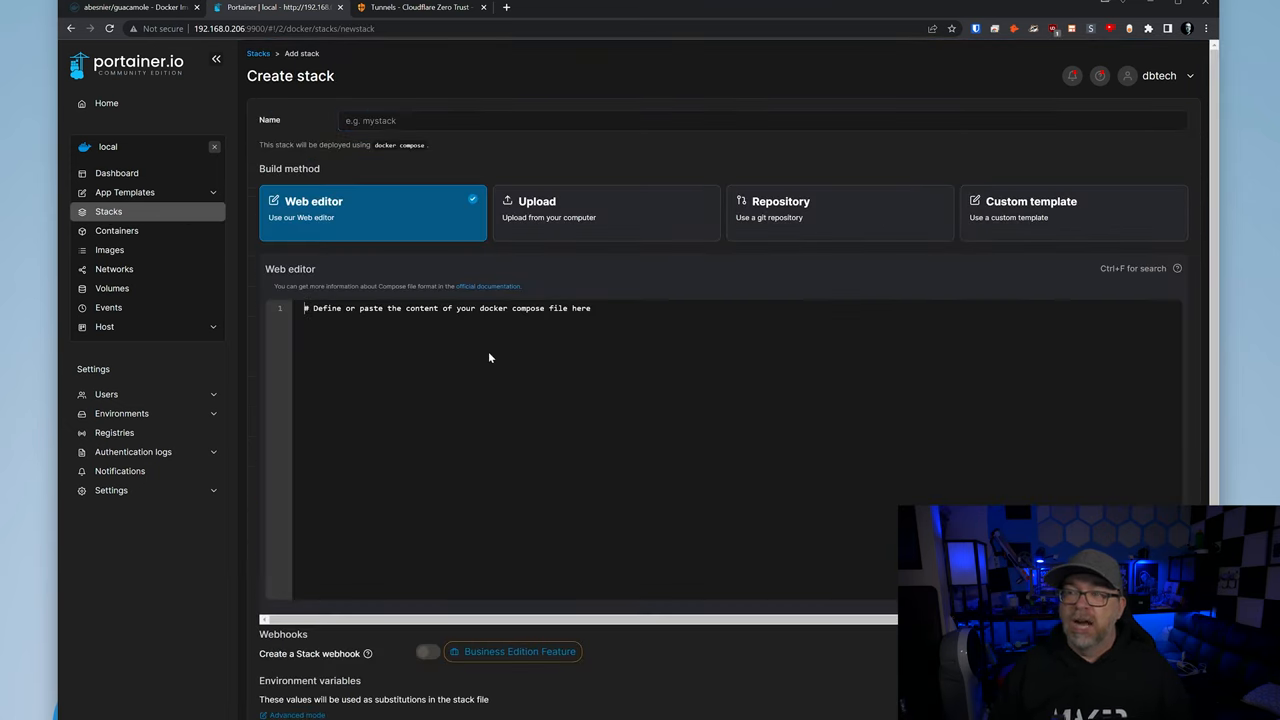
text(version: "3")
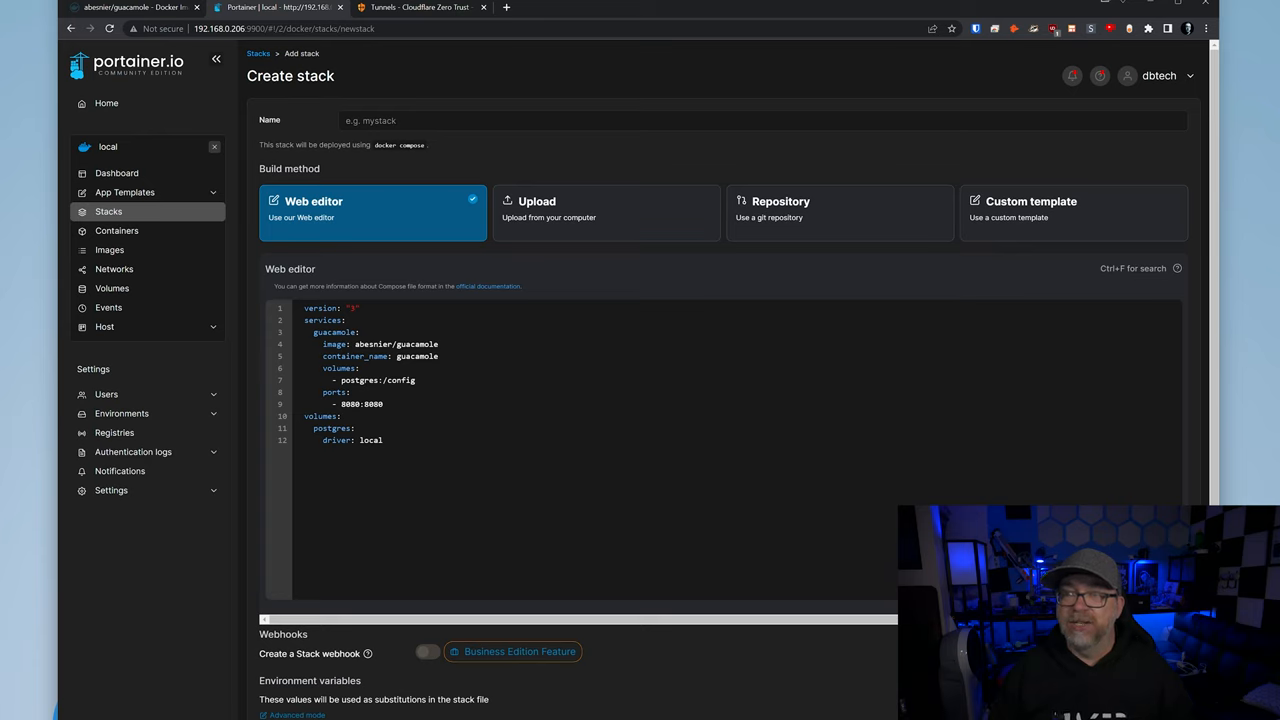
text(newgu)
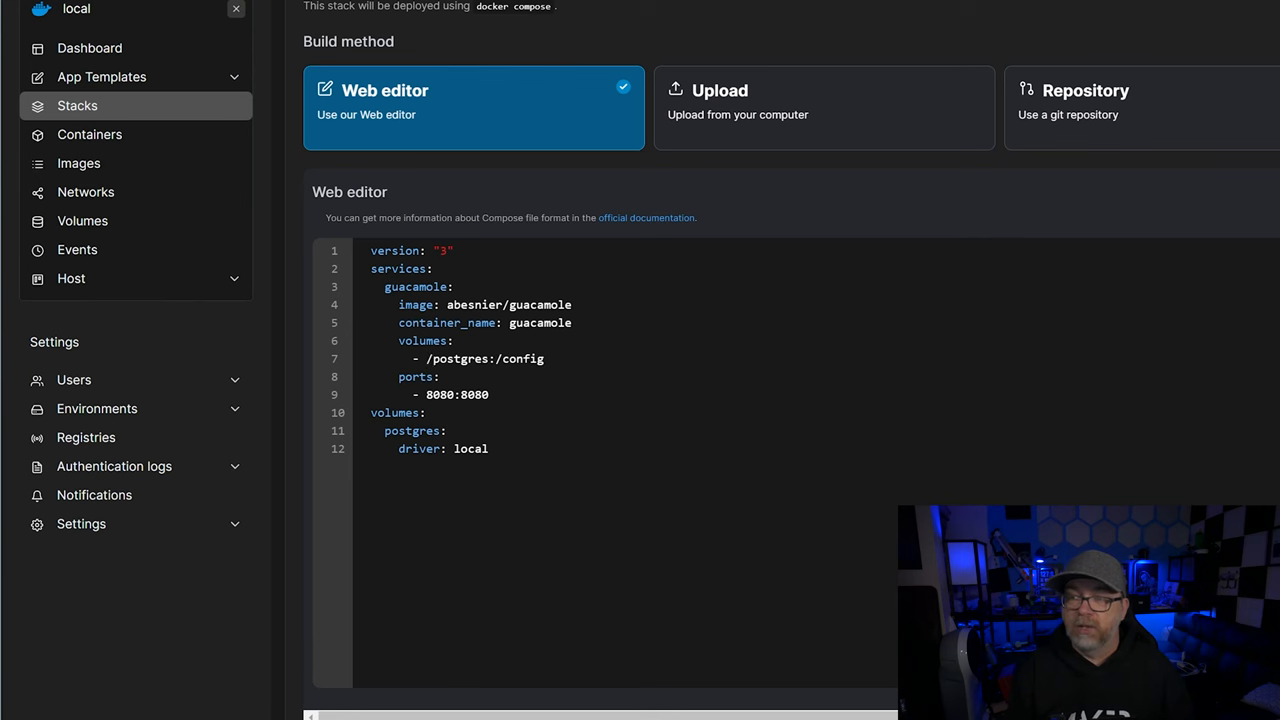
- Set the volume path to /home/docker/containers/guac and change host port 8080 to 8194
text(/home/docker)
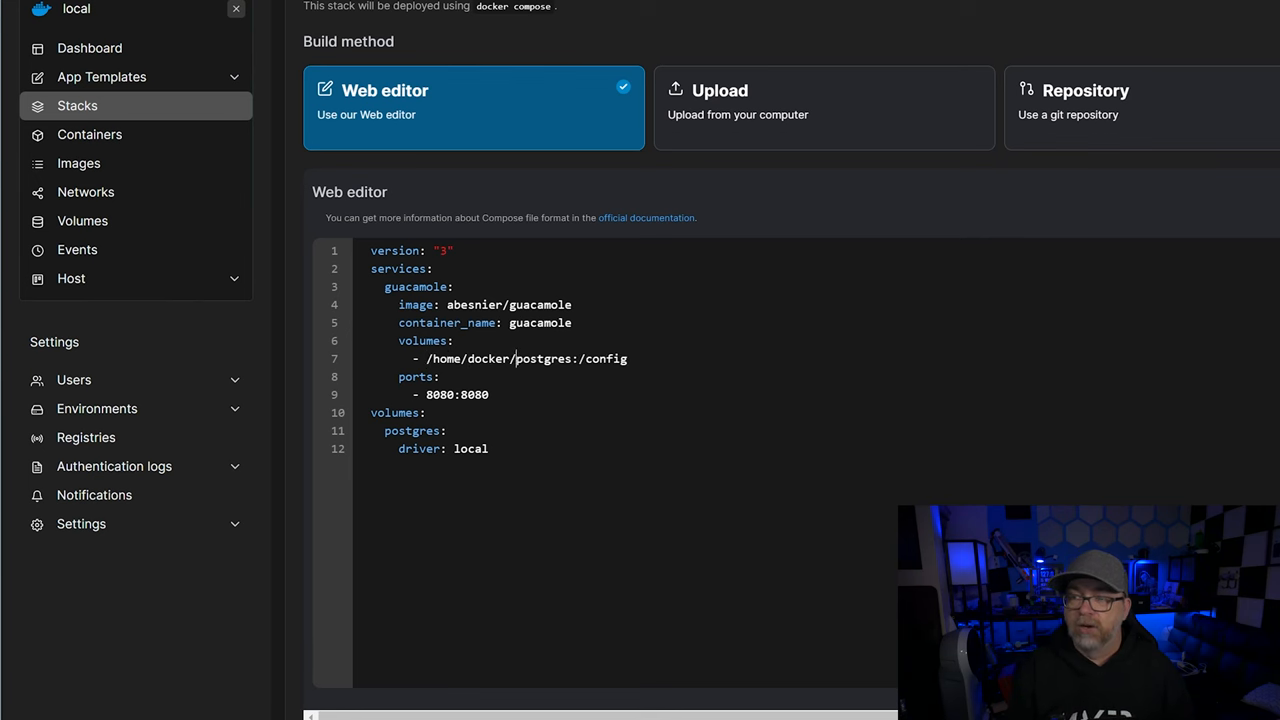
text(containers/)
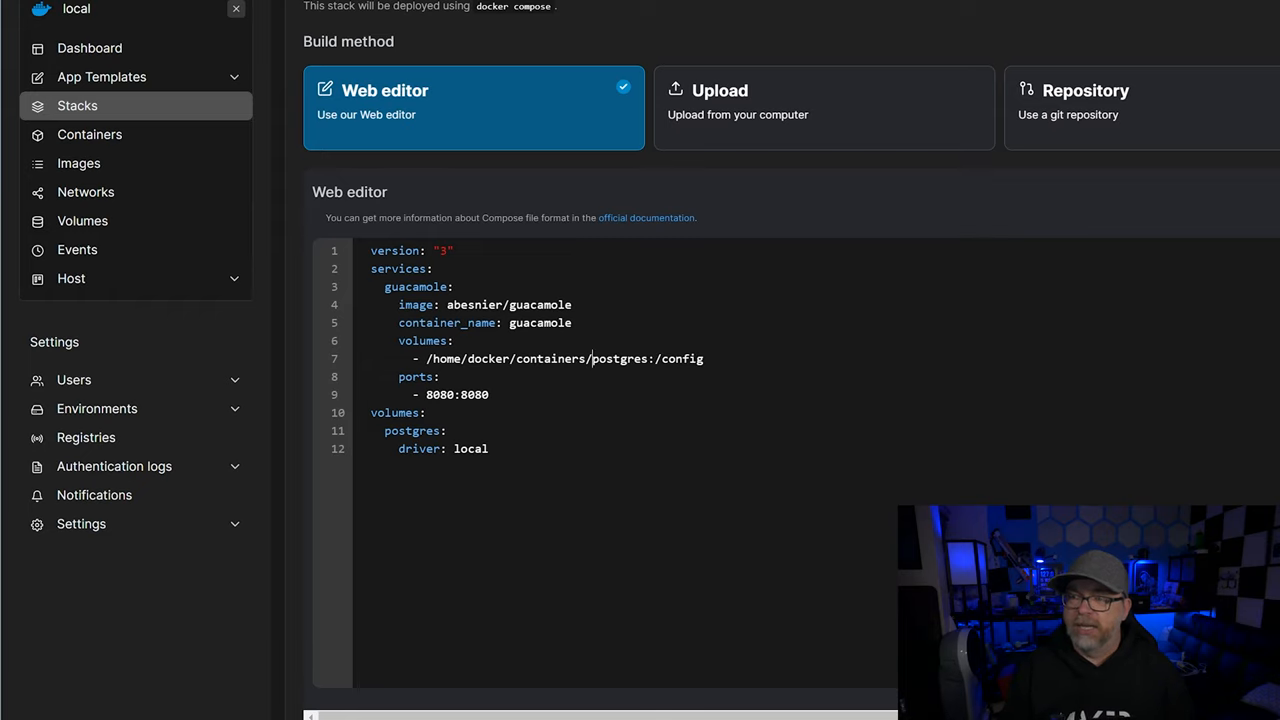
text(guac)
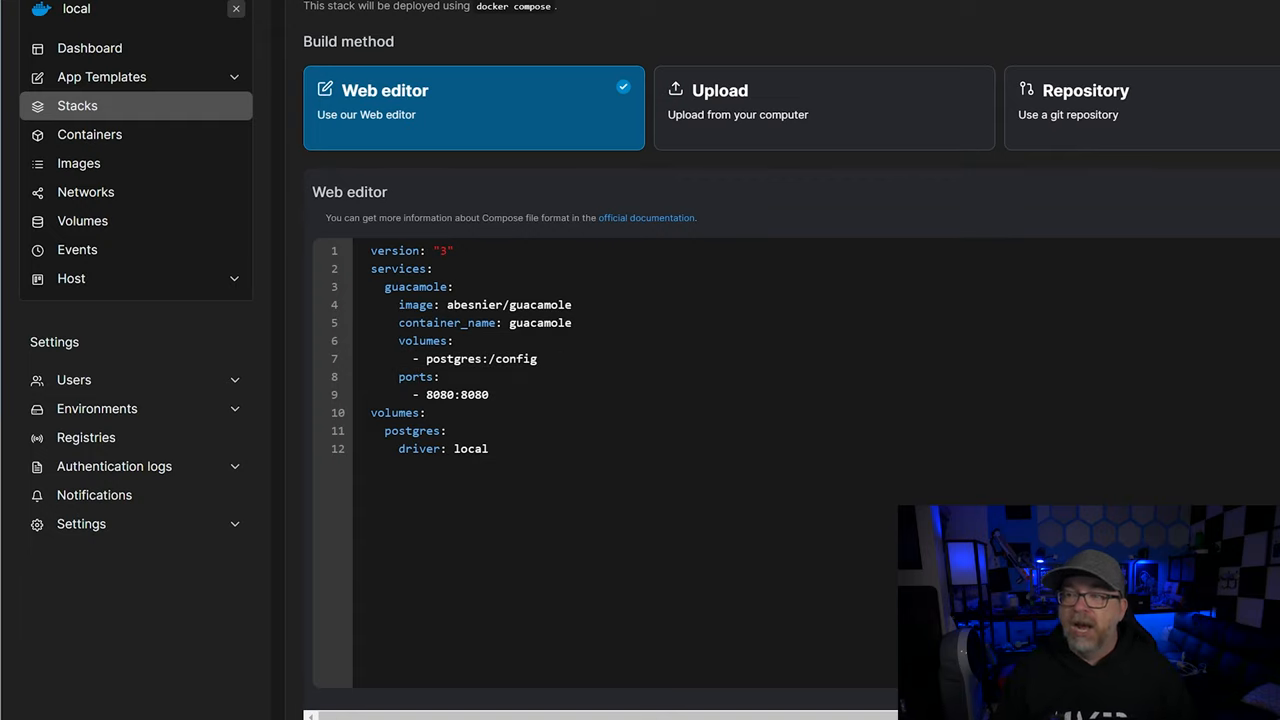
double_click(427, 394)
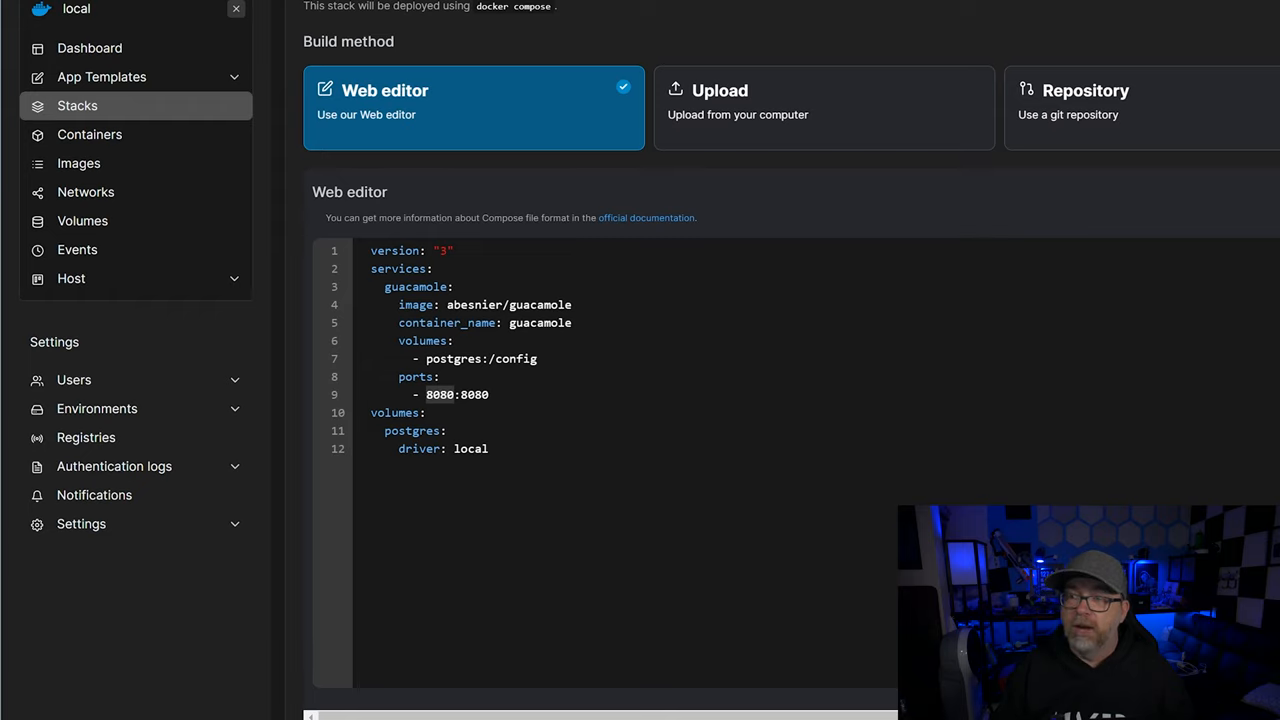
text(8194)
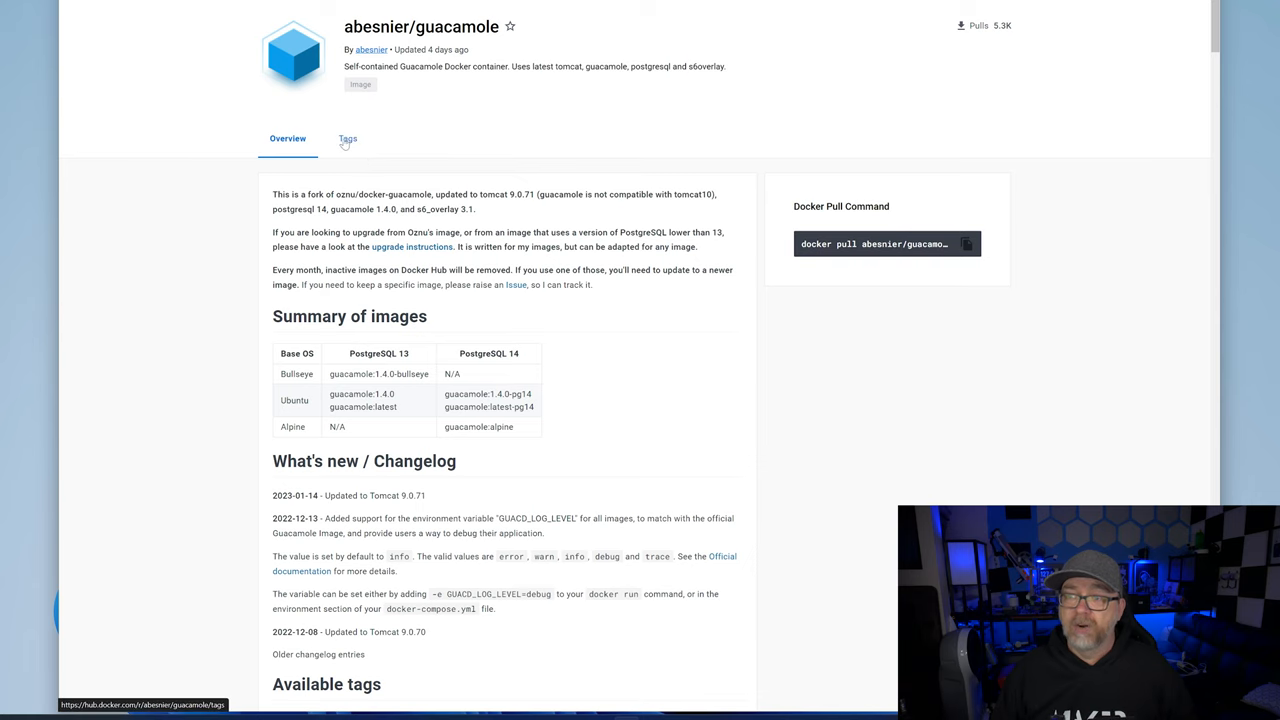
- View the abesnier/guacamole Tags list with architectures and sizes
click(347, 138)
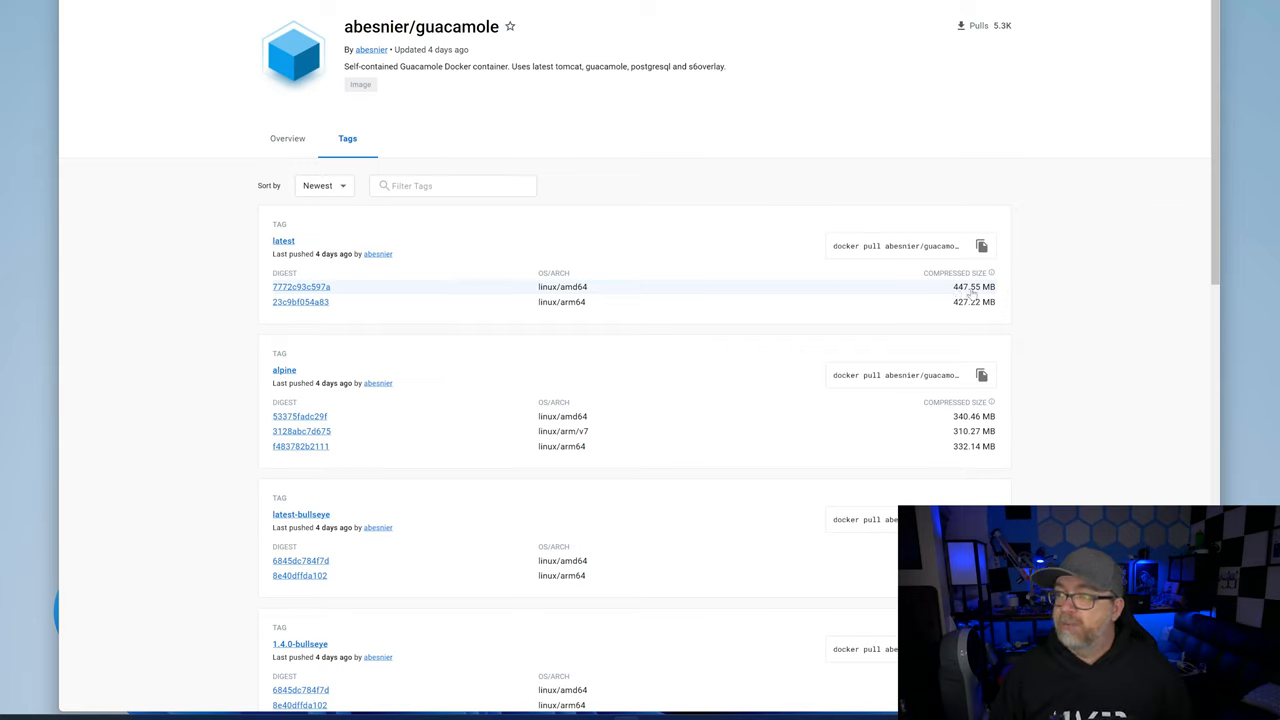
mouse_move(940, 291)
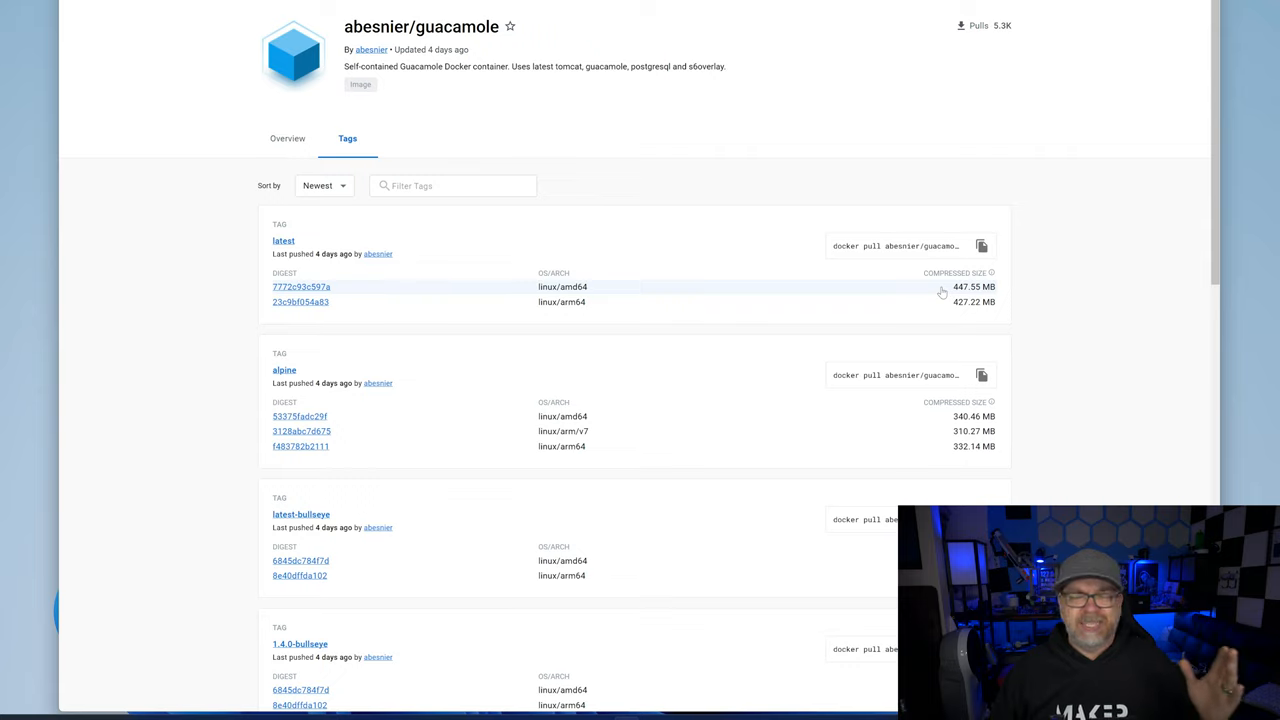
mouse_move(570, 310)
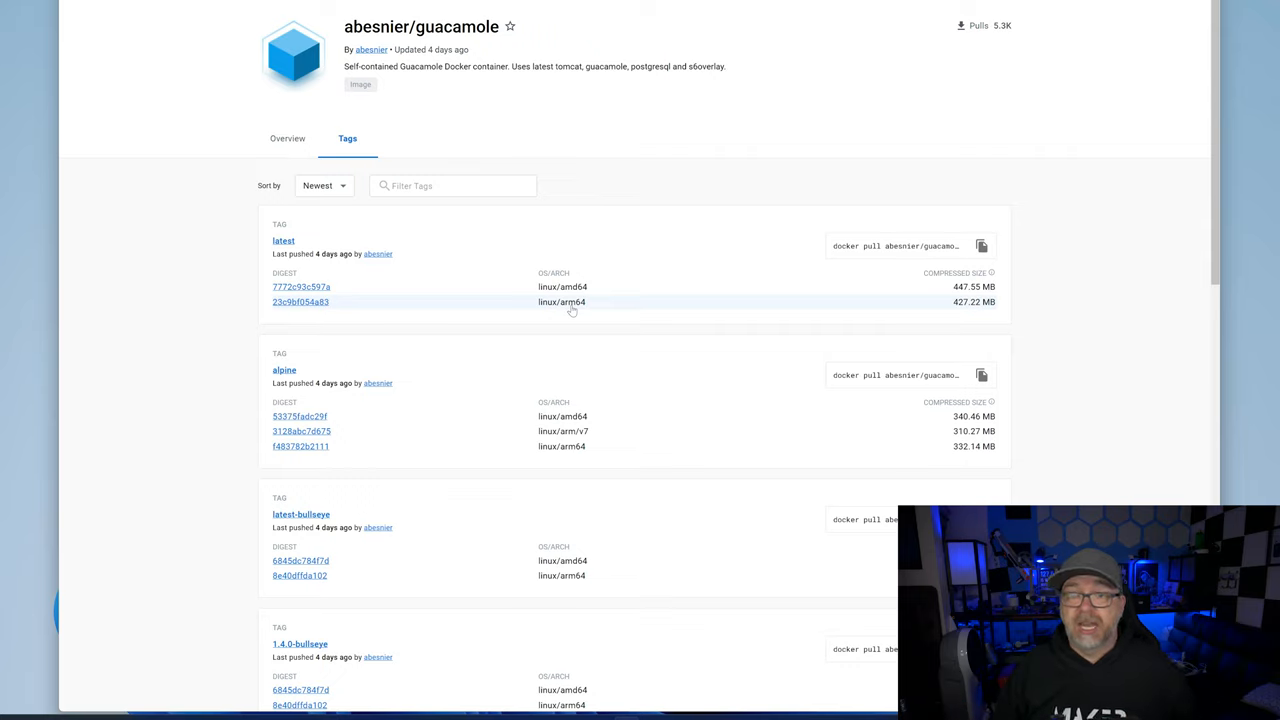
mouse_move(962, 309)
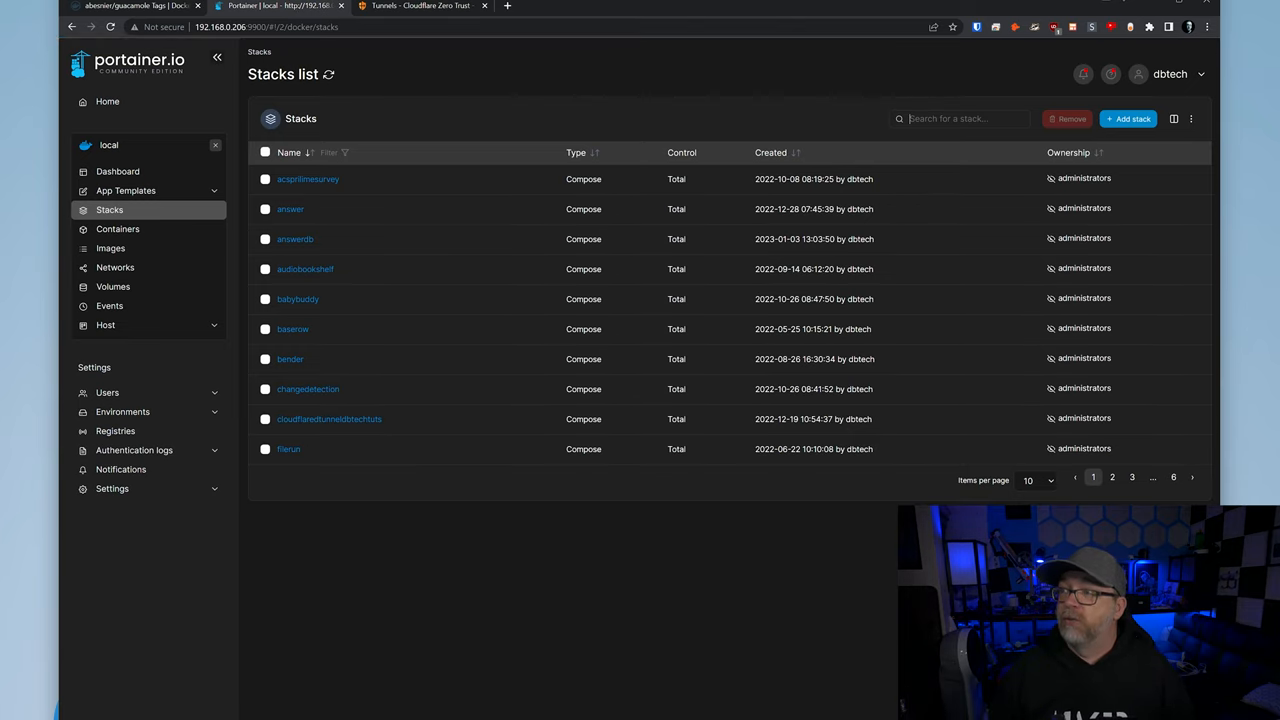
- Search stacks for 'guac', open newguac, and launch the 8194:8080 published port
text(glac)
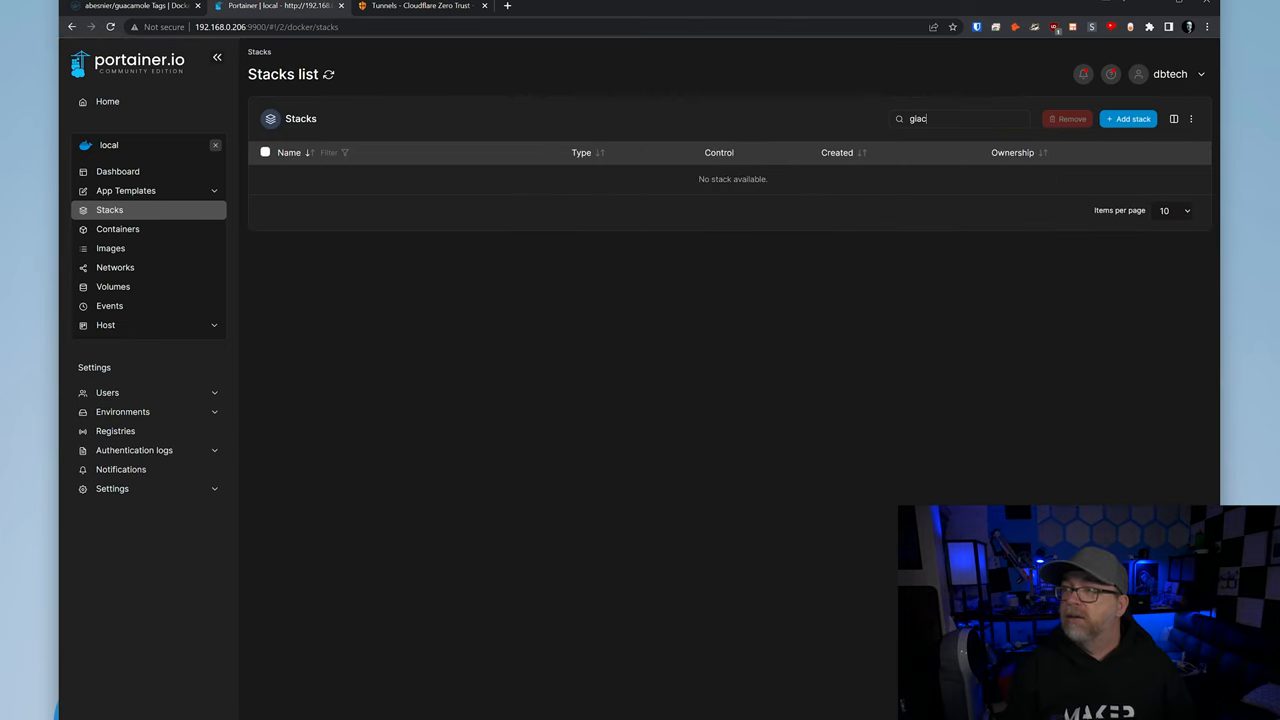
text(guac)
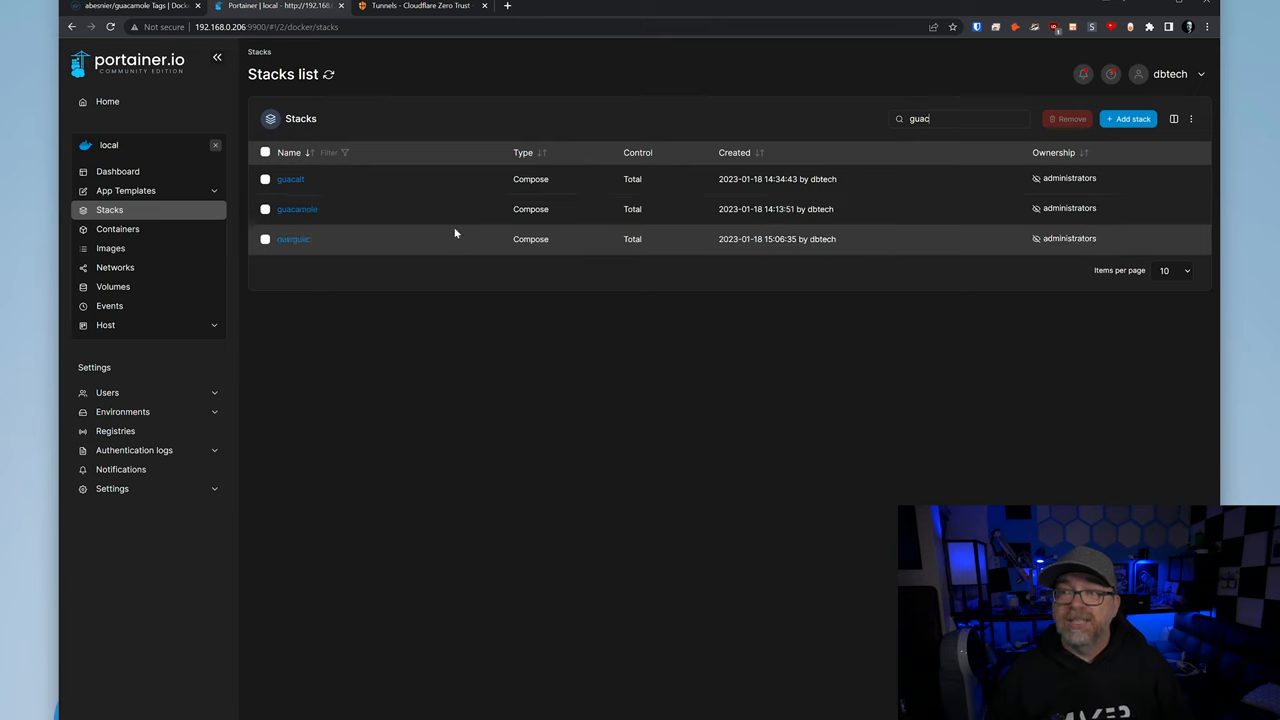
click(293, 239)
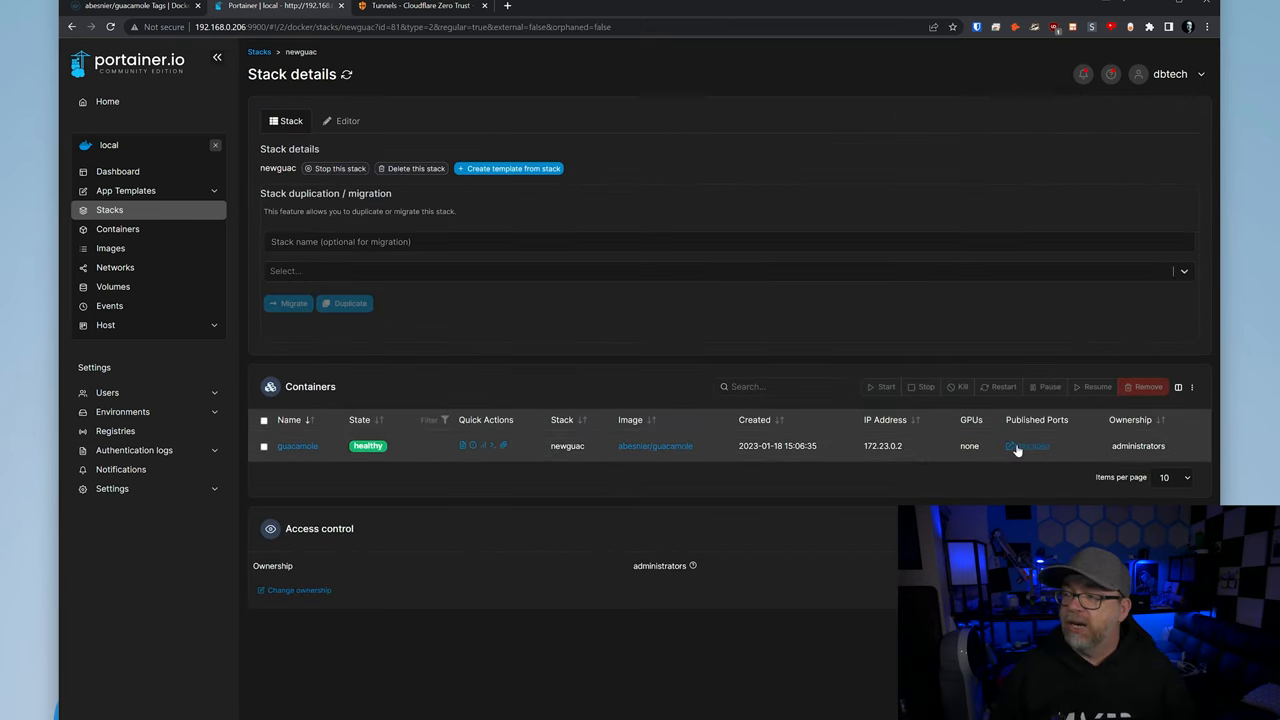
click(1029, 446)
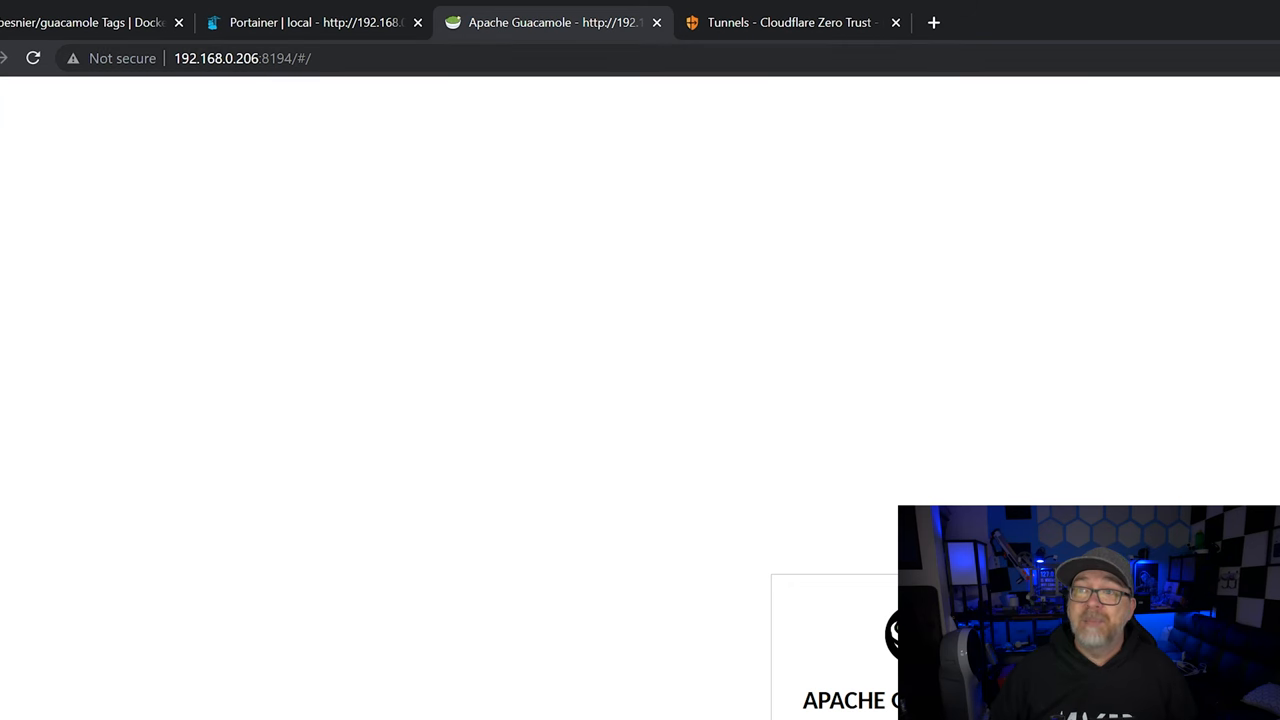
- Confirm the Guacamole login page loads on port 8194, then go to Cloudflare Tunnels
click(250, 62)
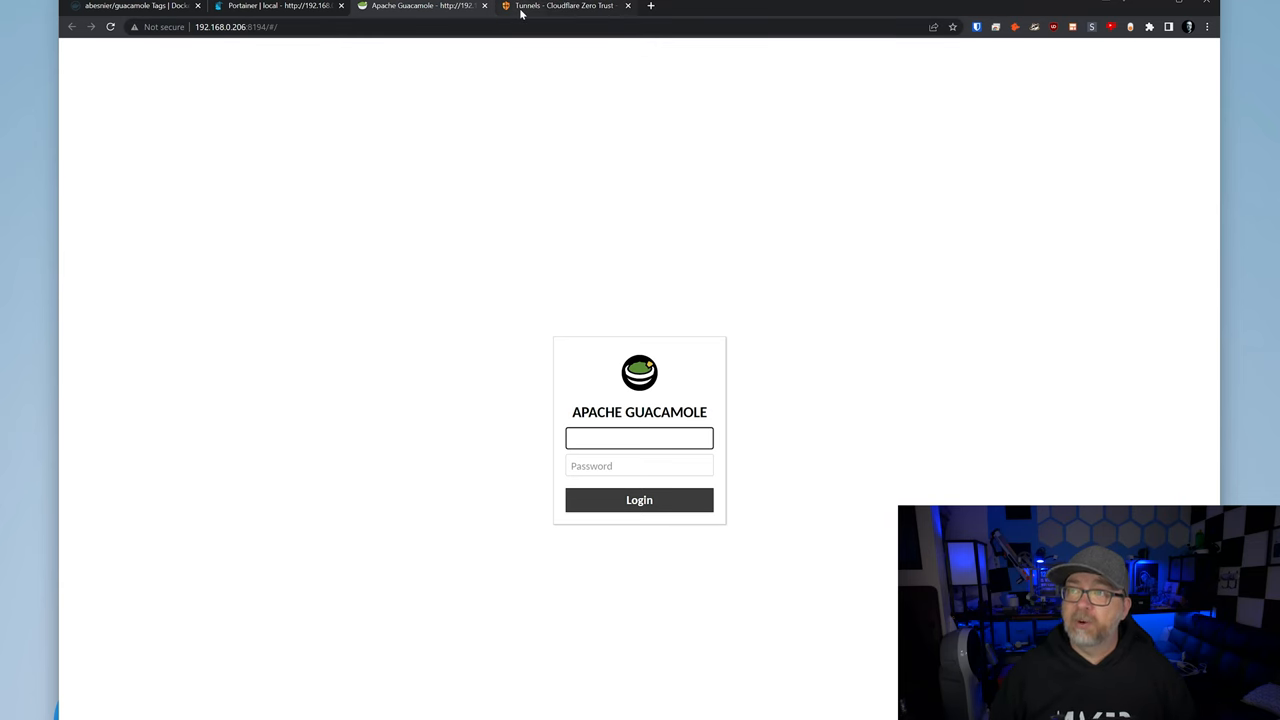
click(565, 6)
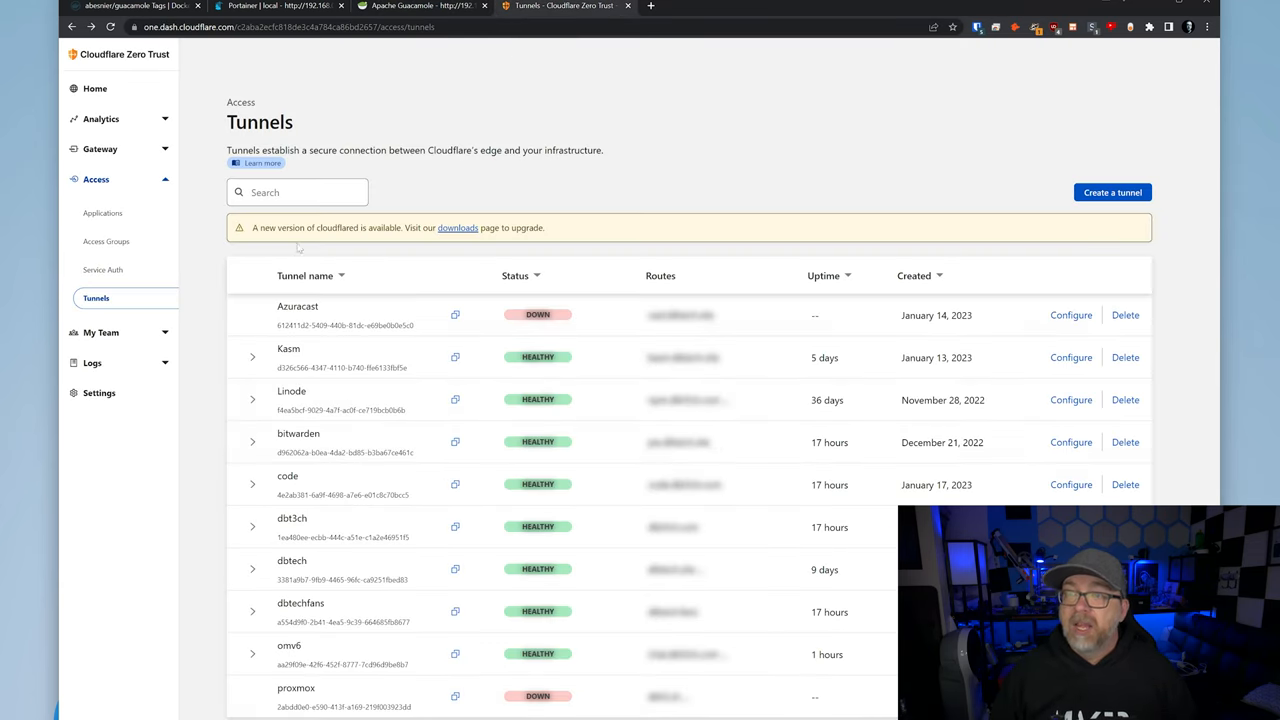
- Create and save a Cloudflare tunnel named 'newguac'
click(1112, 192)
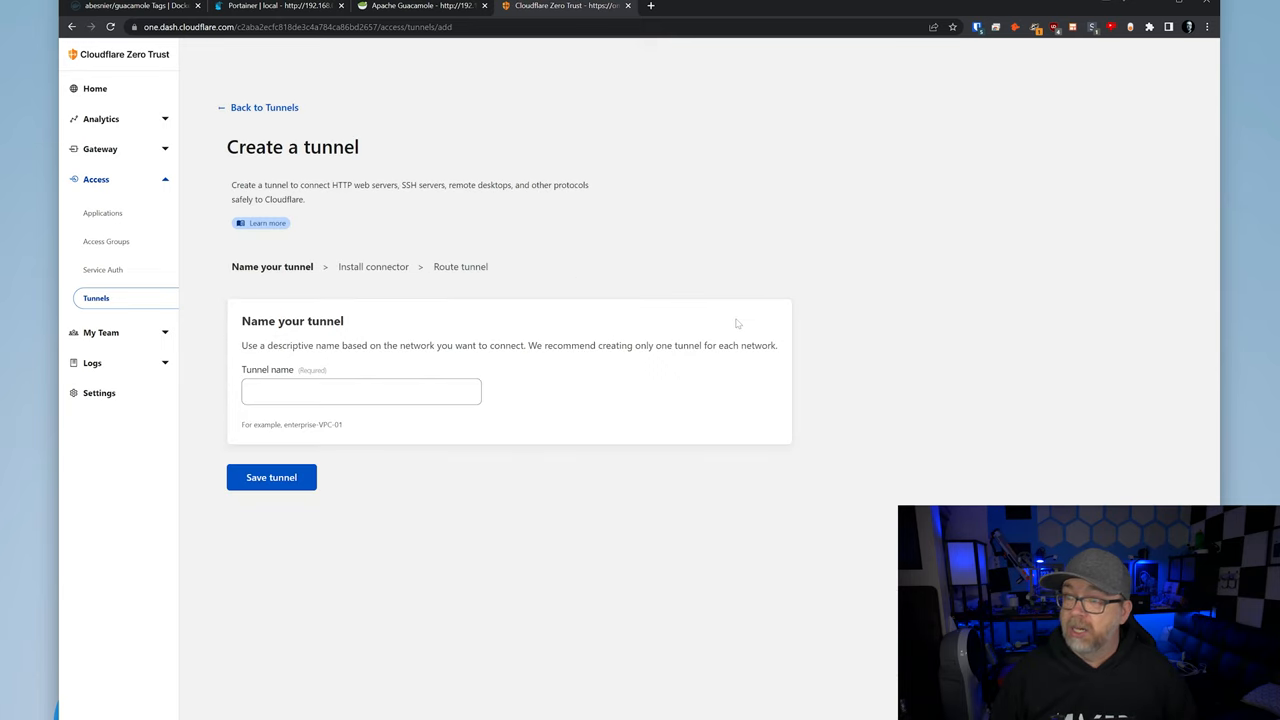
click(360, 391)
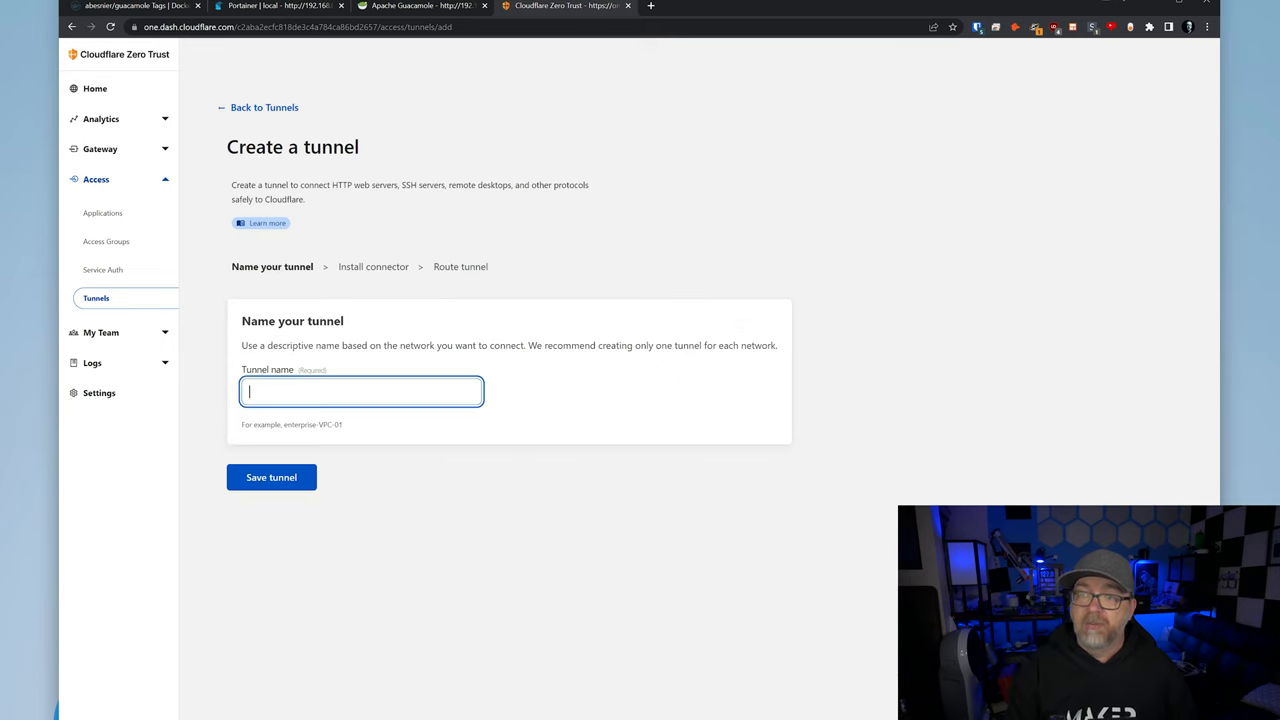
text(newguac)
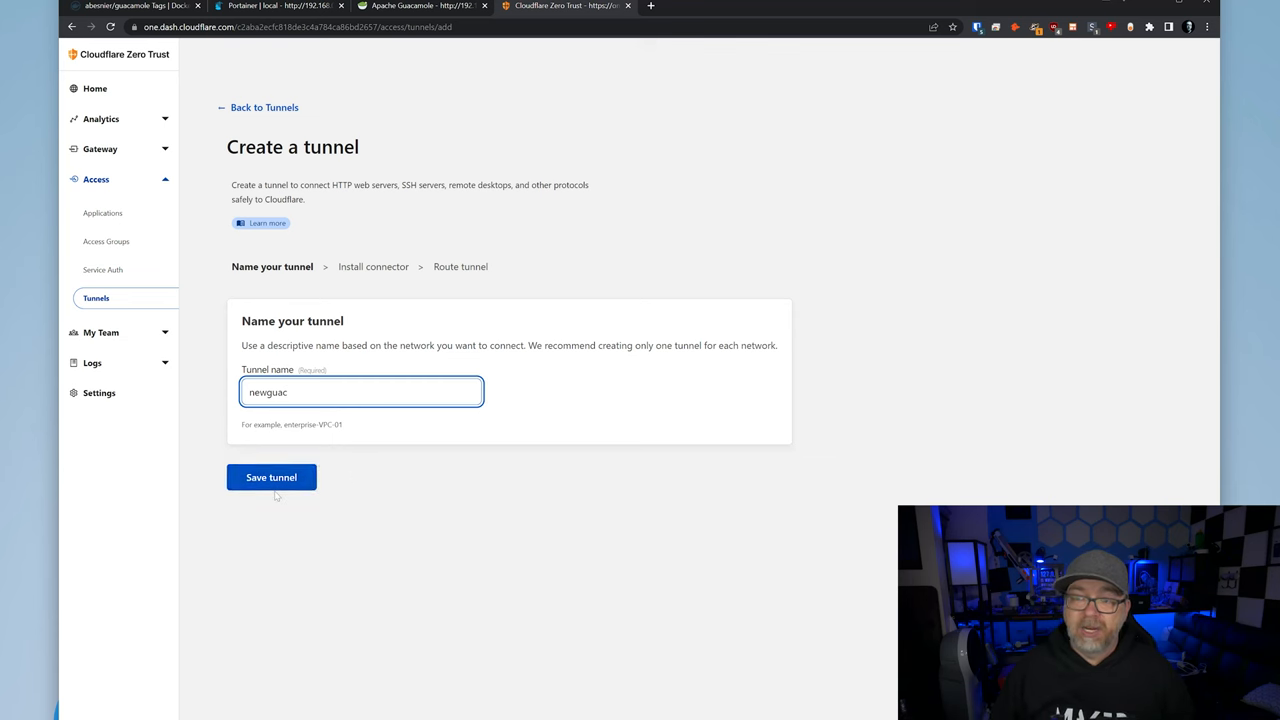
click(271, 477)
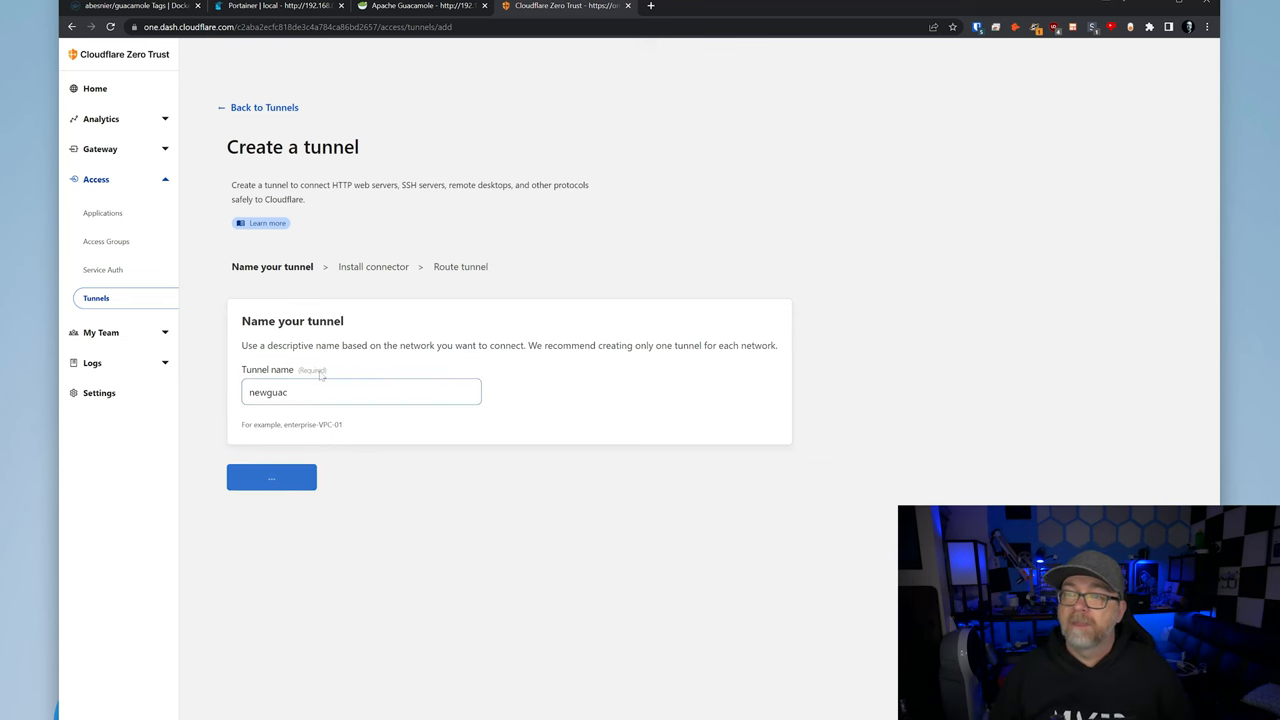
click(271, 477)
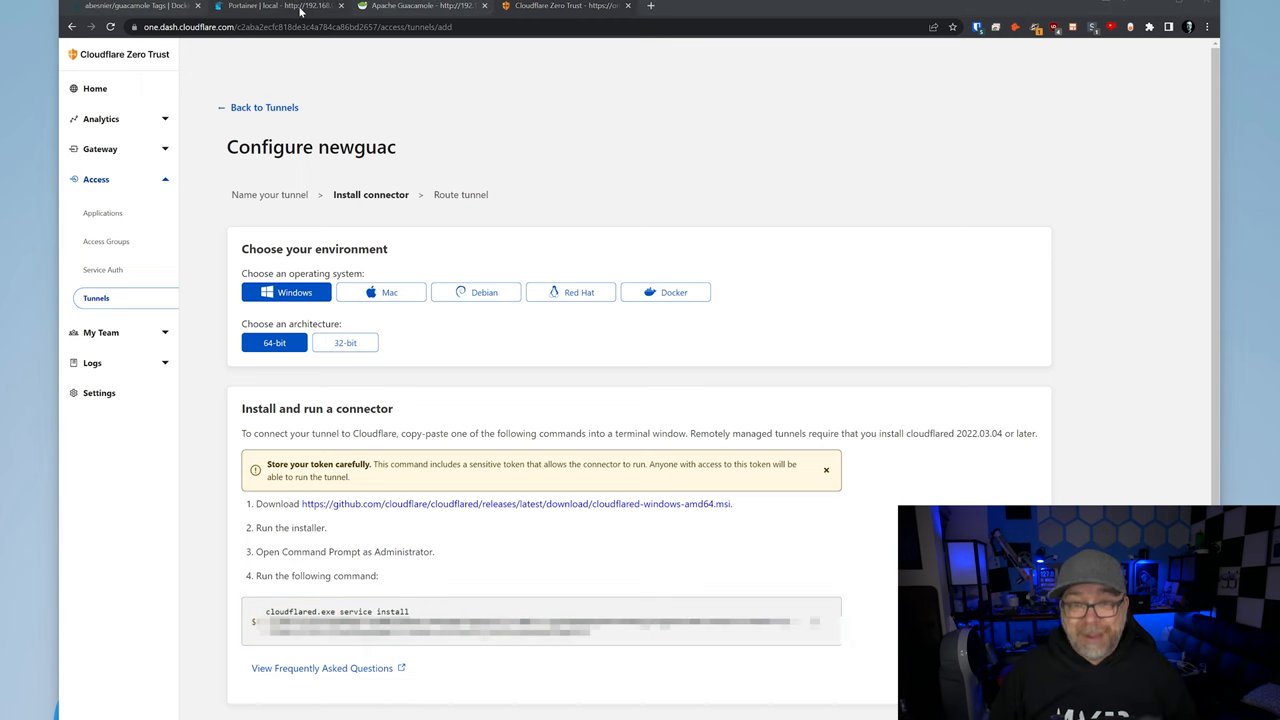
- Duplicate/edit the gifted_curie cloudflared container and deploy it with the new tunnel command
click(290, 10)
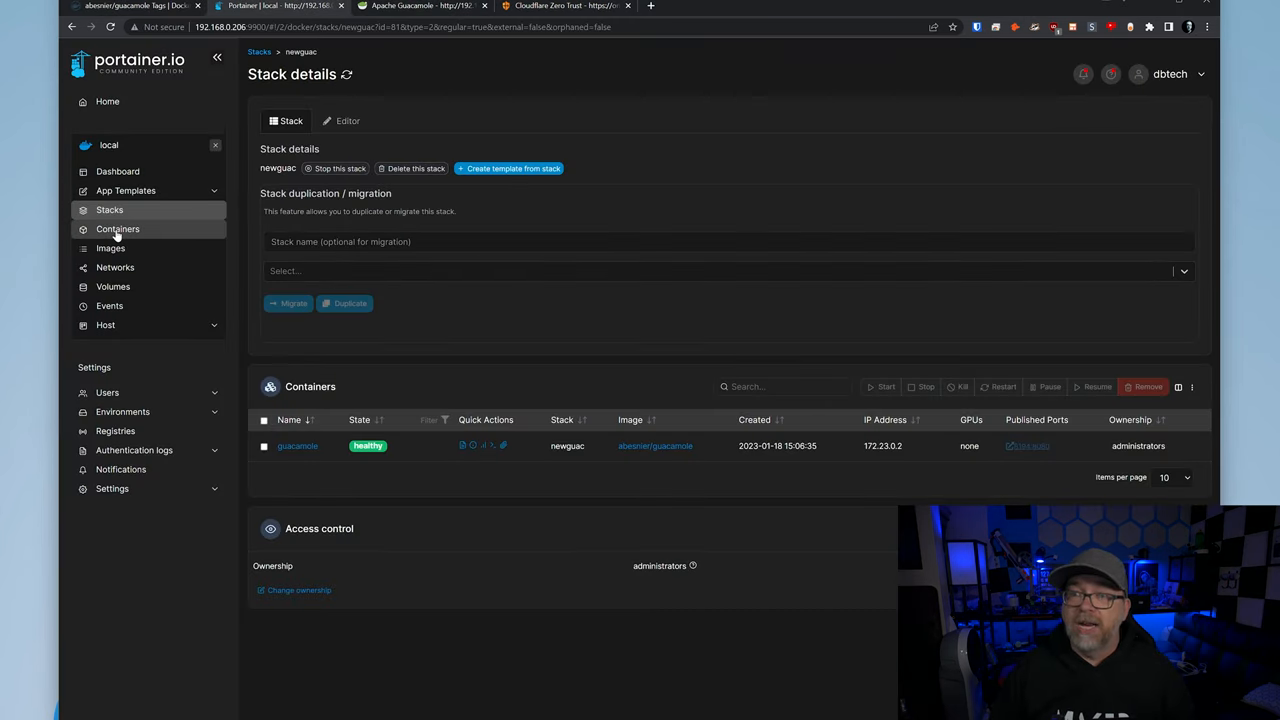
click(117, 229)
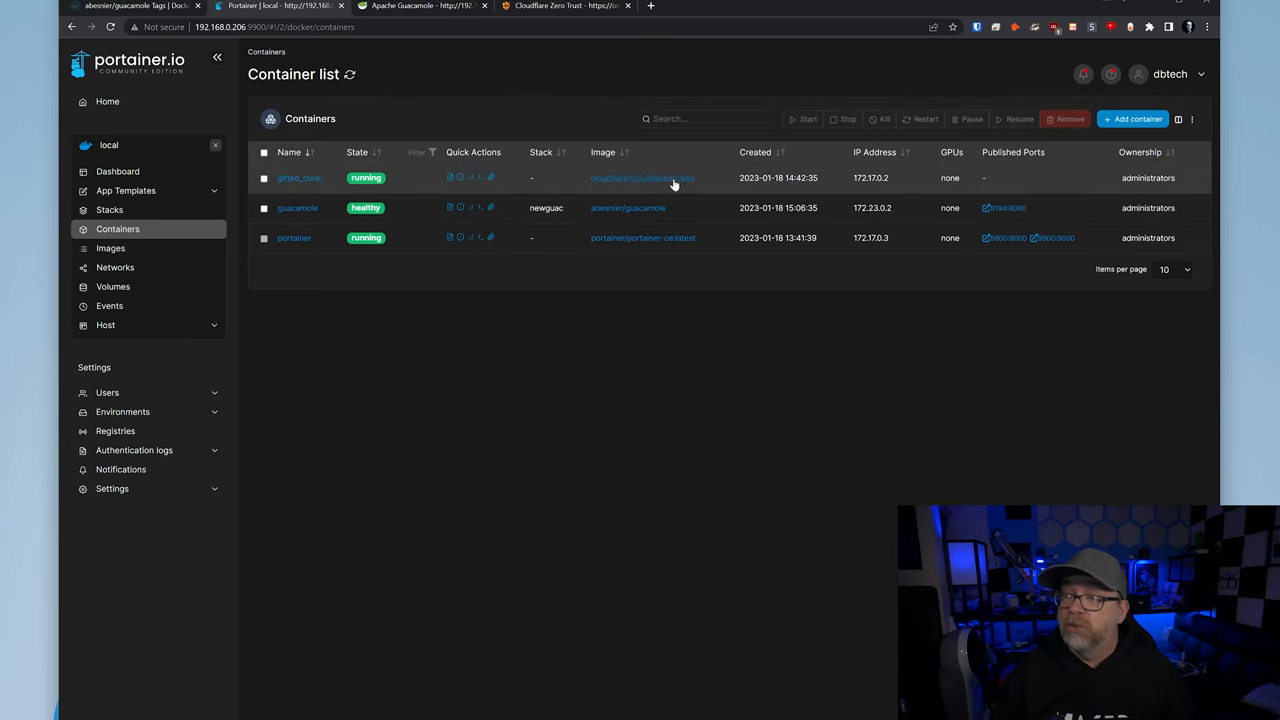
click(299, 178)
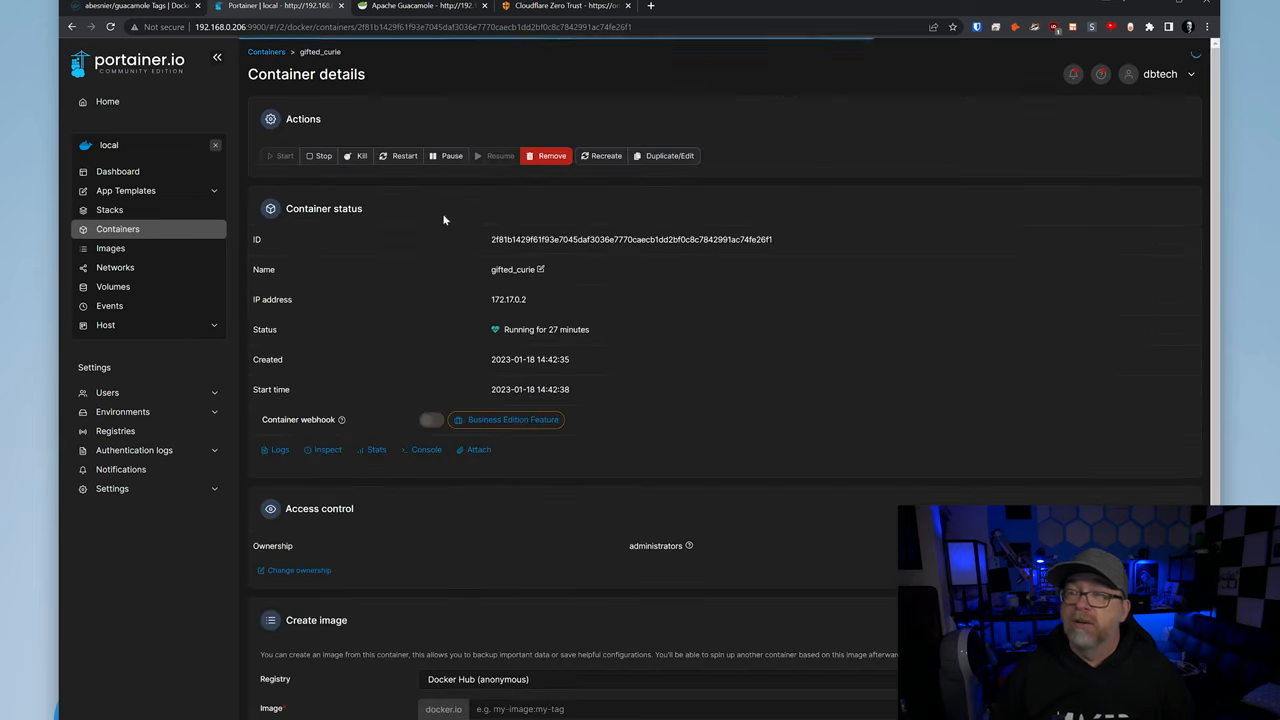
click(663, 155)
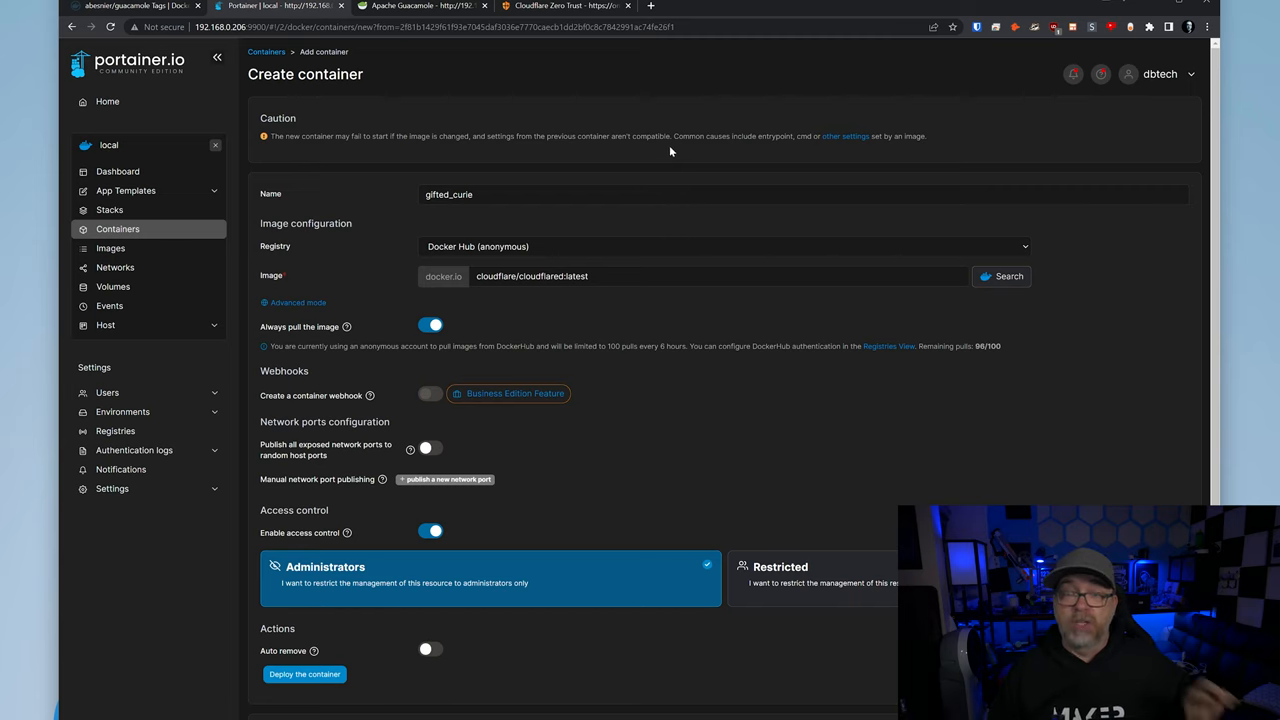
scroll(down, 3)
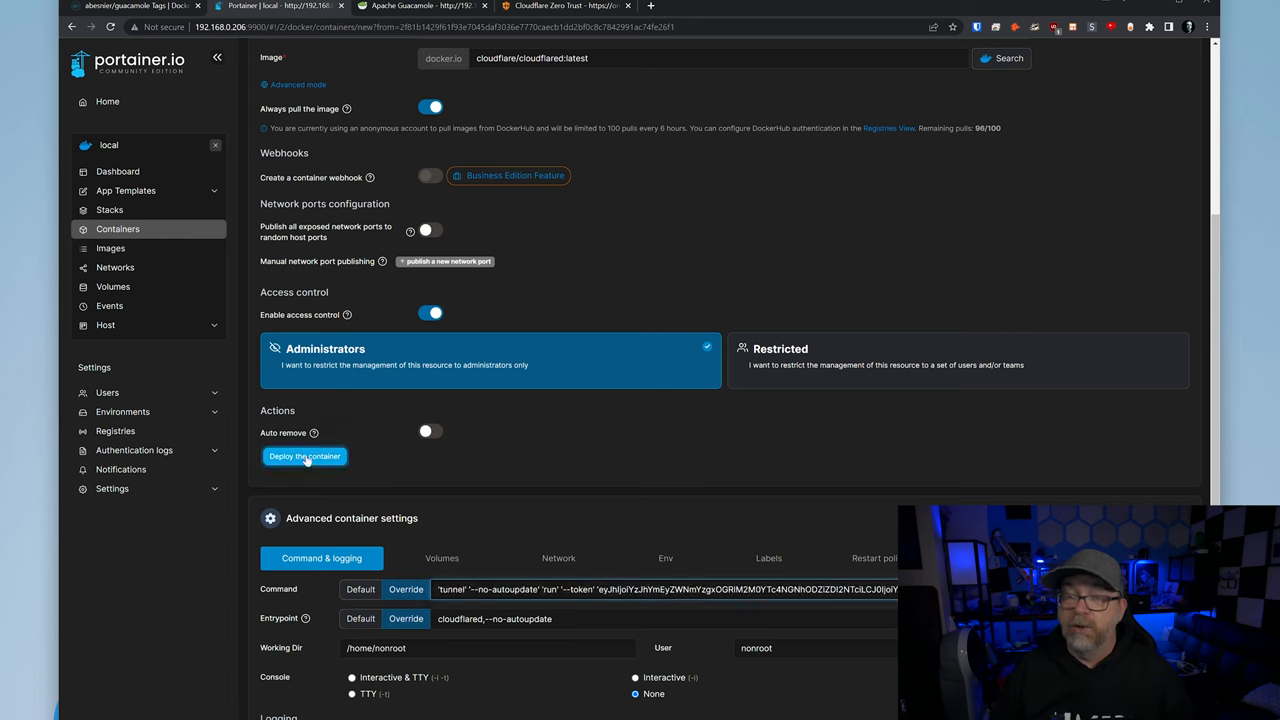
click(304, 456)
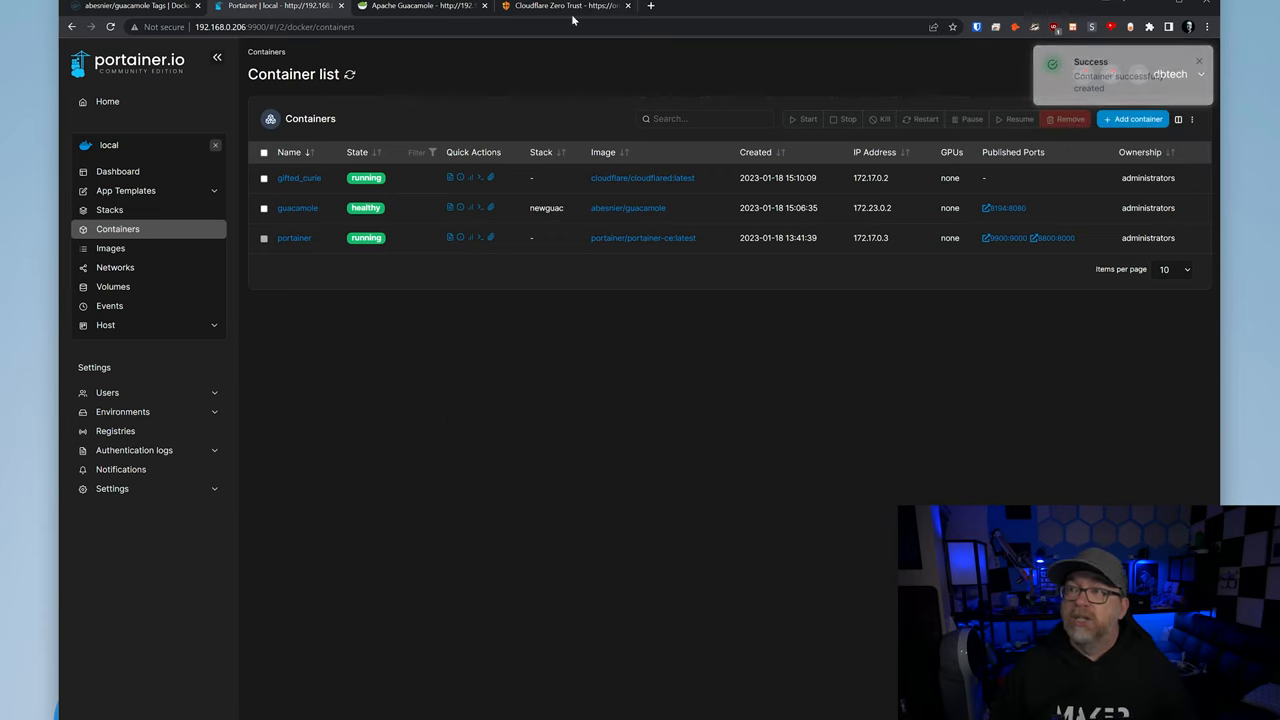
- Continue to routing, entering subdomain guac on dbt3ch.com with service type HTTP
click(565, 6)
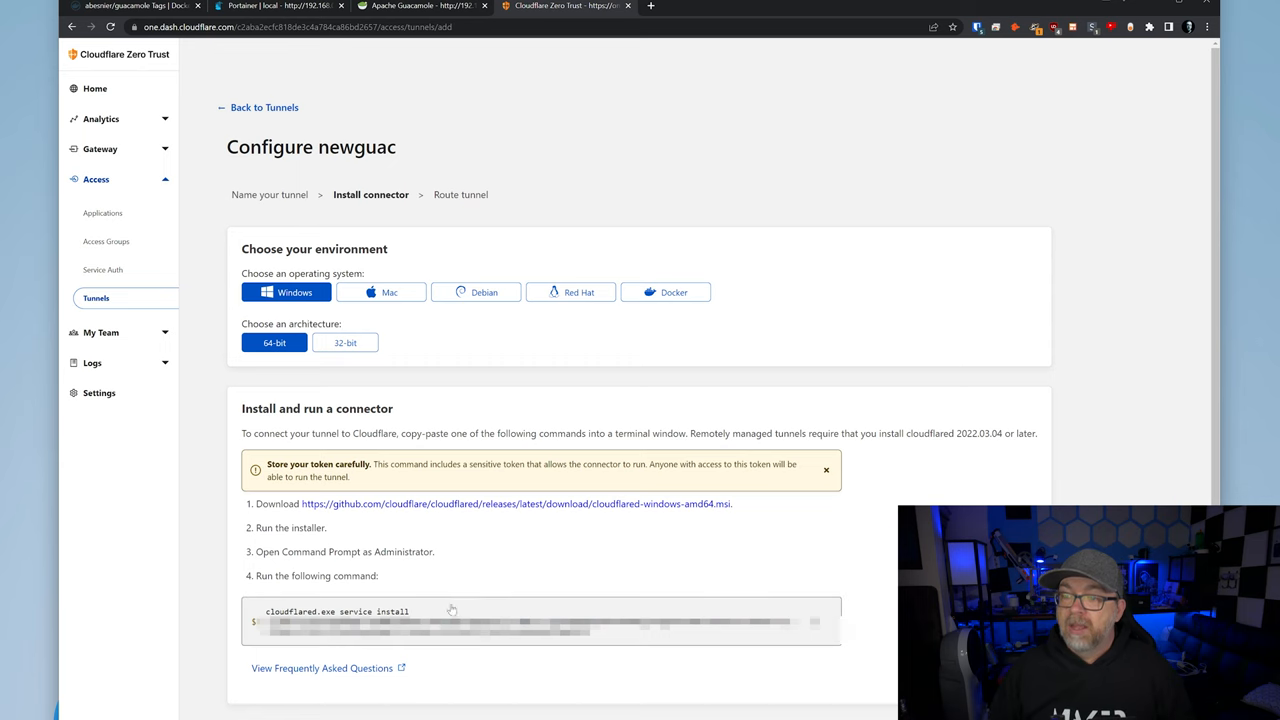
scroll(down, 3)
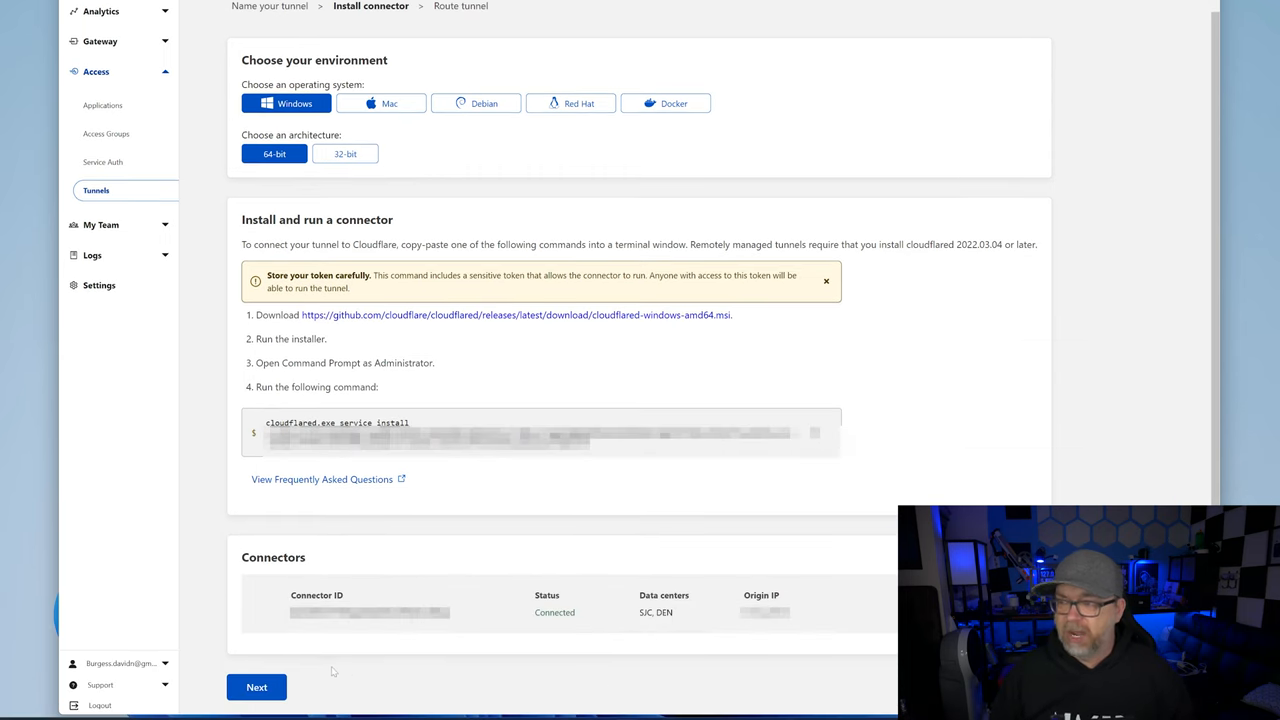
click(257, 687)
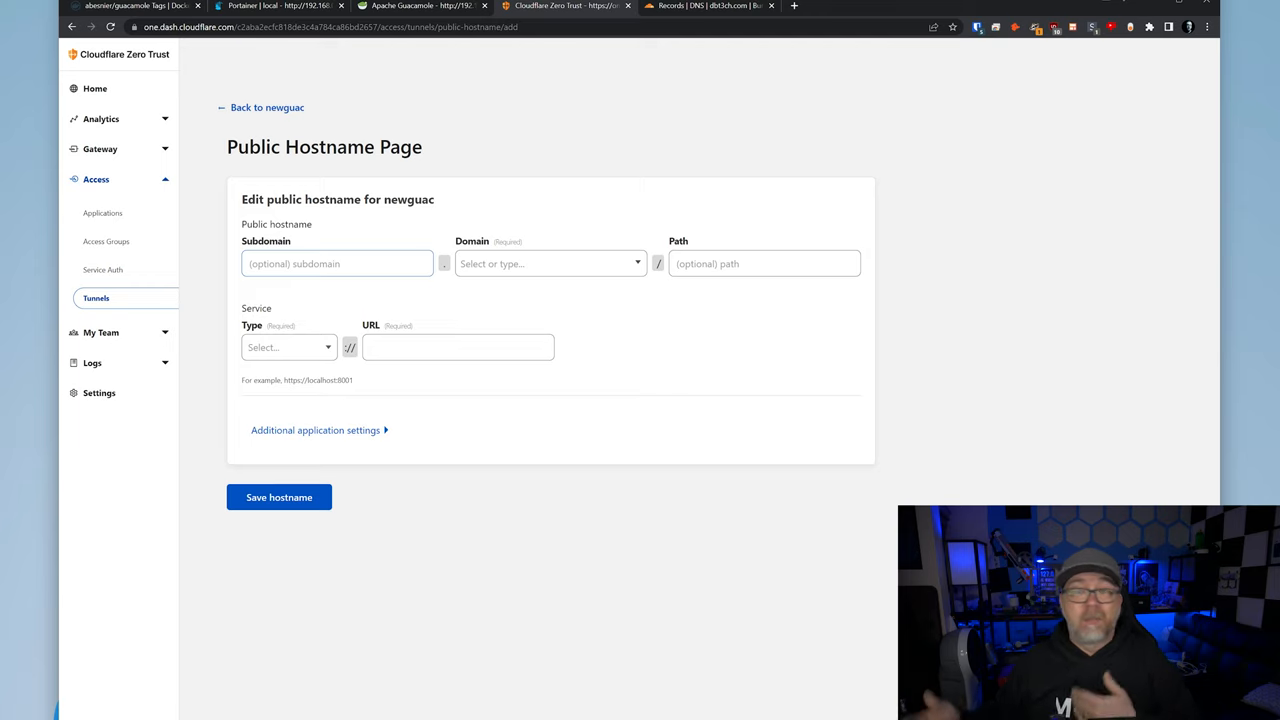
click(337, 263)
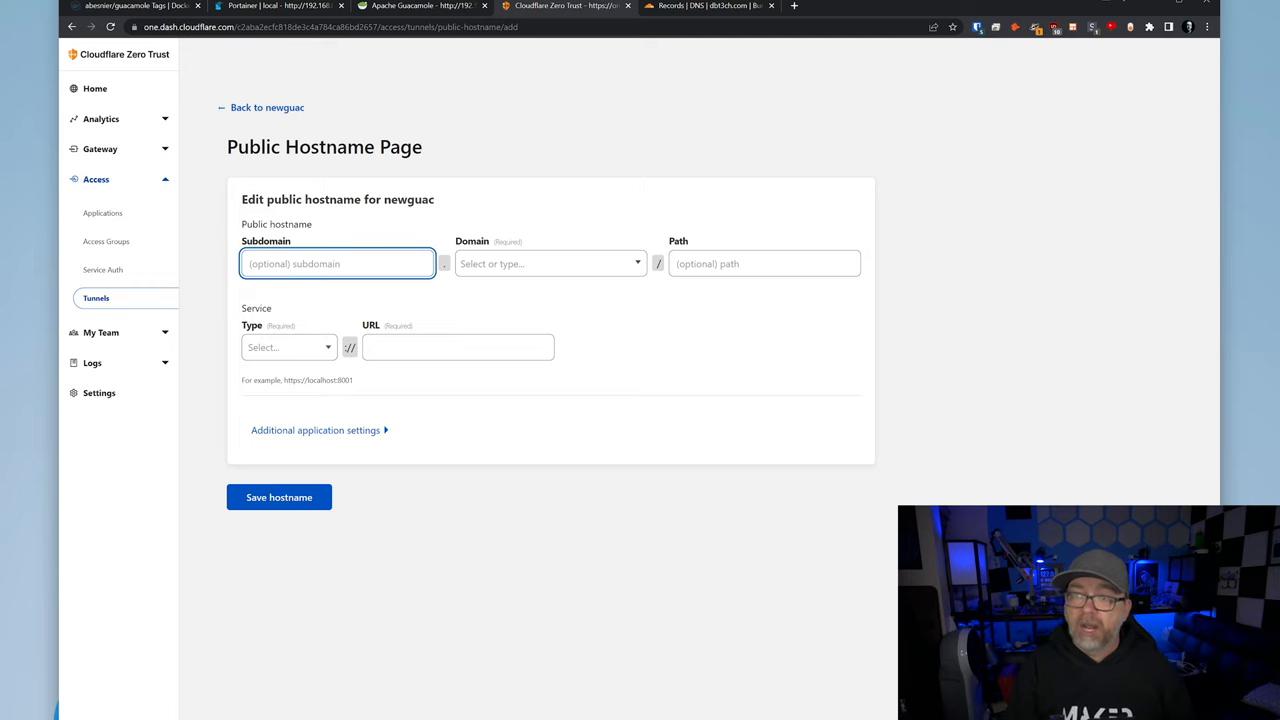
text(guac)
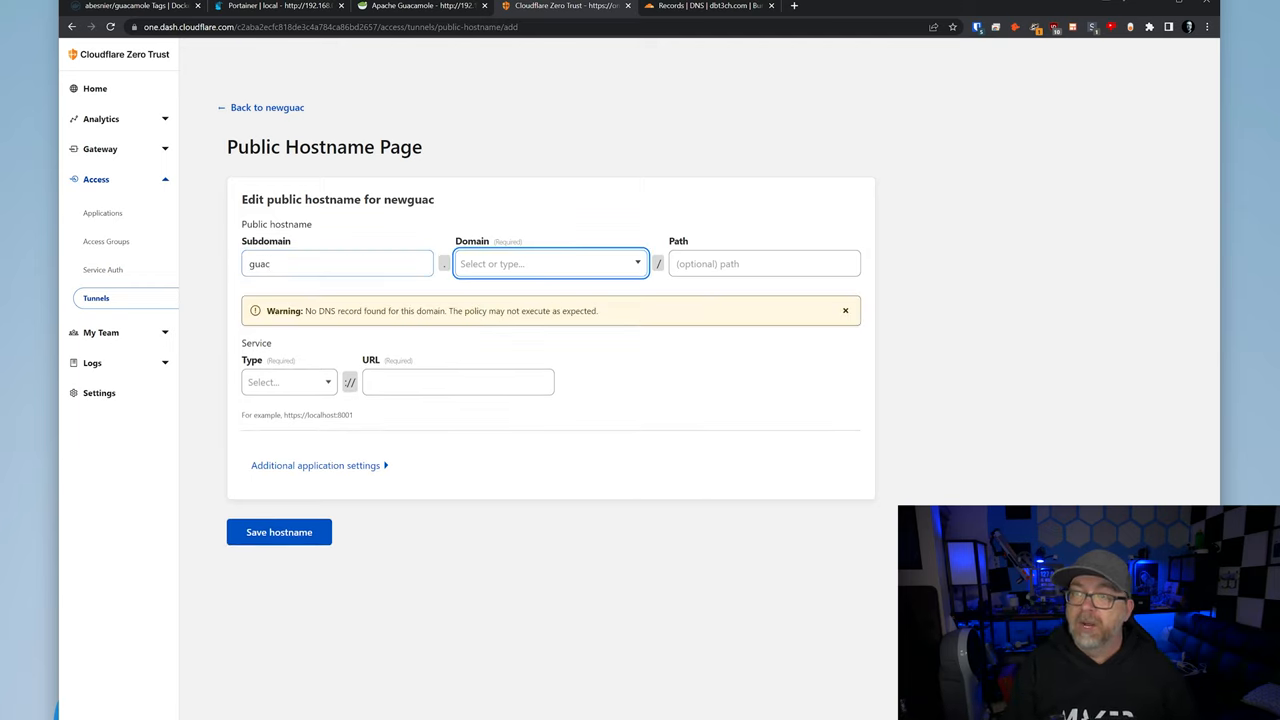
click(288, 347)
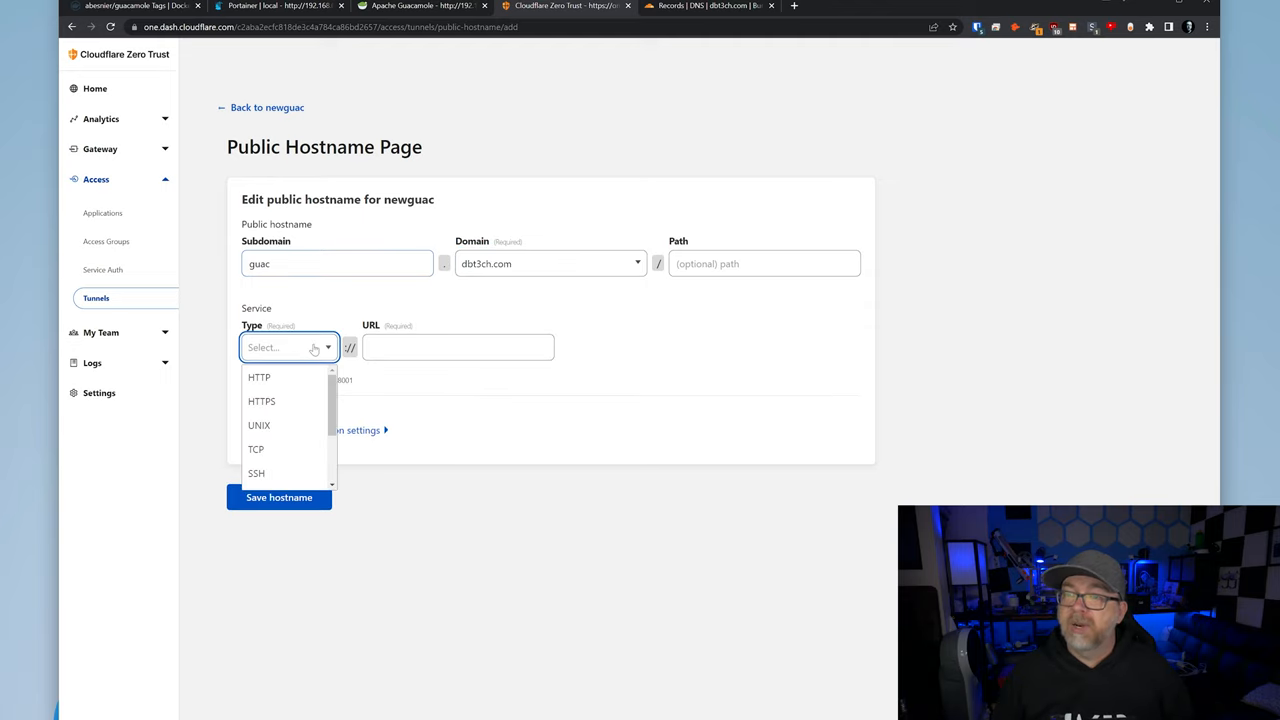
click(259, 377)
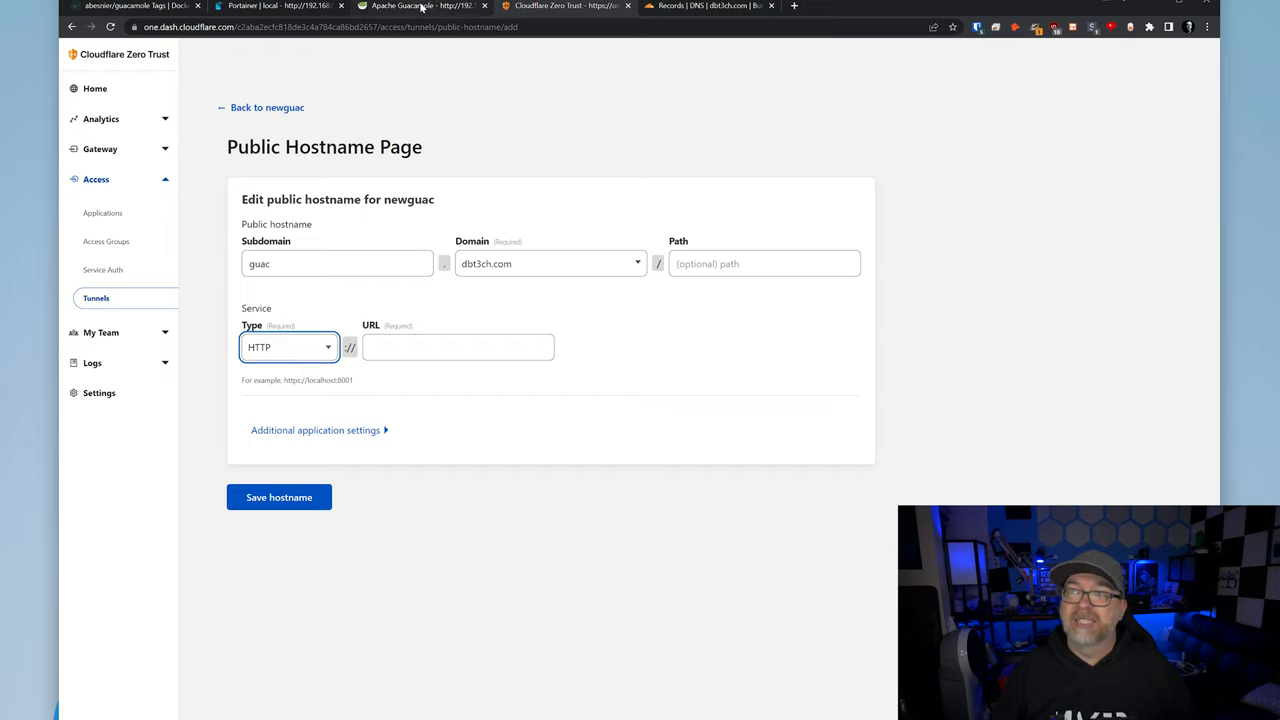
- Enter URL 192.168.0.206:8194, checking it against Guacamole, and save the hostname
click(435, 6)
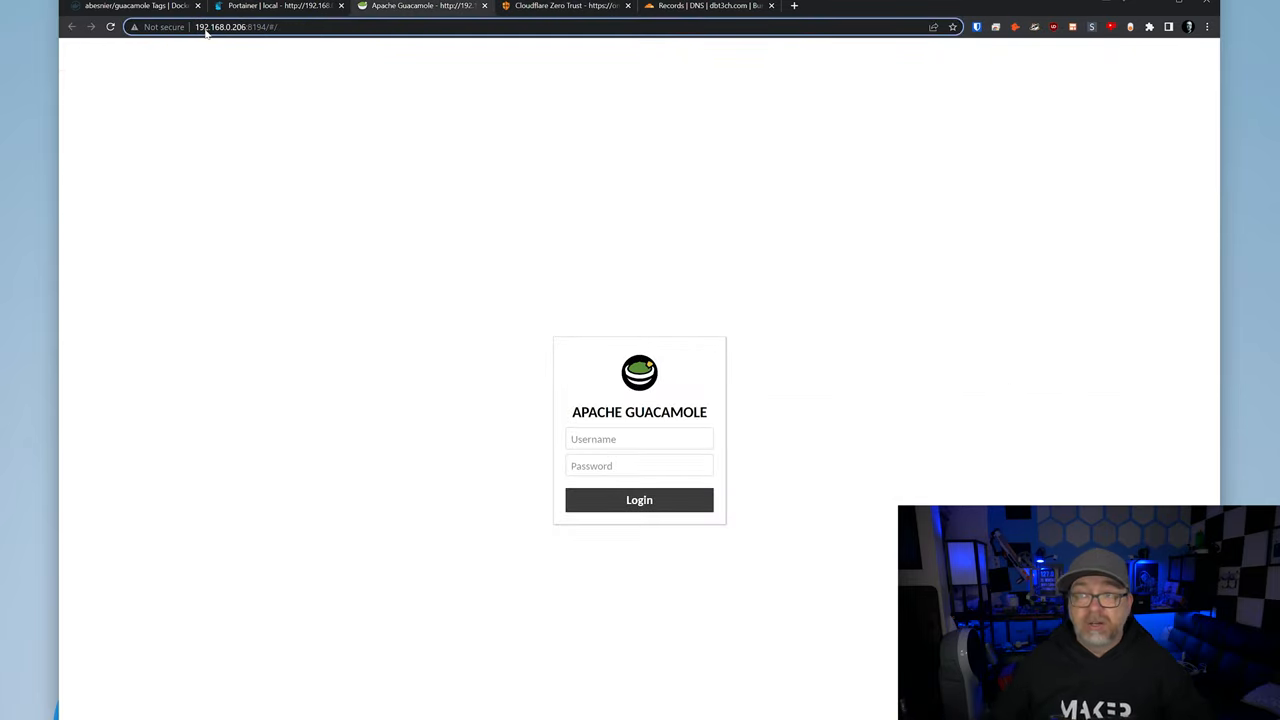
click(560, 8)
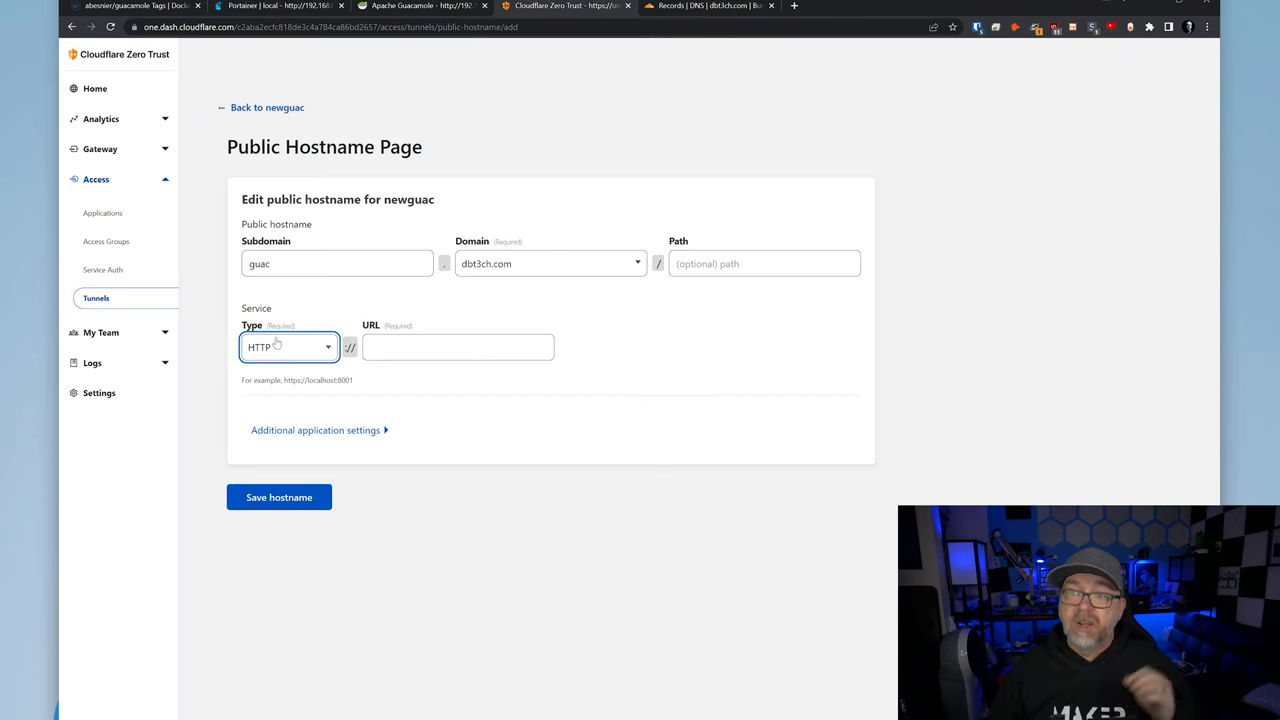
text(192.168.0.206:8194)
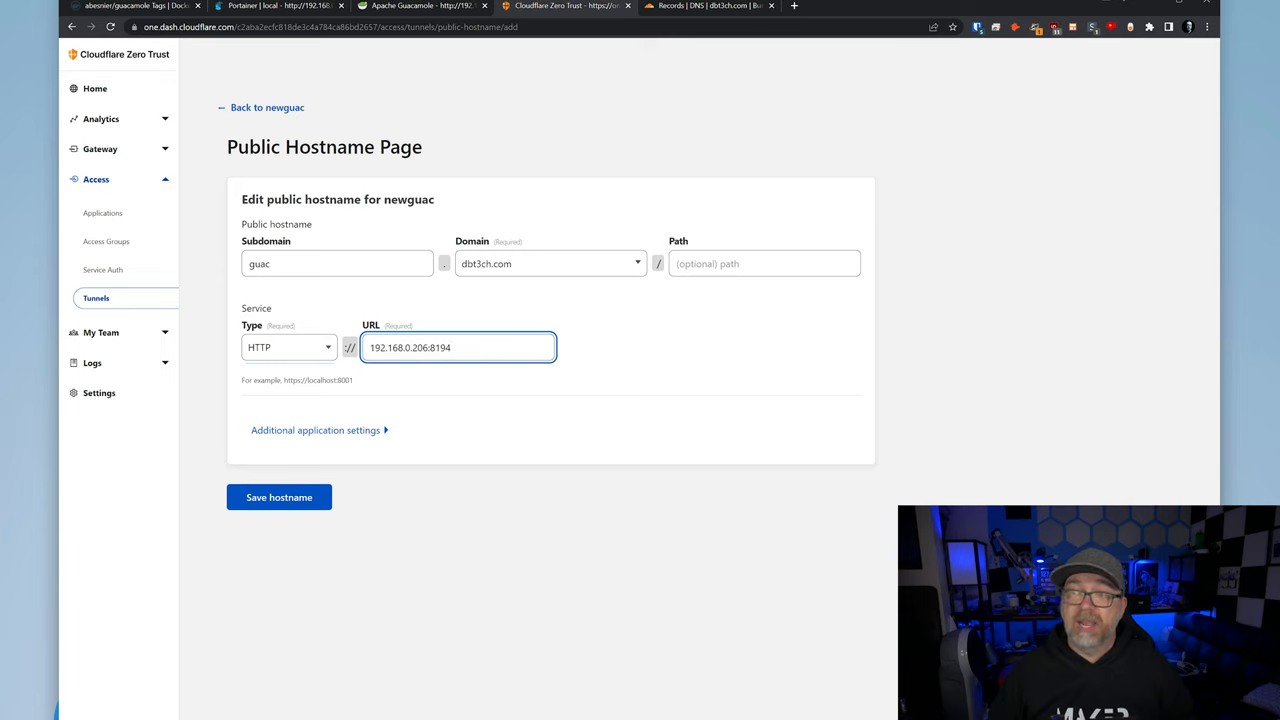
click(420, 7)
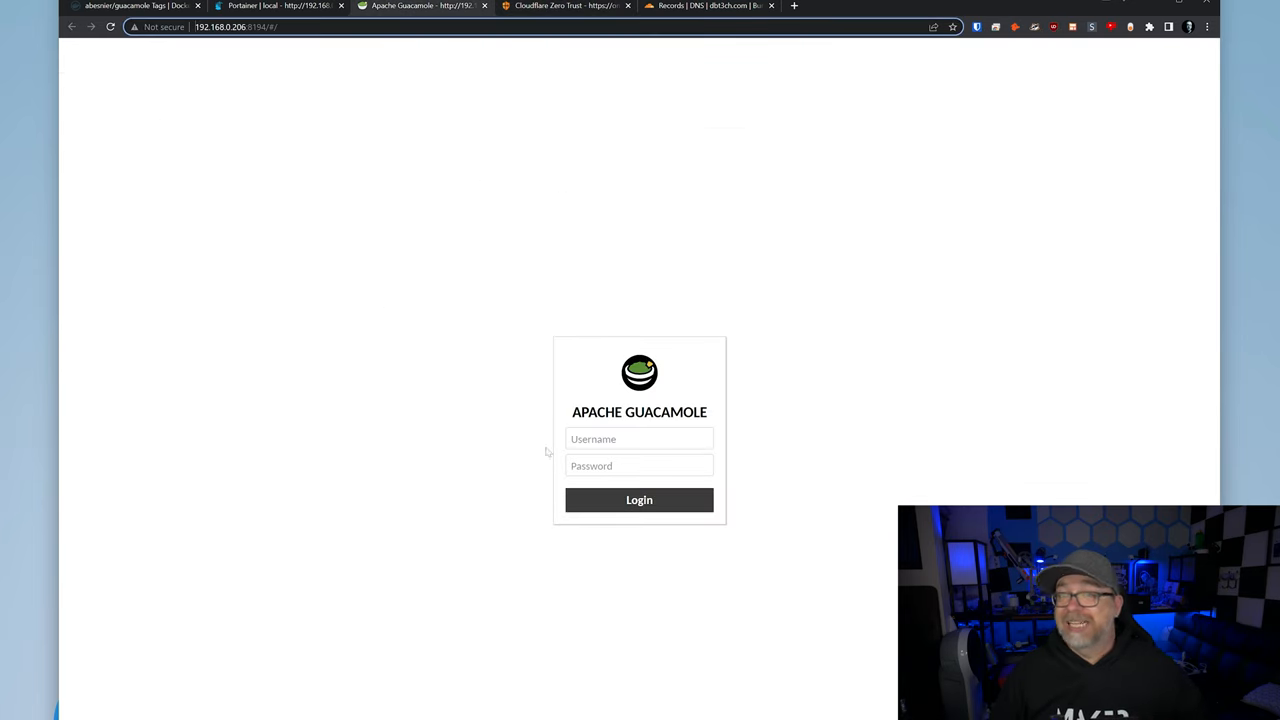
click(561, 7)
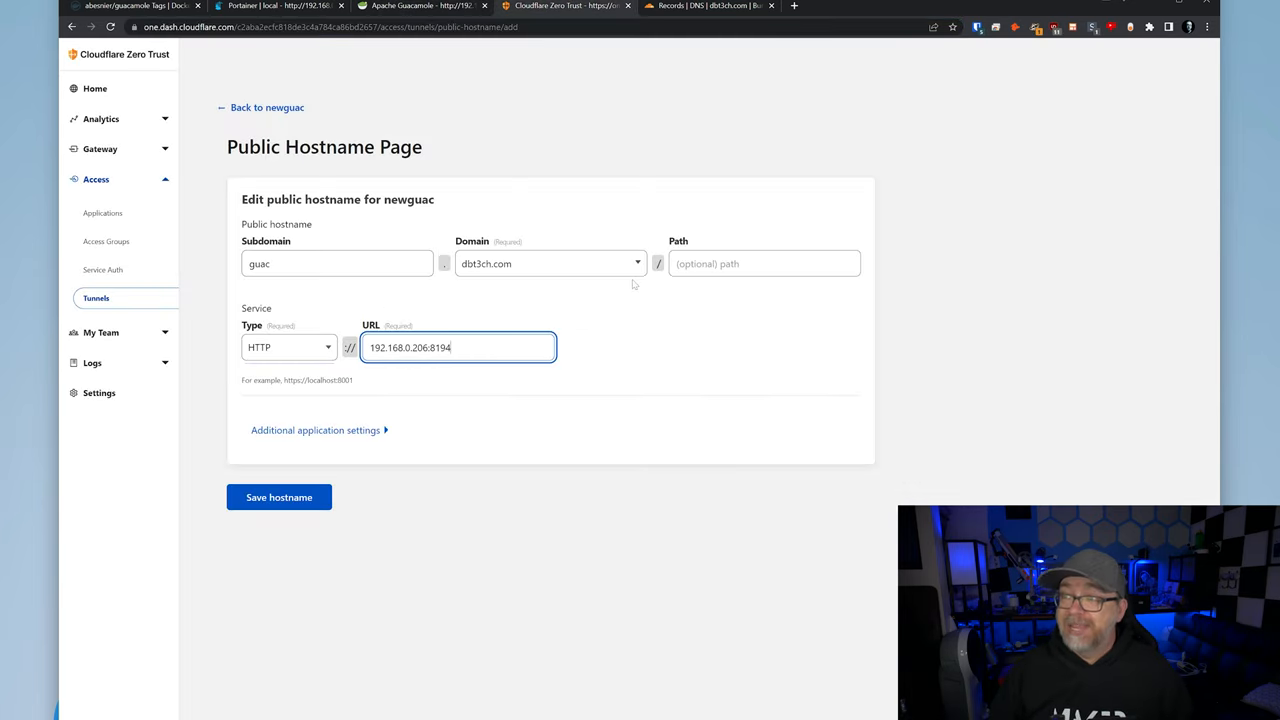
click(279, 497)
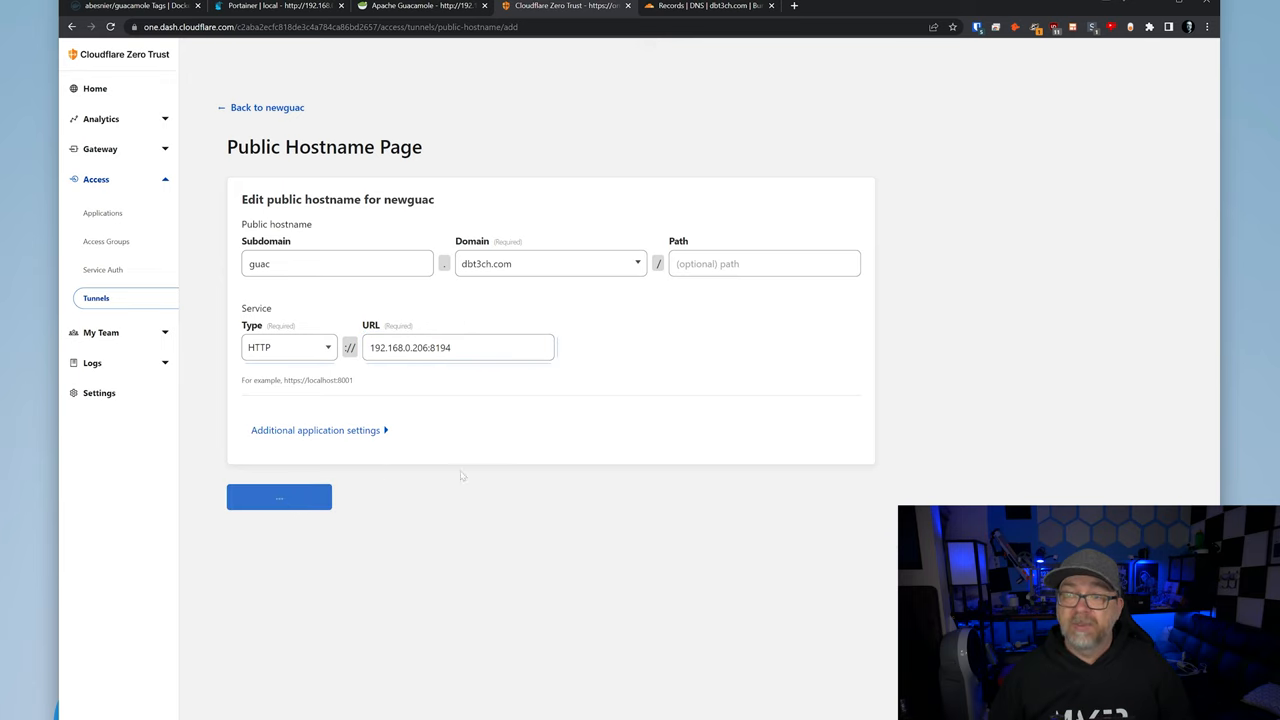
click(279, 497)
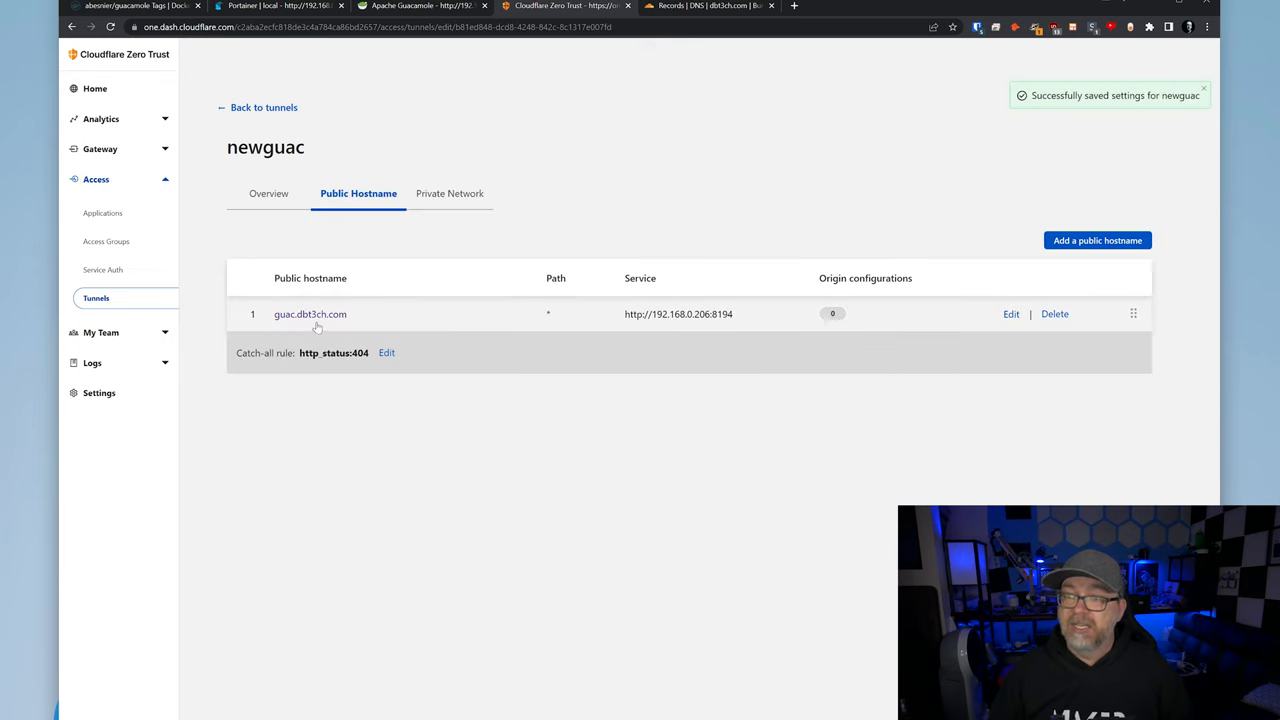
- Open guac.dbt3ch.com and inspect the padlock's secure connection and certificate details
click(310, 314)
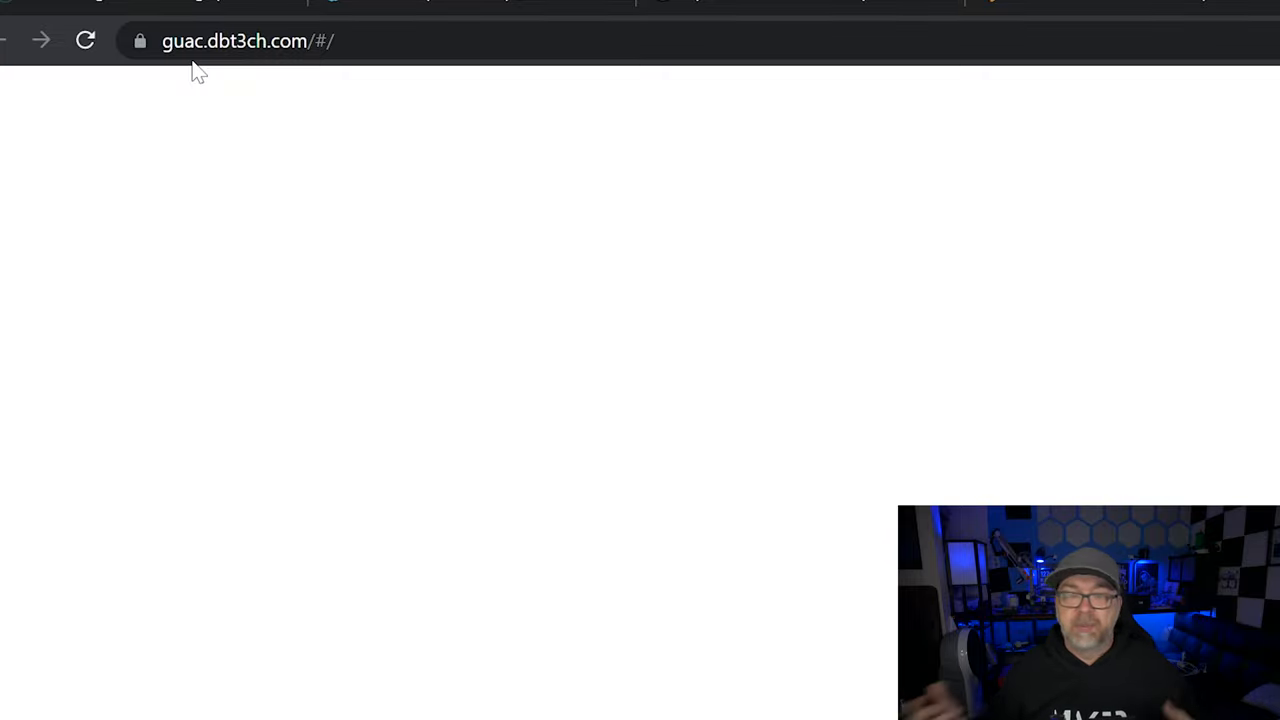
click(138, 41)
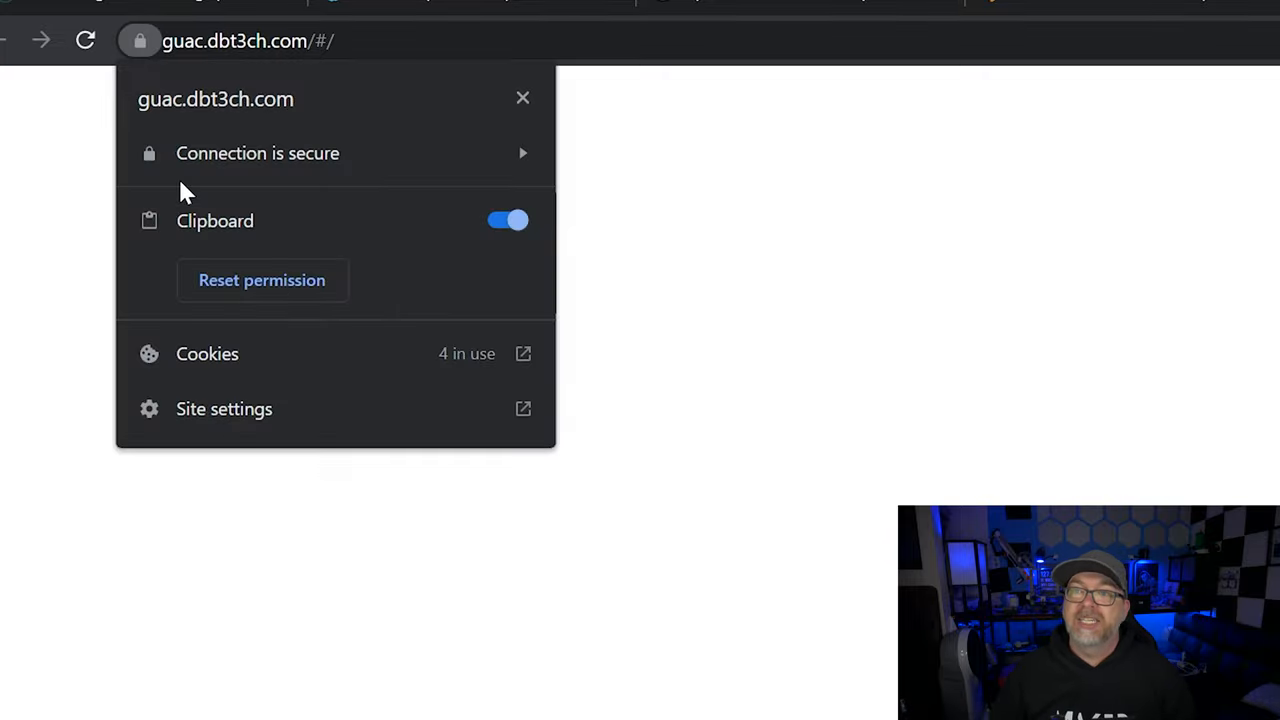
click(258, 153)
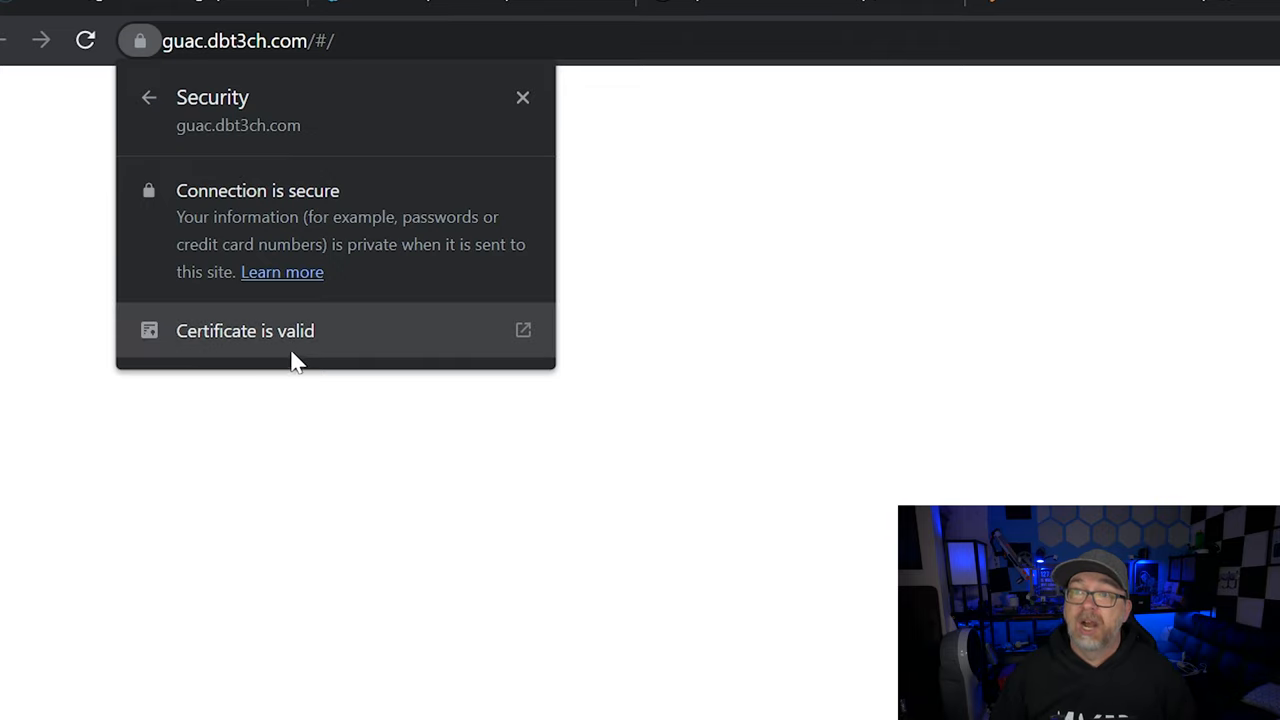
click(150, 97)
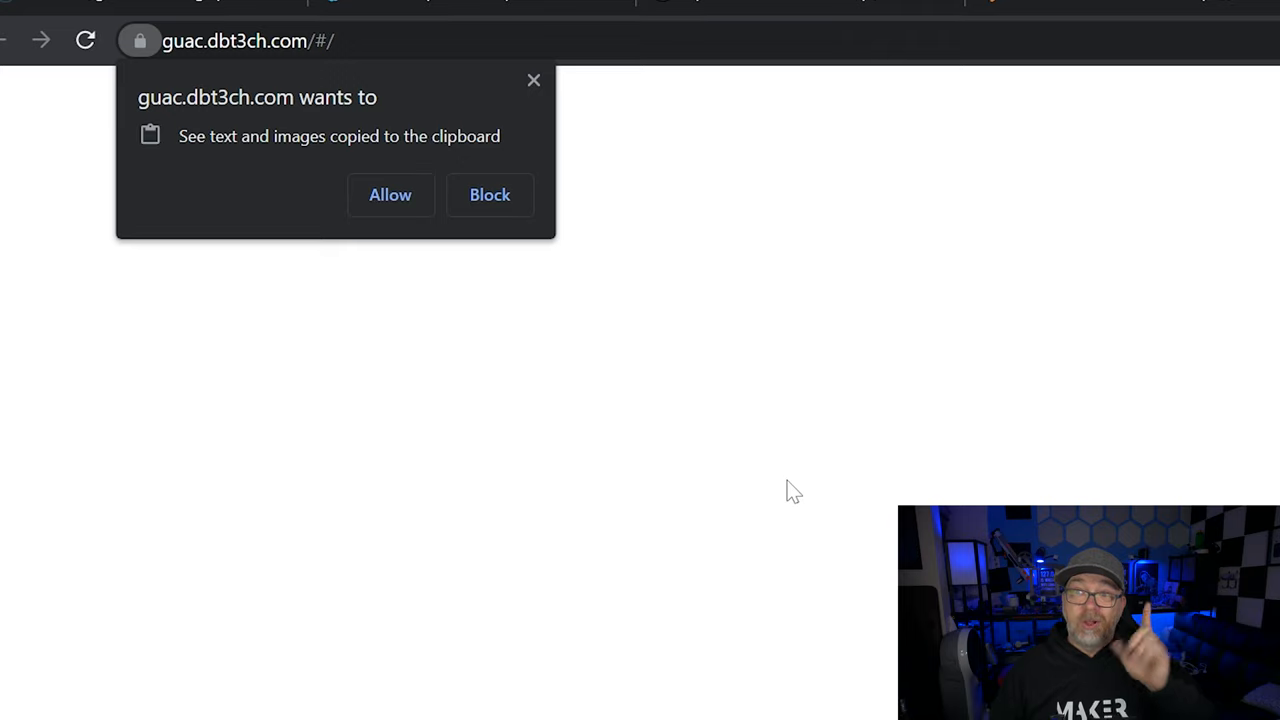
mouse_move(310, 150)
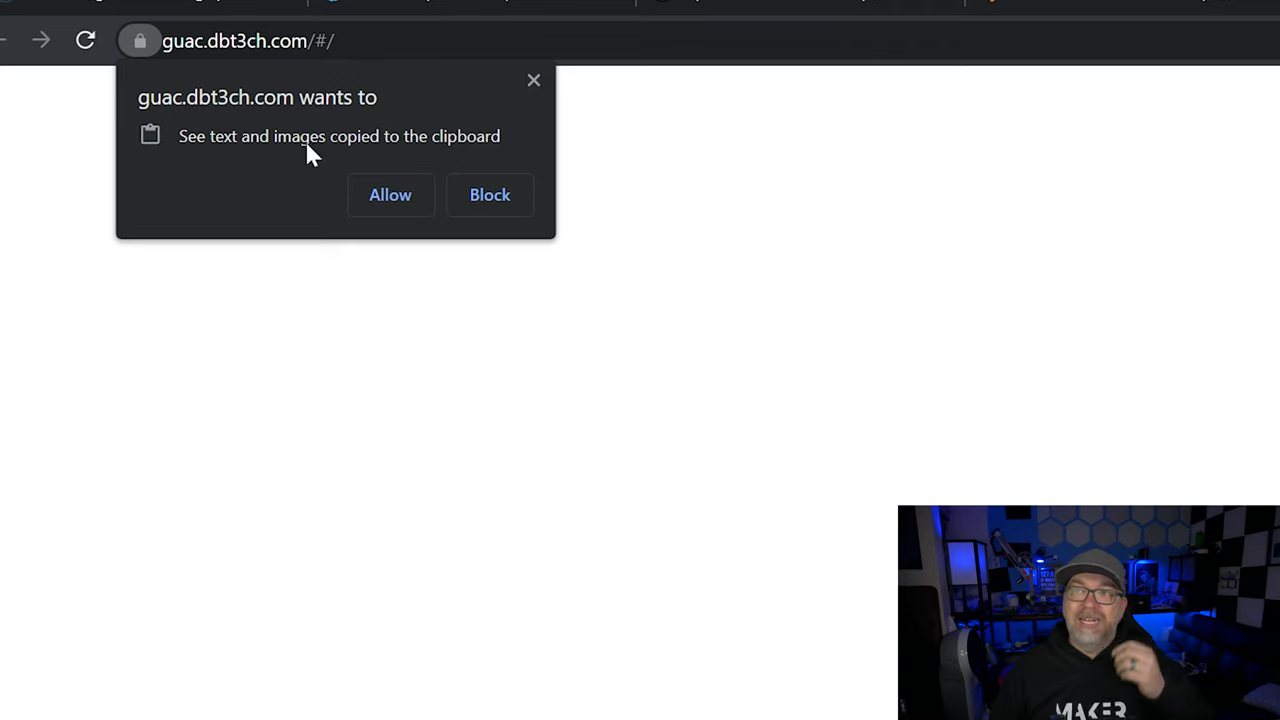
mouse_move(235, 148)
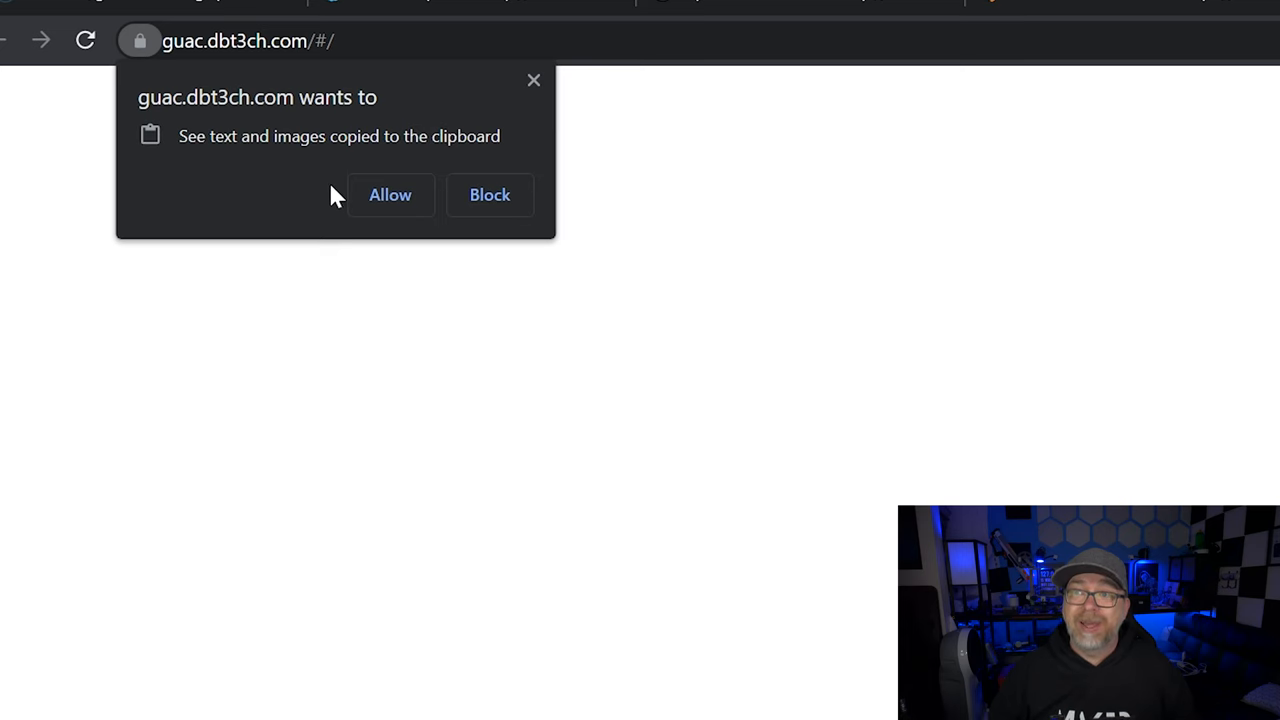
- Allow clipboard access, log in as guacadmin and dismiss the password-saving prompt
click(389, 194)
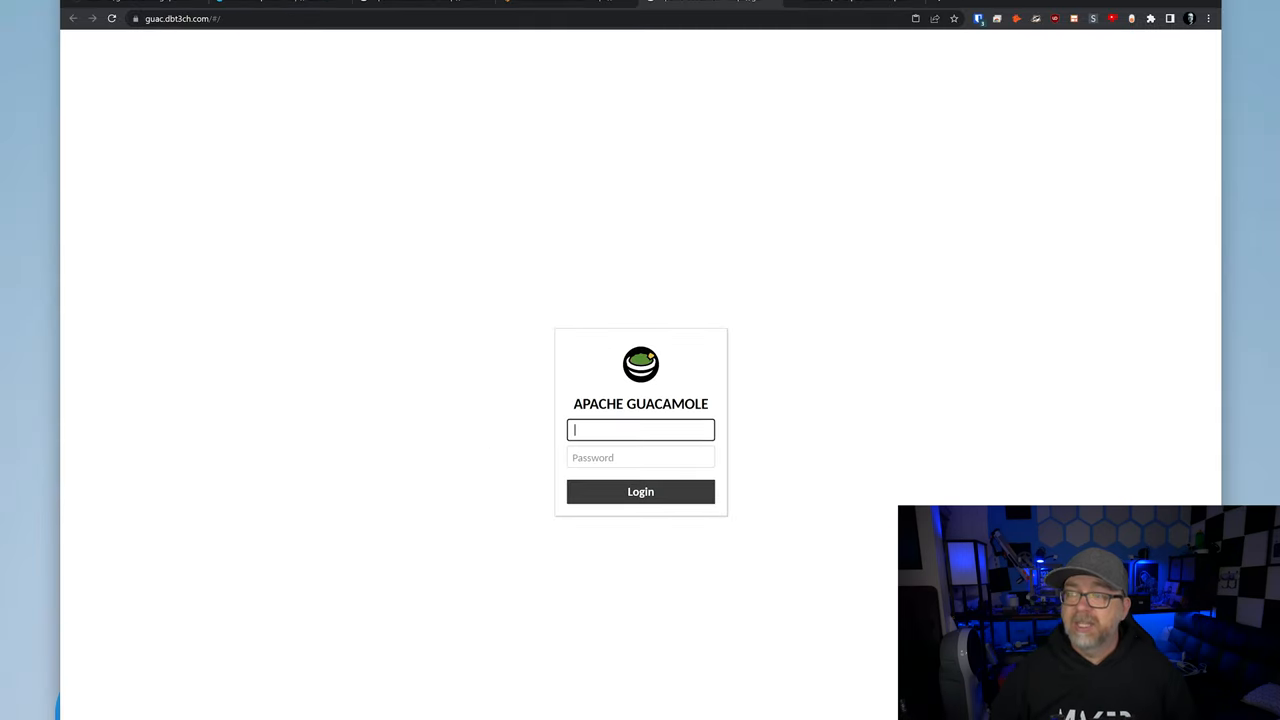
text(guacadmin)
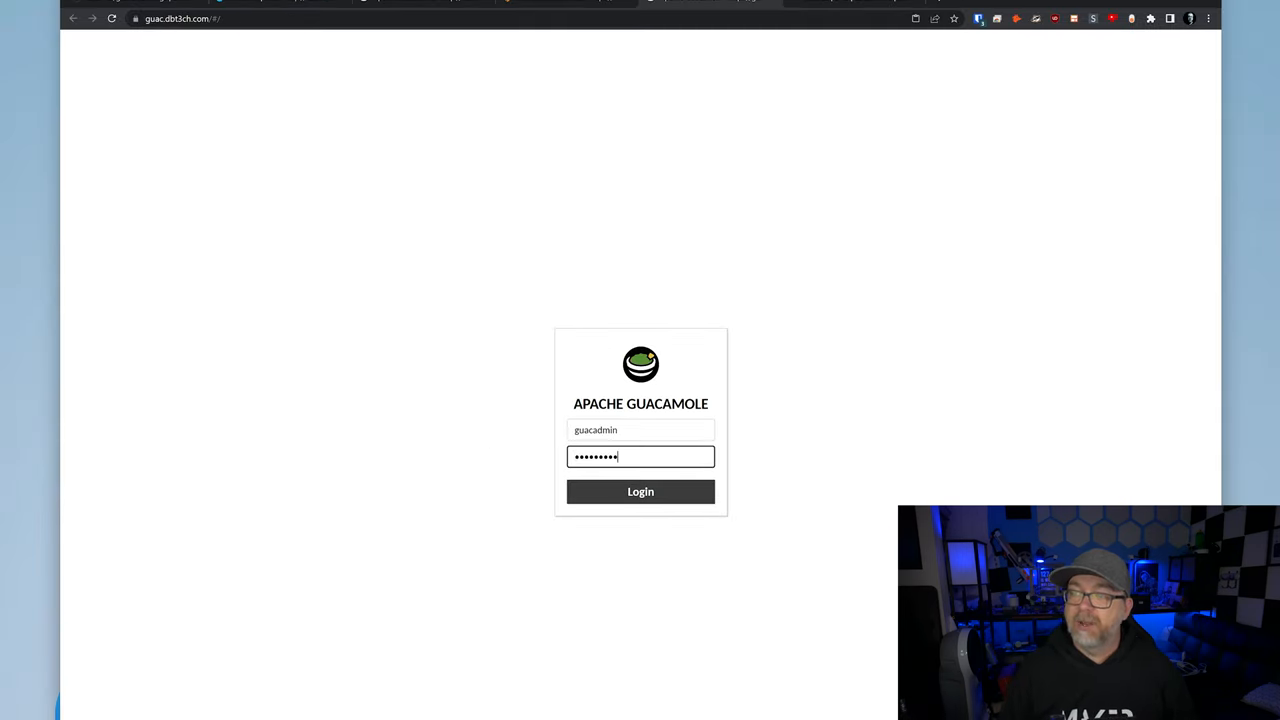
click(640, 492)
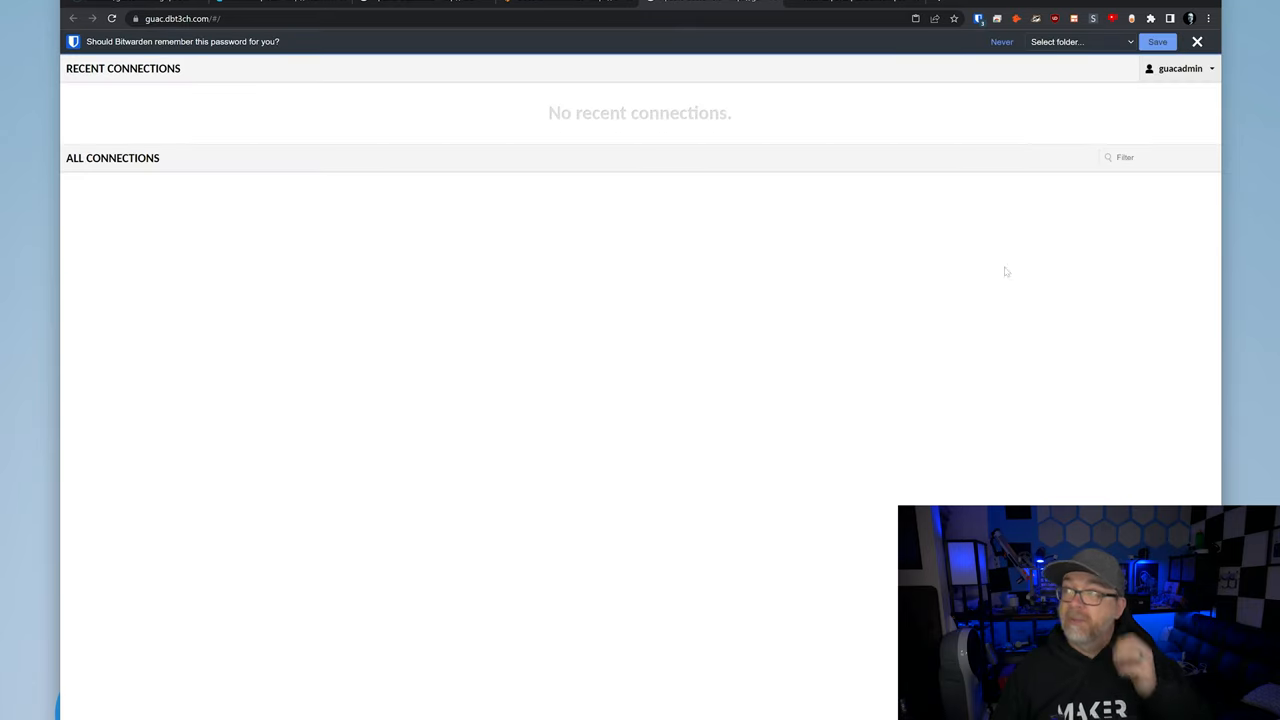
click(1198, 41)
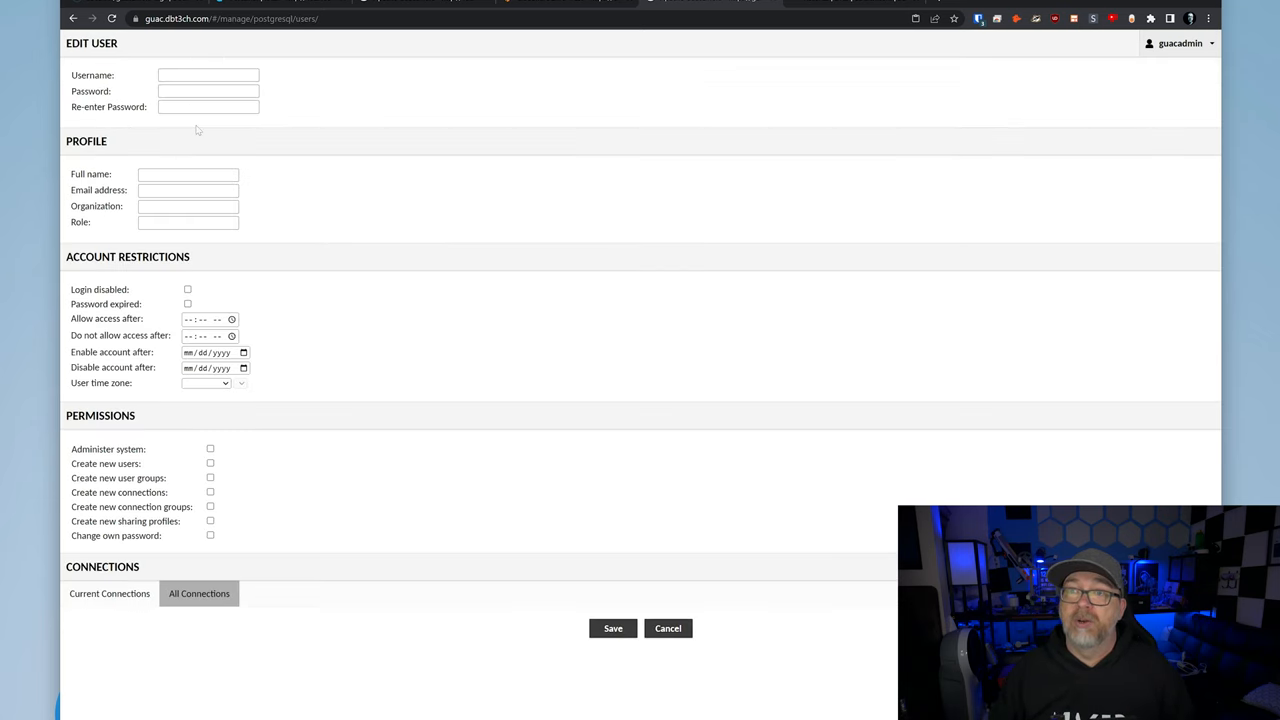
- Sign in as dbtech, view its user preferences, then log out
text(dbtech)
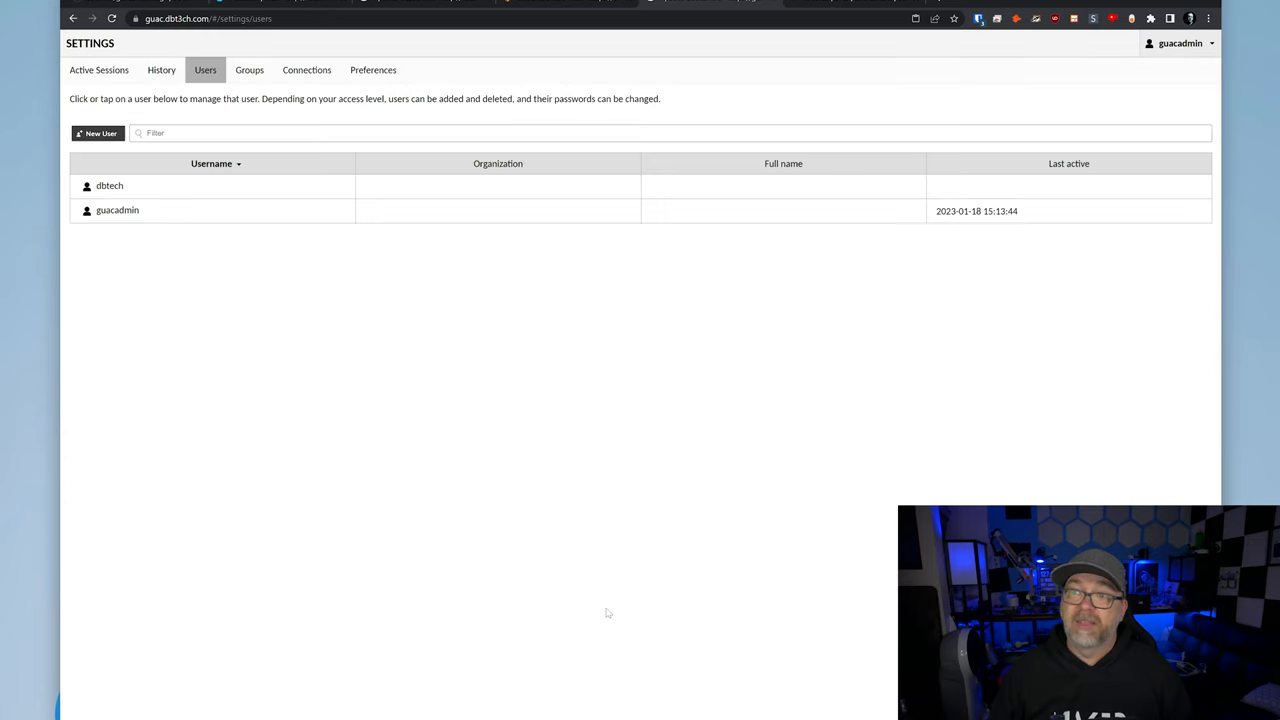
mouse_move(1203, 75)
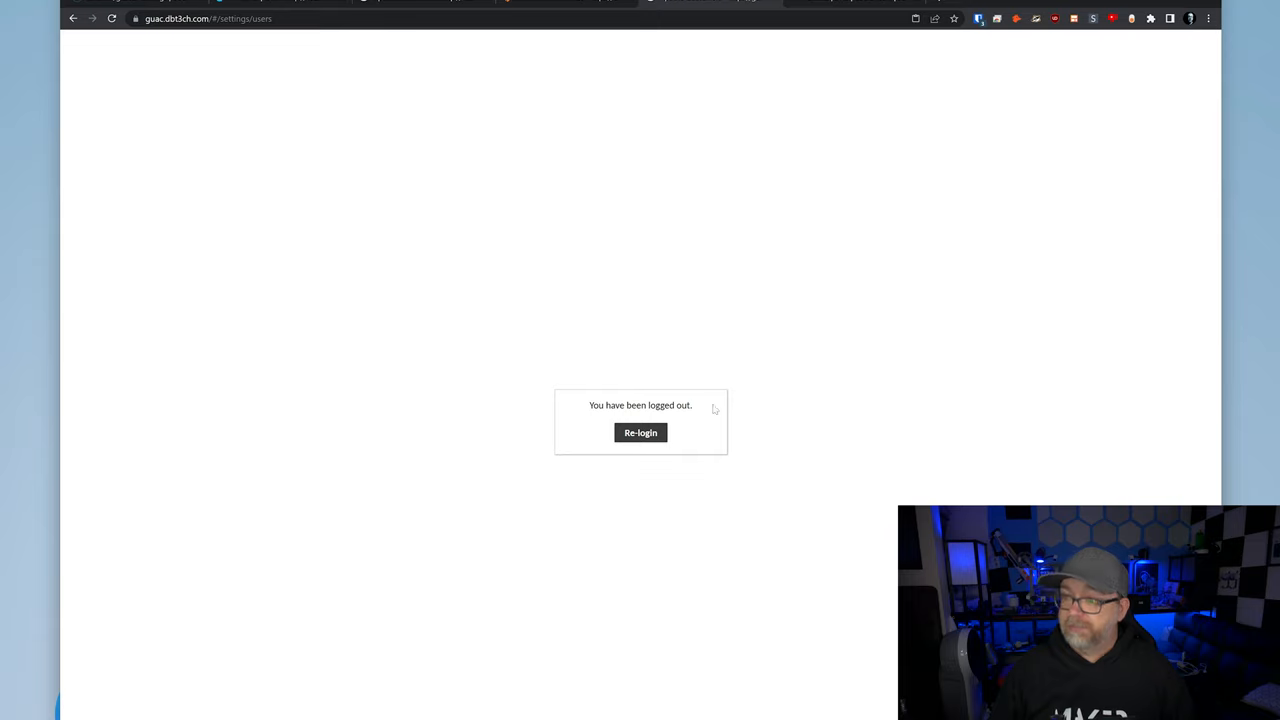
click(640, 432)
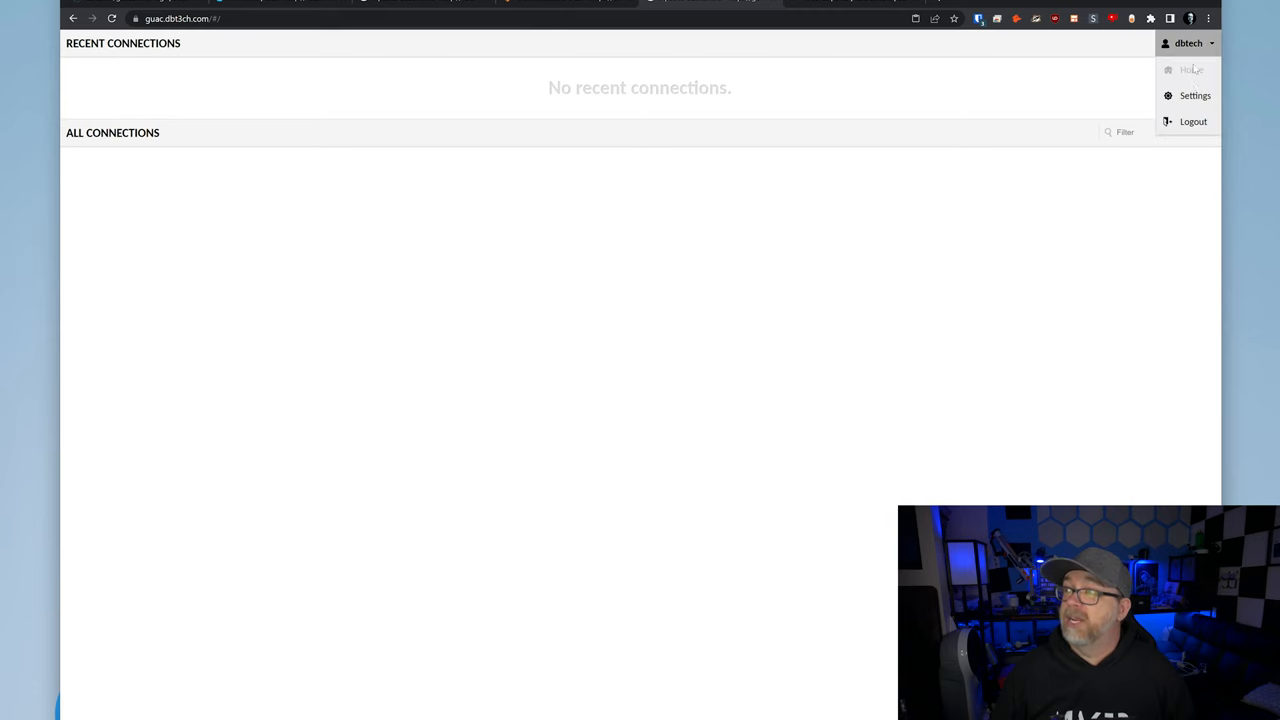
click(1192, 95)
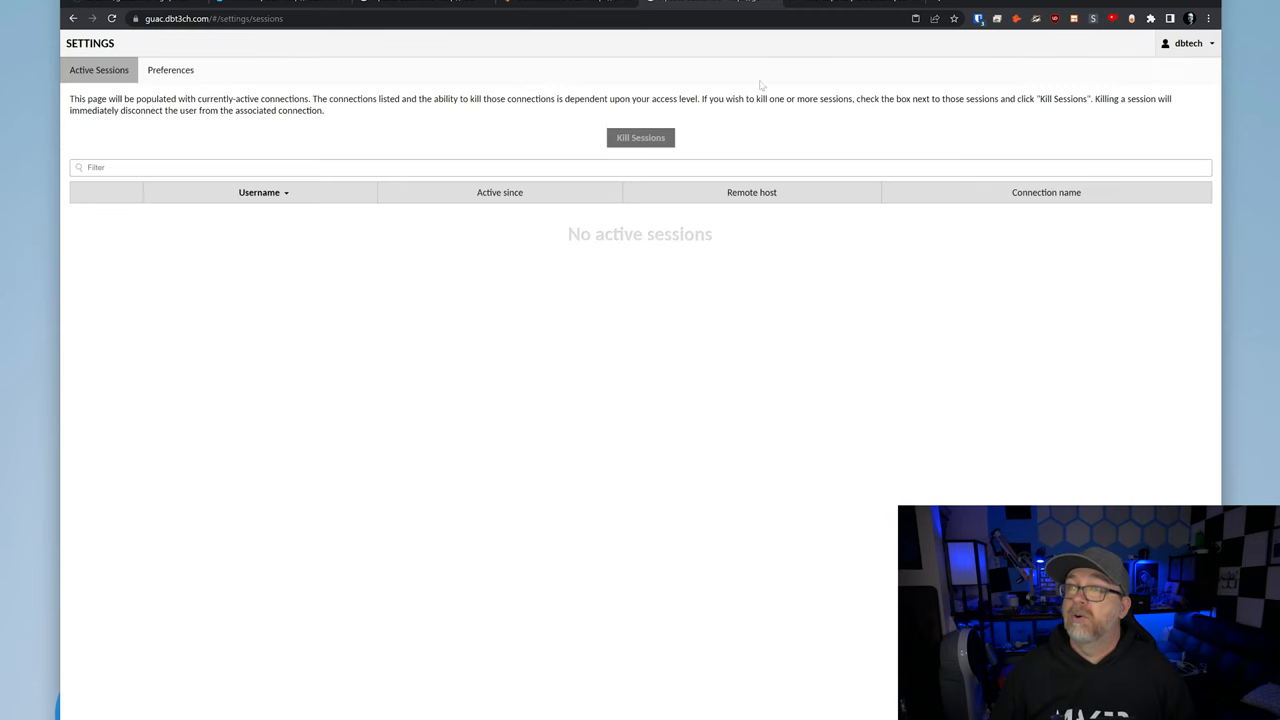
click(171, 70)
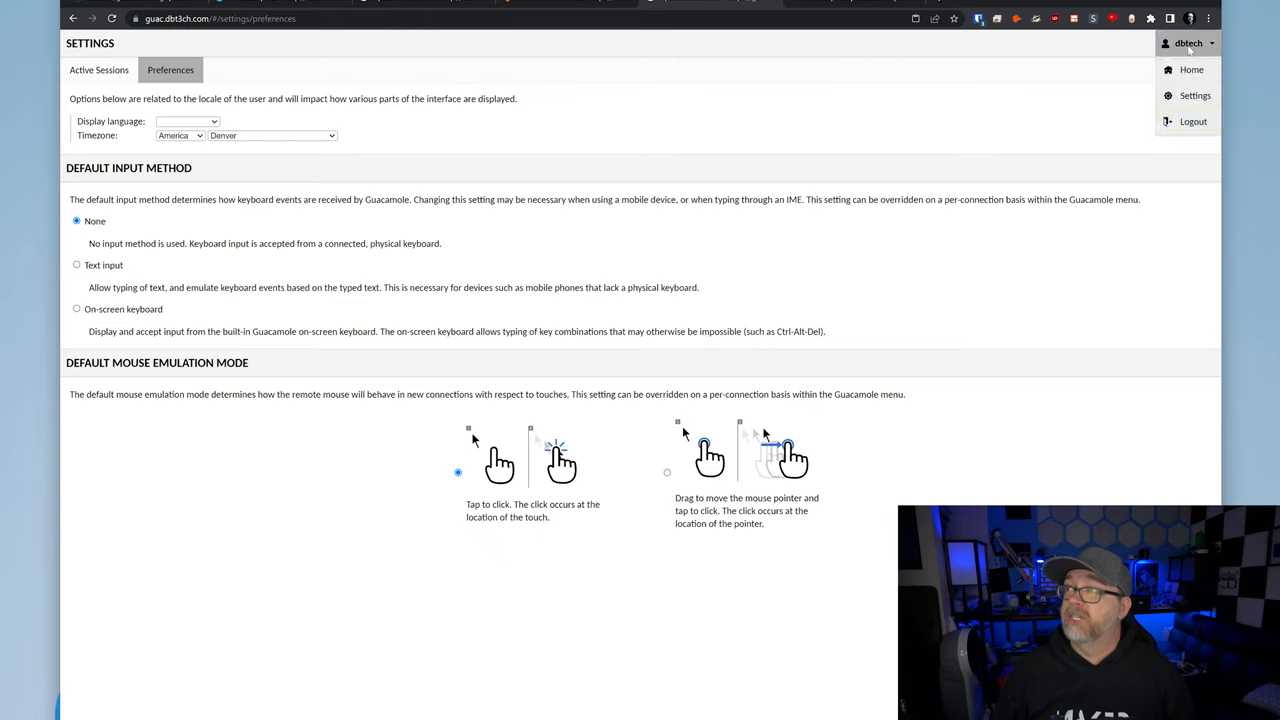
click(1192, 121)
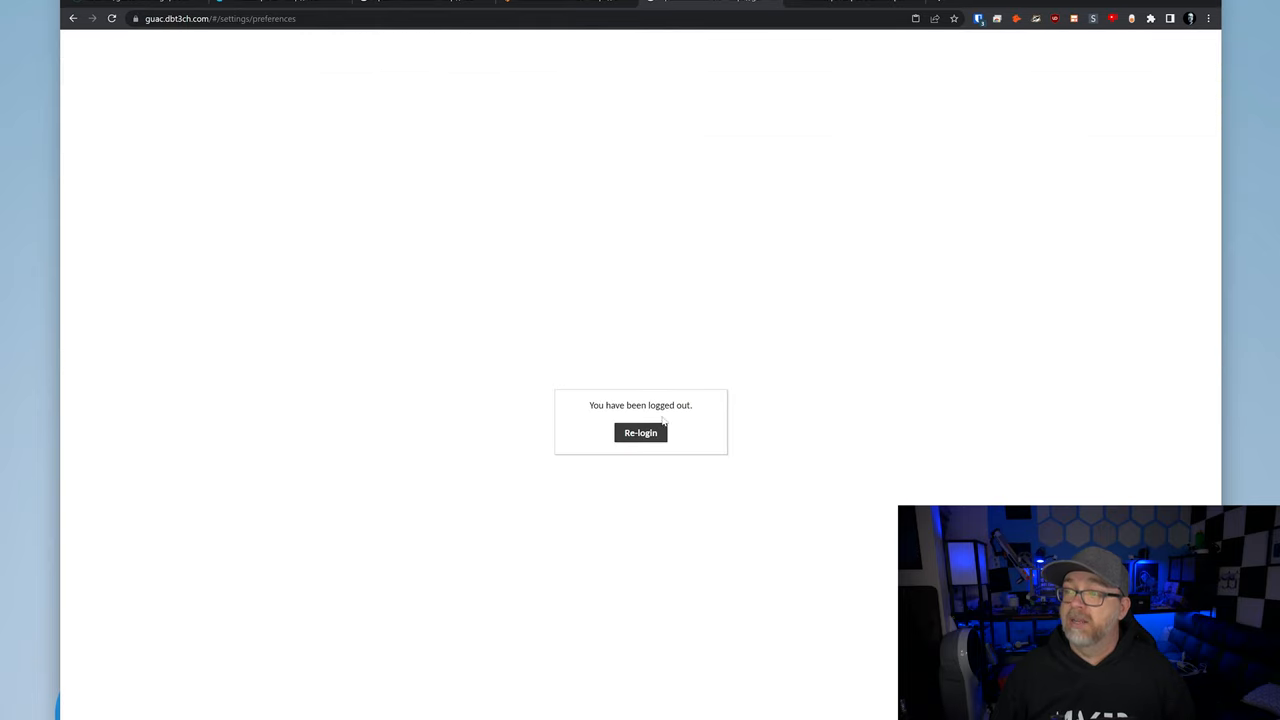
- Sign in as guacadmin, edit dbtech under Settings > Users, then sign in as dbtech
click(640, 432)
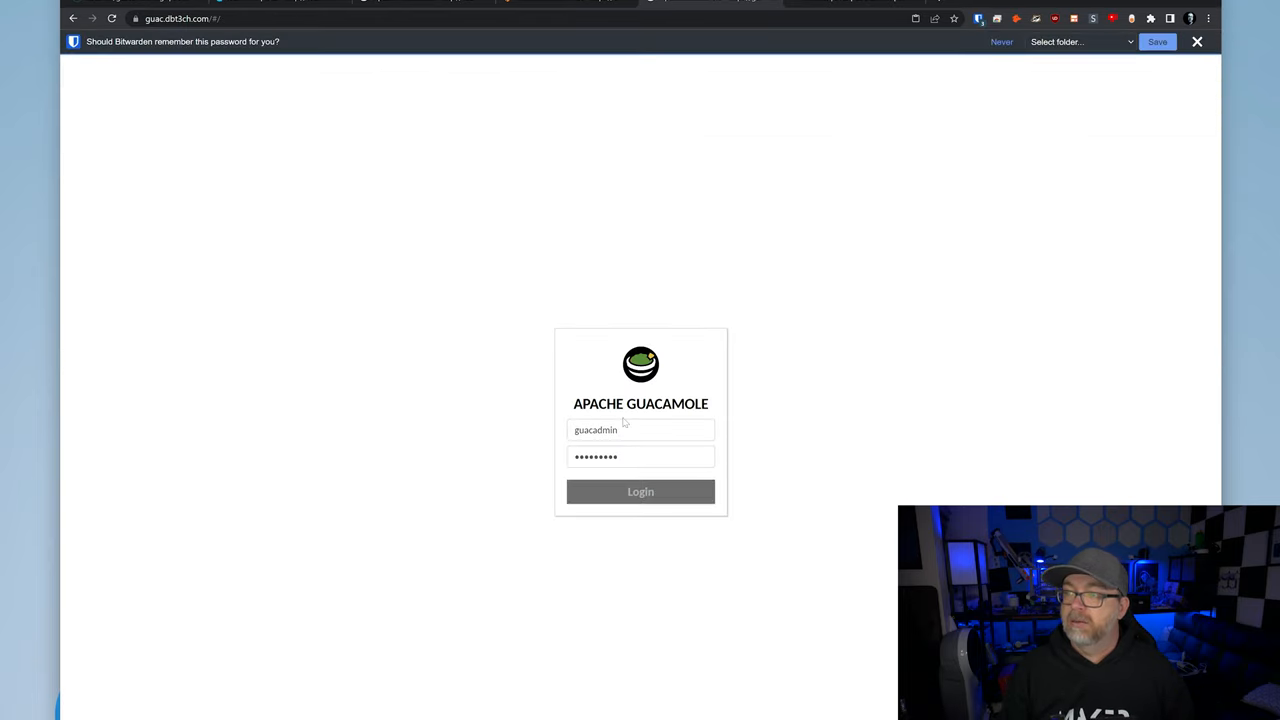
click(640, 491)
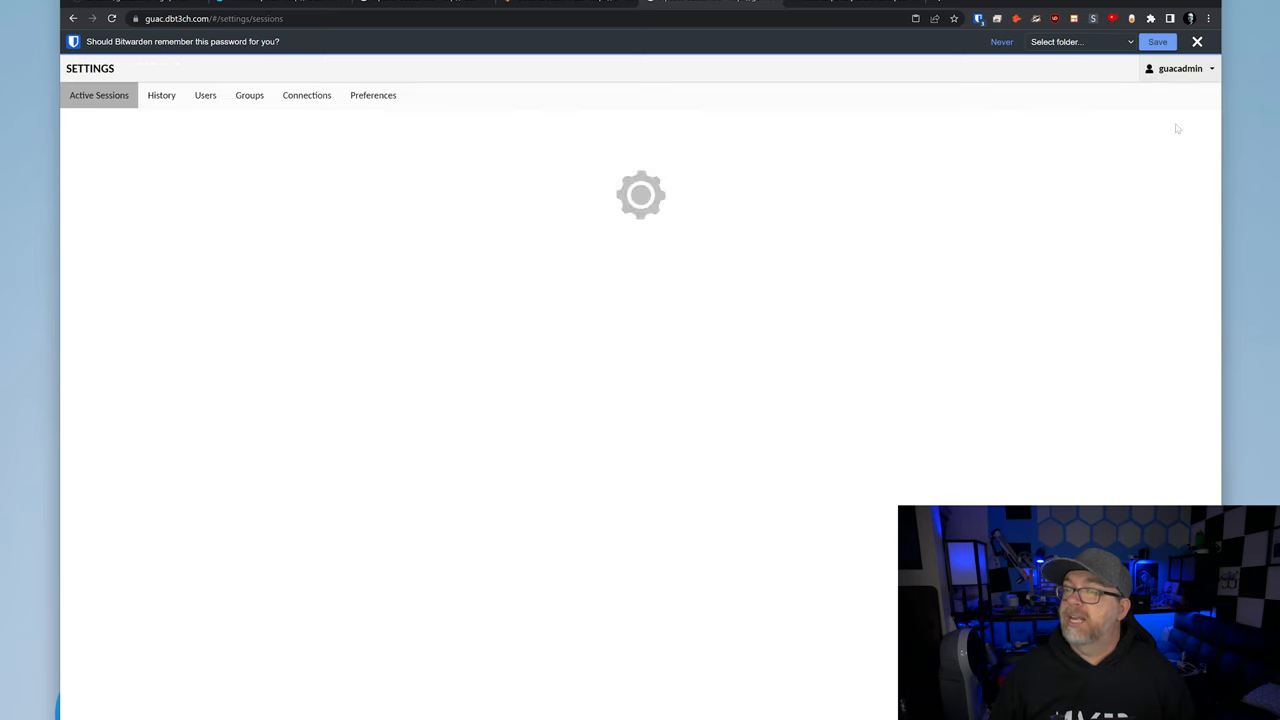
click(205, 95)
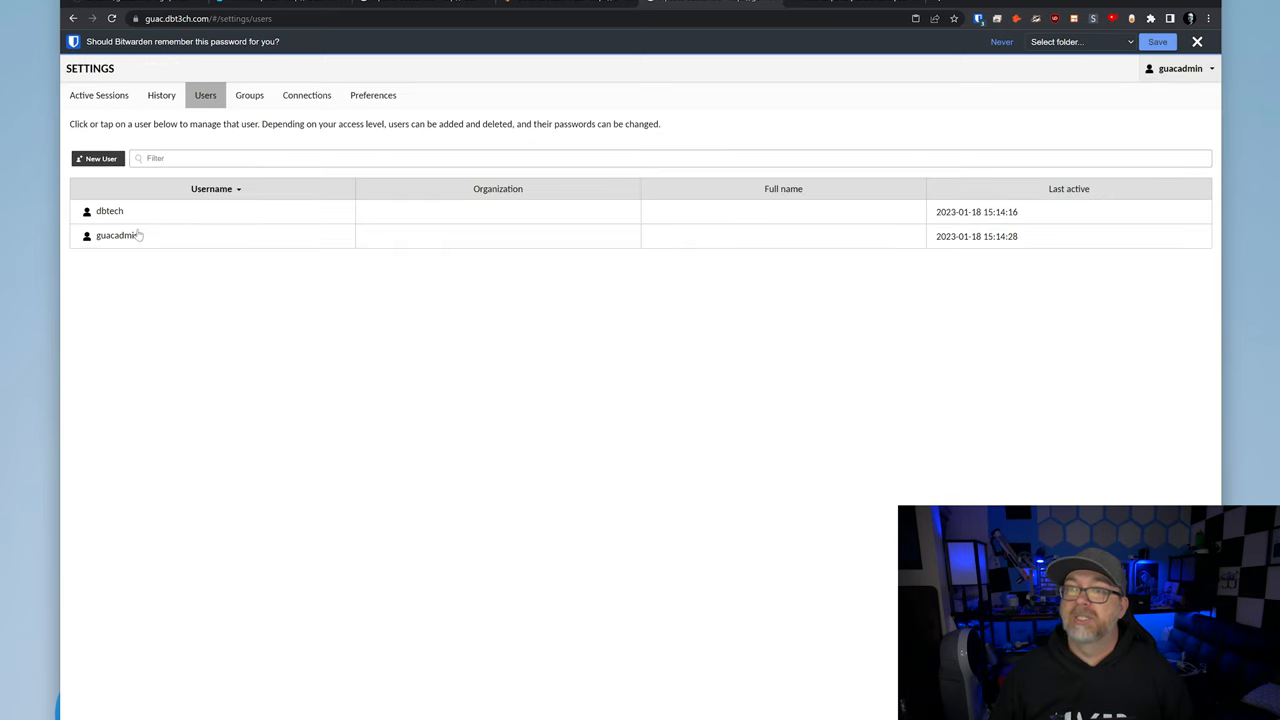
click(110, 211)
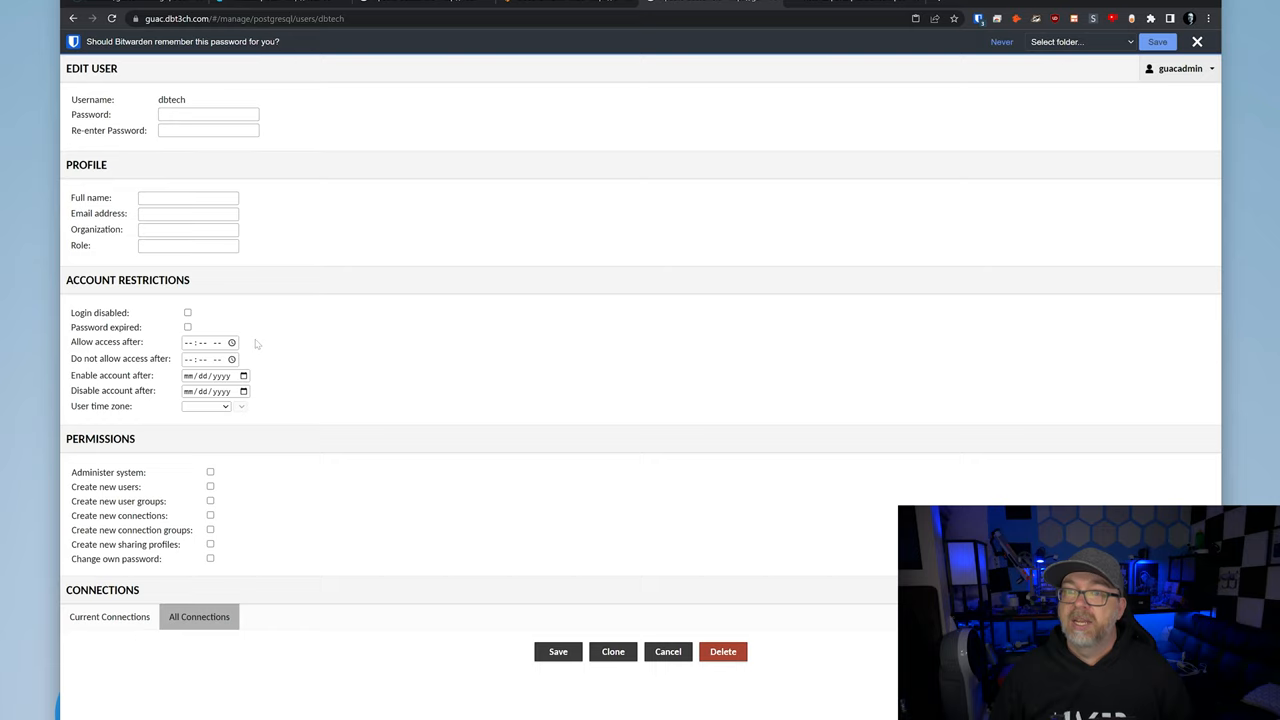
click(210, 472)
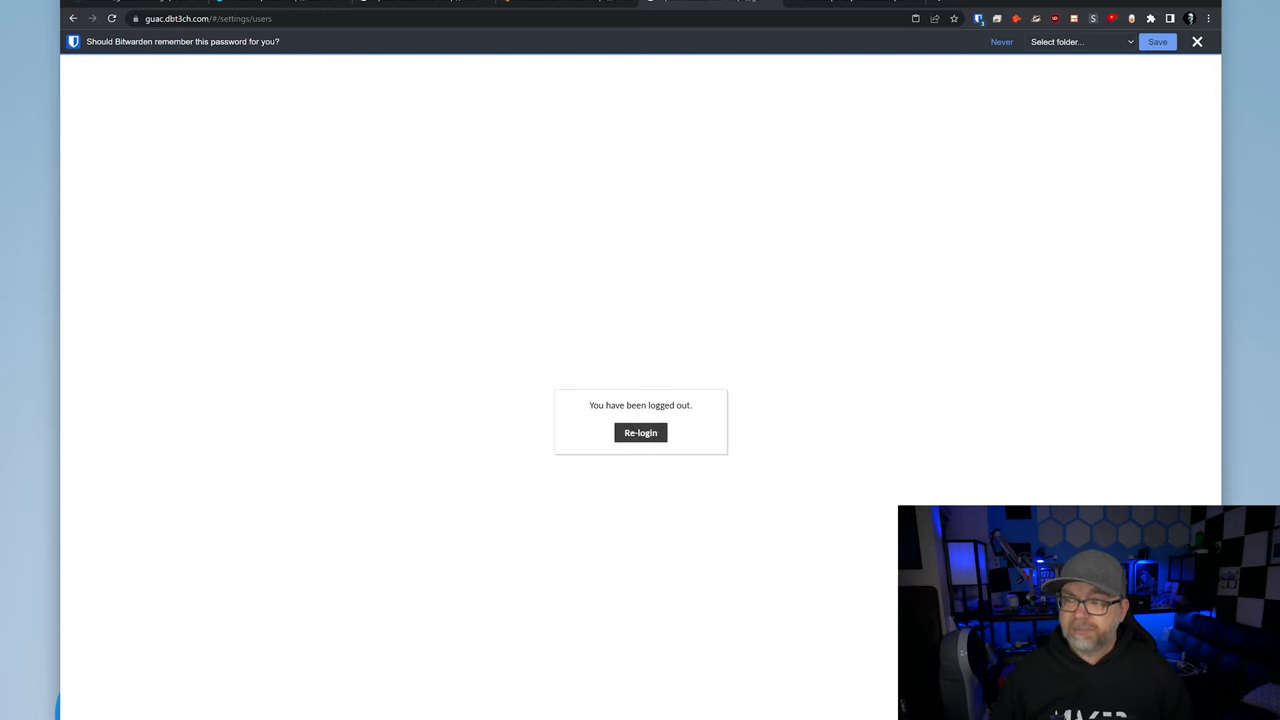
click(639, 432)
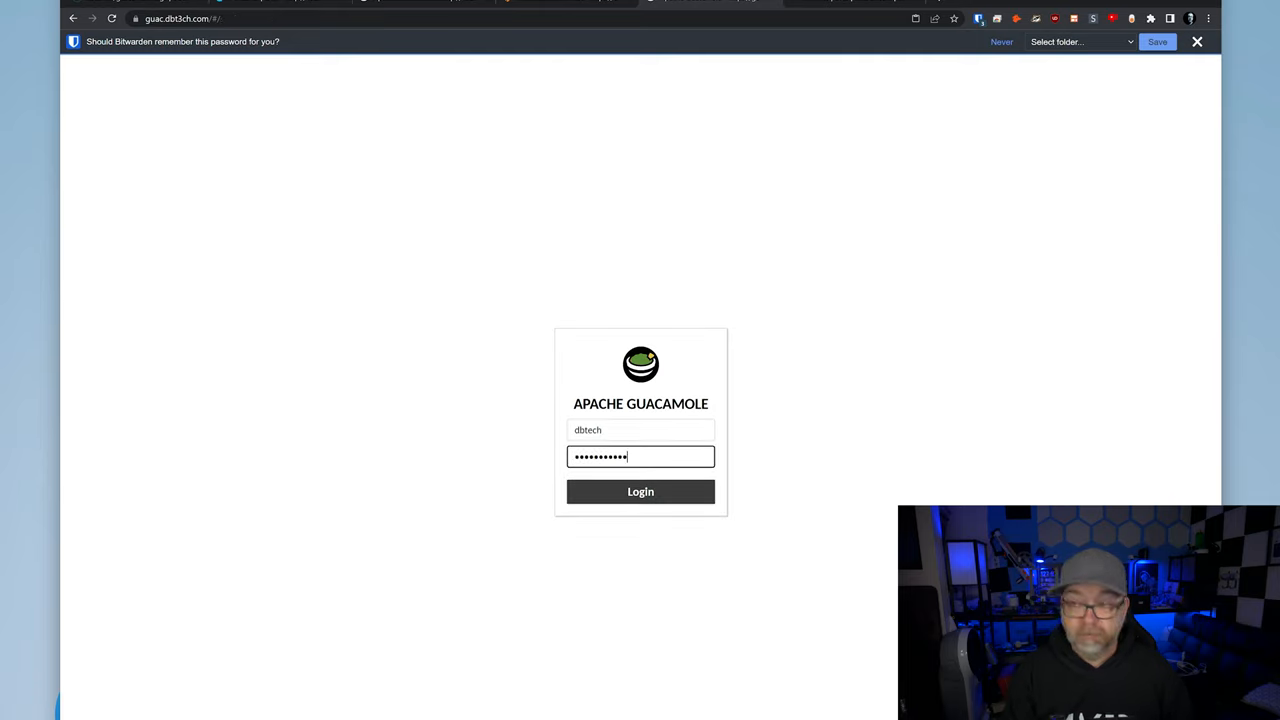
click(640, 492)
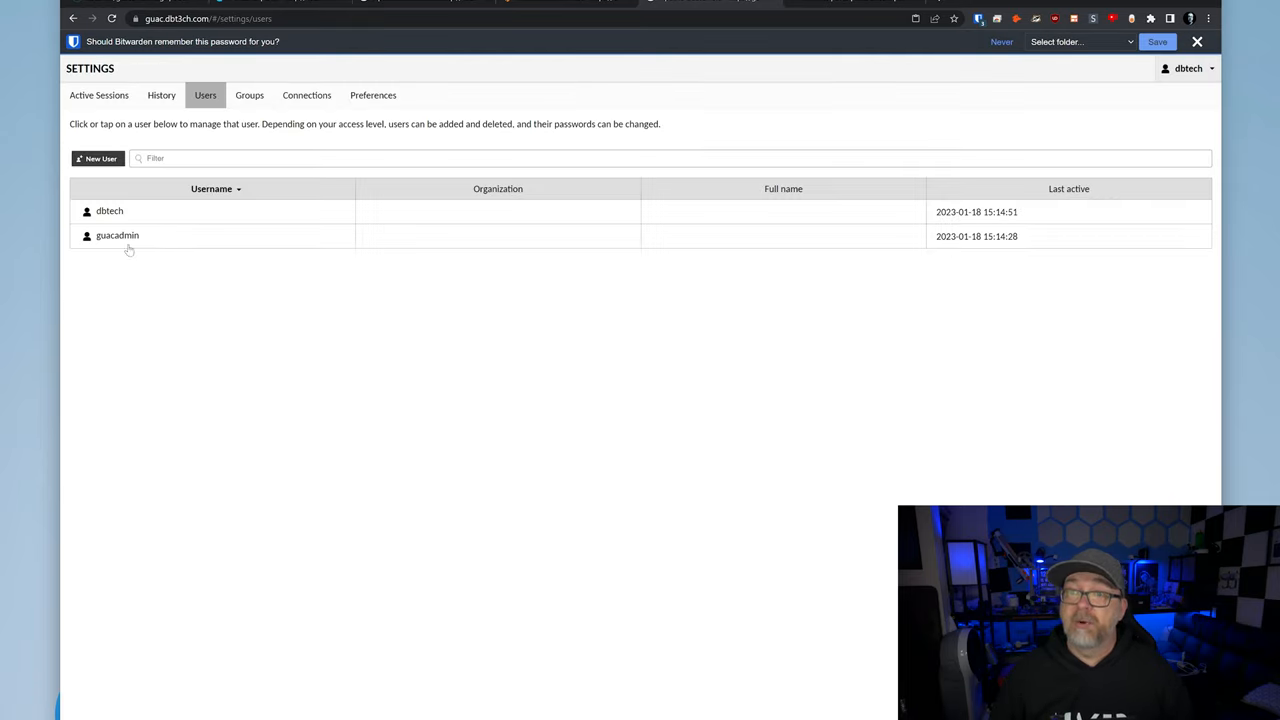
- Delete the guacadmin account and dismiss the password-saving prompt
click(117, 235)
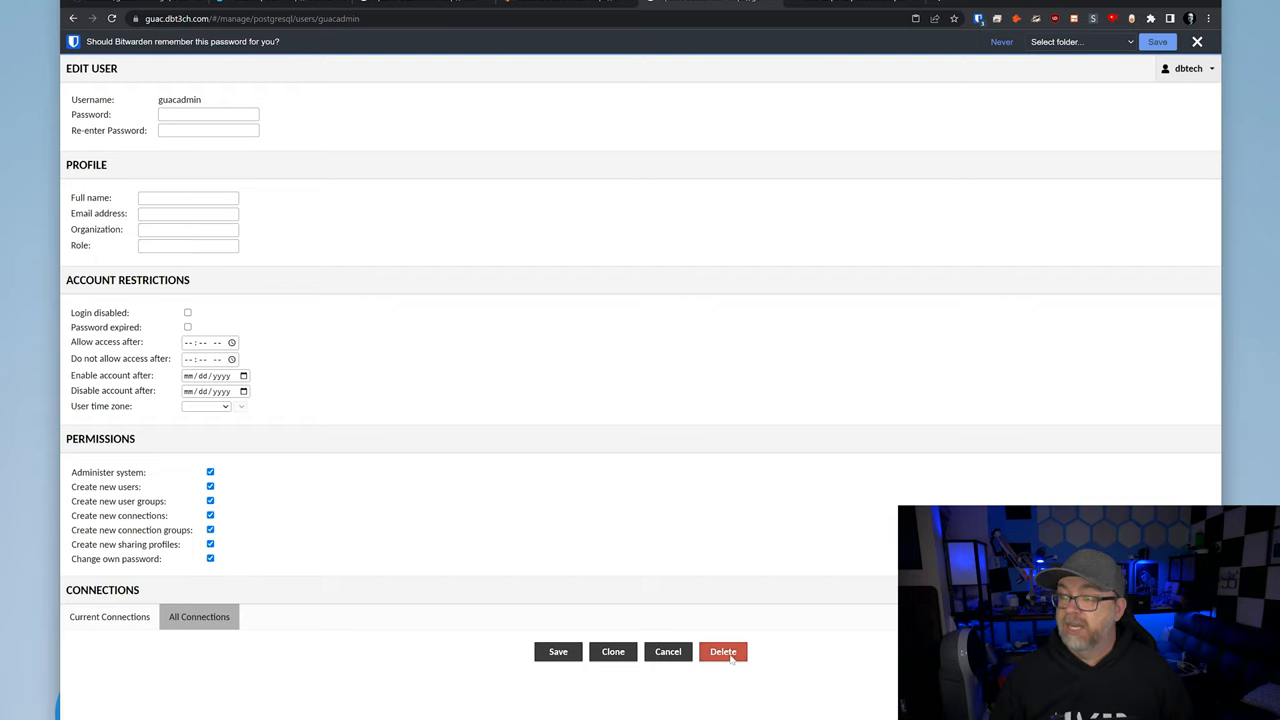
click(723, 651)
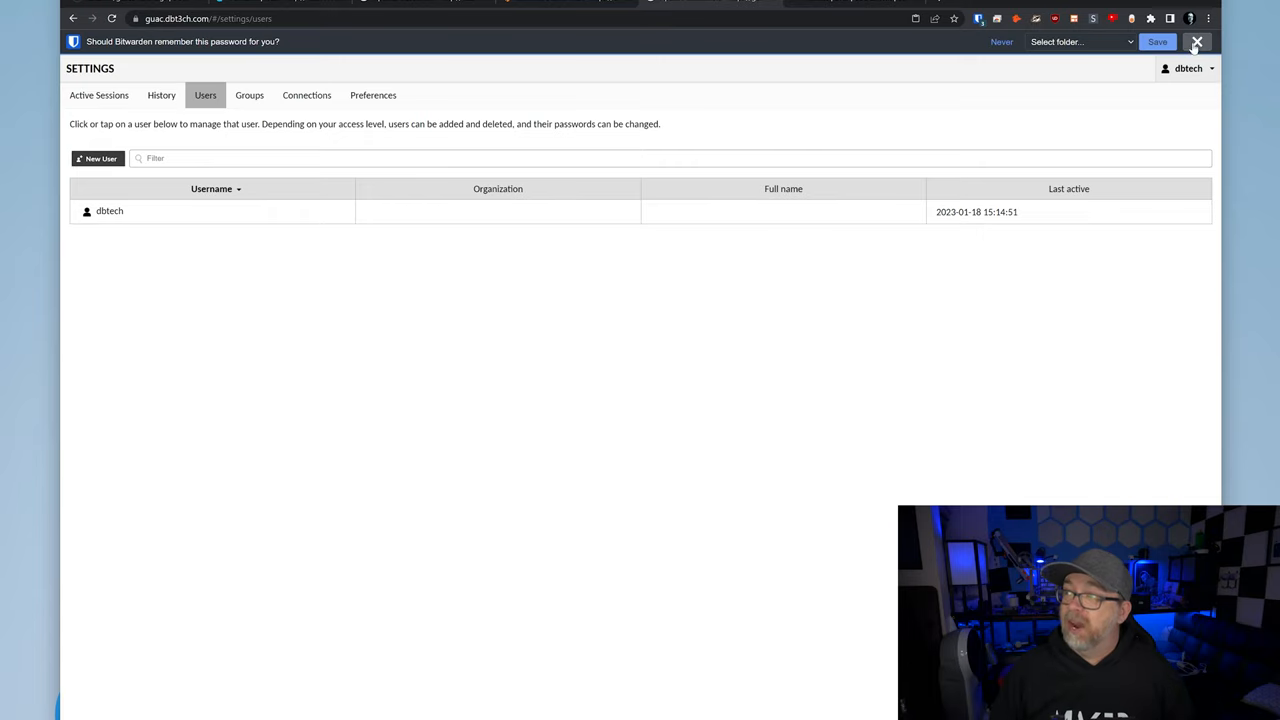
click(1197, 41)
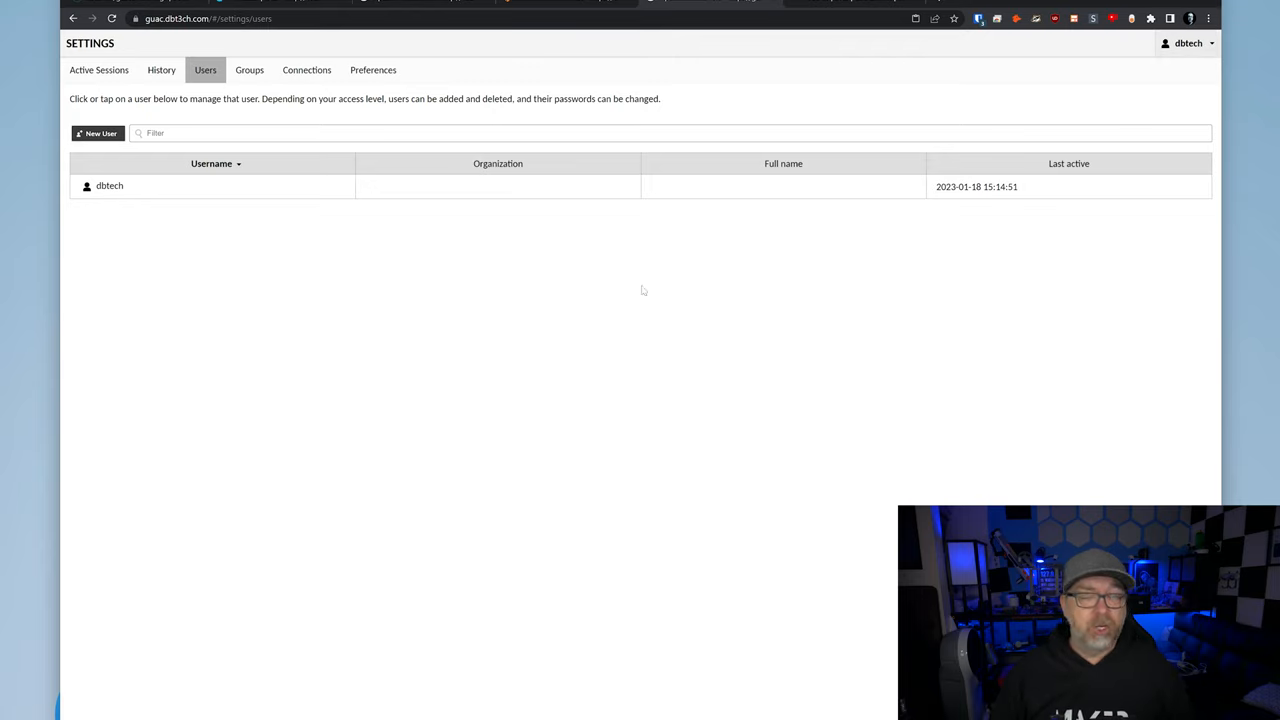
mouse_move(584, 297)
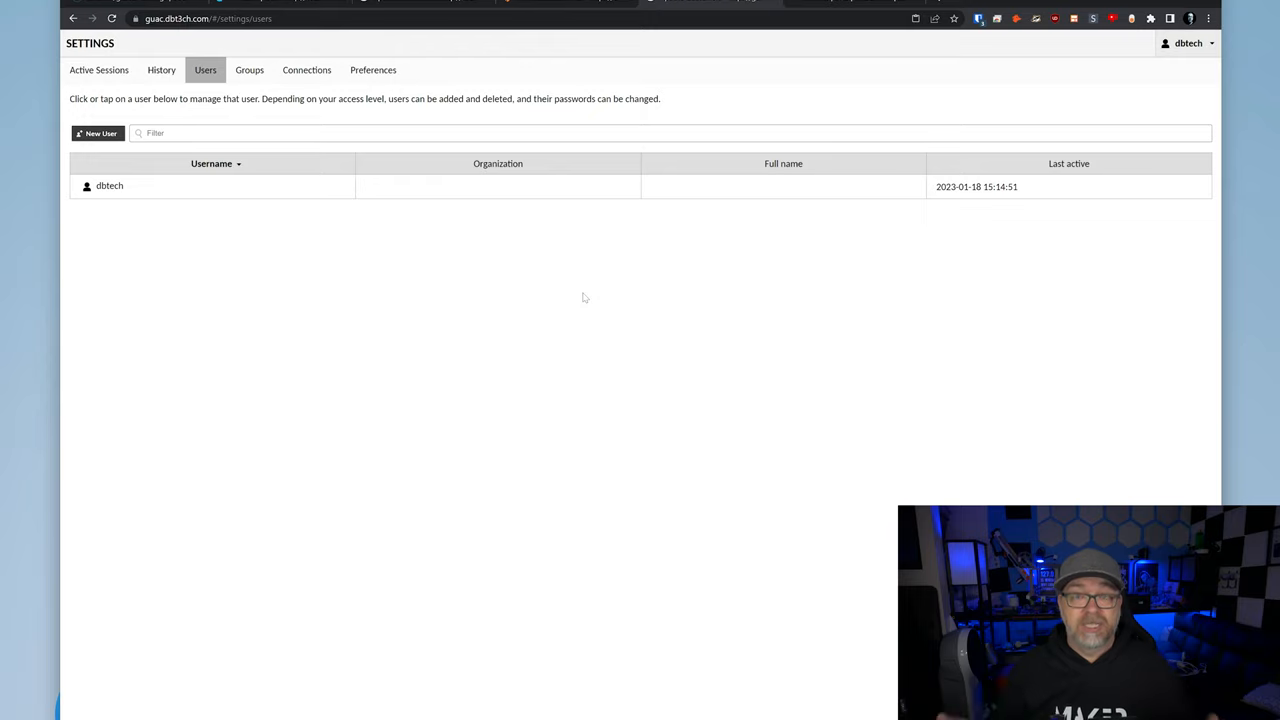
mouse_move(983, 62)
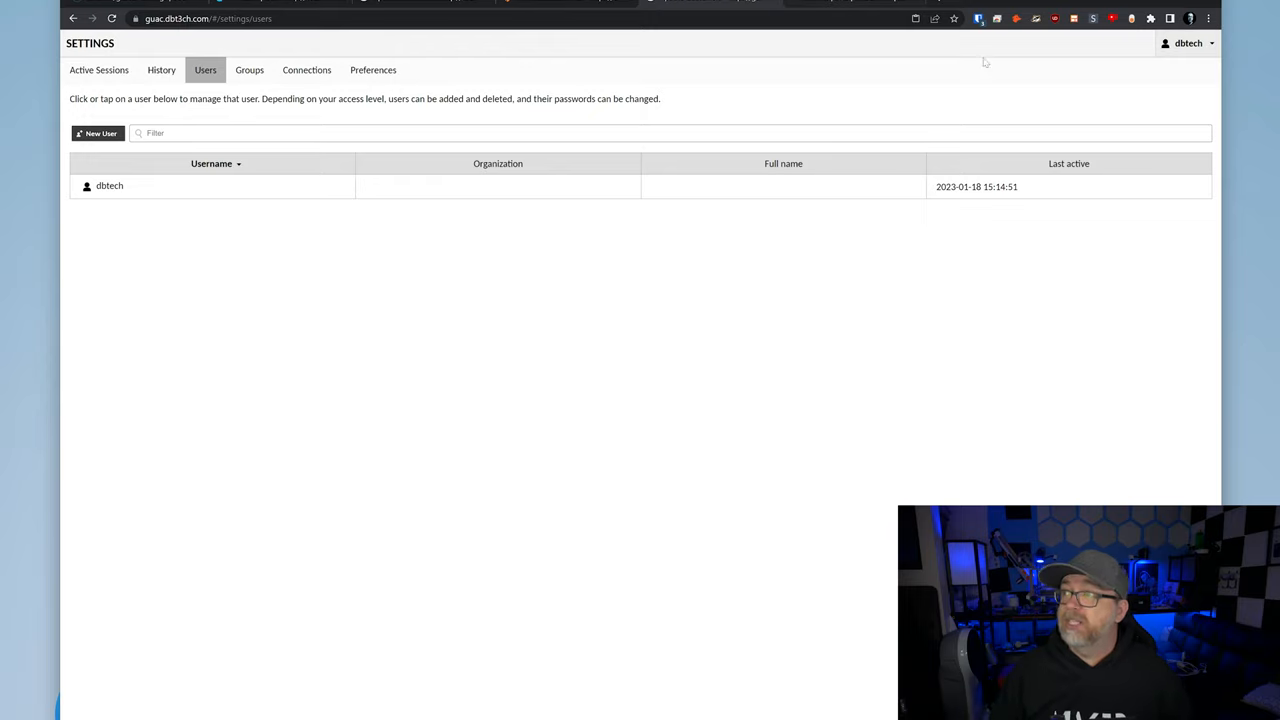
mouse_move(306, 70)
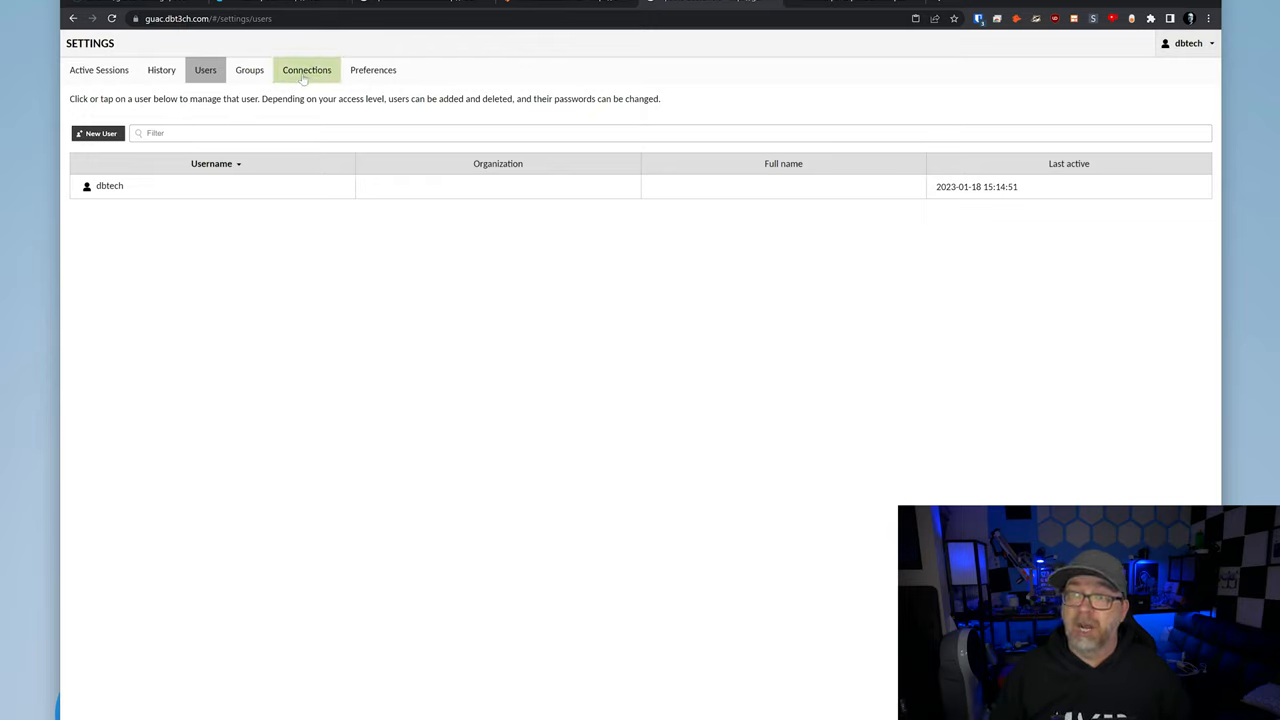
- Create a new connection, browse the protocol list and scroll through its parameters
click(306, 70)
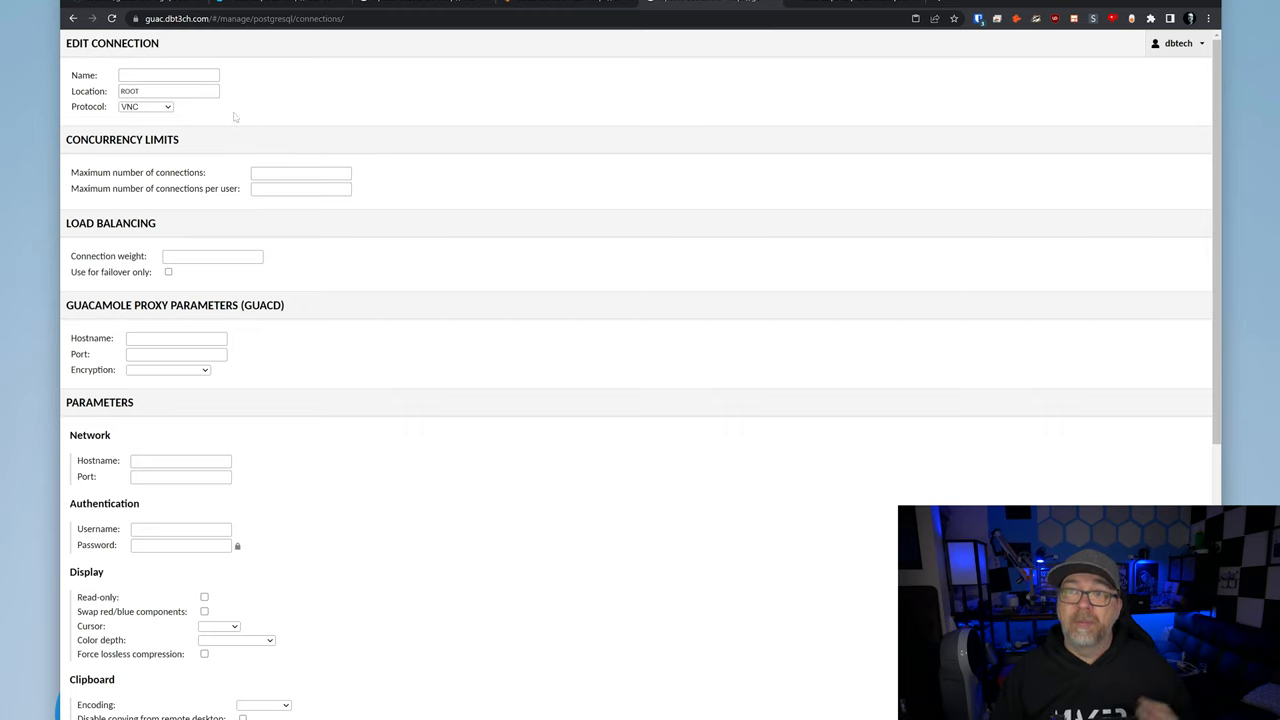
click(142, 106)
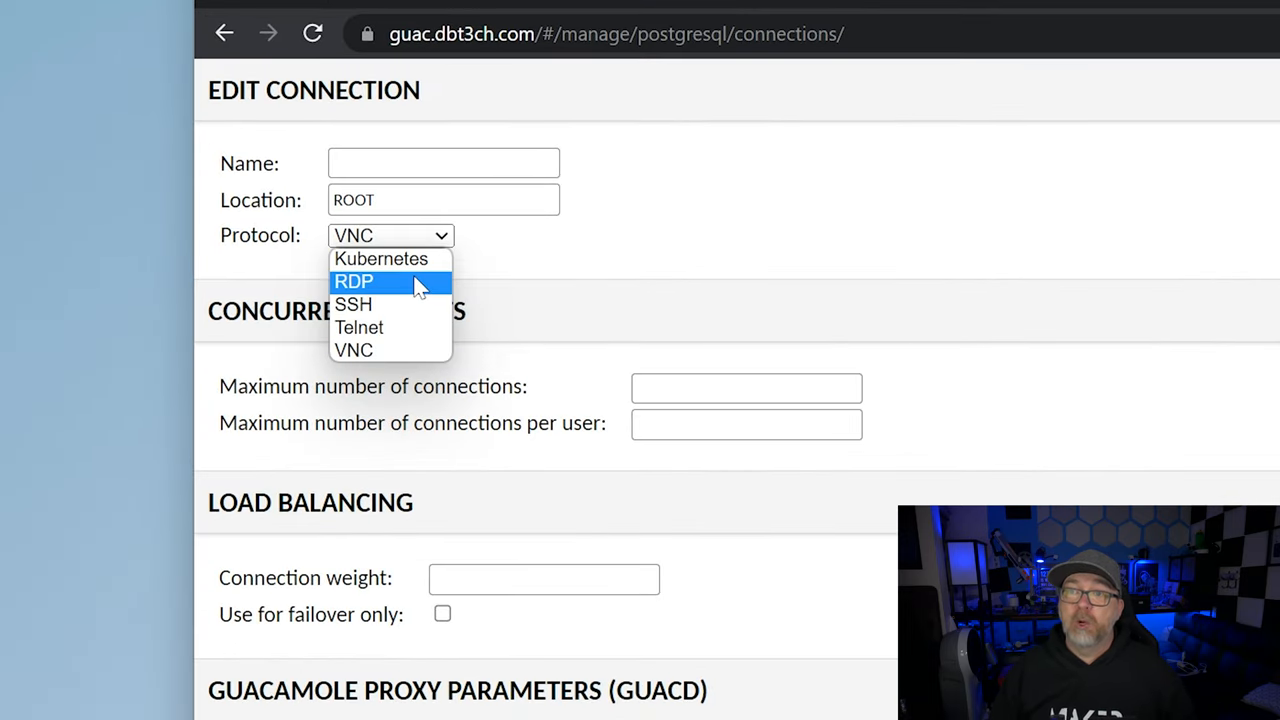
mouse_move(463, 325)
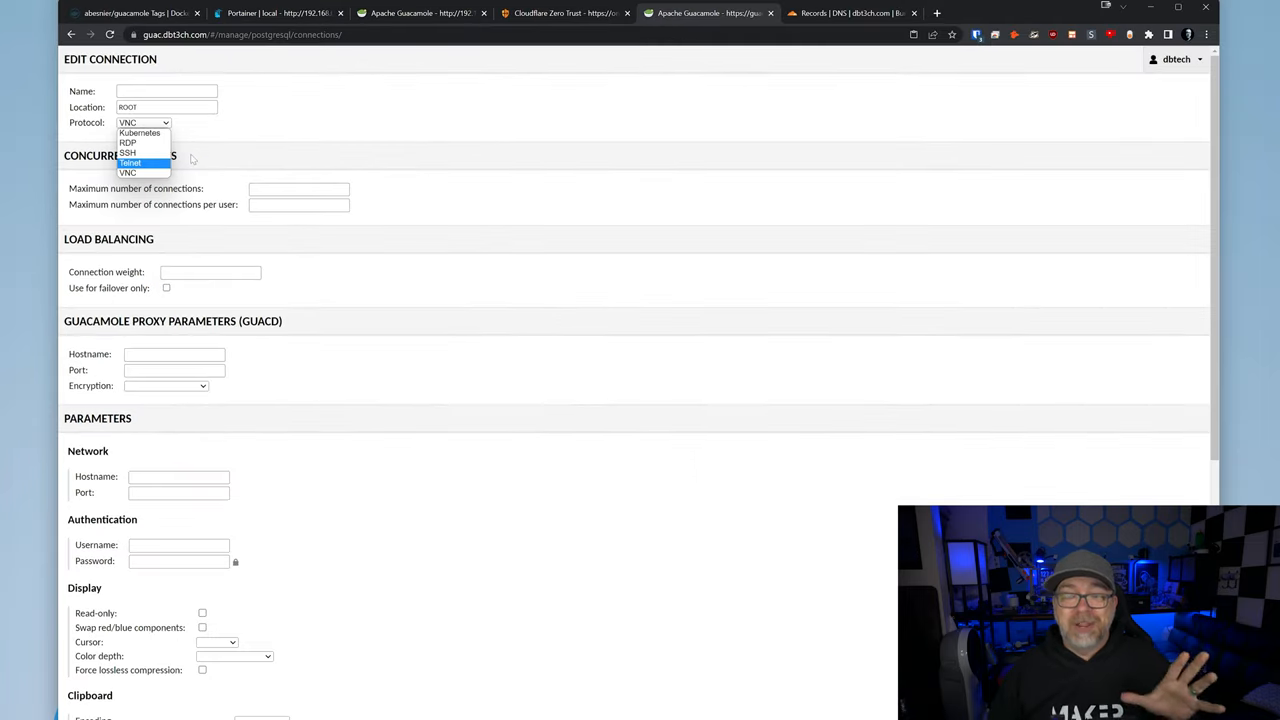
scroll(down, 3)
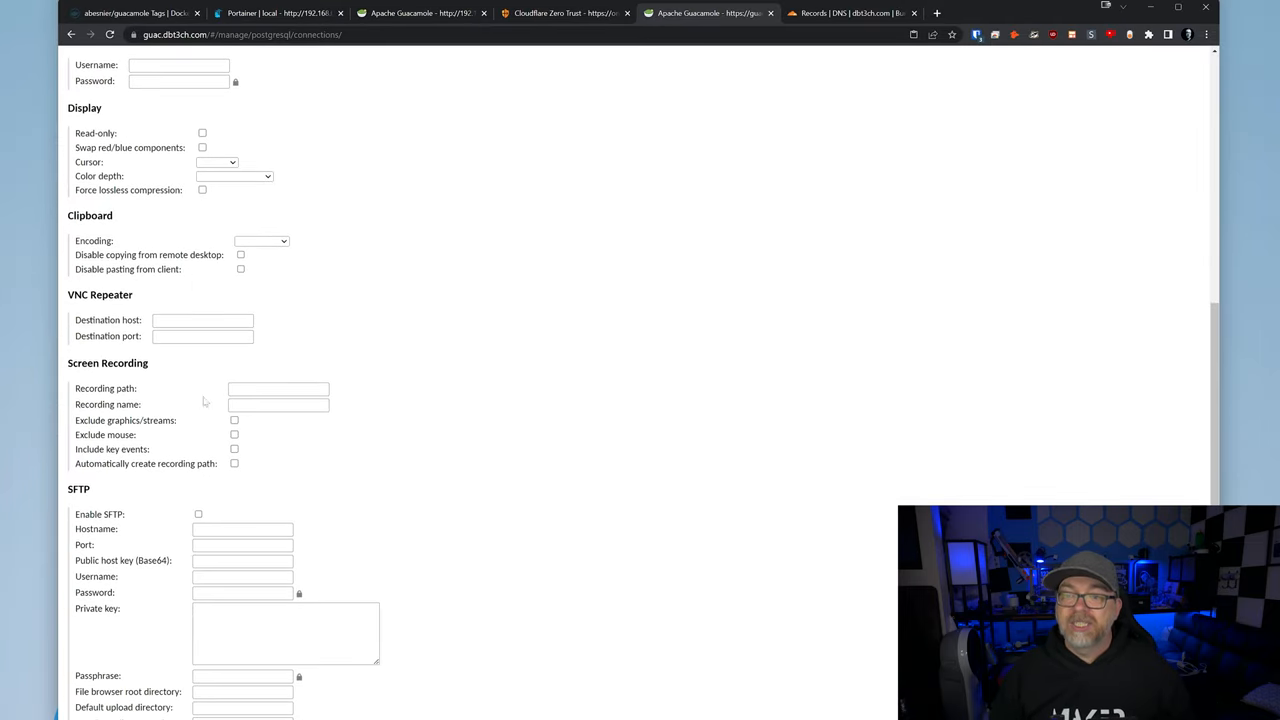
scroll(down, 3)
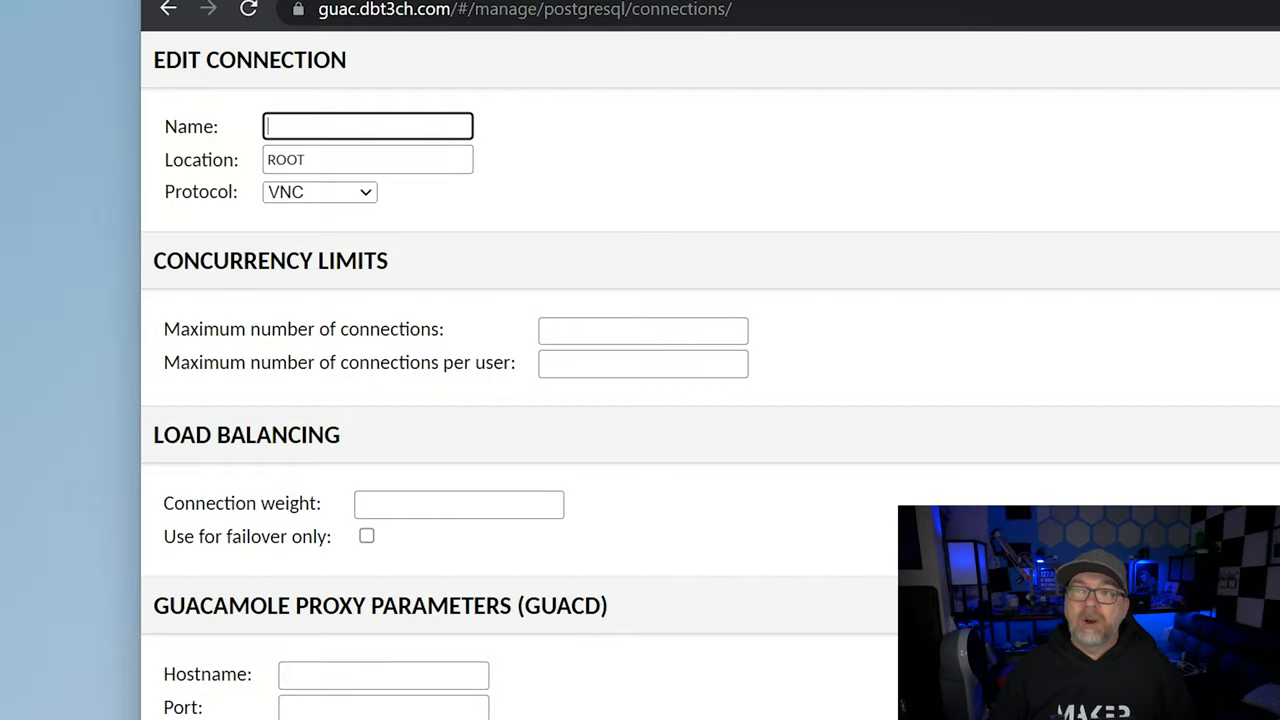
- Make the connection RDP named laptop, hostname 192.168.0.39, port 3389
click(319, 191)
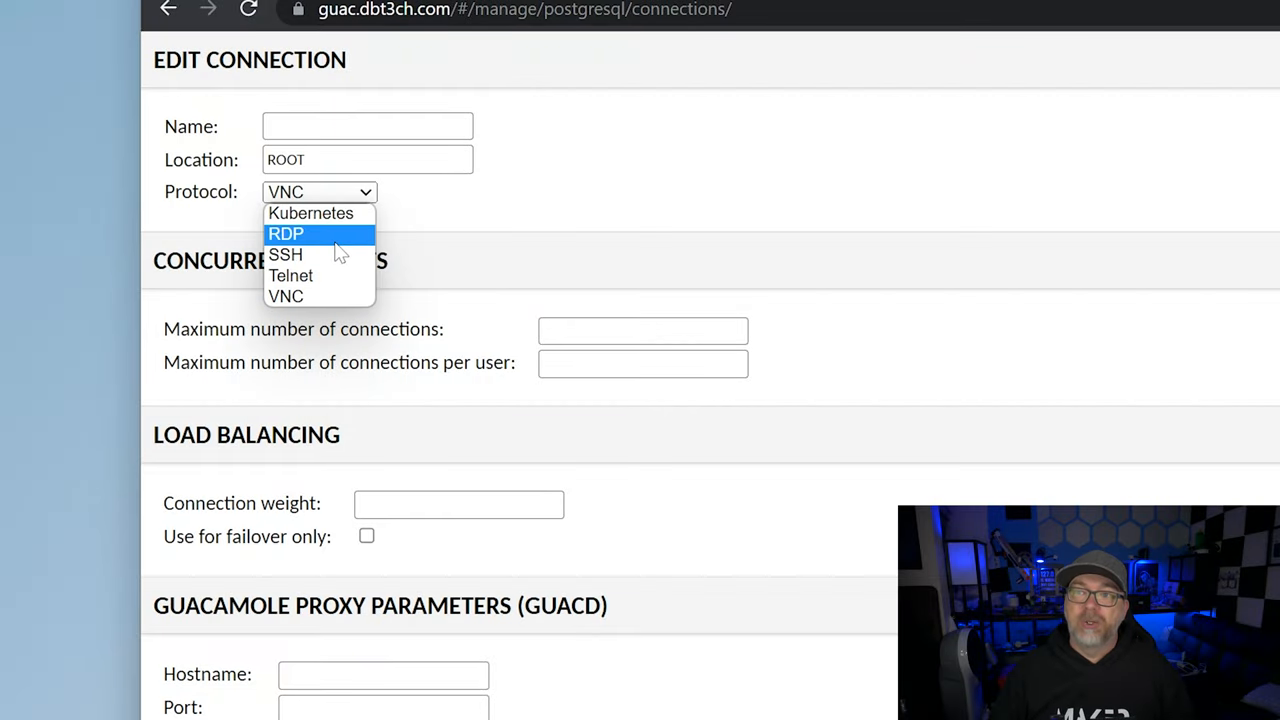
click(286, 234)
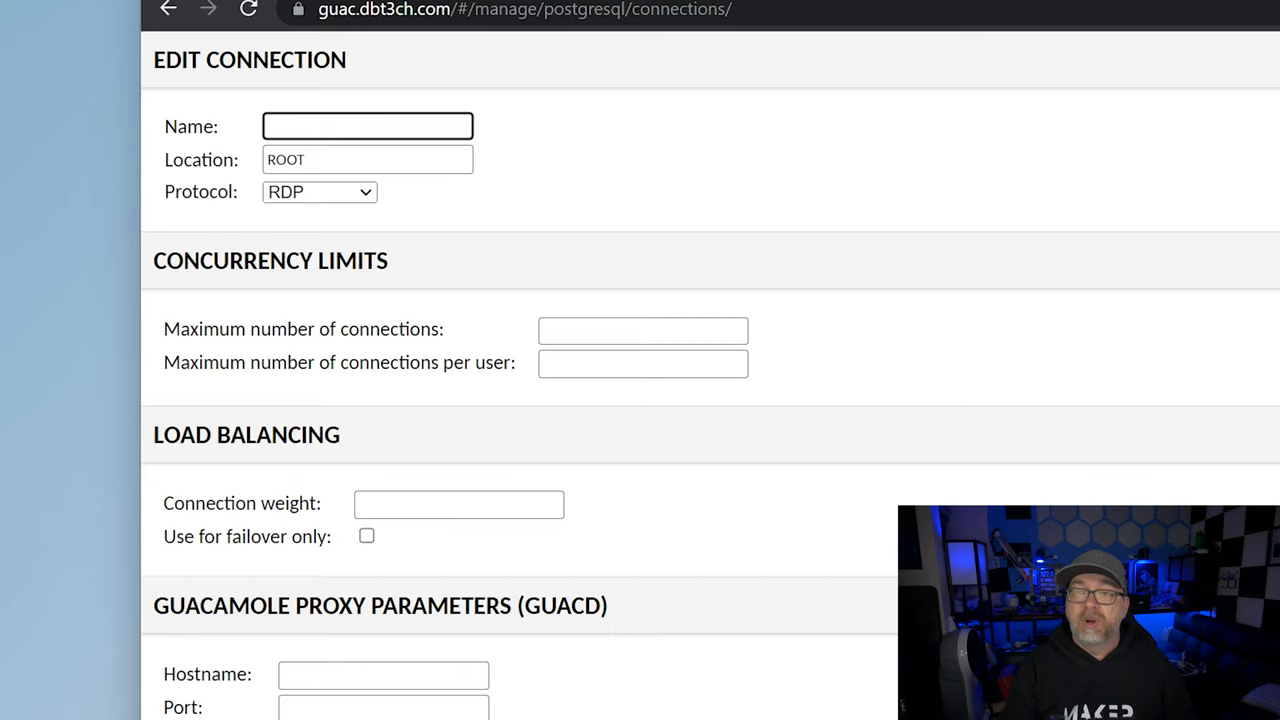
text(laptop)
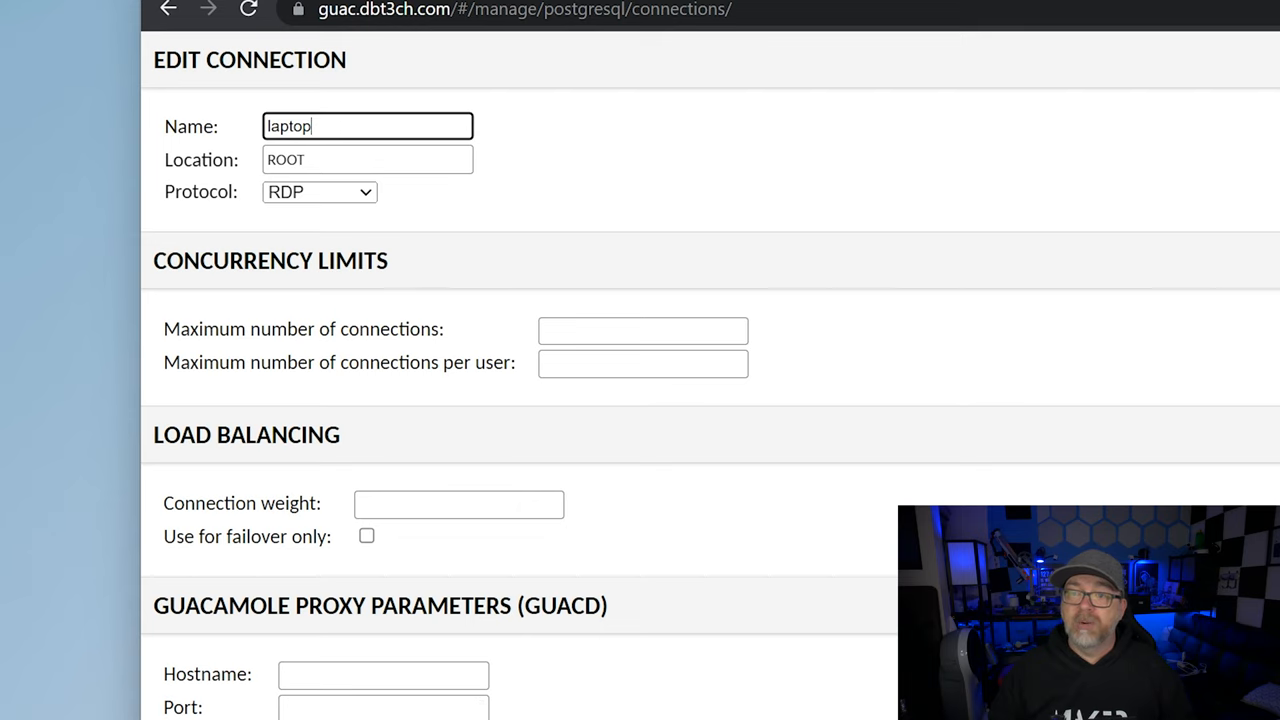
scroll(down, 3)
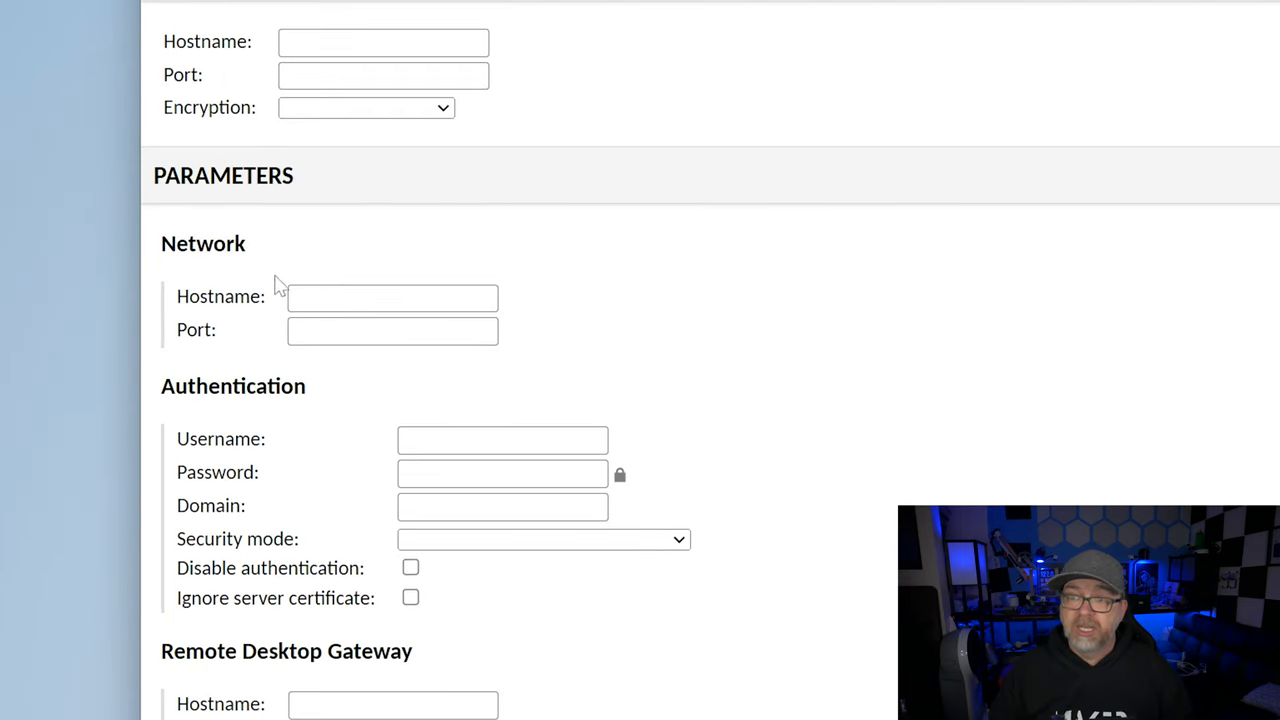
click(392, 297)
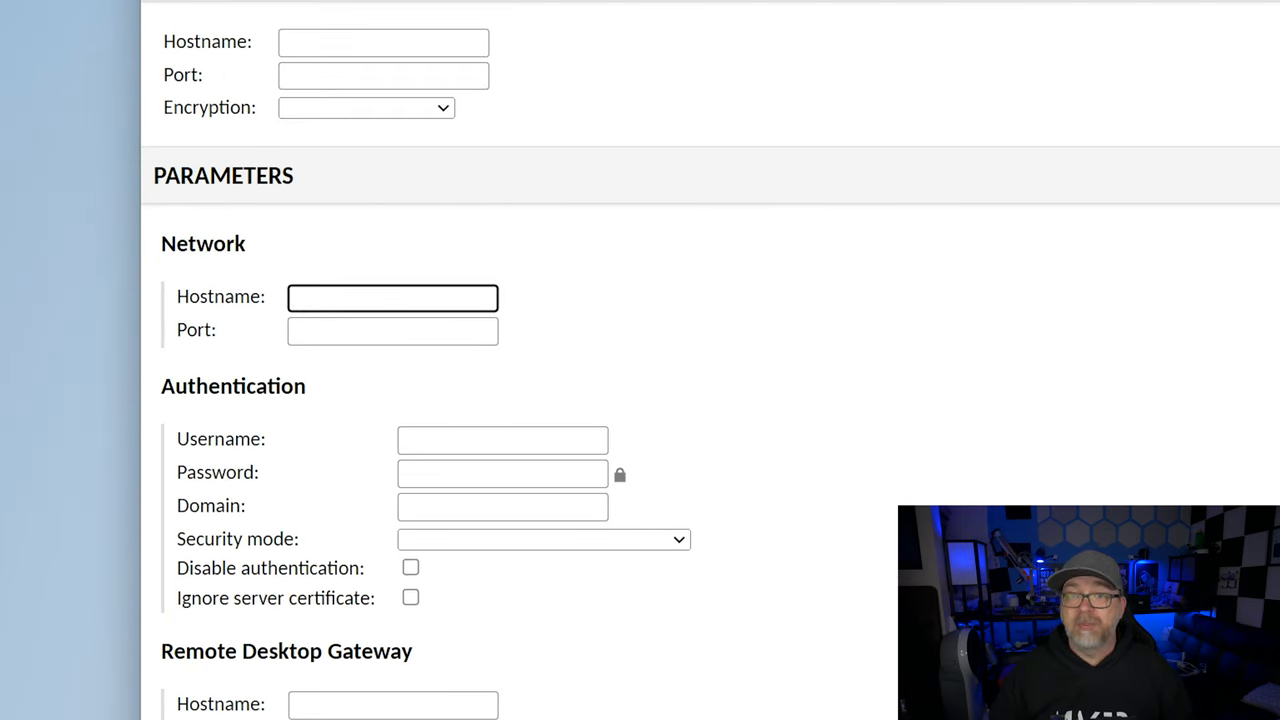
text(192.168)
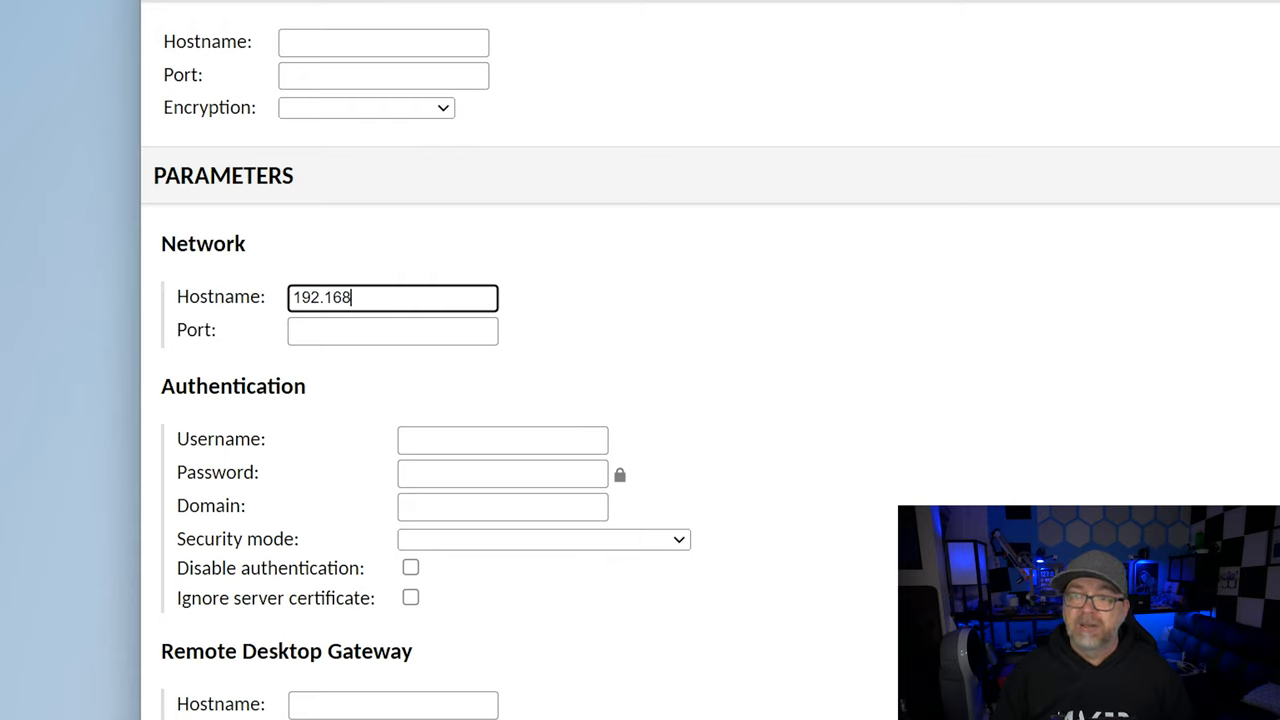
click(392, 330)
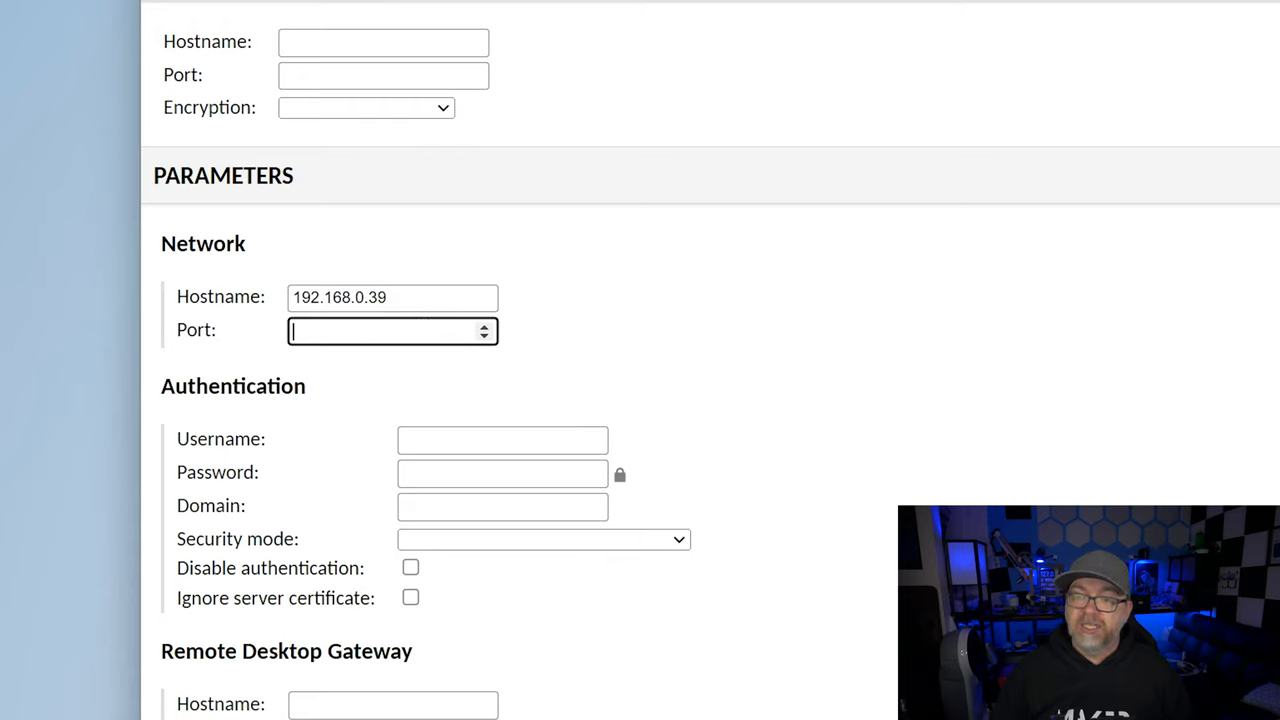
mouse_move(630, 322)
text(3389)
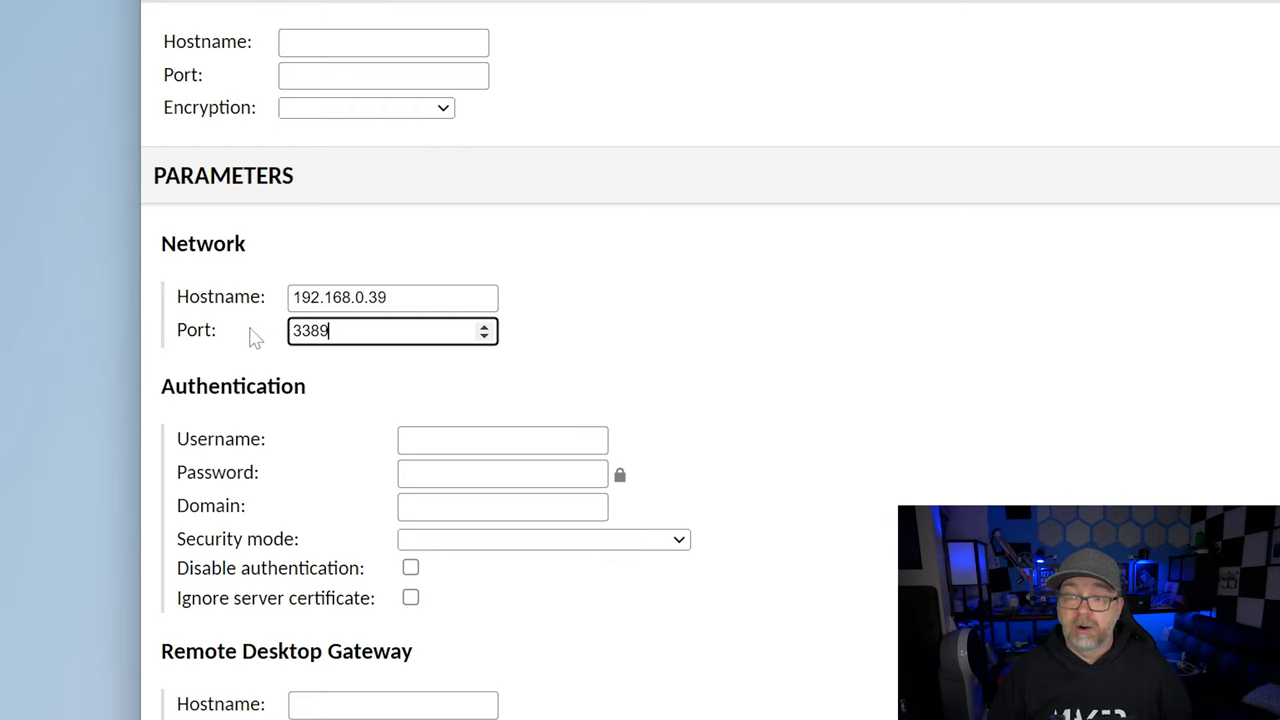
click(502, 439)
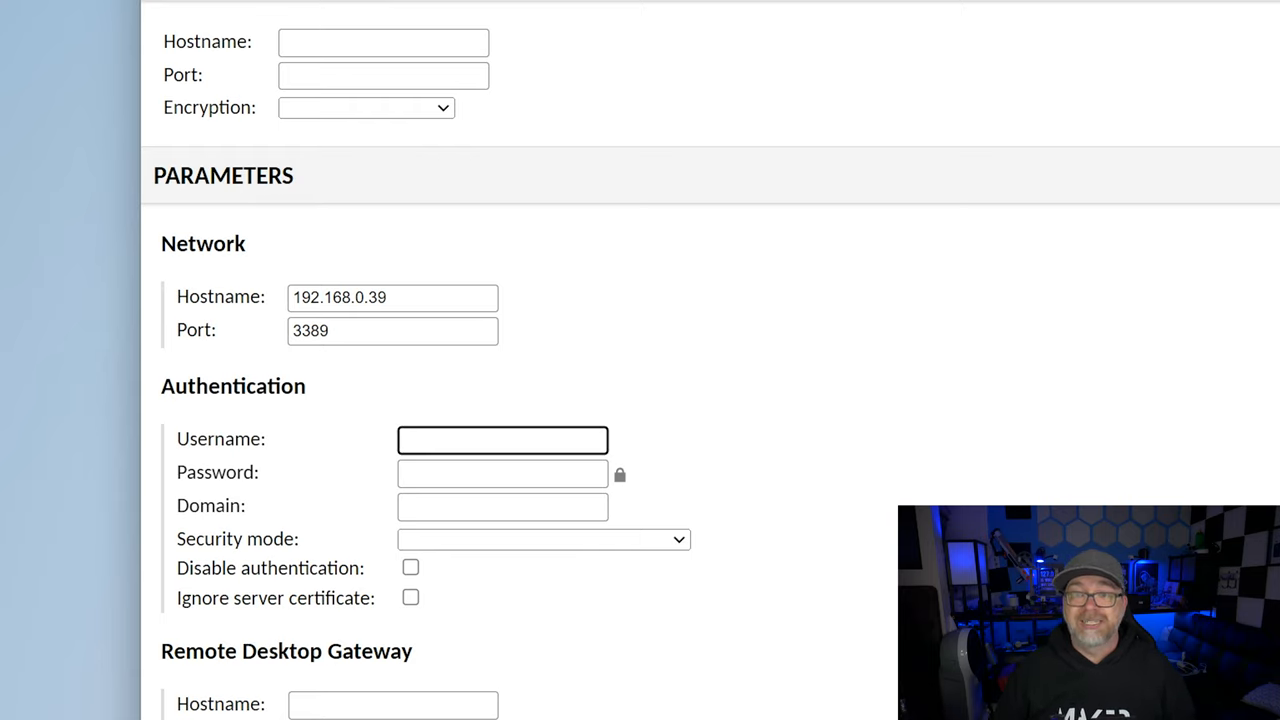
click(571, 707)
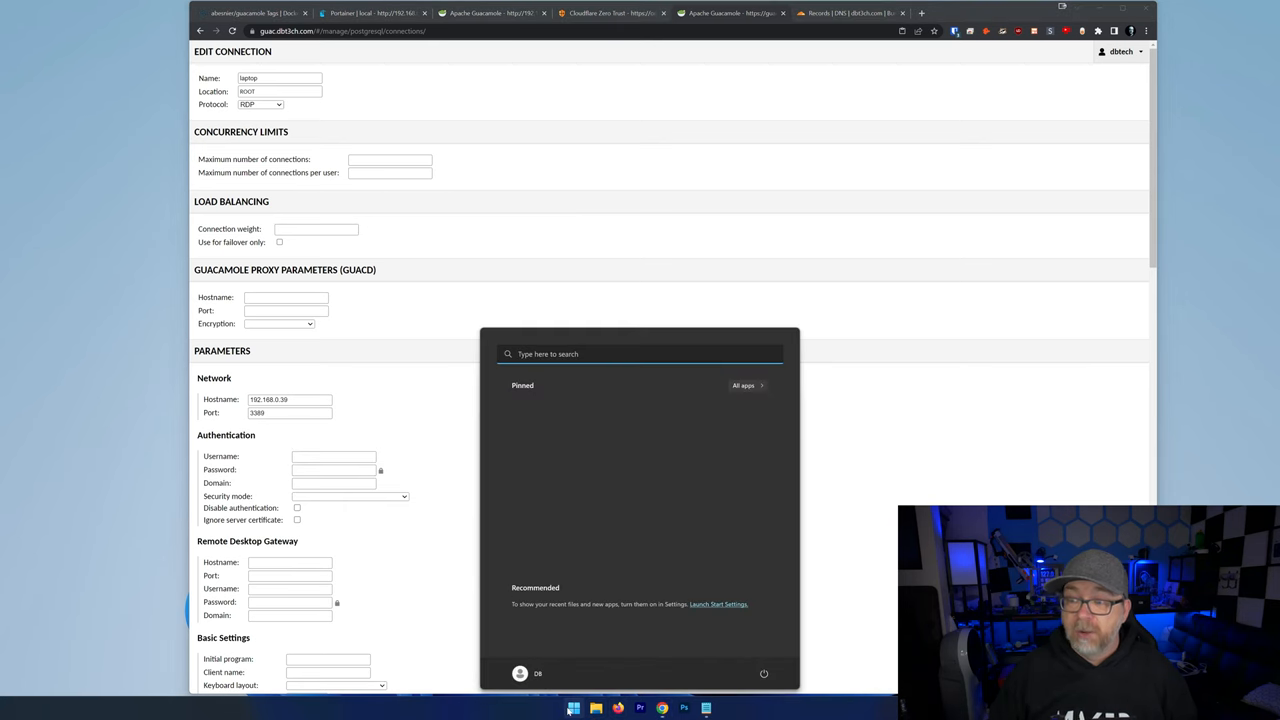
text(r)
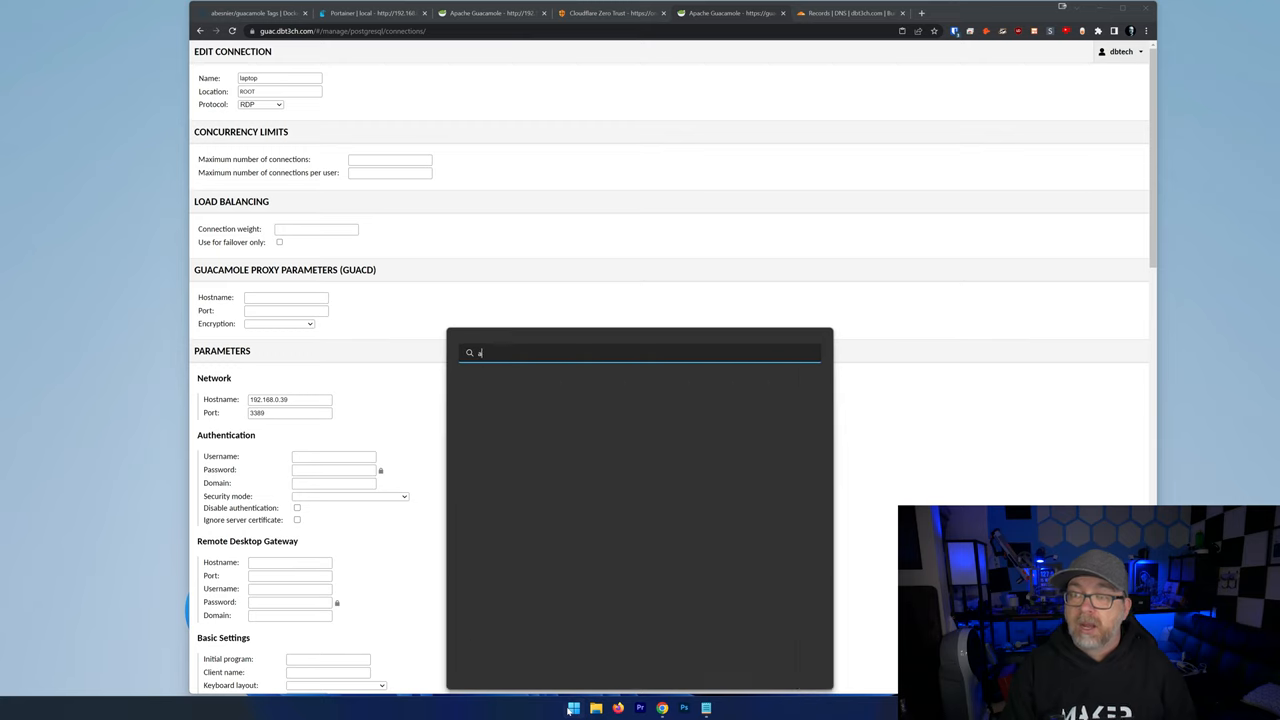
text(allow remo)
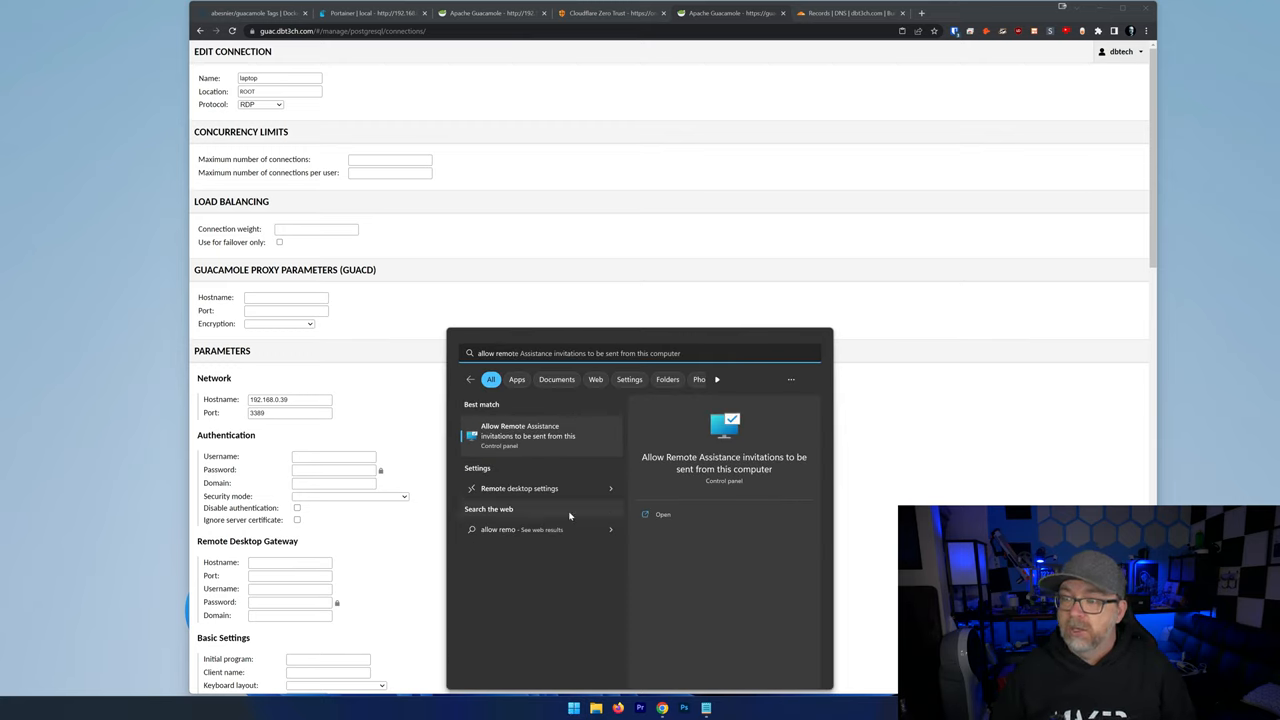
click(519, 488)
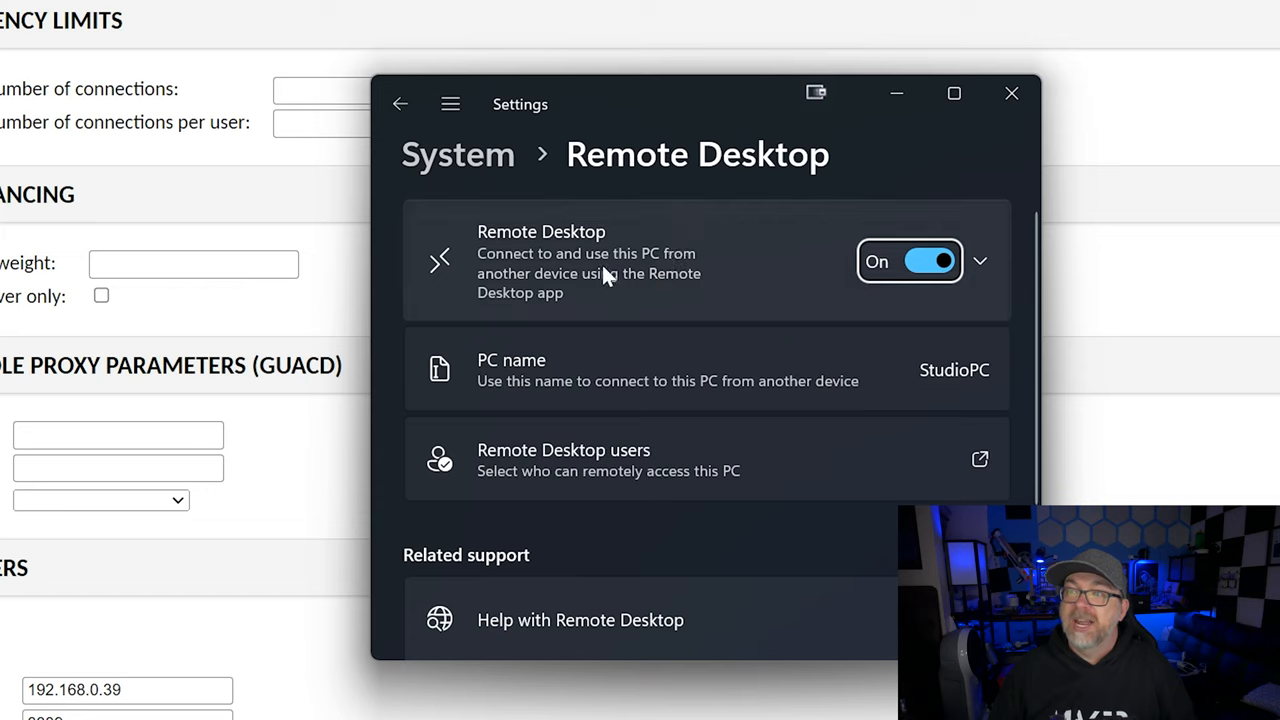
mouse_move(594, 288)
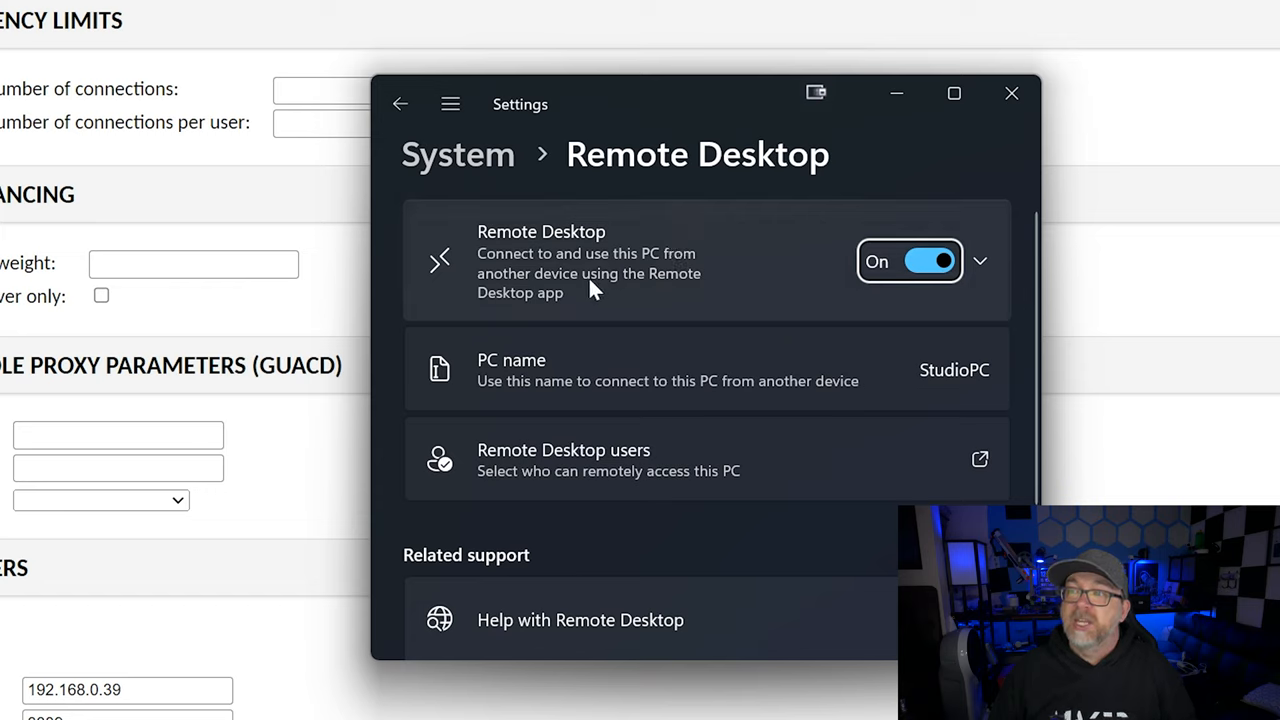
mouse_move(611, 308)
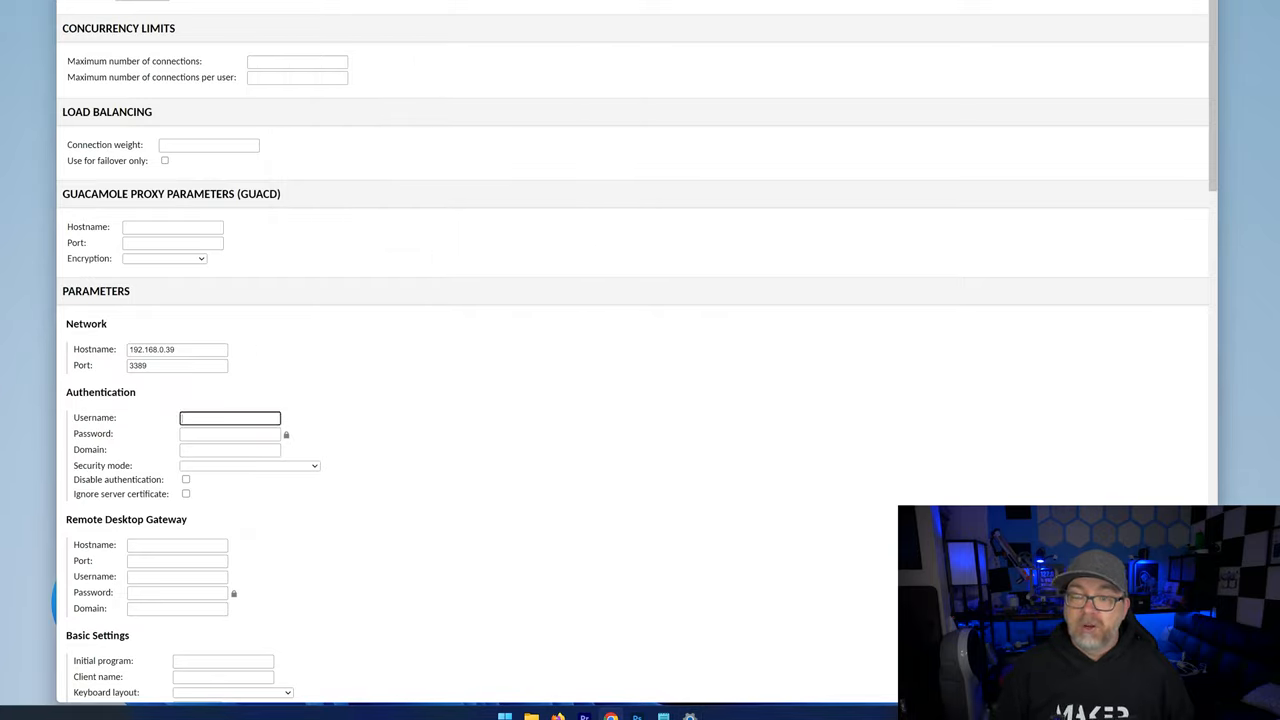
- Enter the DB Tech username and tick Ignore server certificate for the laptop connection
text(DB Tech)
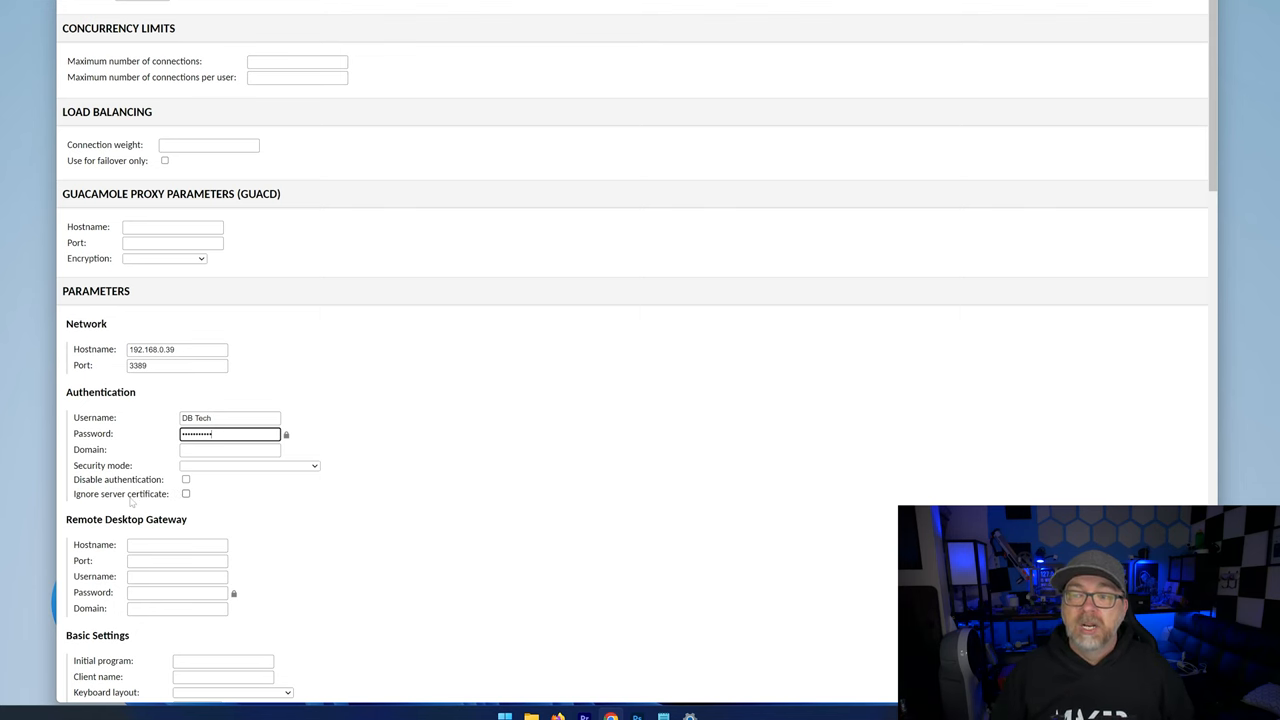
click(185, 493)
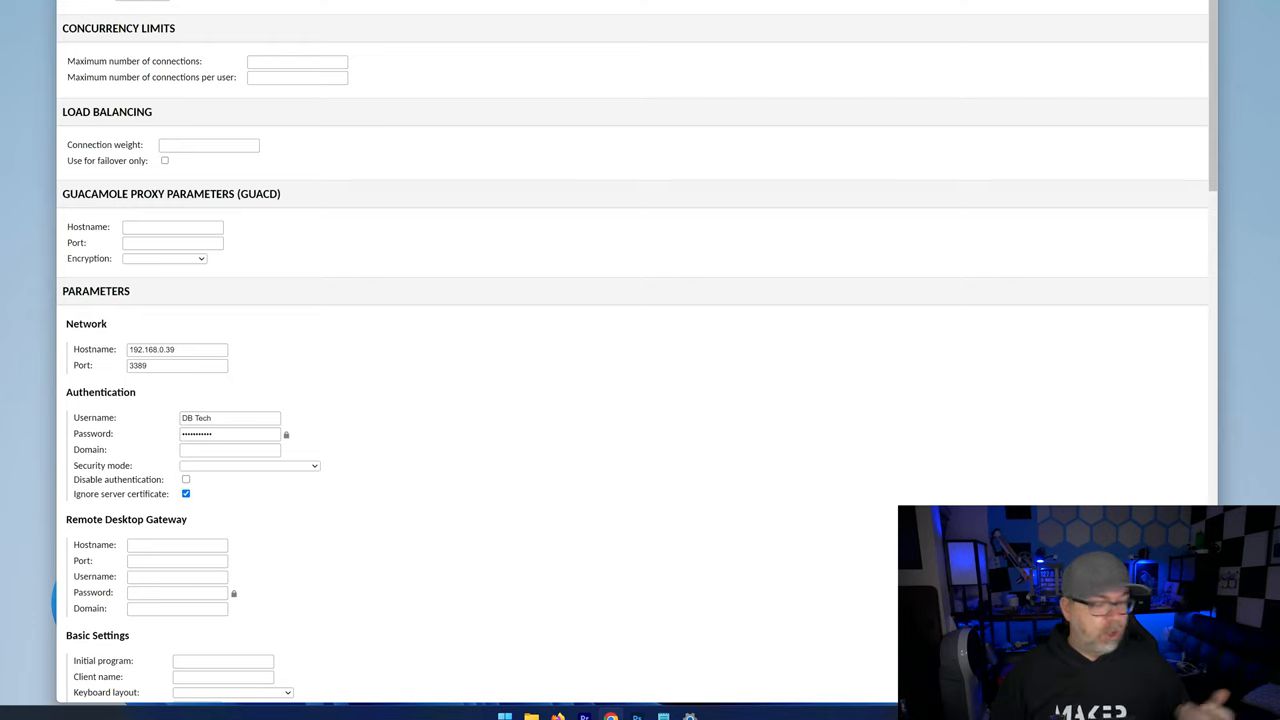
scroll(down, 3)
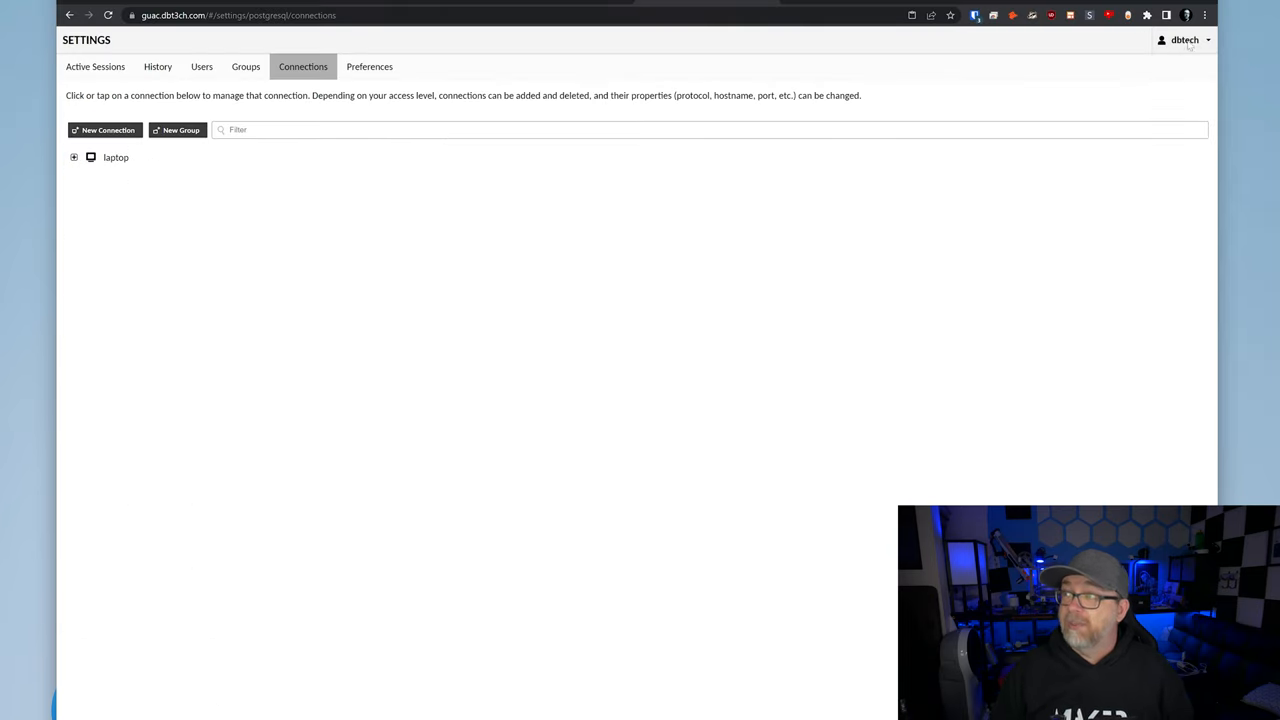
- Return Home through the dbtech menu and open the laptop connection
click(1183, 40)
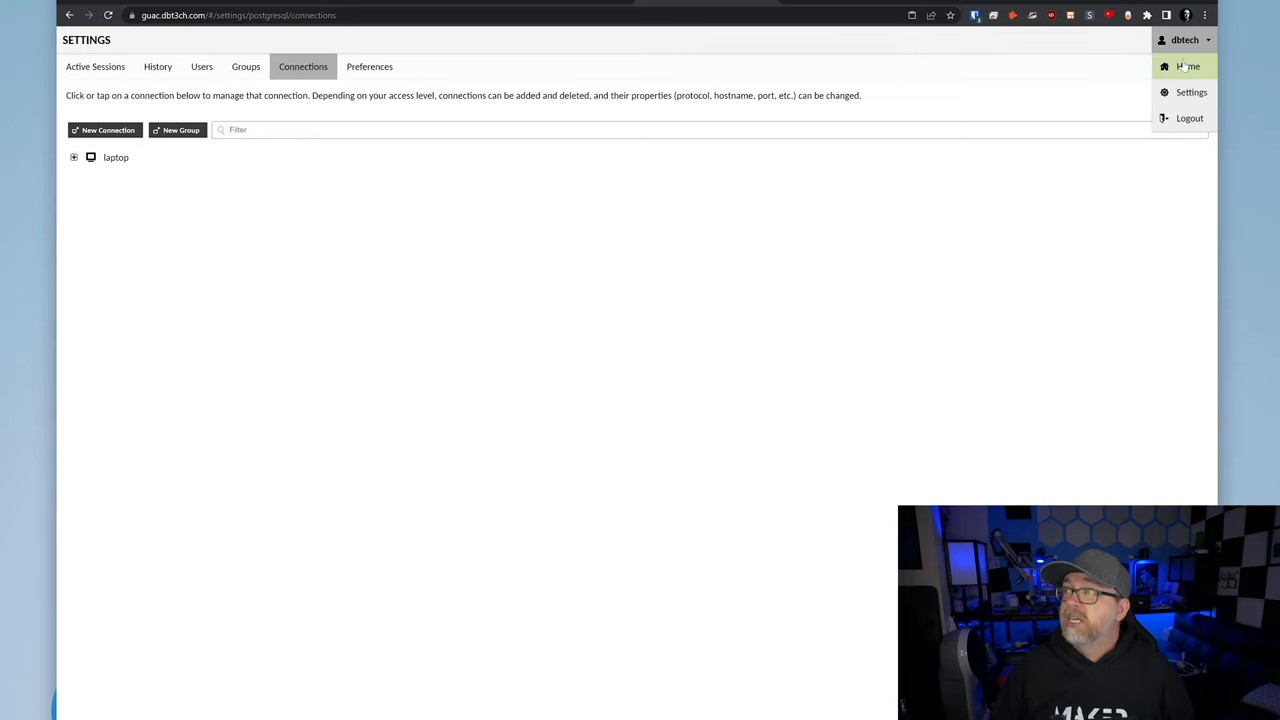
click(1186, 66)
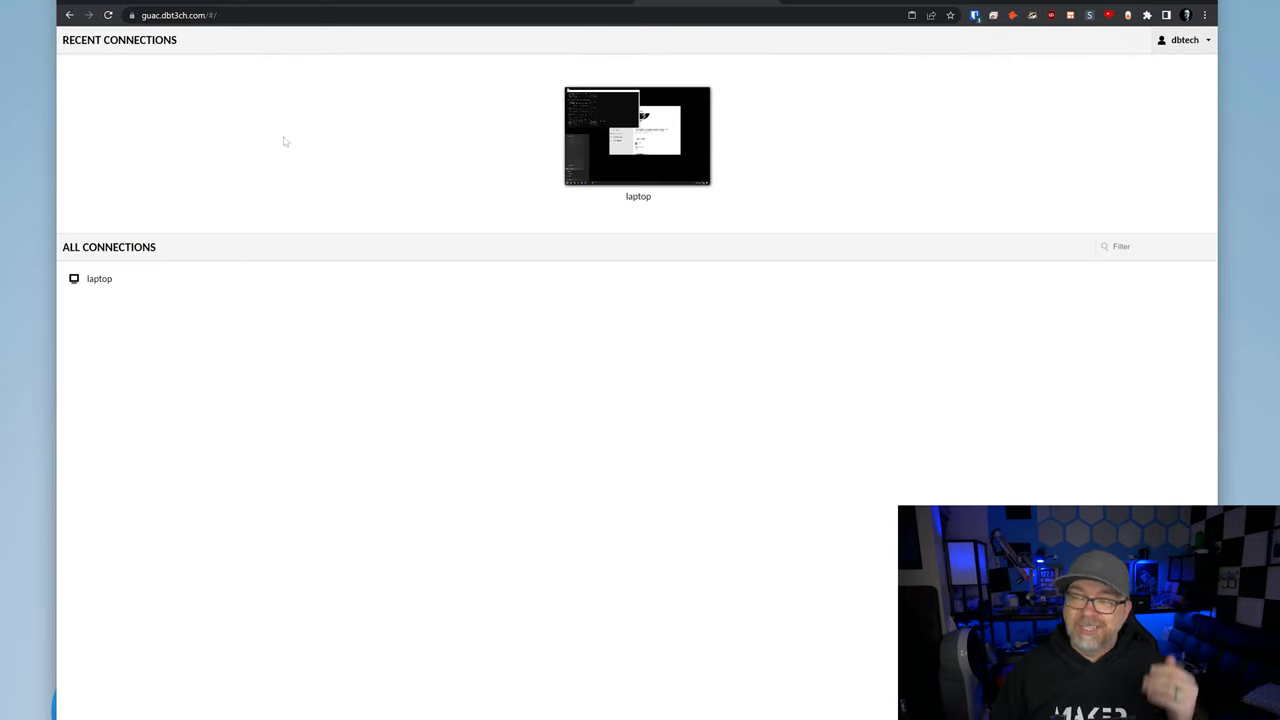
mouse_move(231, 197)
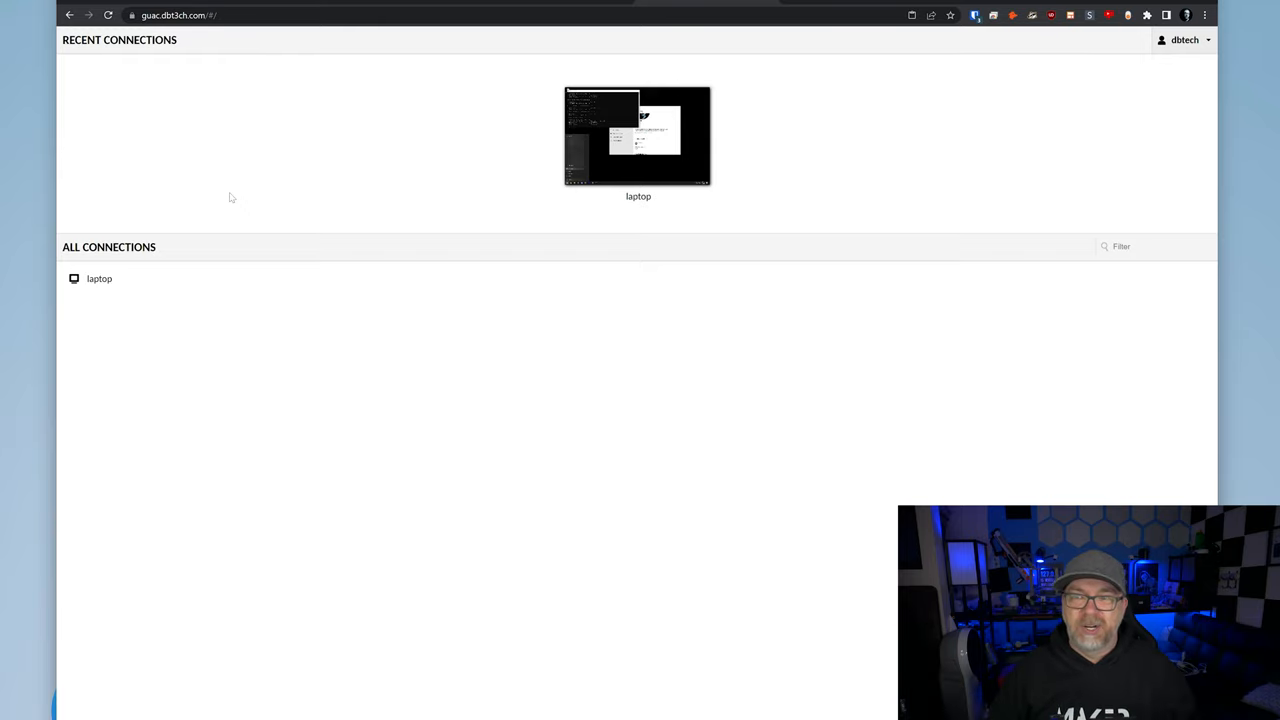
click(637, 138)
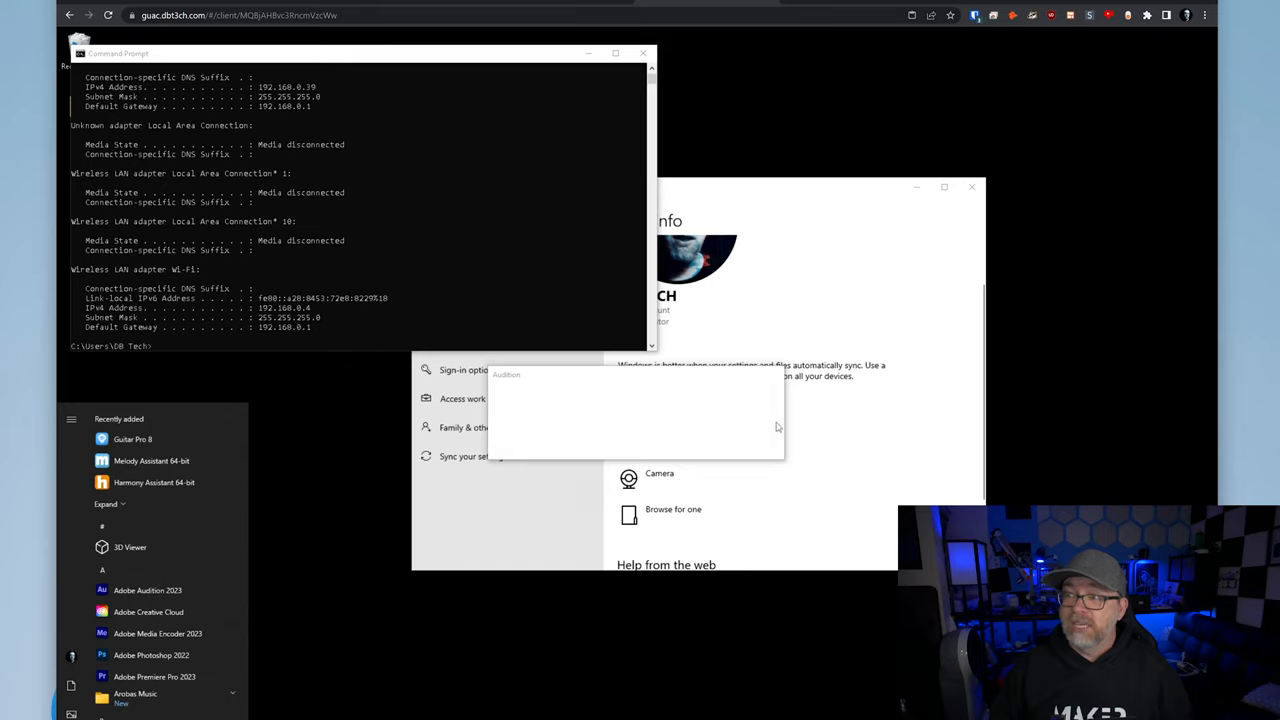
mouse_move(738, 365)
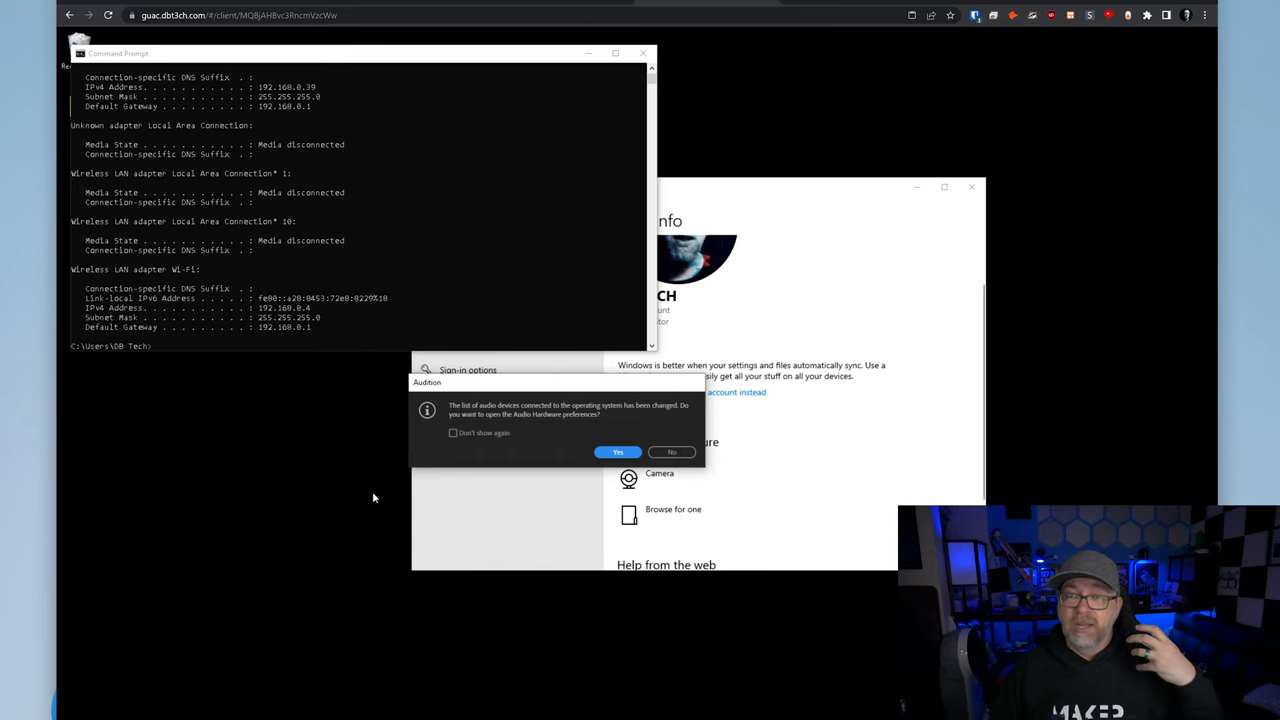
mouse_move(194, 640)
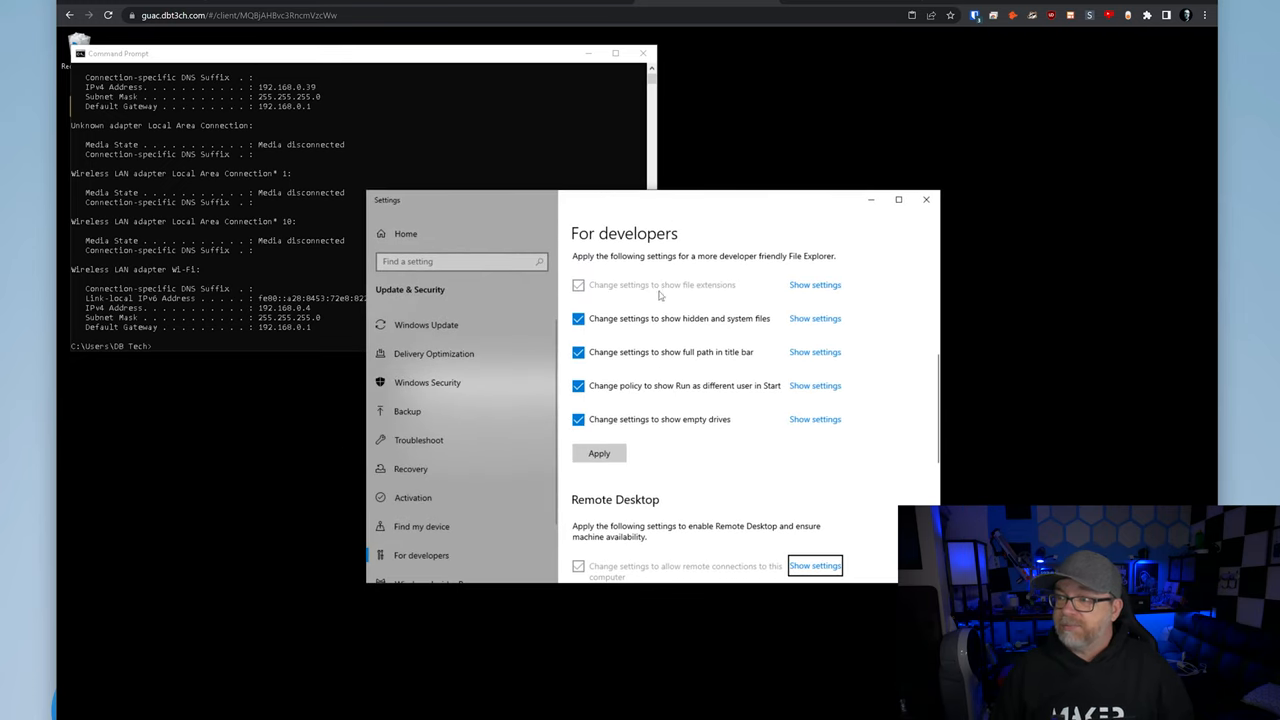
- On the laptop, confirm remote connections are allowed in System Properties, then dismiss the audio notice
scroll(down, 3)
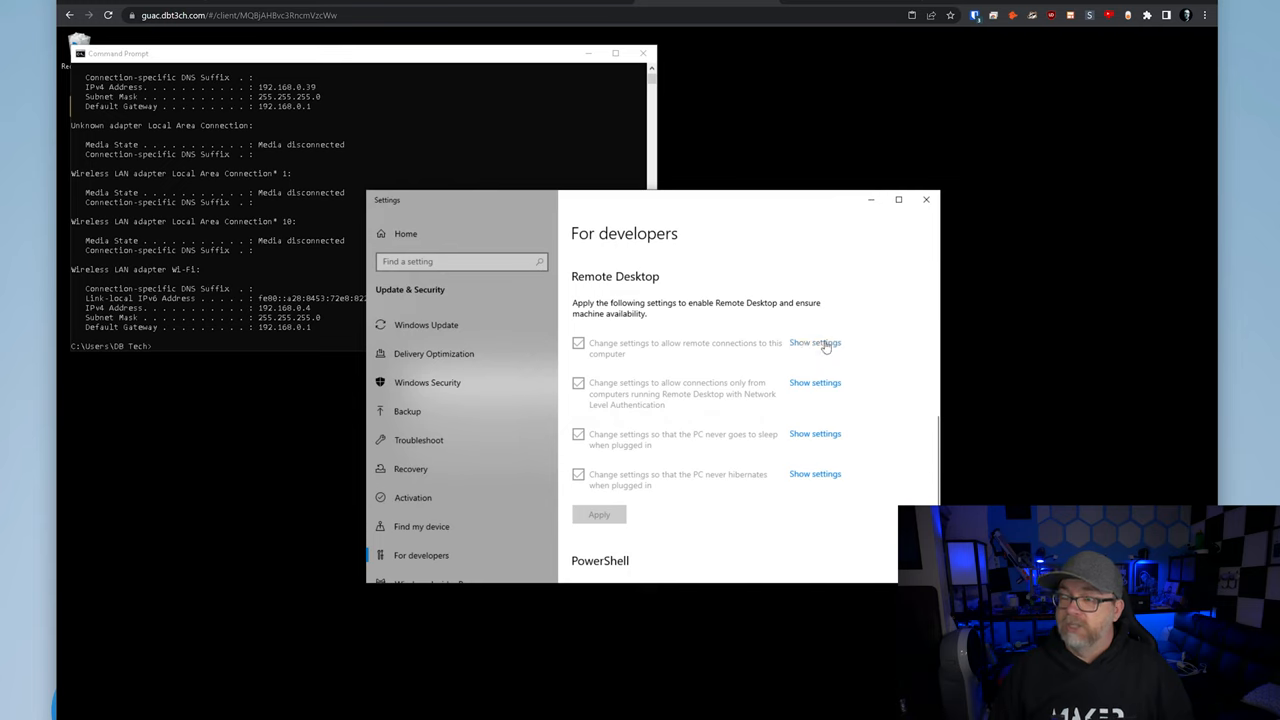
click(815, 342)
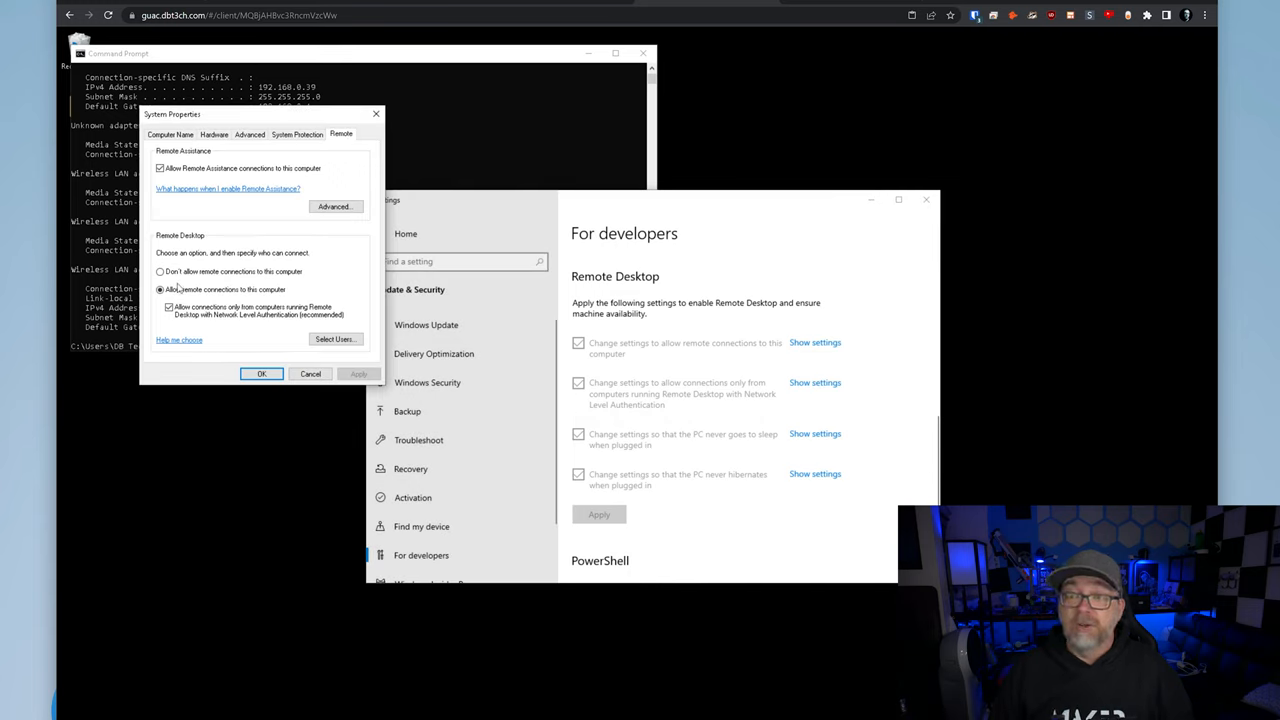
click(159, 289)
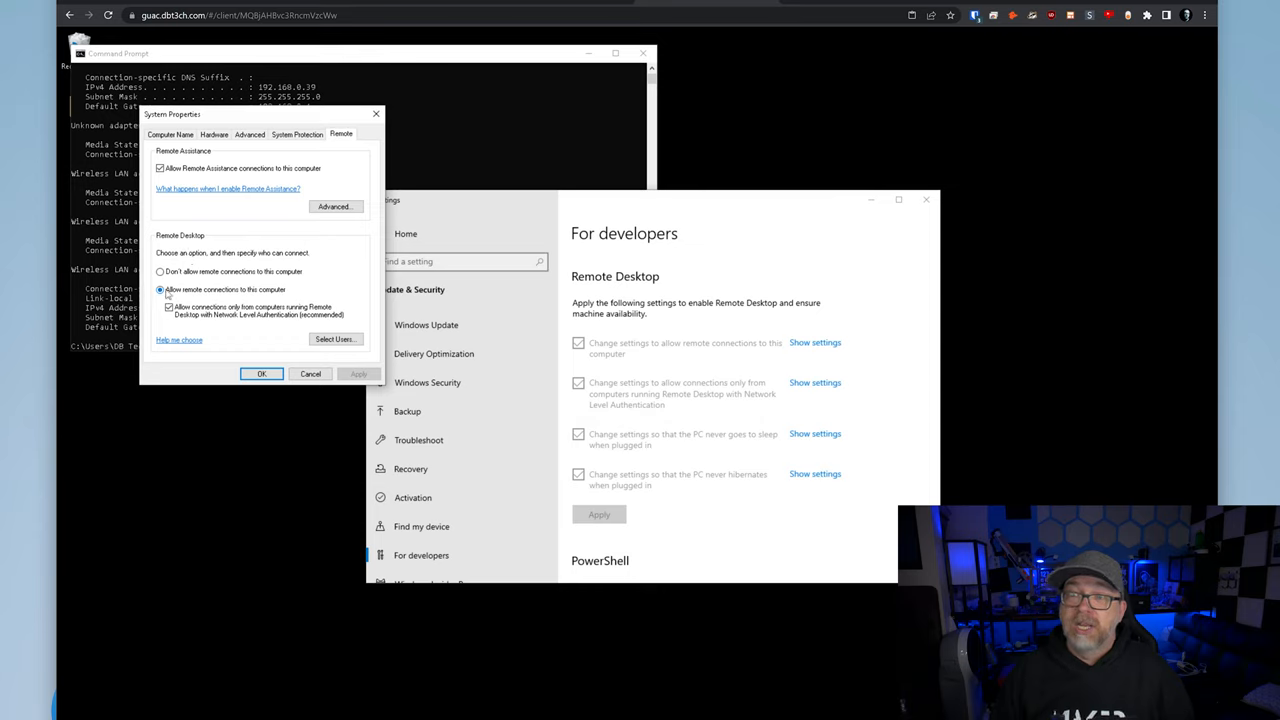
click(167, 307)
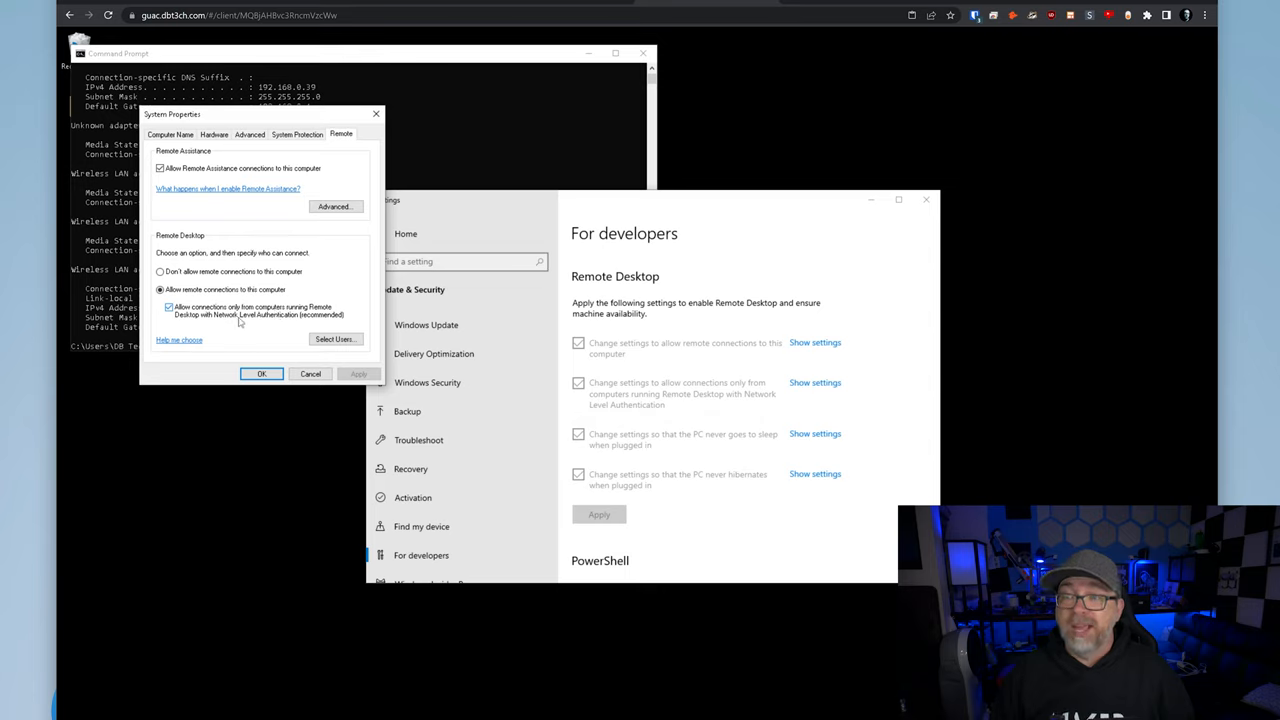
mouse_move(275, 322)
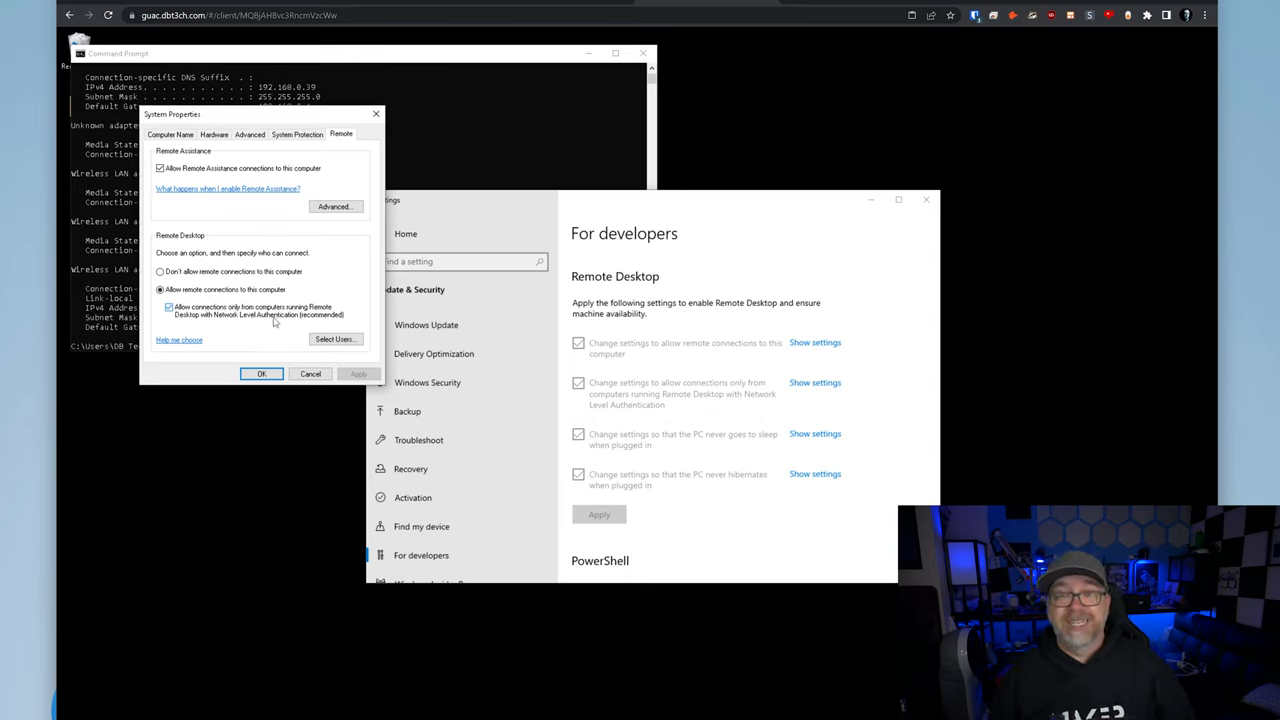
click(261, 373)
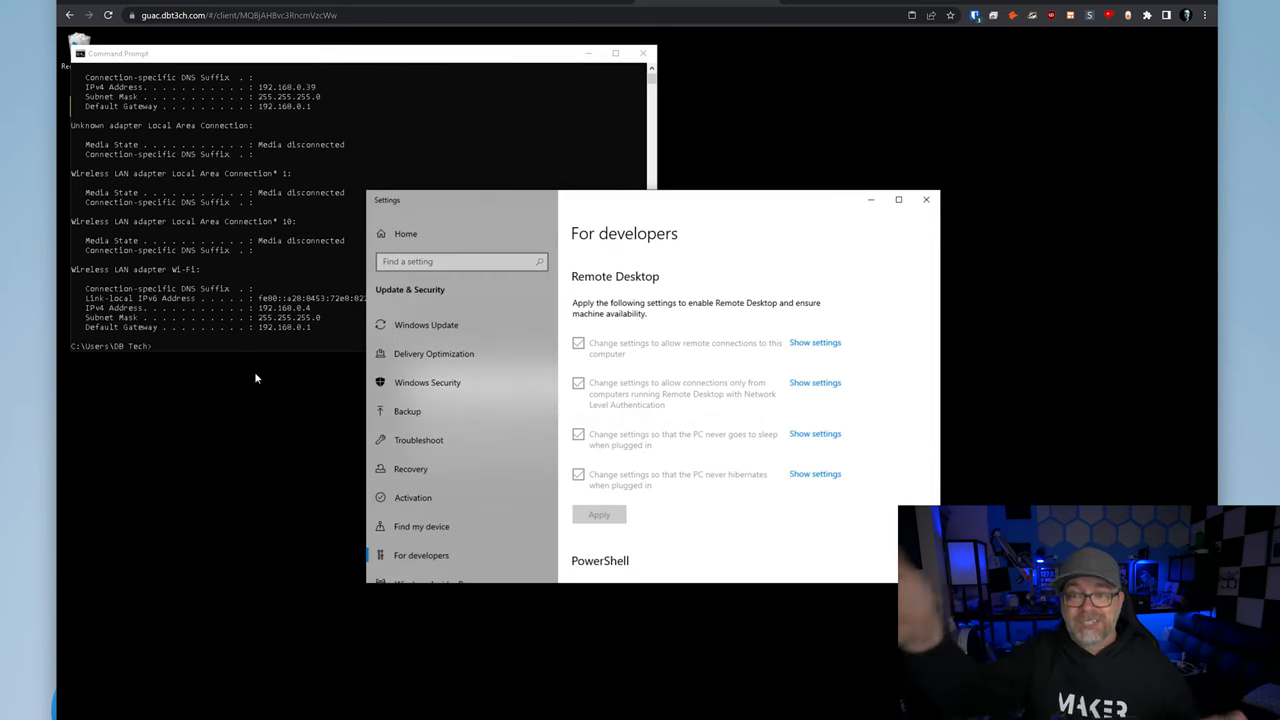
mouse_move(72, 695)
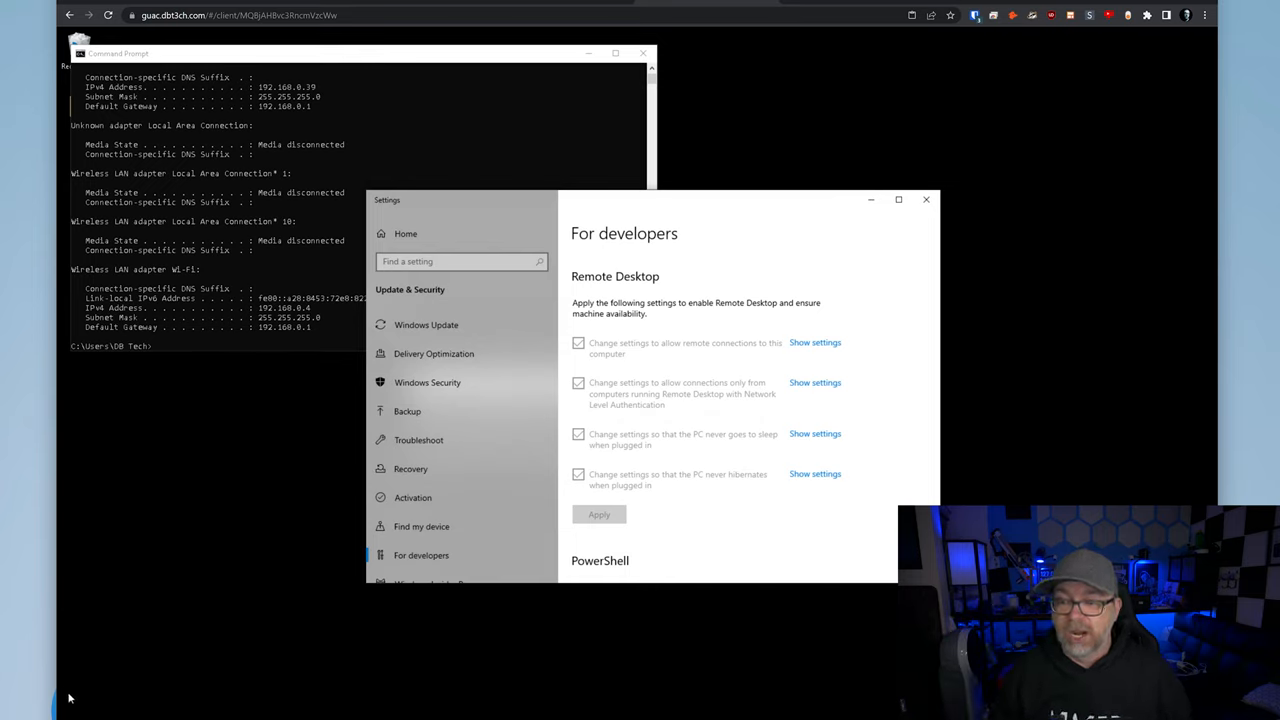
mouse_move(128, 705)
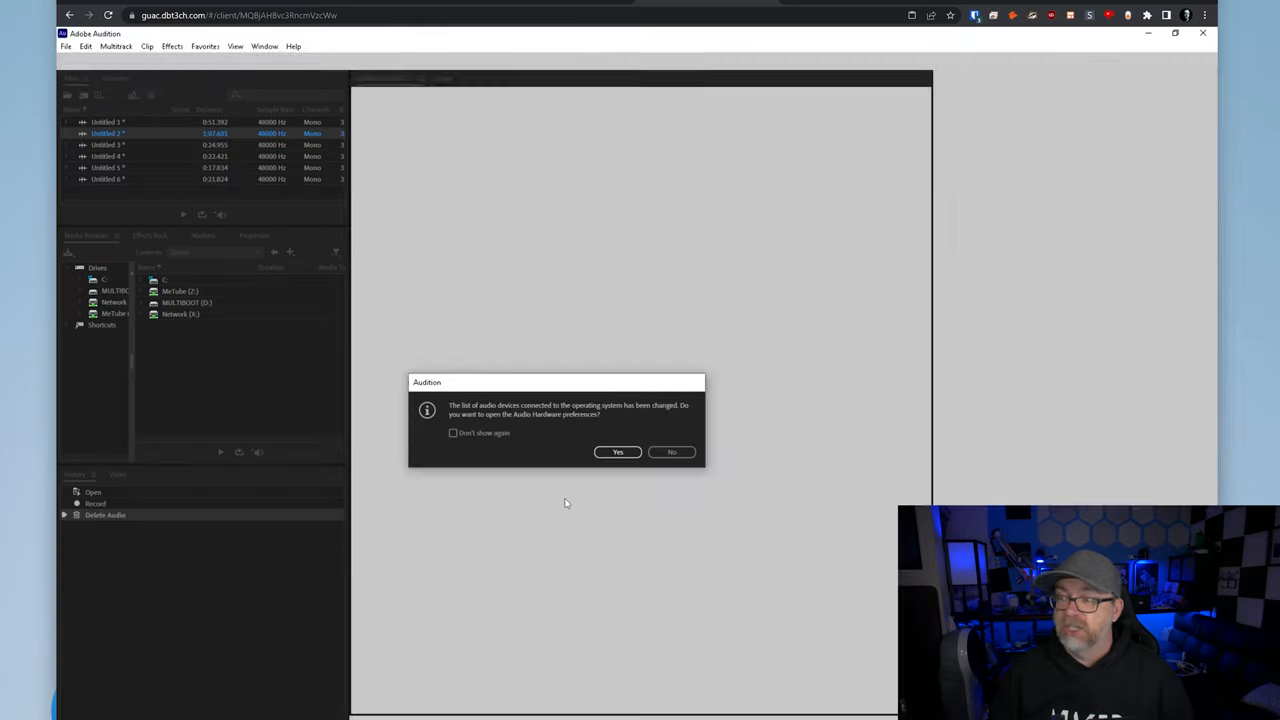
click(670, 452)
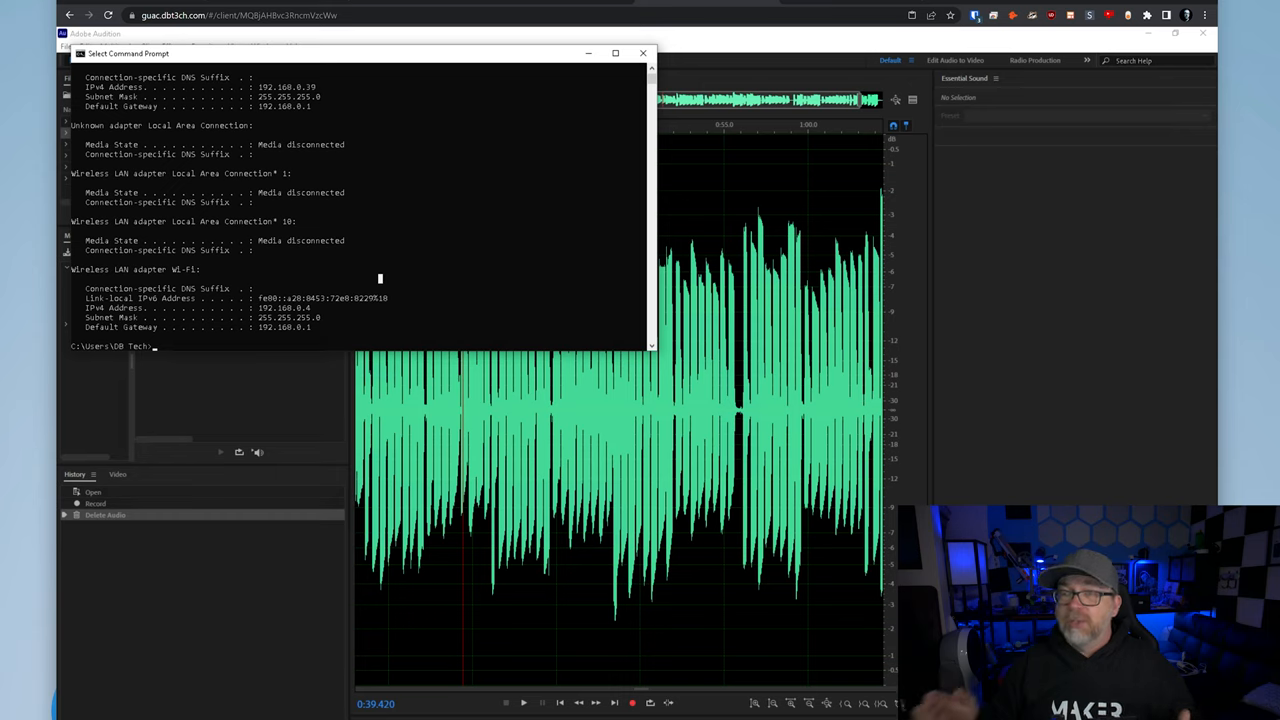
mouse_move(65, 383)
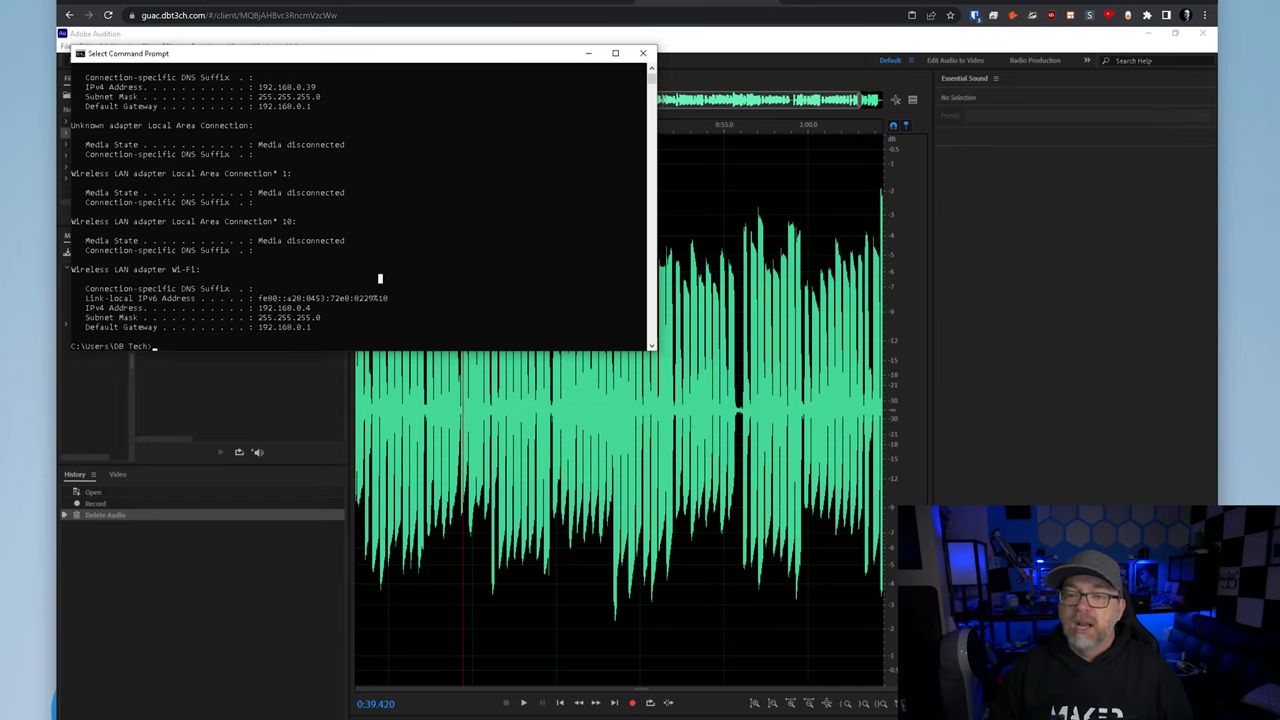
- Disconnect the laptop session from its Start menu, return Home and open Settings
click(30, 714)
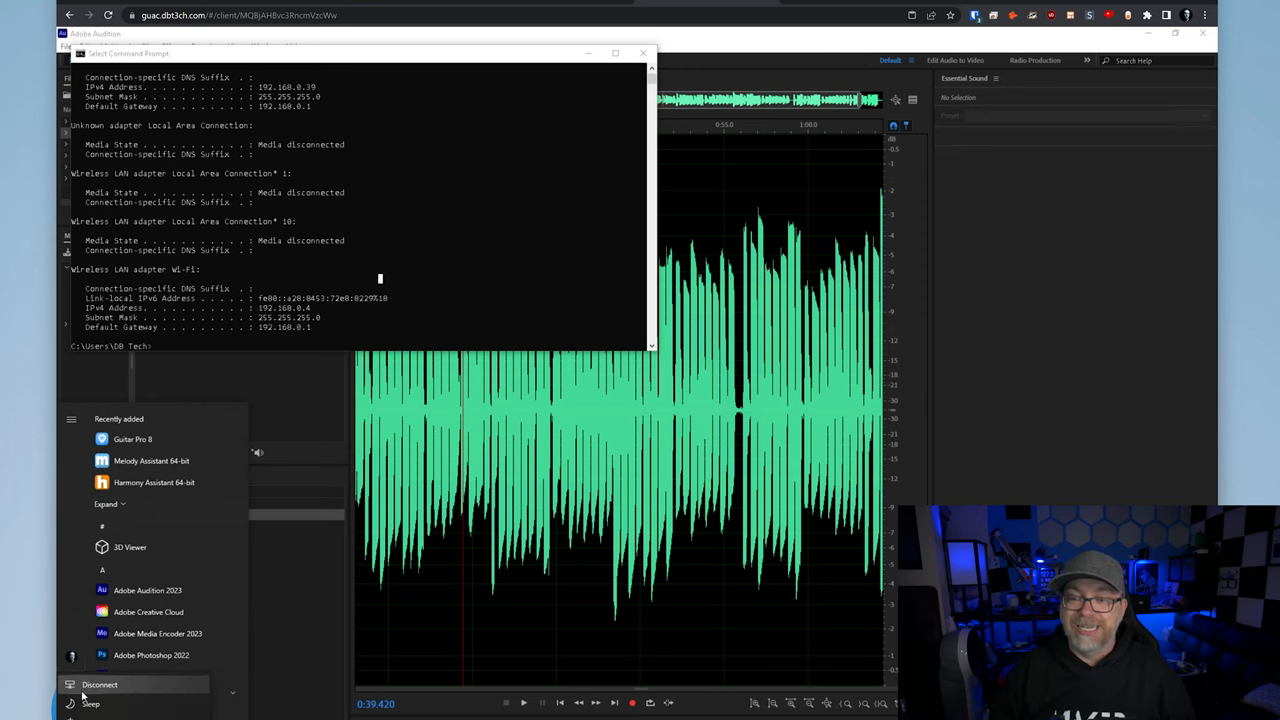
click(103, 685)
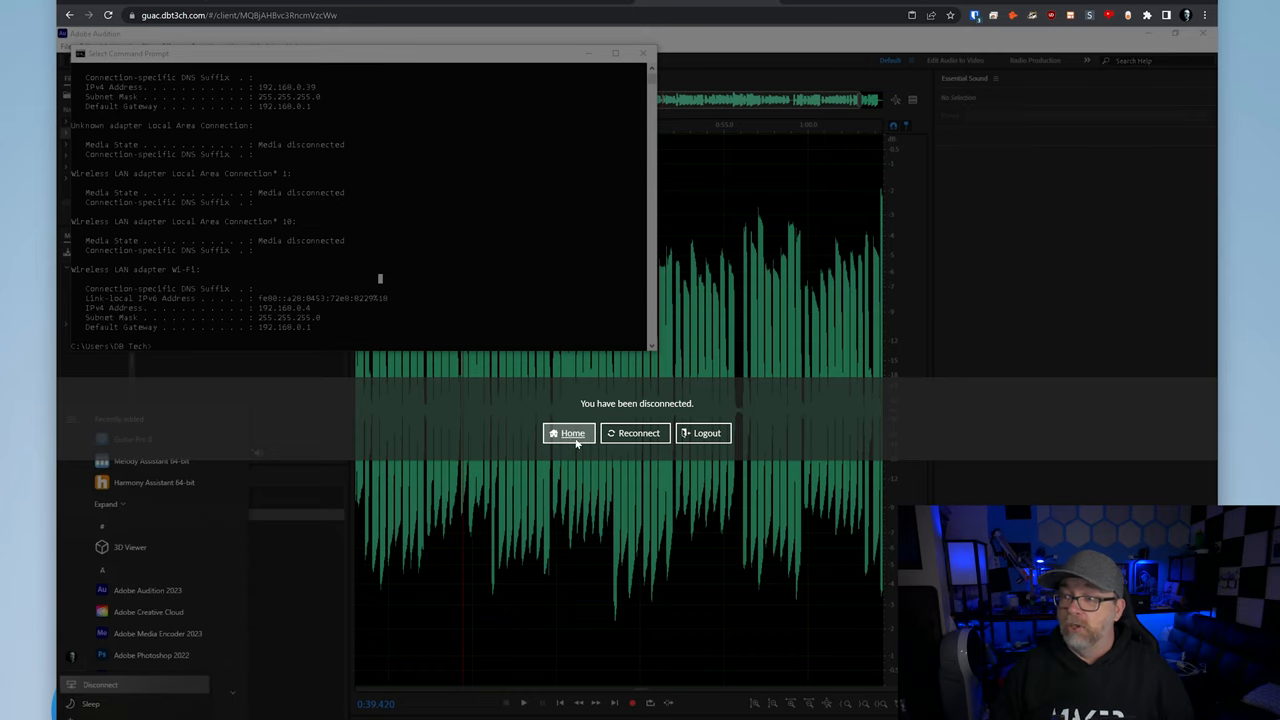
click(568, 433)
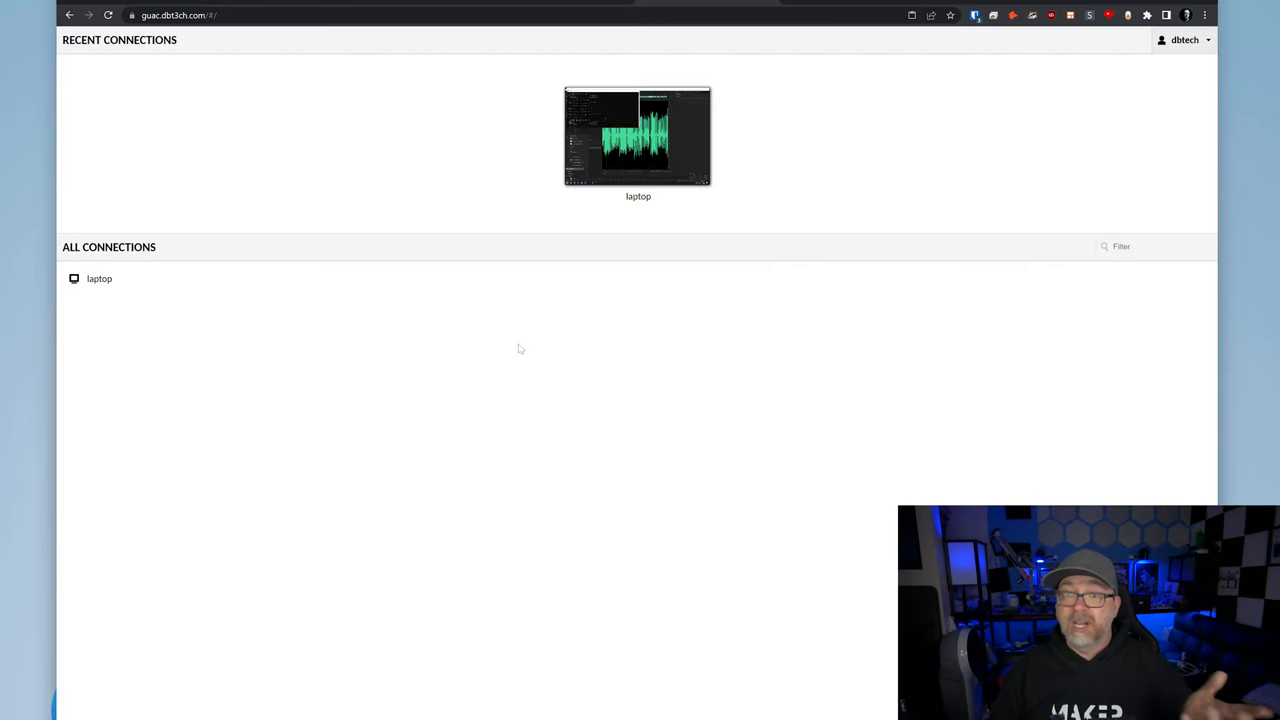
click(1182, 40)
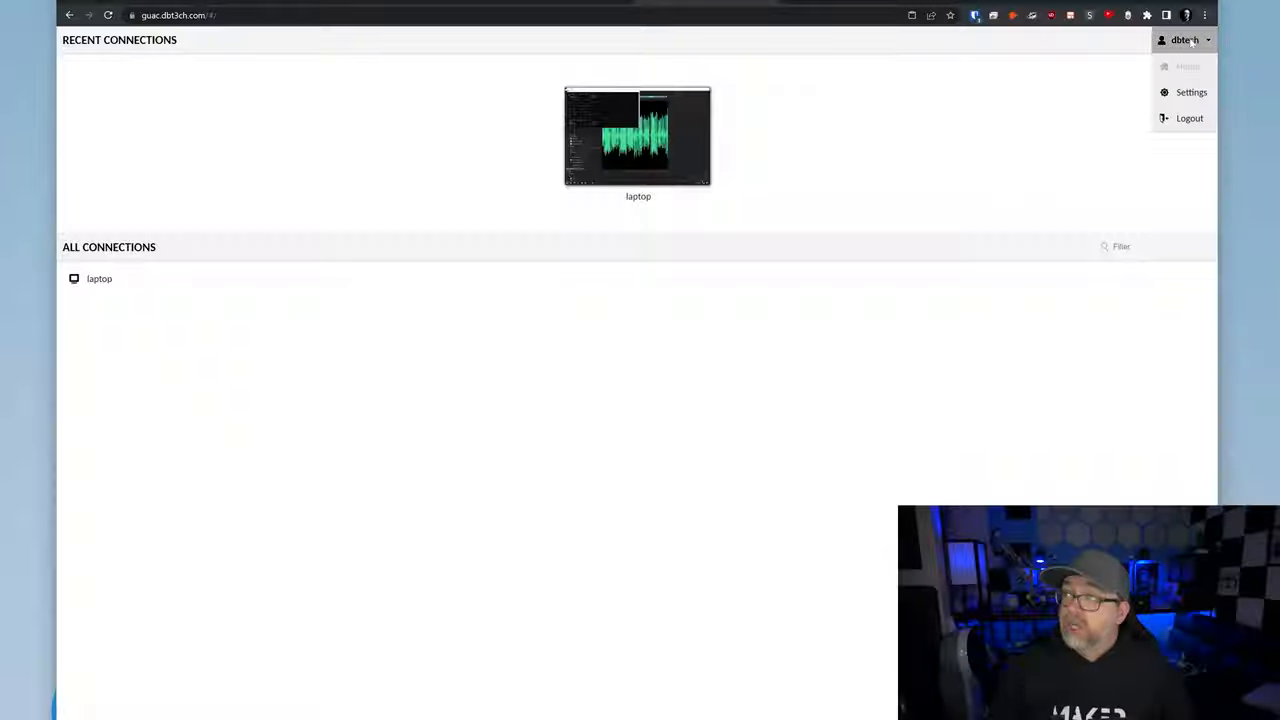
click(1190, 92)
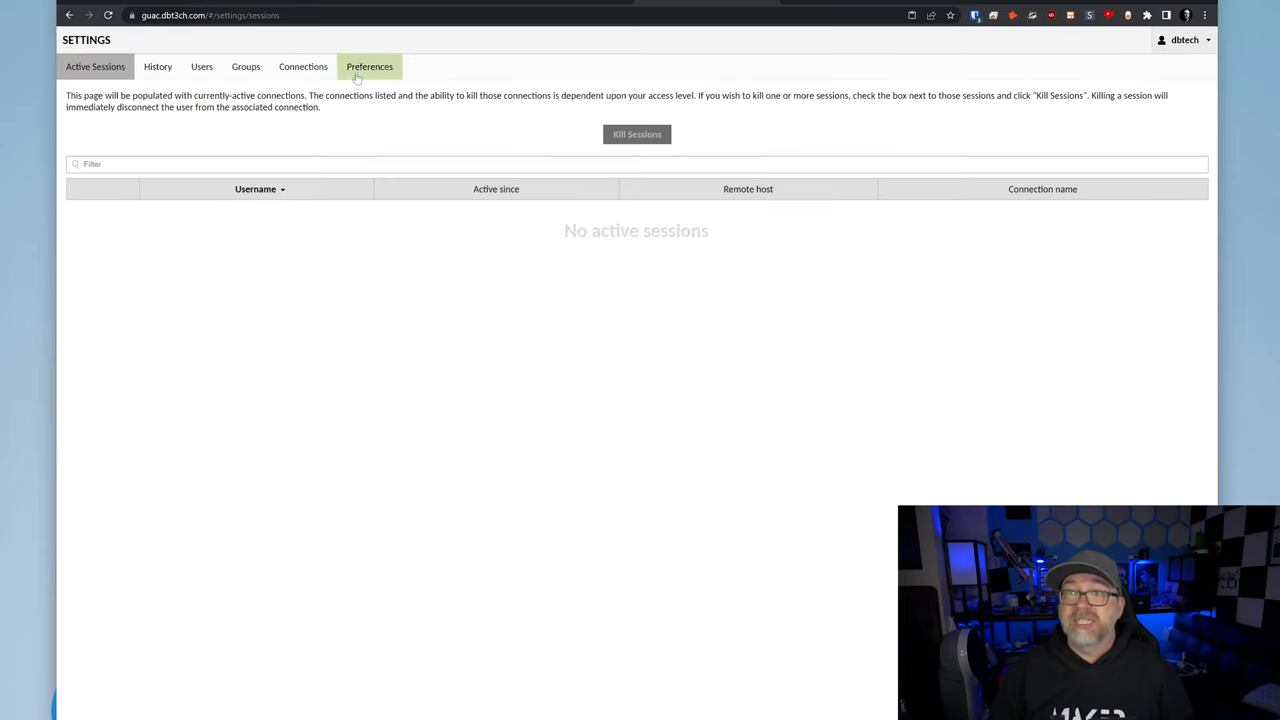
- Start a new connection named Jarvis and set its protocol to SSH
click(302, 66)
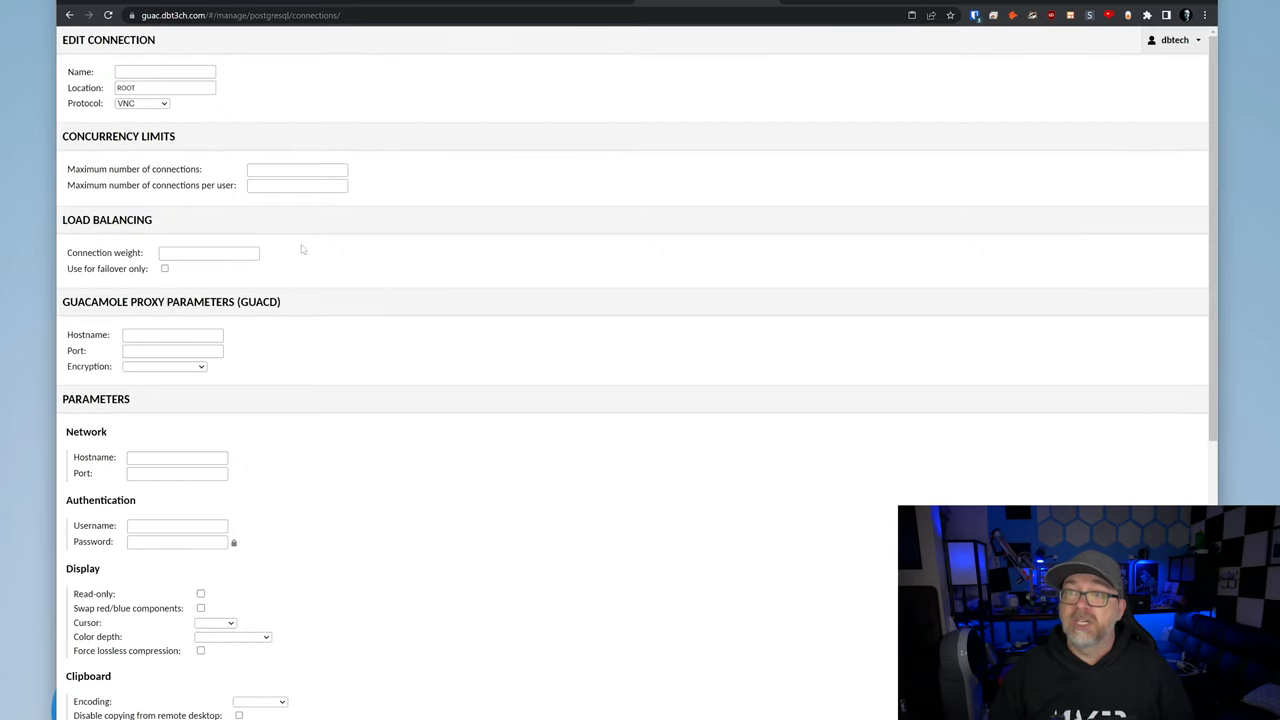
click(165, 71)
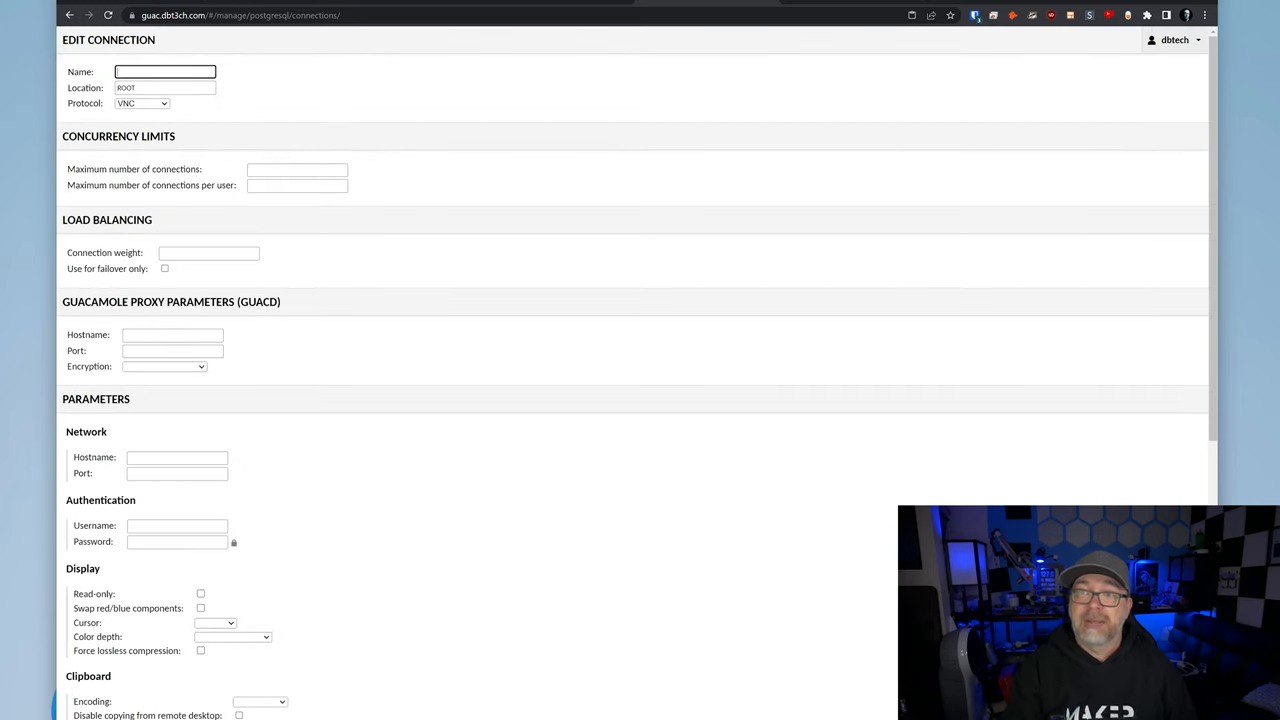
text(Jarvis)
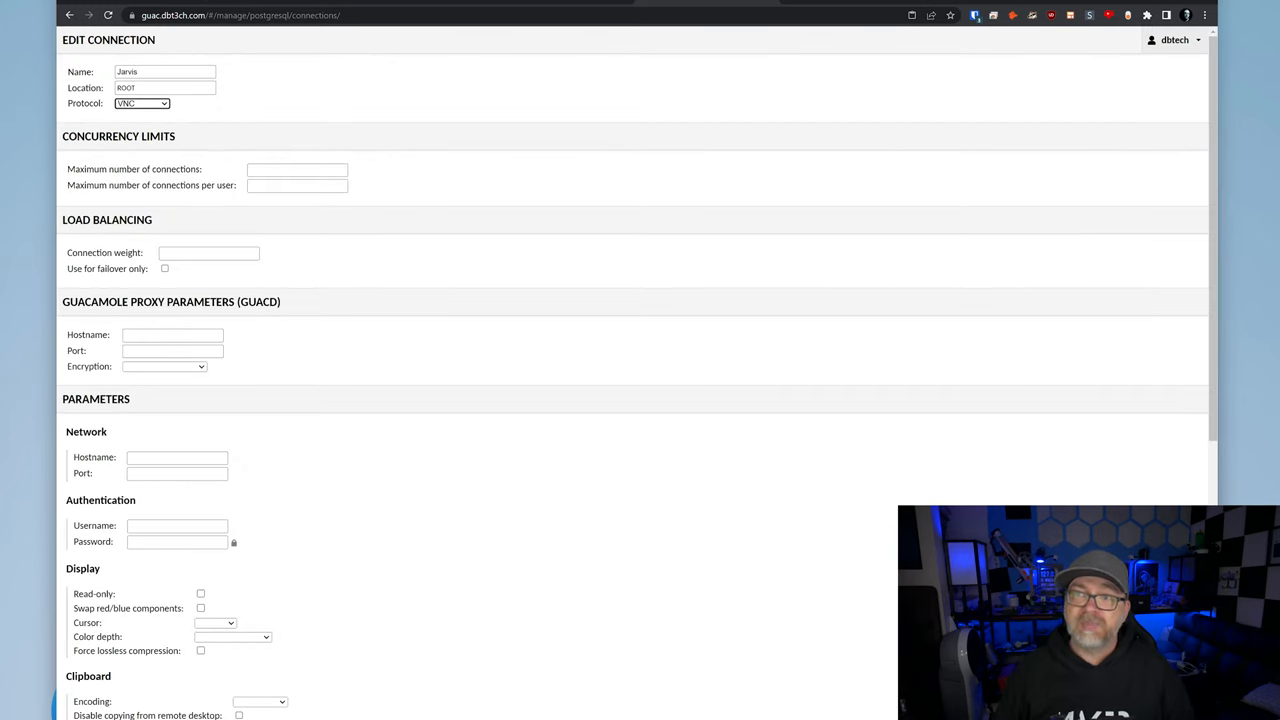
click(141, 104)
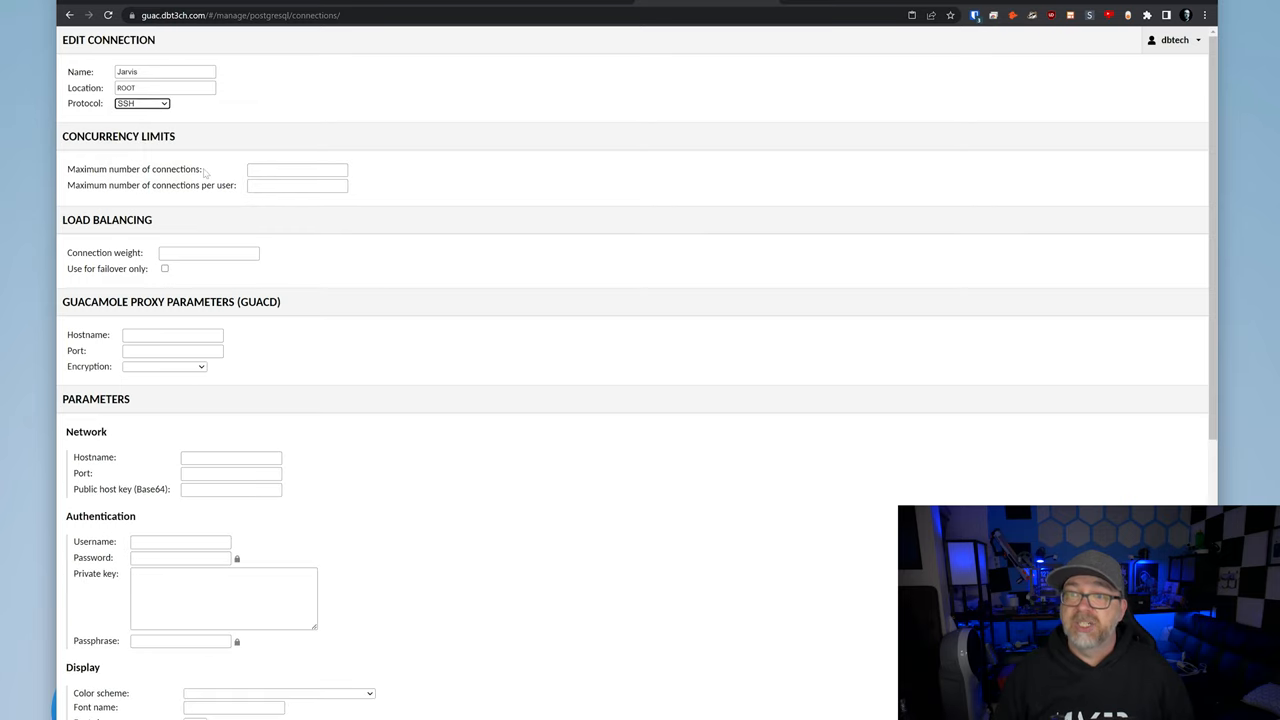
mouse_move(240, 443)
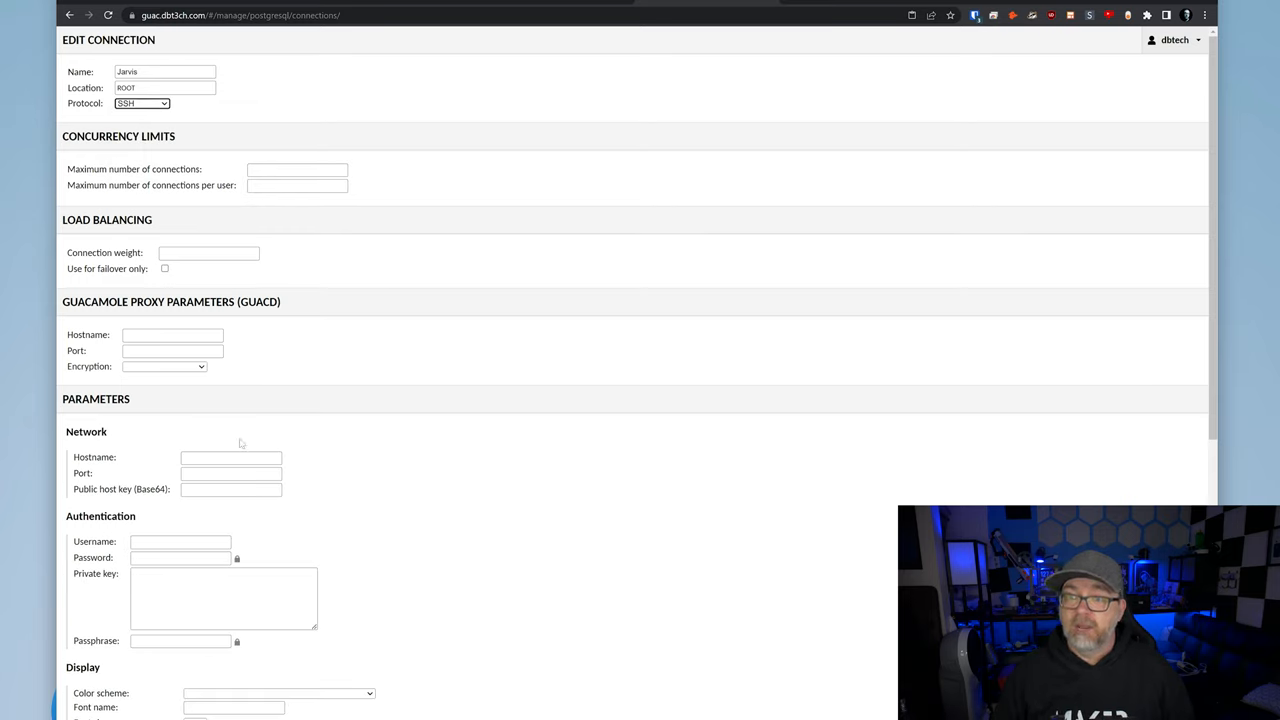
- Enter hostname 192.168.0.18, port 6943 and username dbtech for Jarvis
click(230, 457)
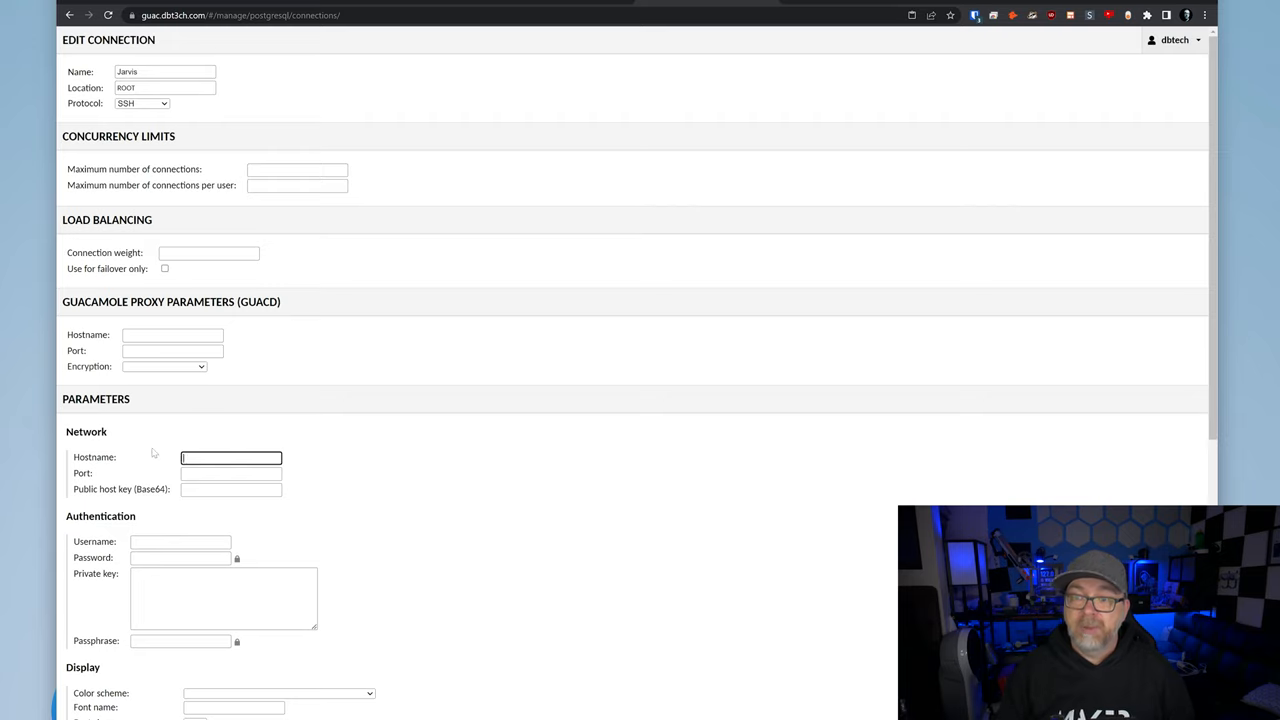
text(192.168.0.18)
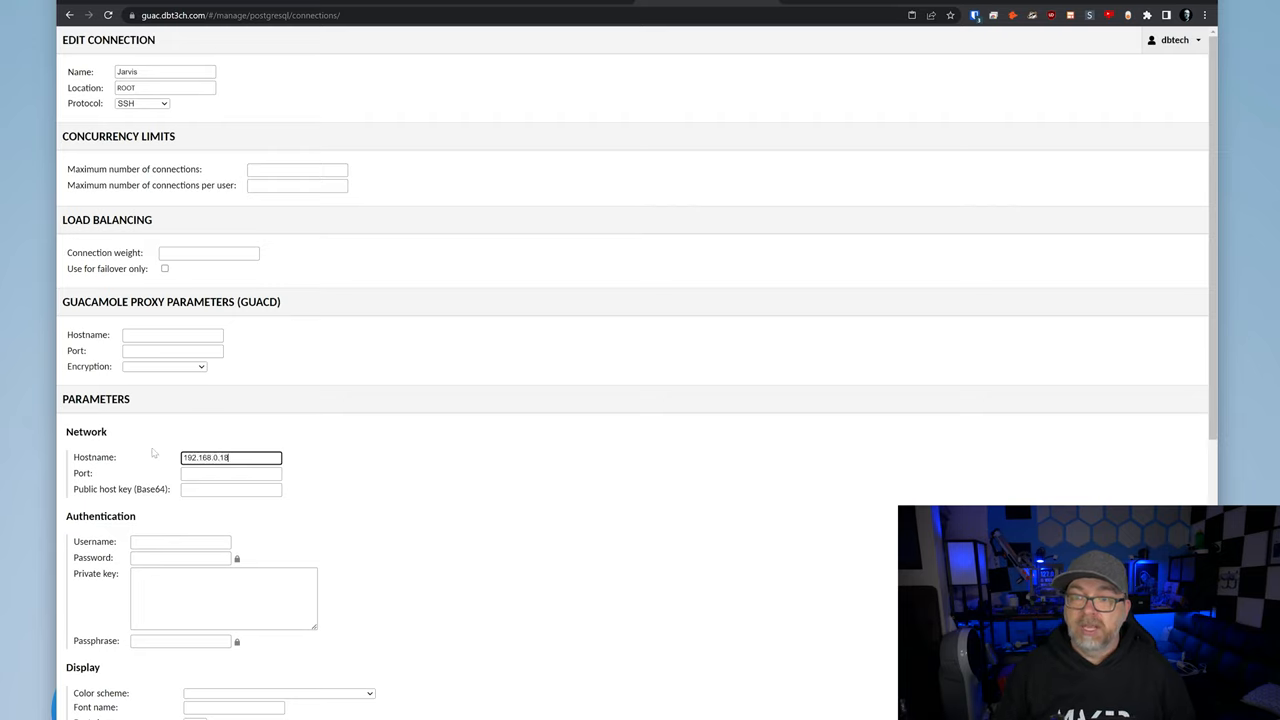
text(6943)
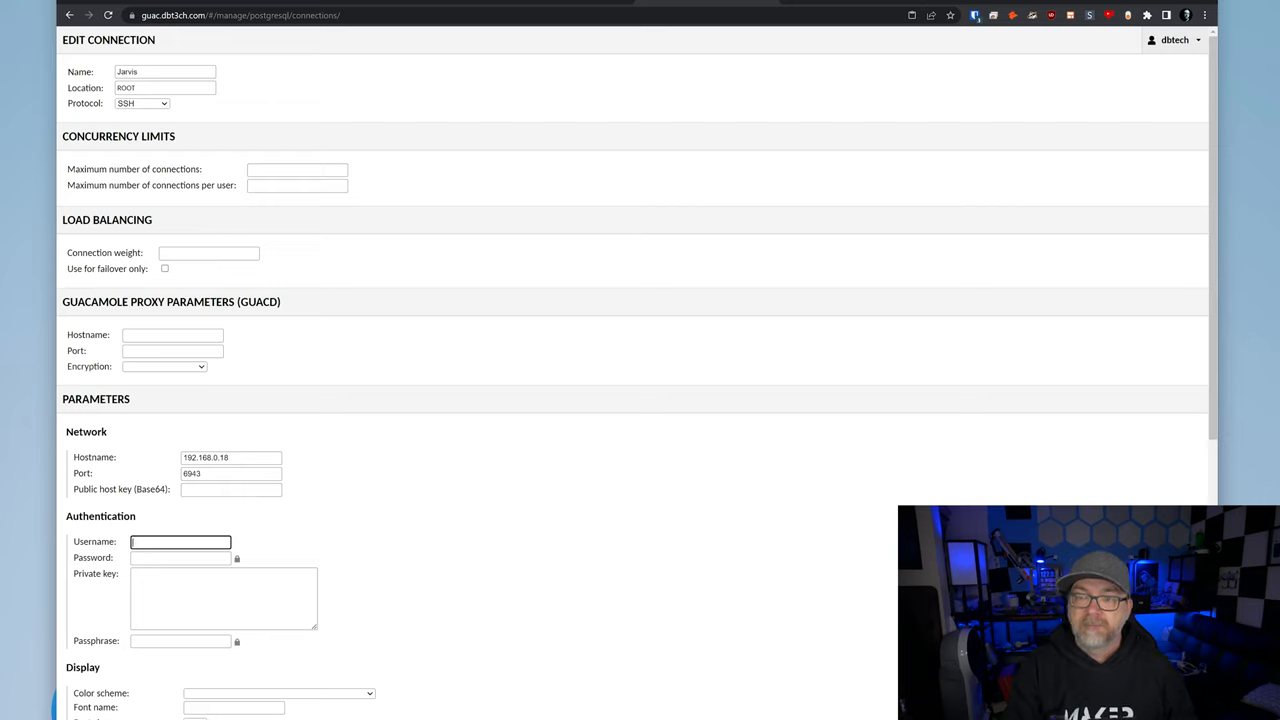
text(dbtech)
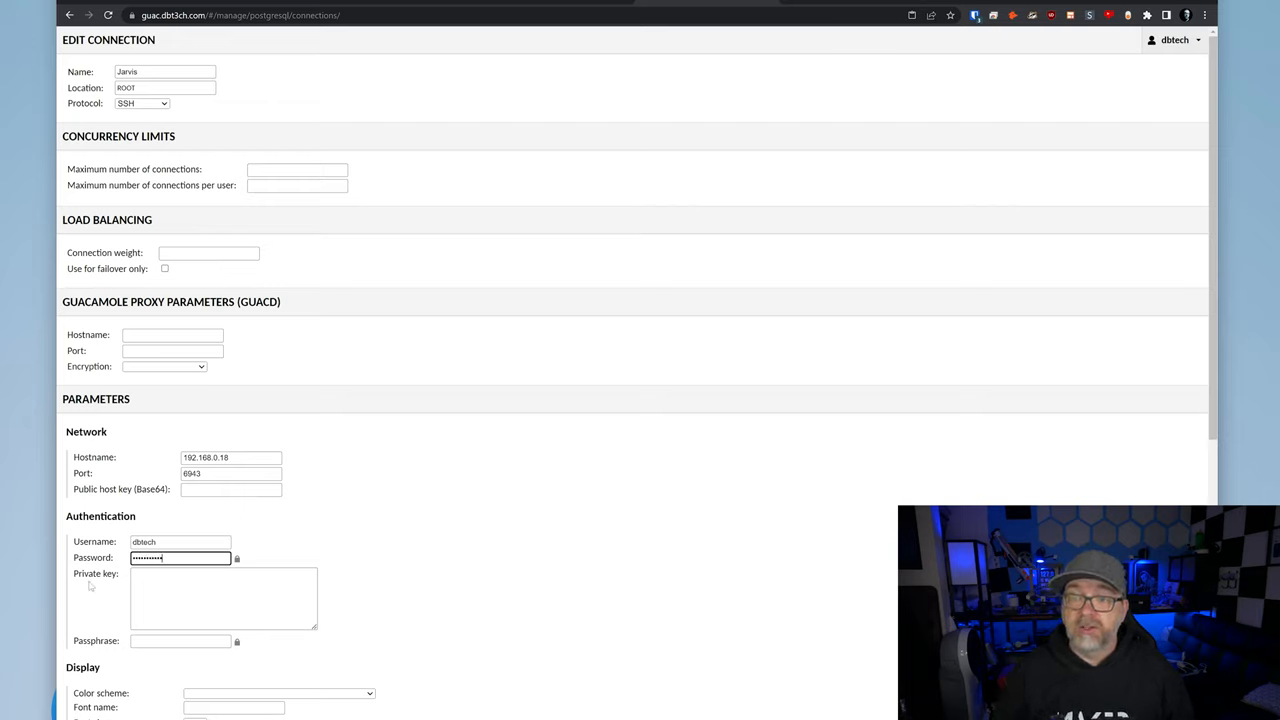
scroll(down, 3)
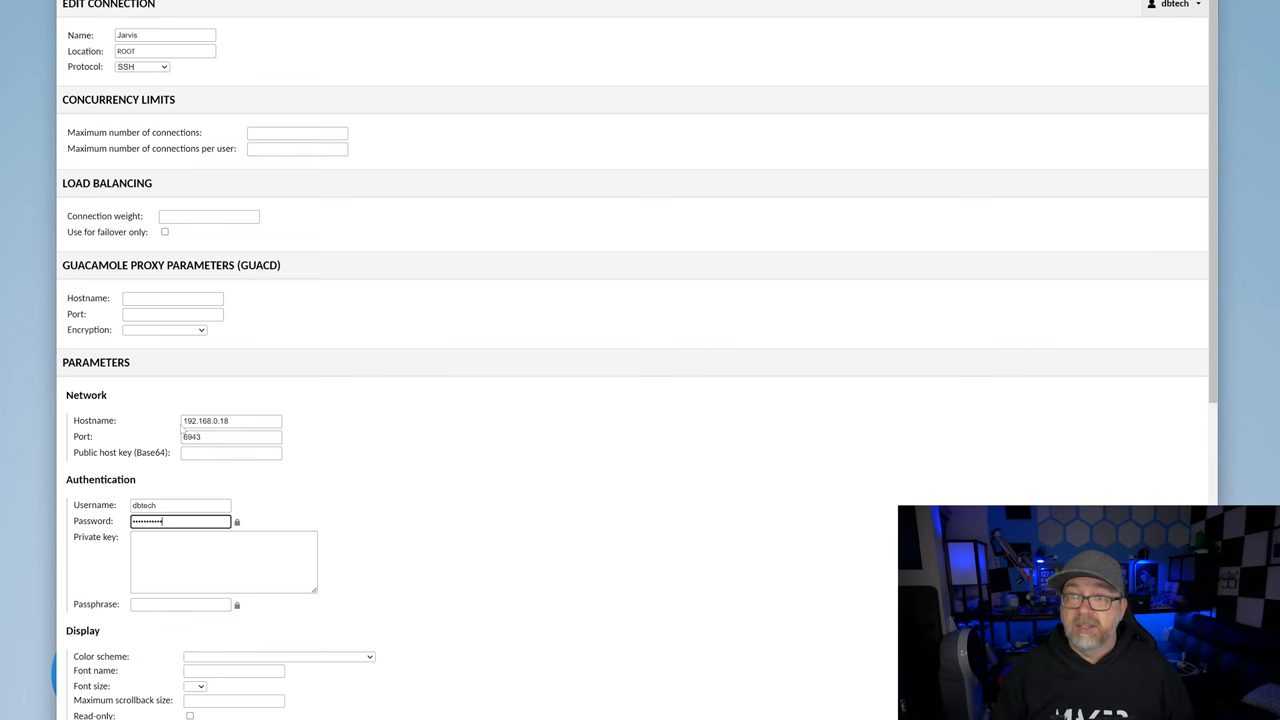
mouse_move(110, 282)
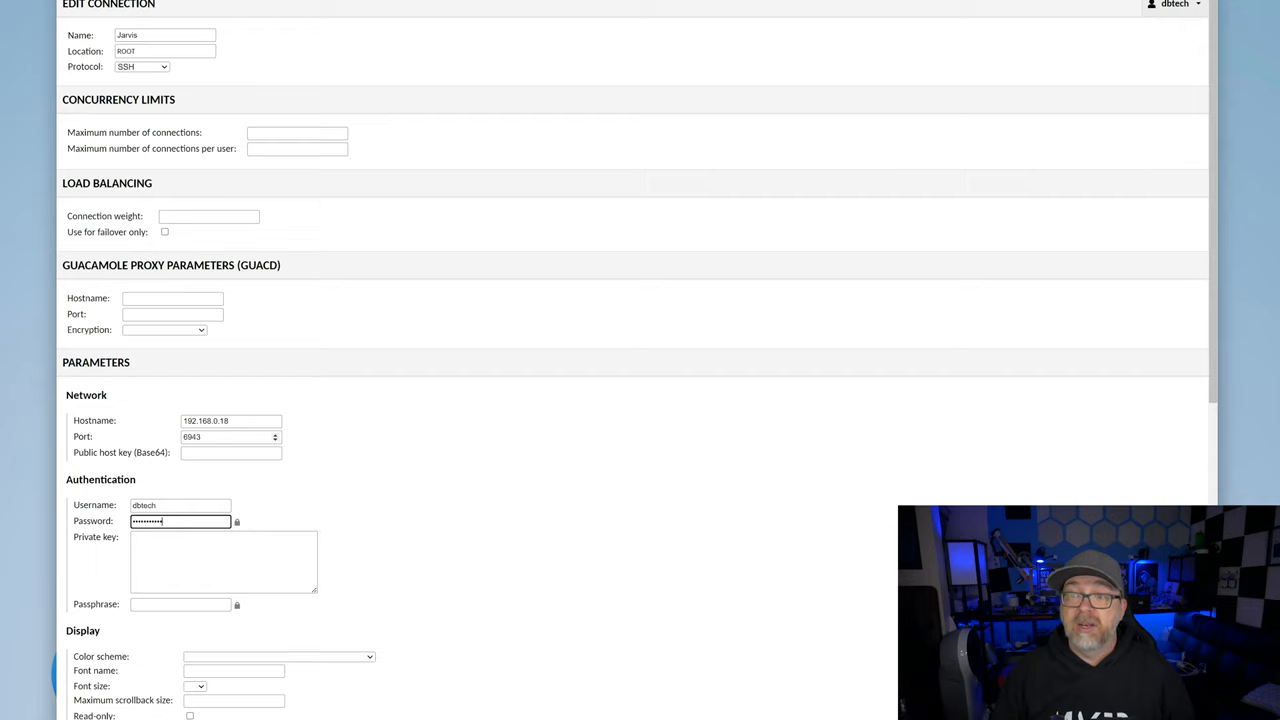
scroll(down, 3)
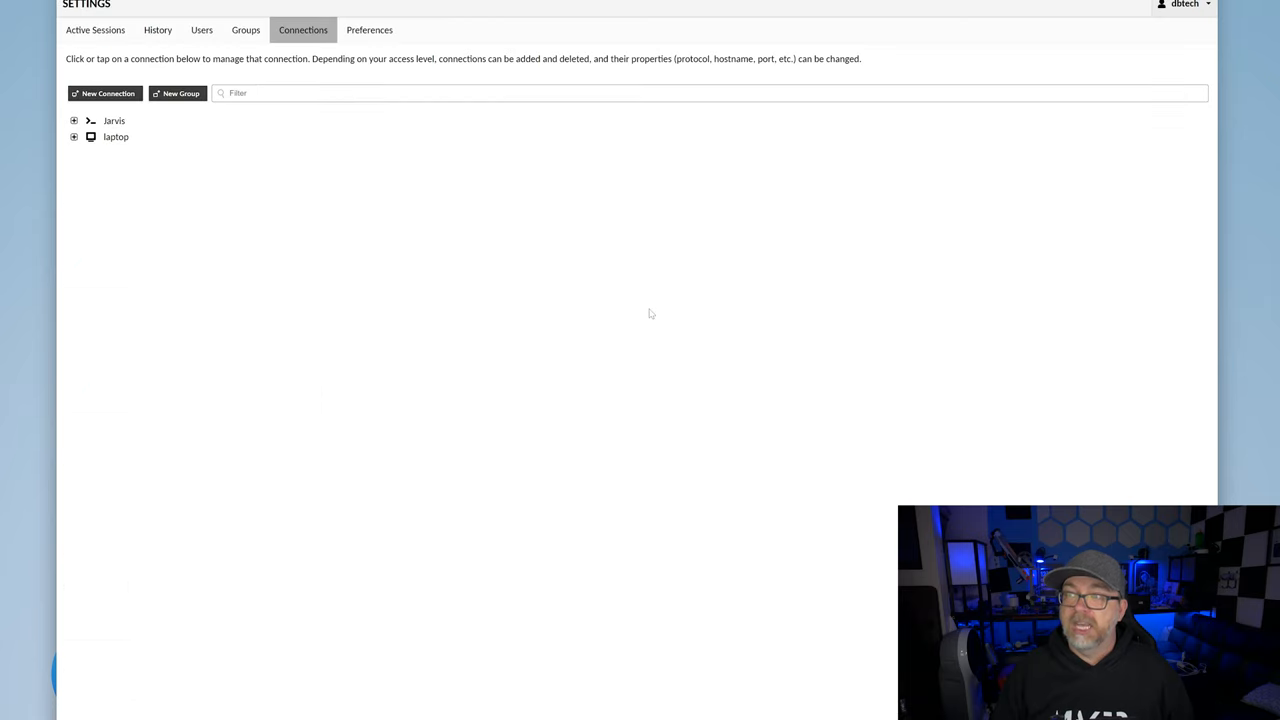
- Go Home, open the Jarvis SSH connection and type exit at the shell
click(1185, 6)
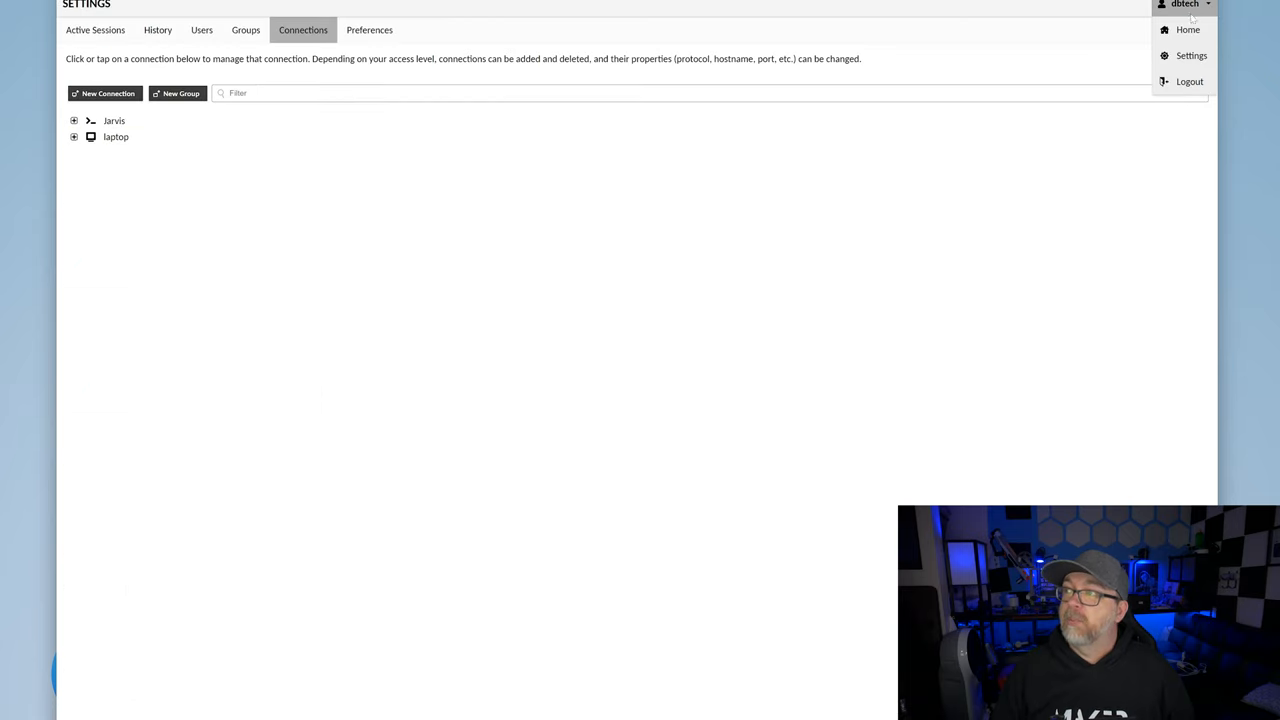
click(1187, 29)
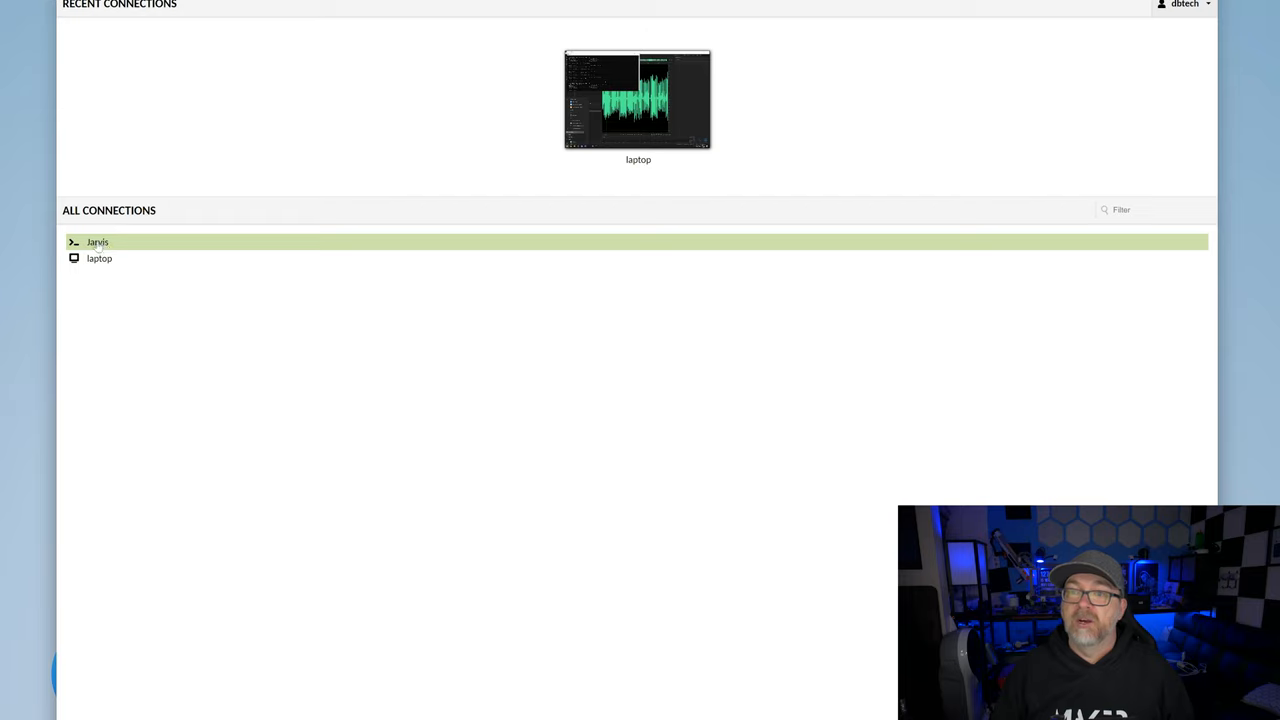
double_click(91, 242)
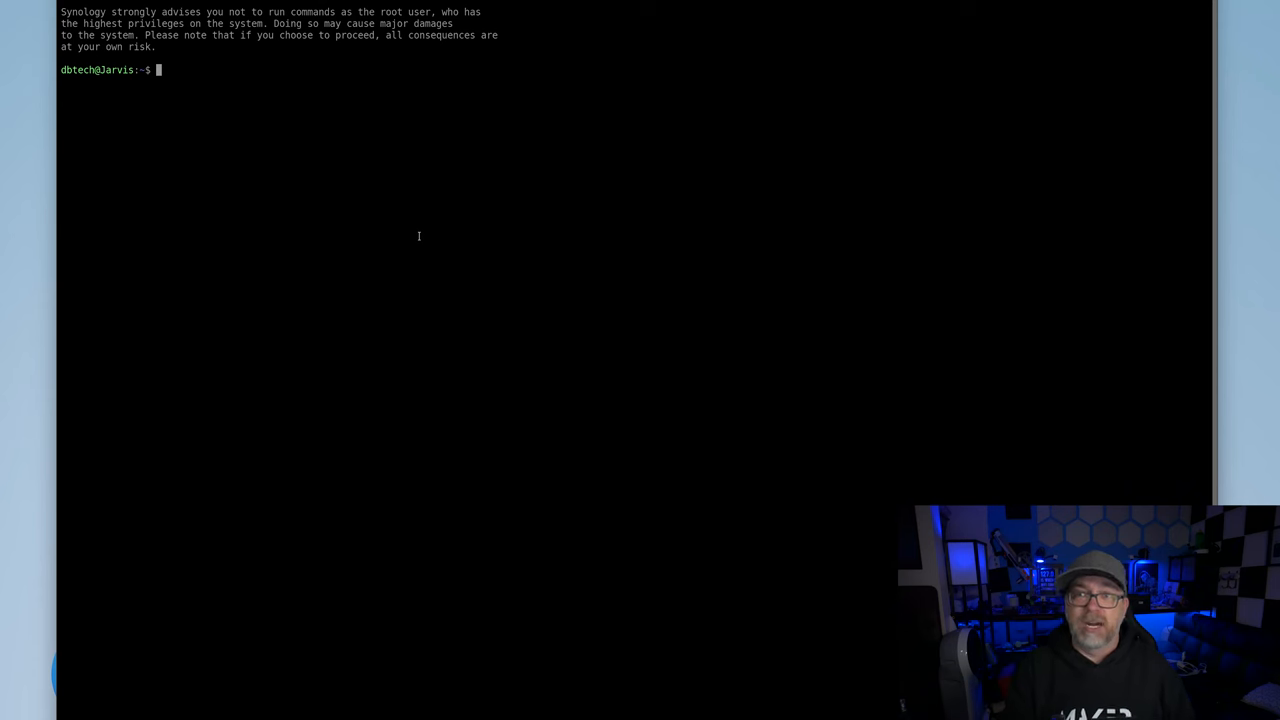
text(exit)
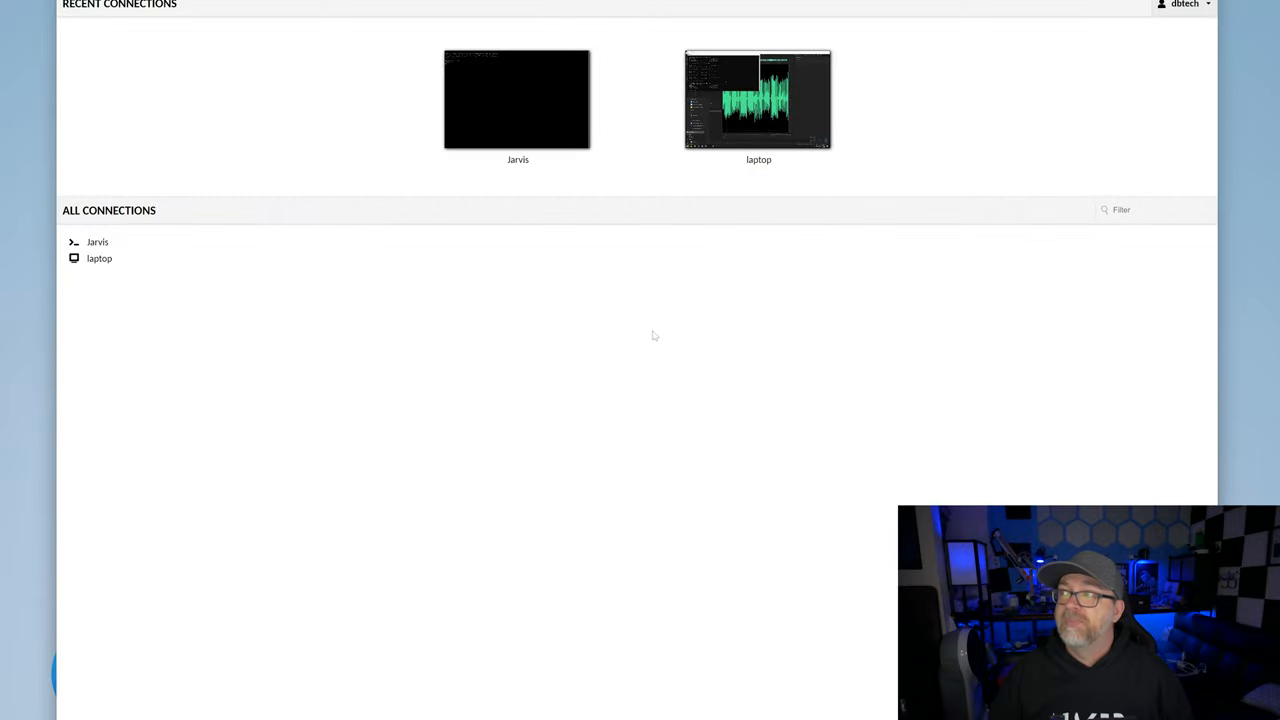
mouse_move(1189, 62)
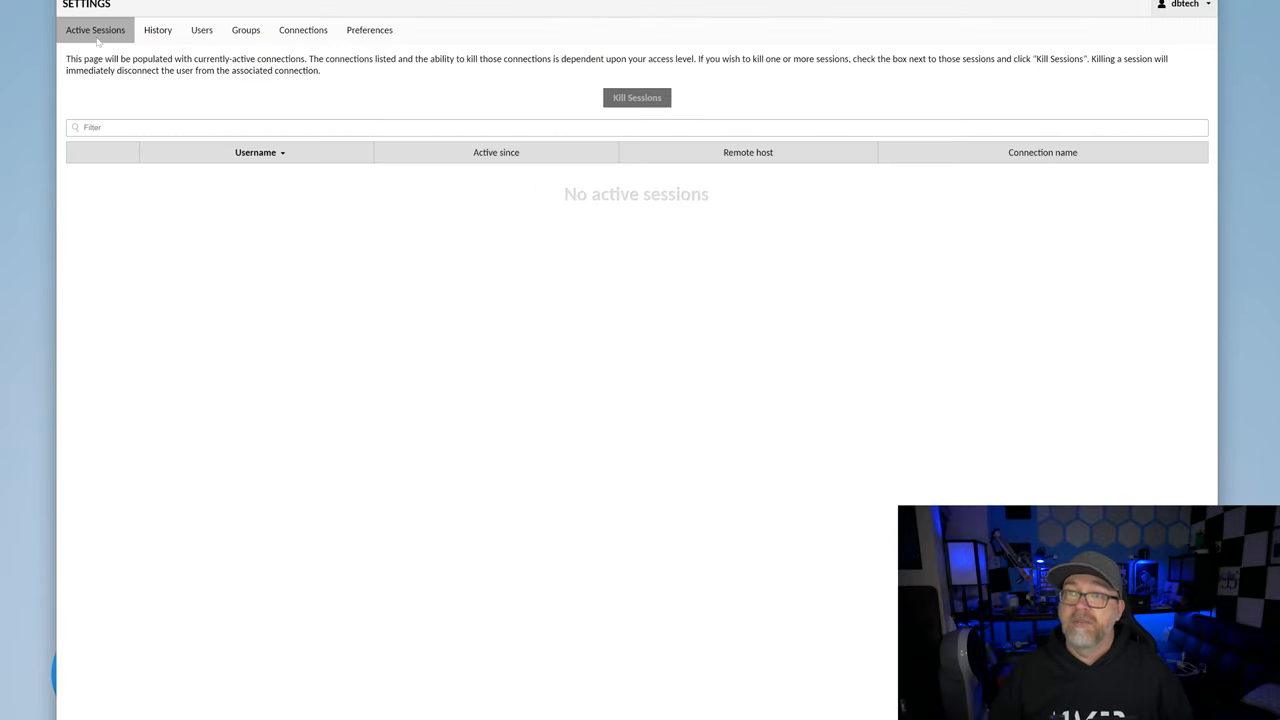
- Browse History sorted by start time, then Users and Groups, discarding a new group
click(157, 29)
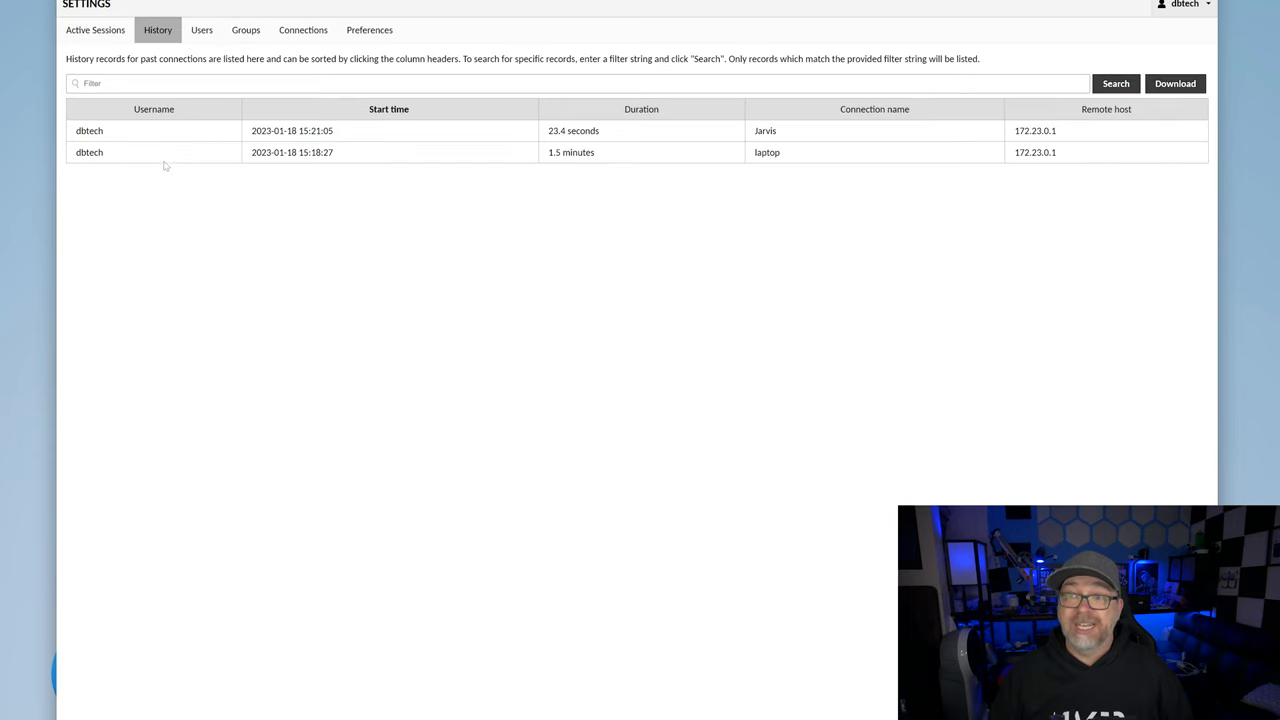
click(389, 109)
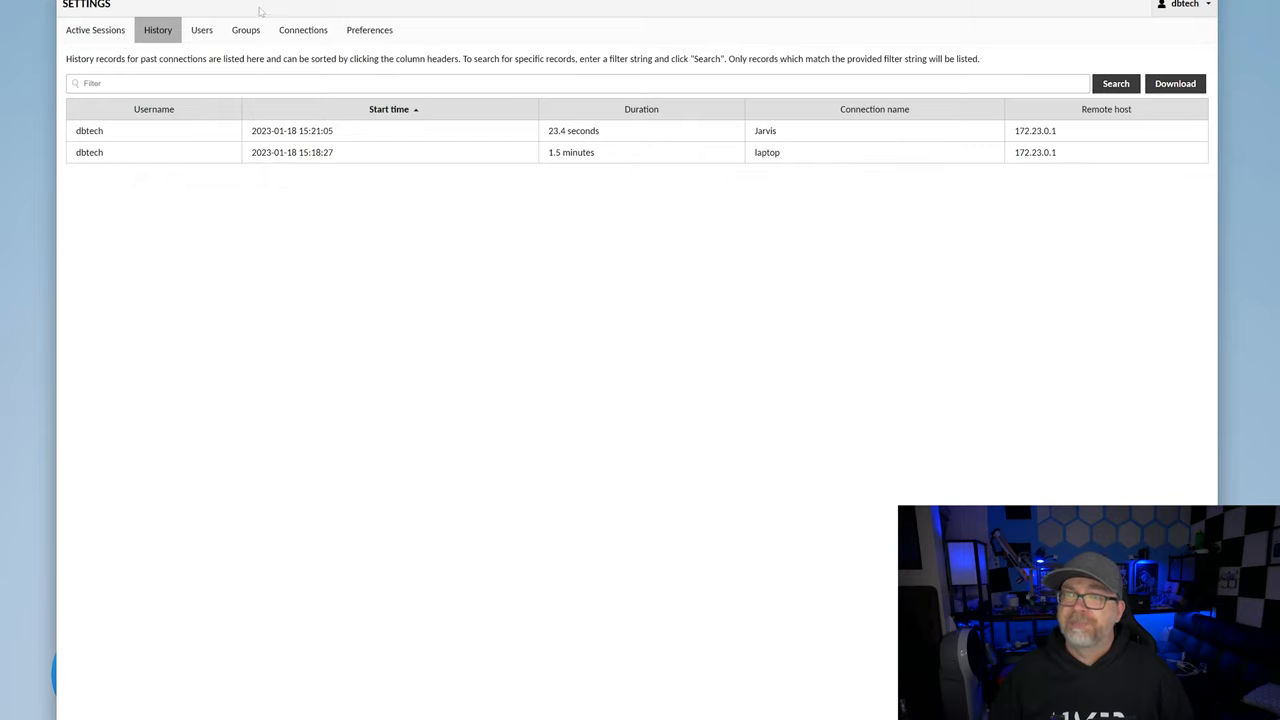
click(200, 29)
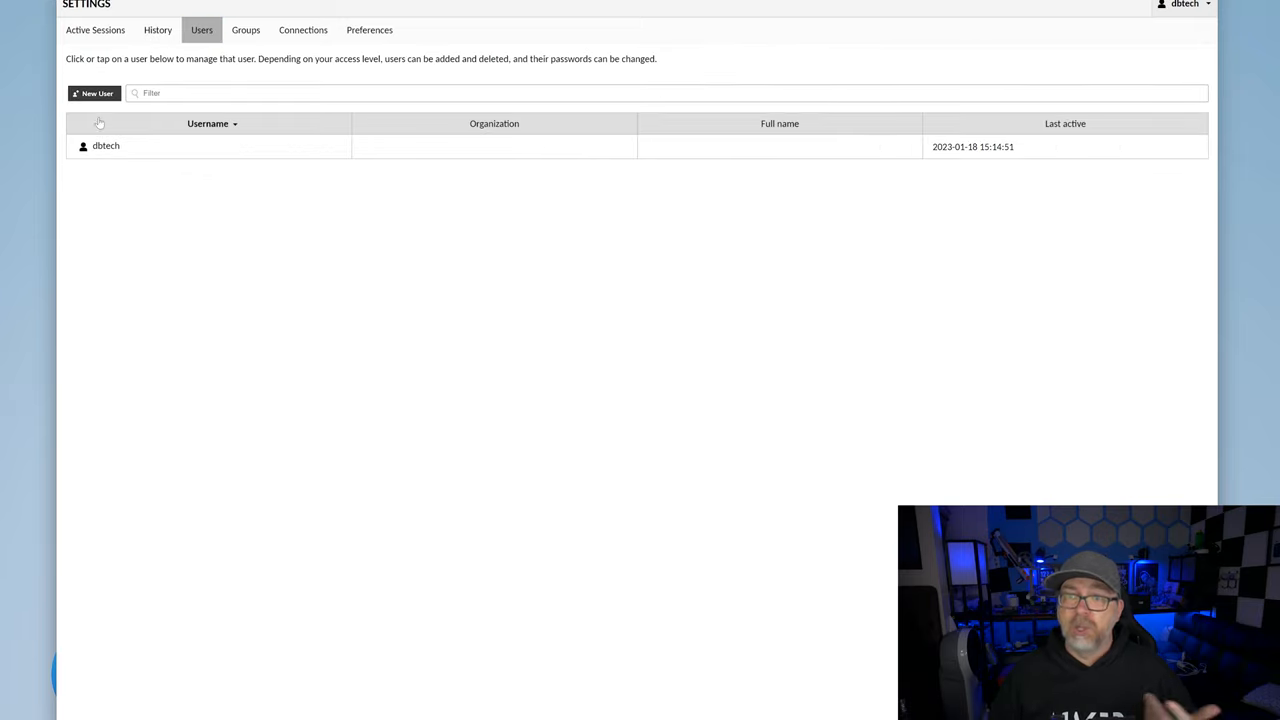
click(243, 29)
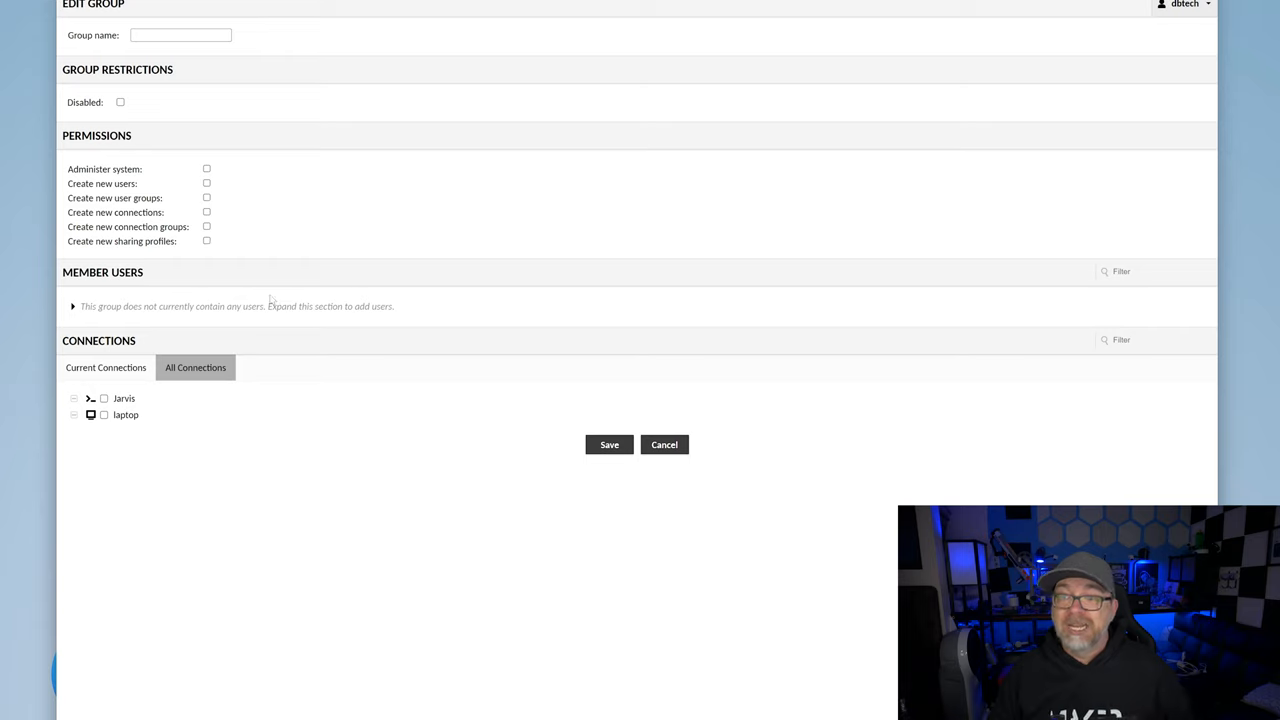
click(102, 415)
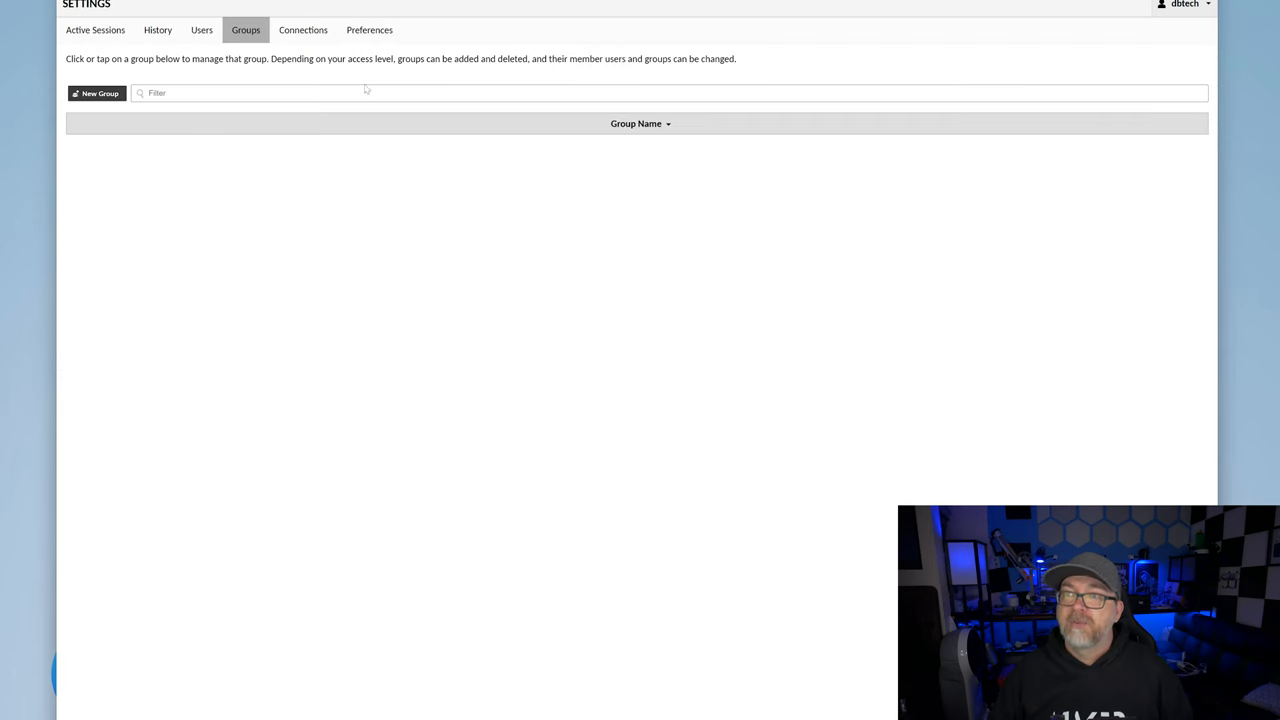
- Open a New Group form under Connections, then cancel it without saving
click(303, 30)
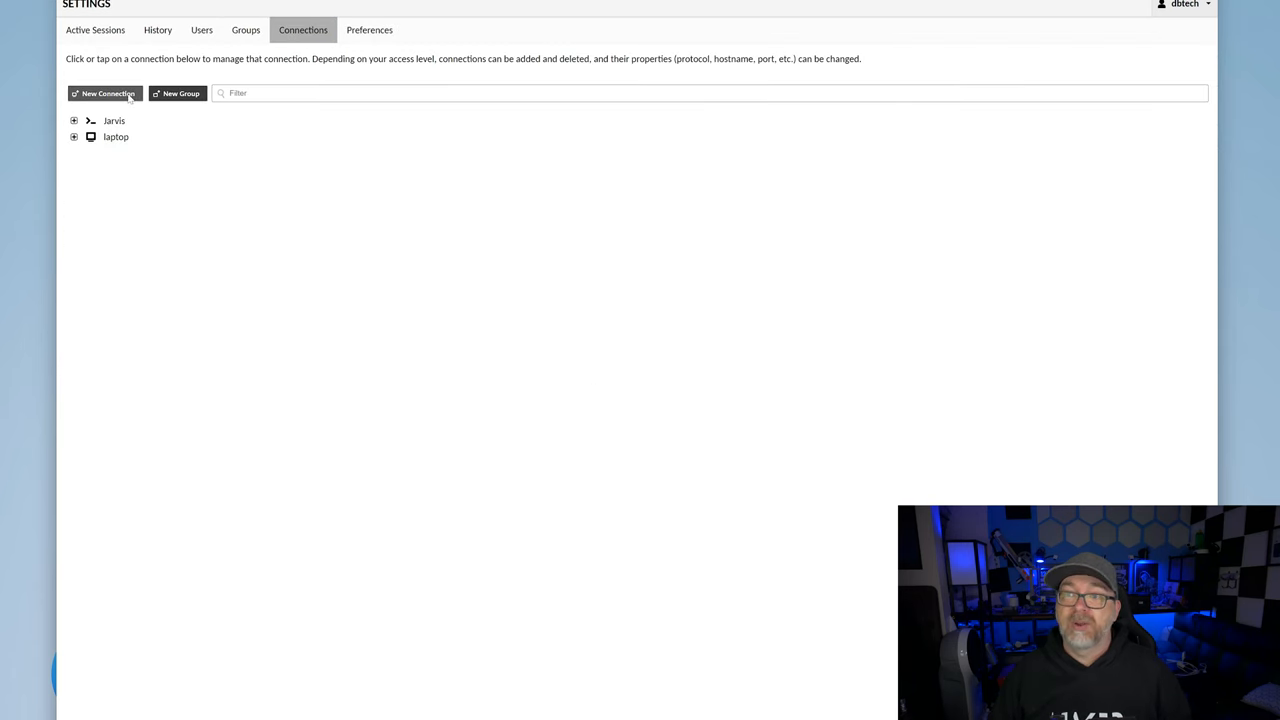
click(177, 93)
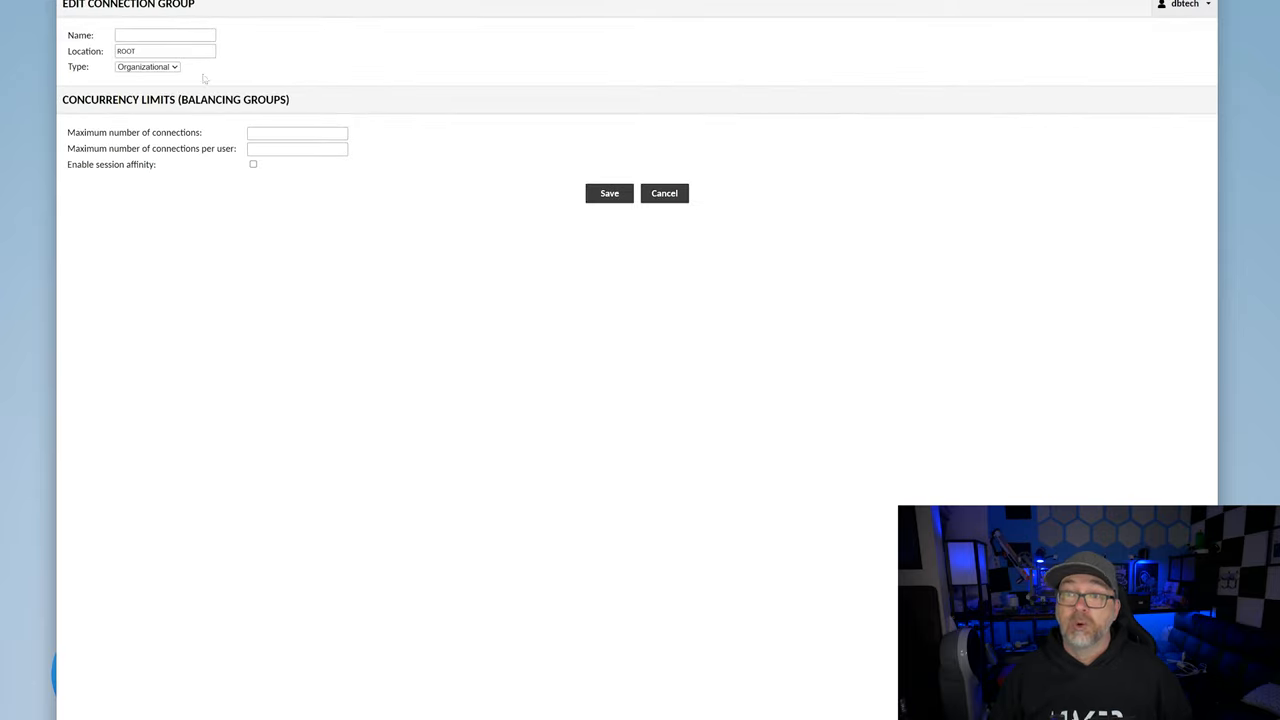
mouse_move(415, 198)
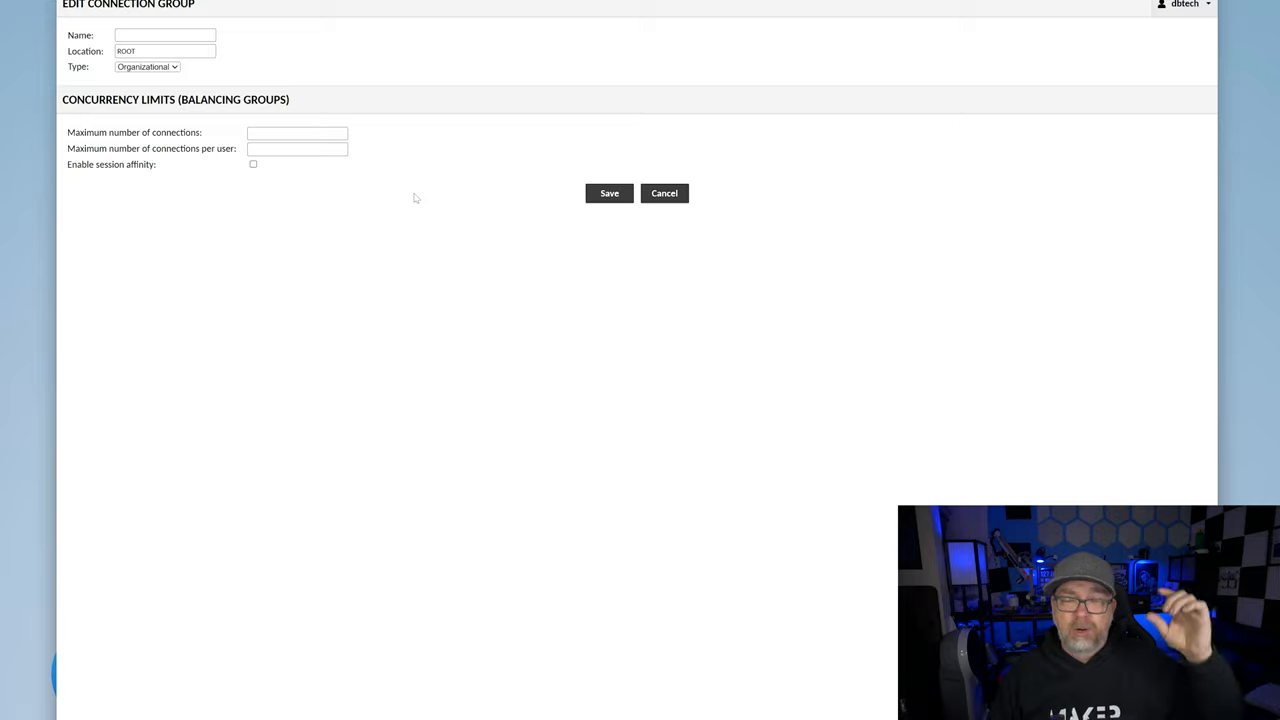
click(664, 193)
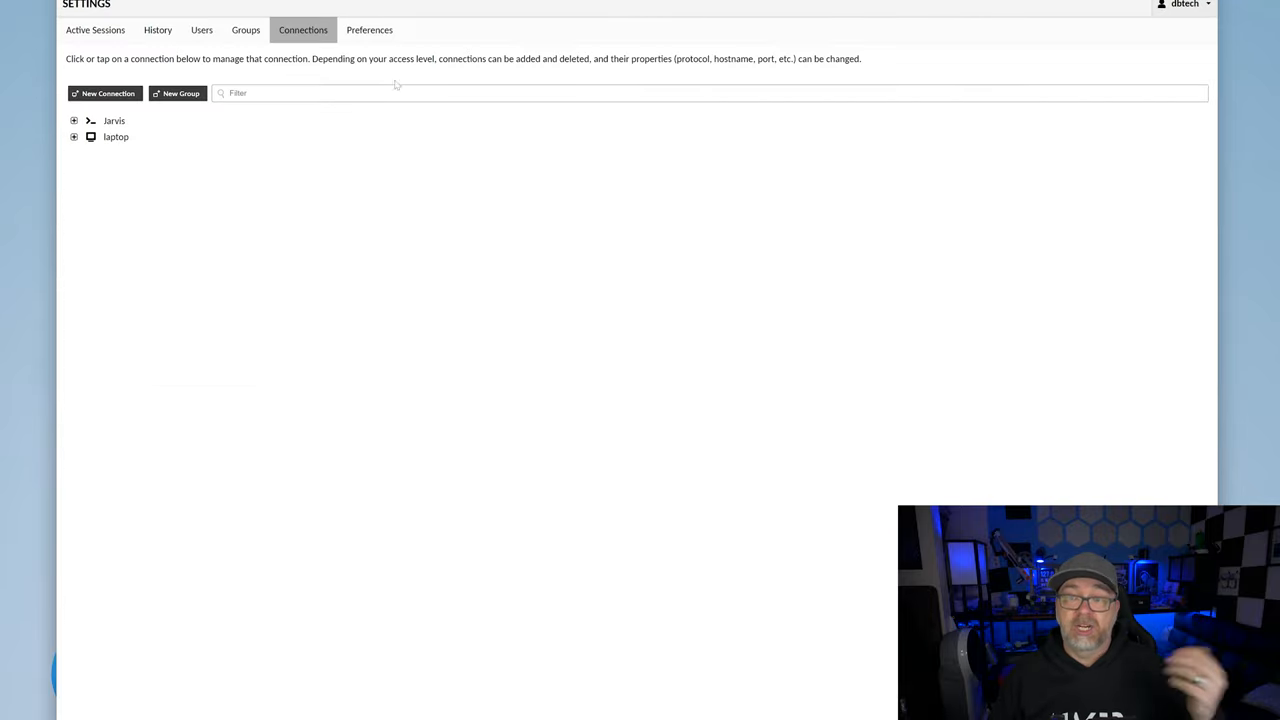
- Open the Preferences page in Settings
click(370, 29)
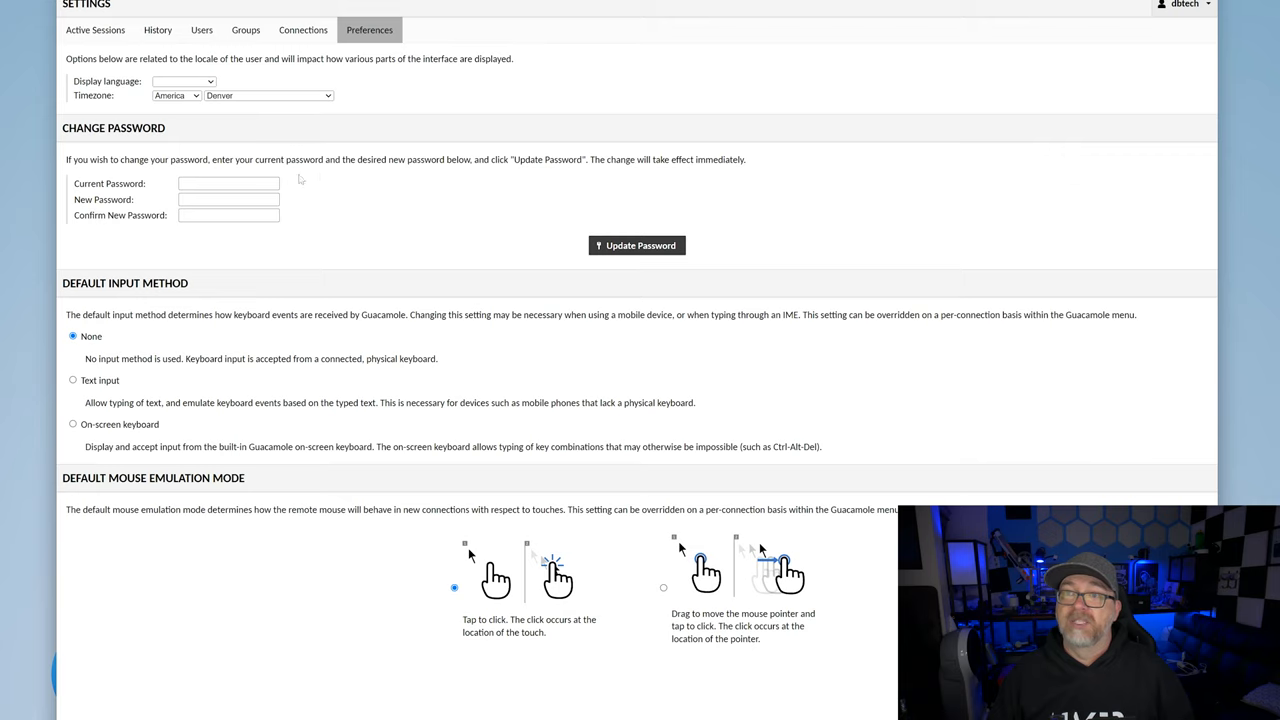
mouse_move(222, 105)
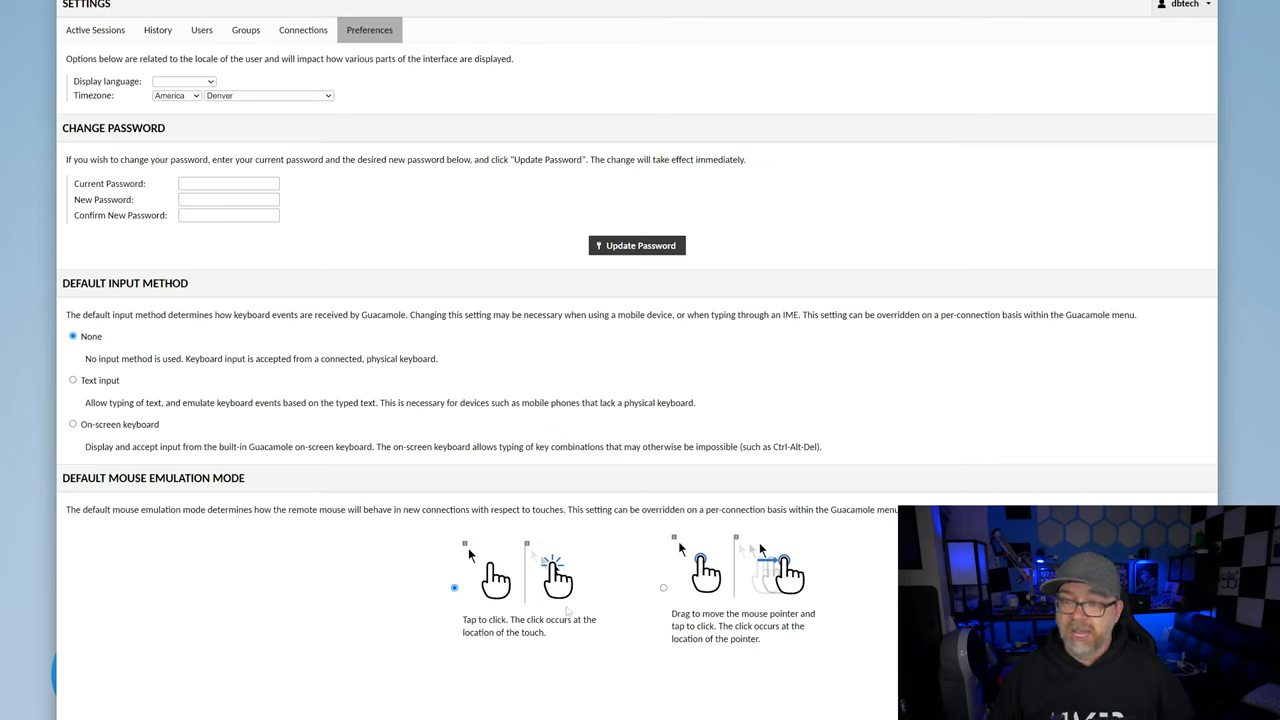
mouse_move(314, 482)
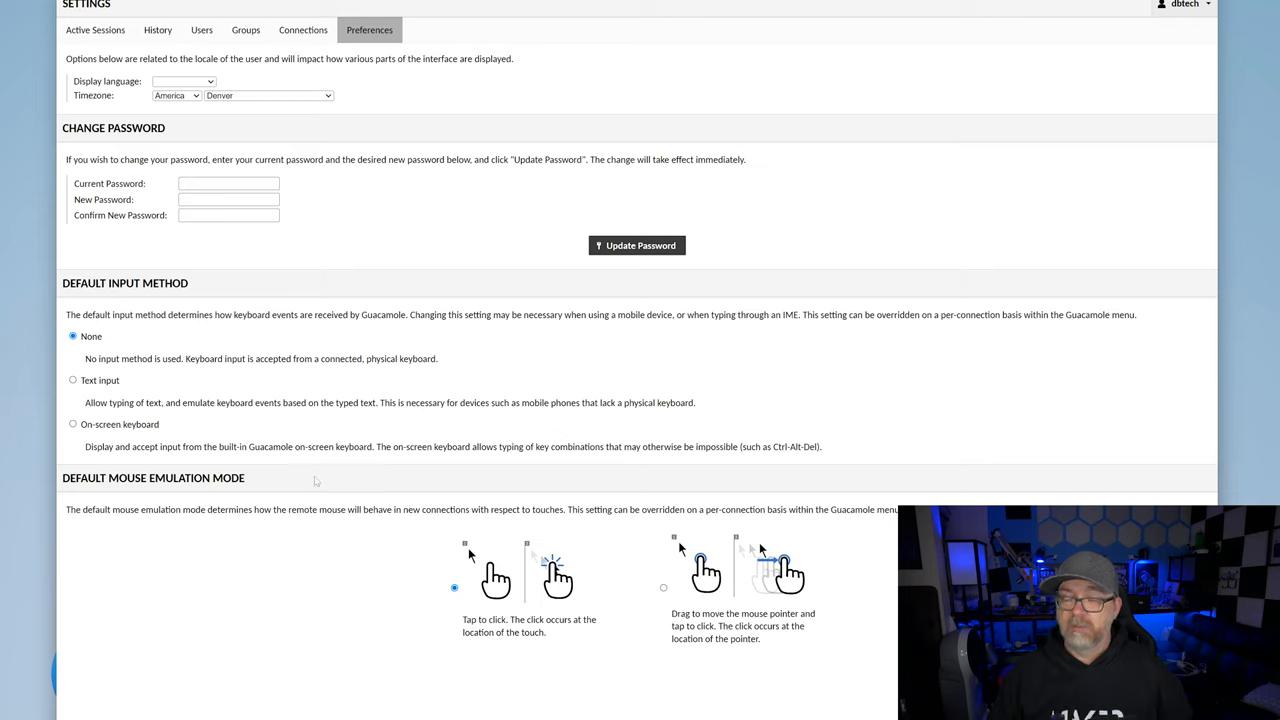